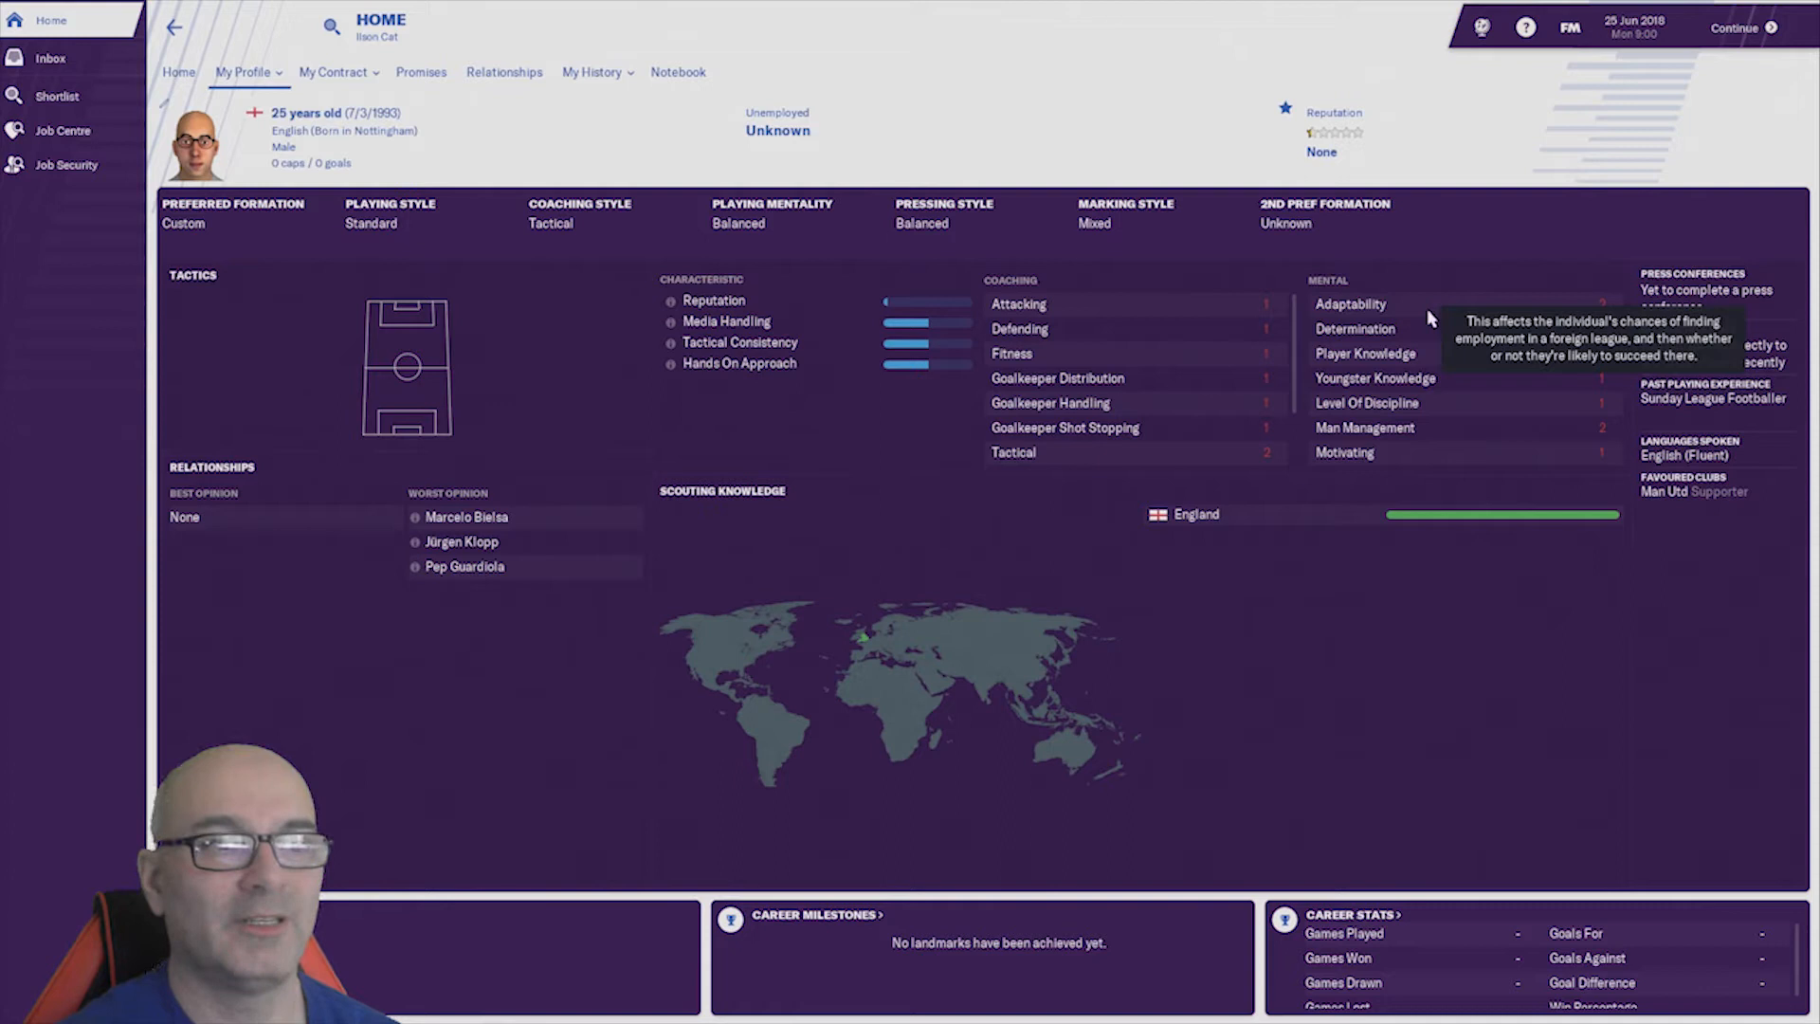
pyautogui.moveTo(1039, 532)
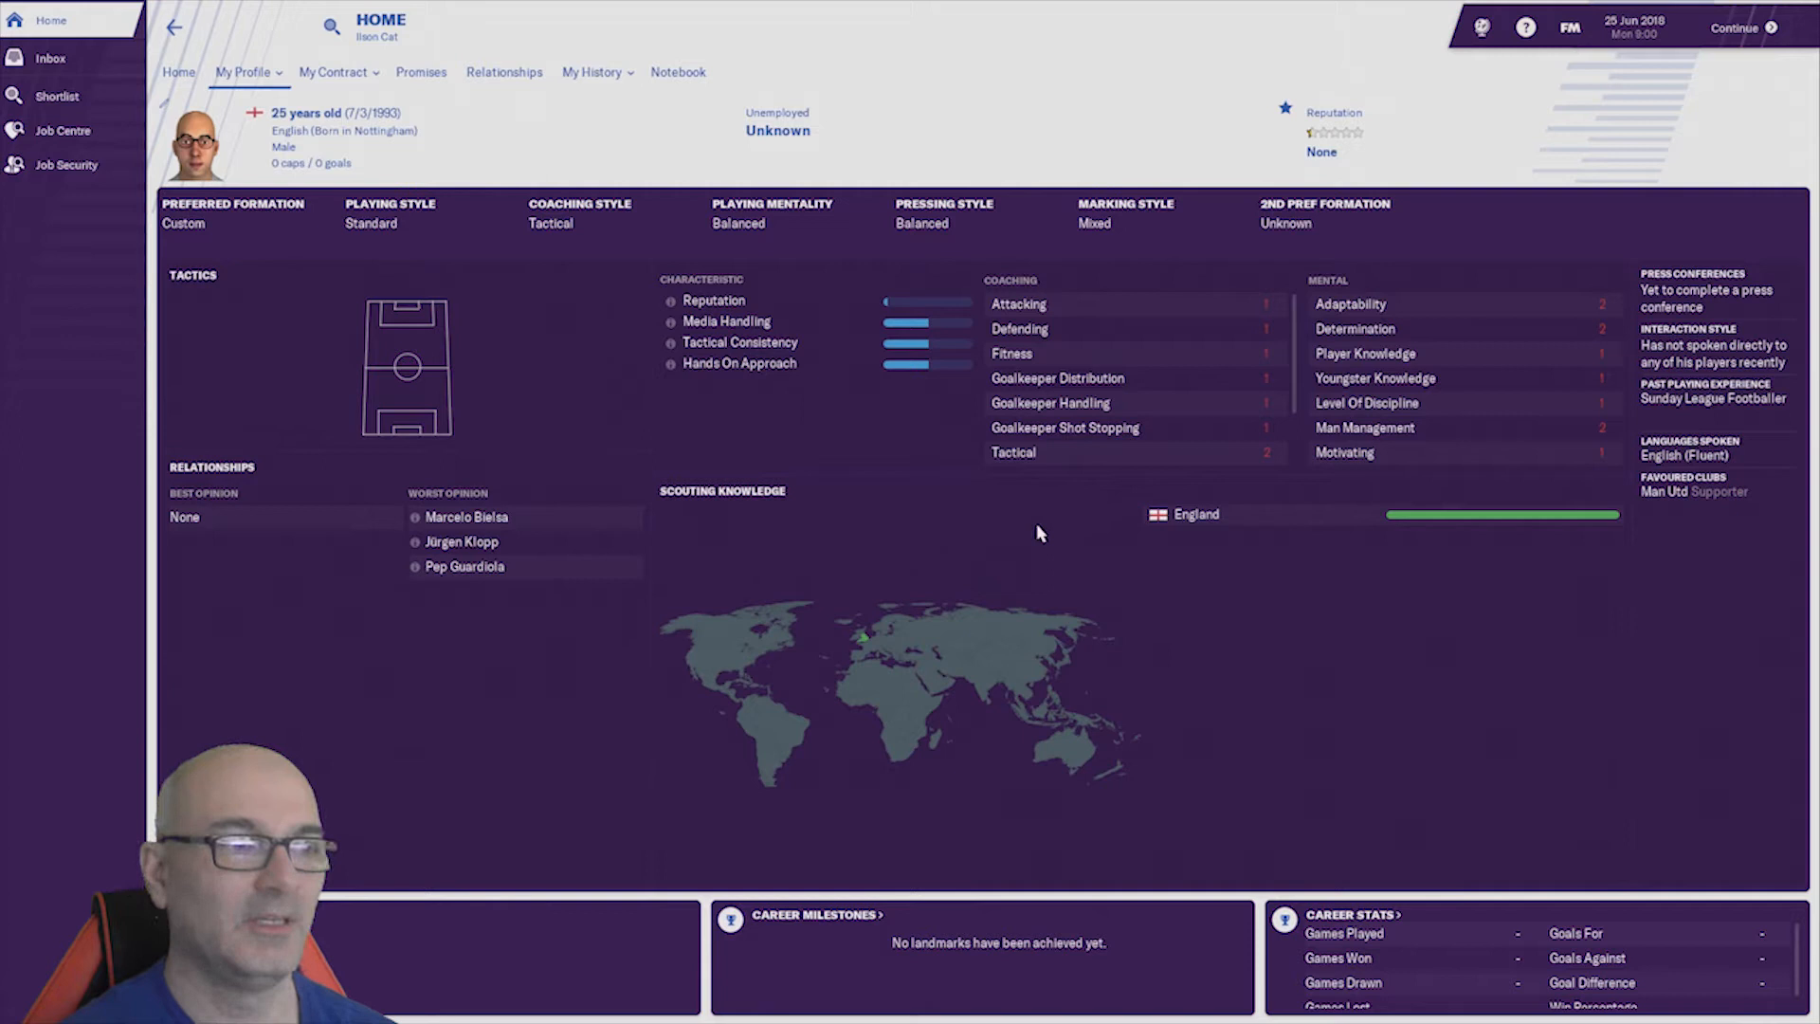
# - Show the Job Centre list of open manager vacancies from the sidebar
pyautogui.click(62, 131)
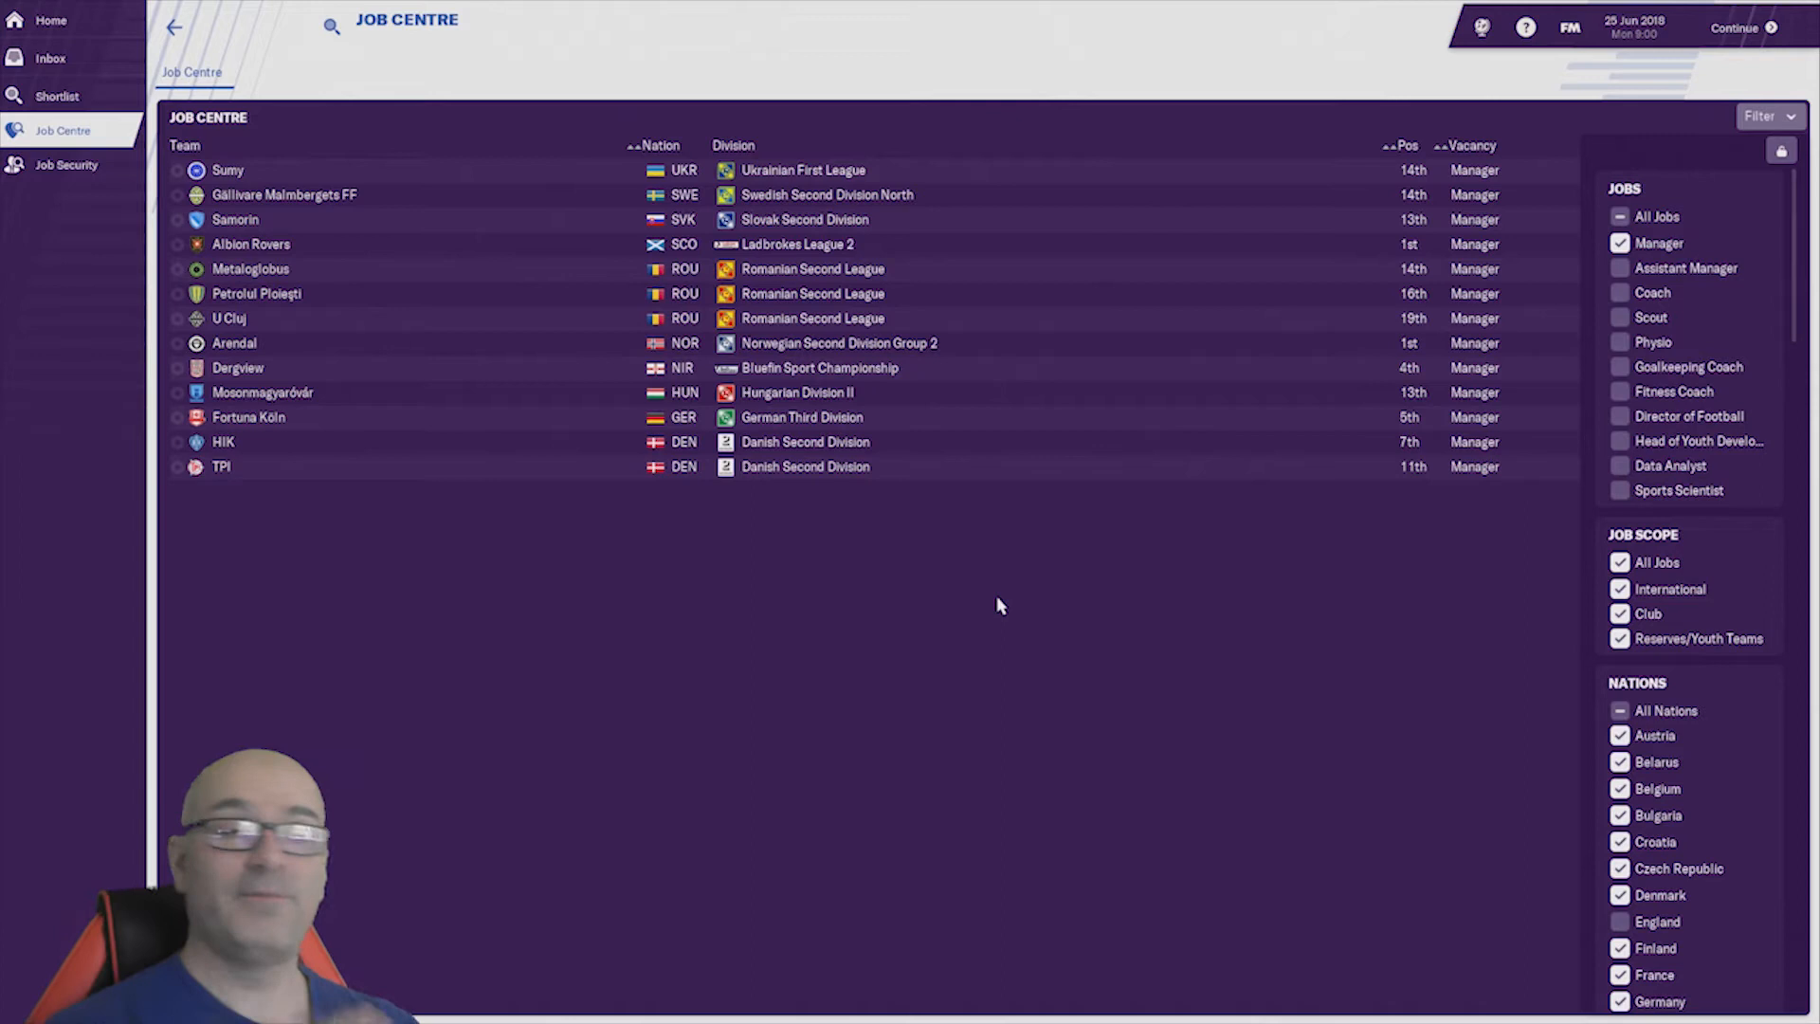
# - Scroll down the Job Centre vacancy list to reveal more clubs
pyautogui.scroll(-3)
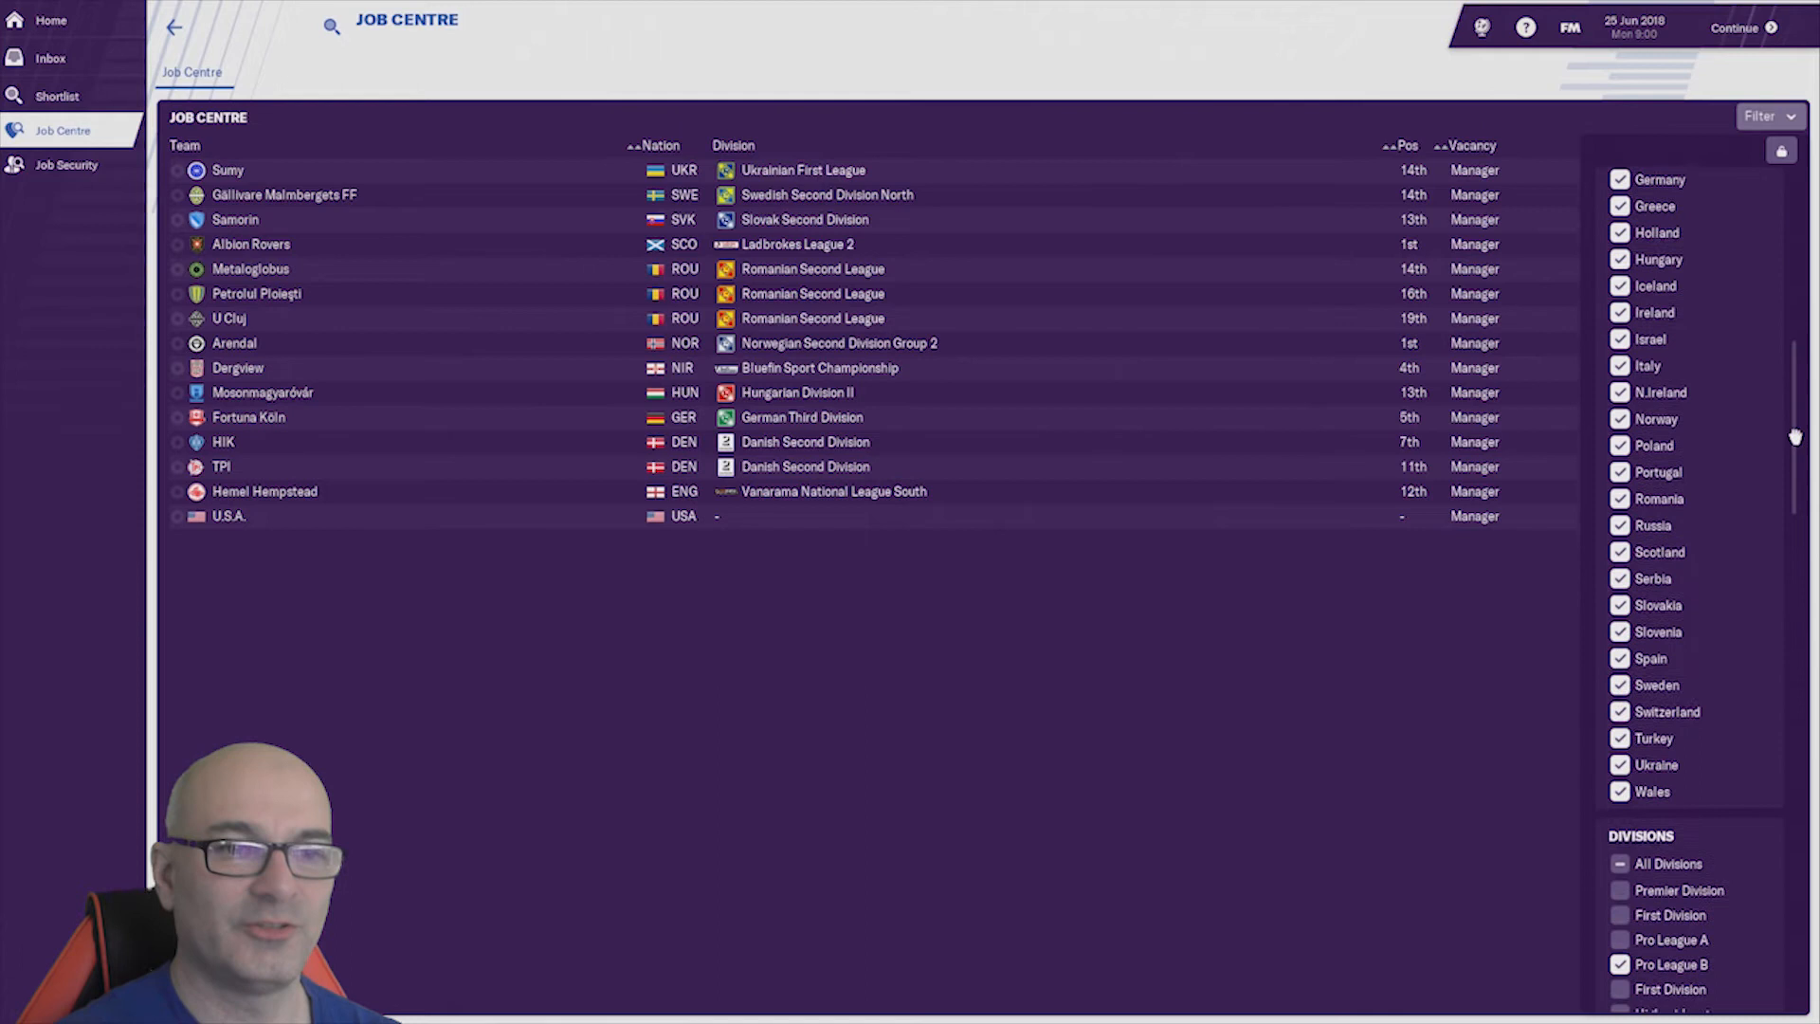
pyautogui.scroll(-3)
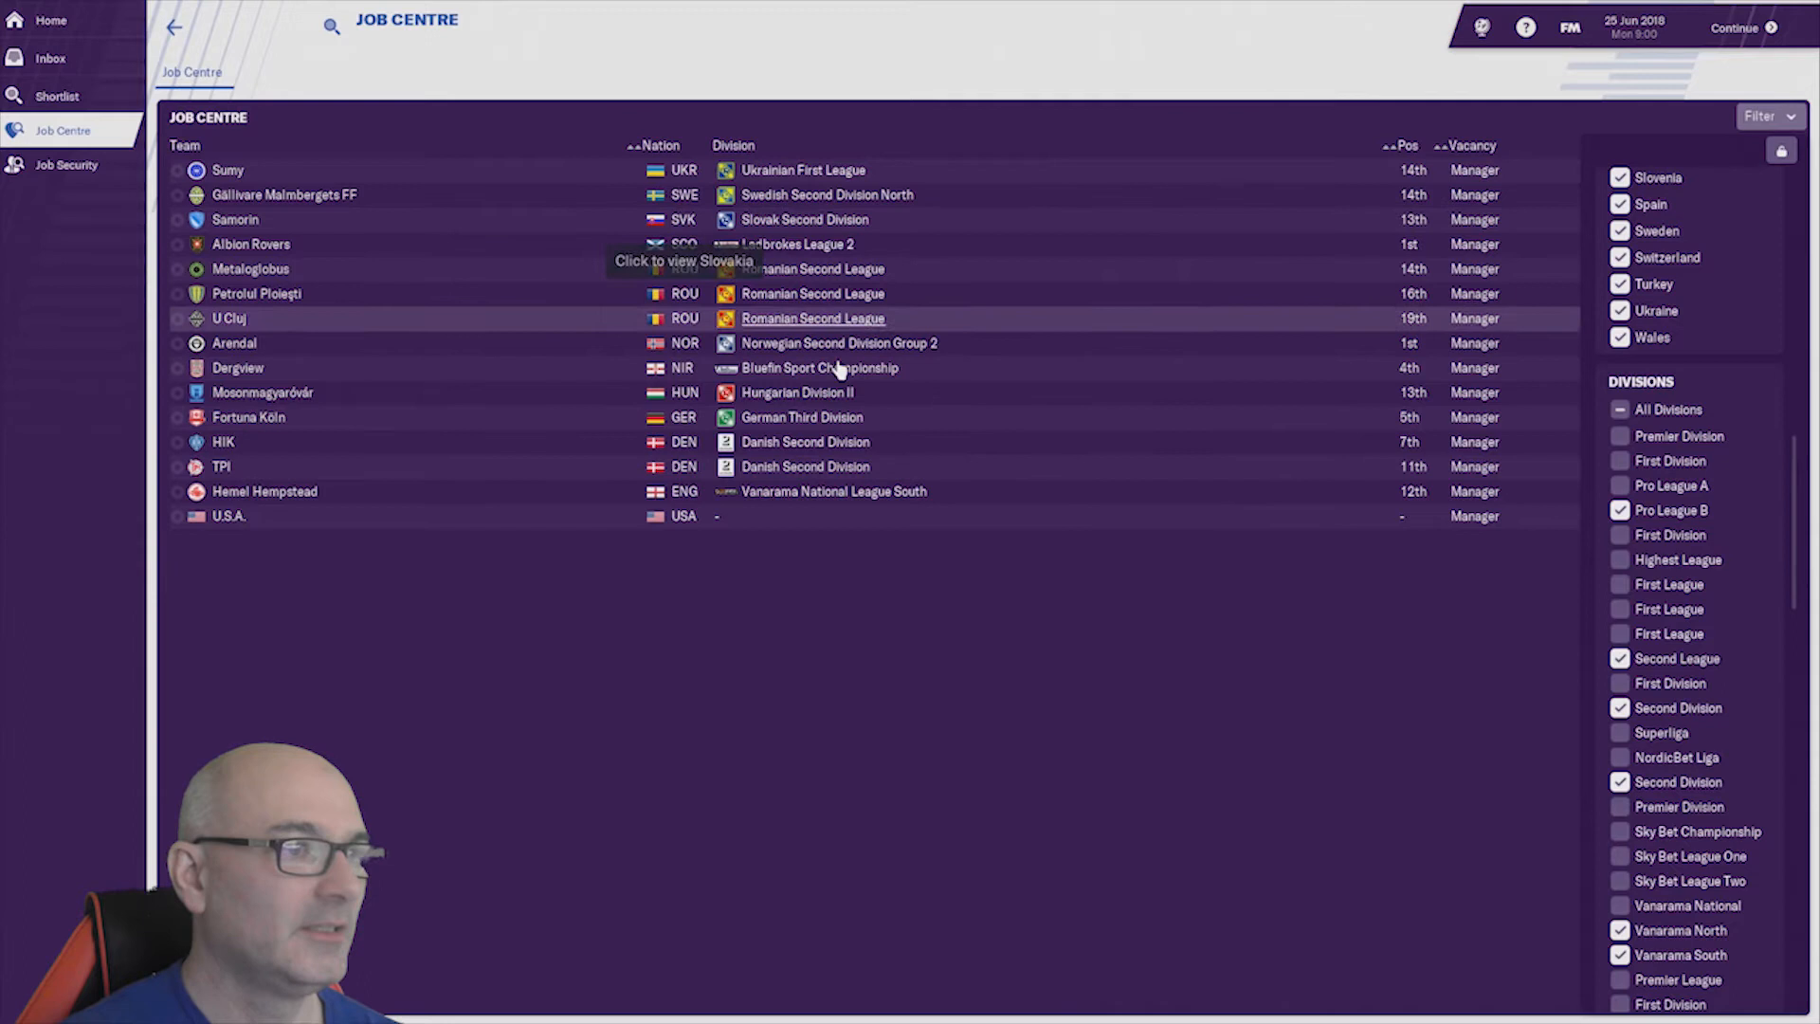
pyautogui.moveTo(722, 491)
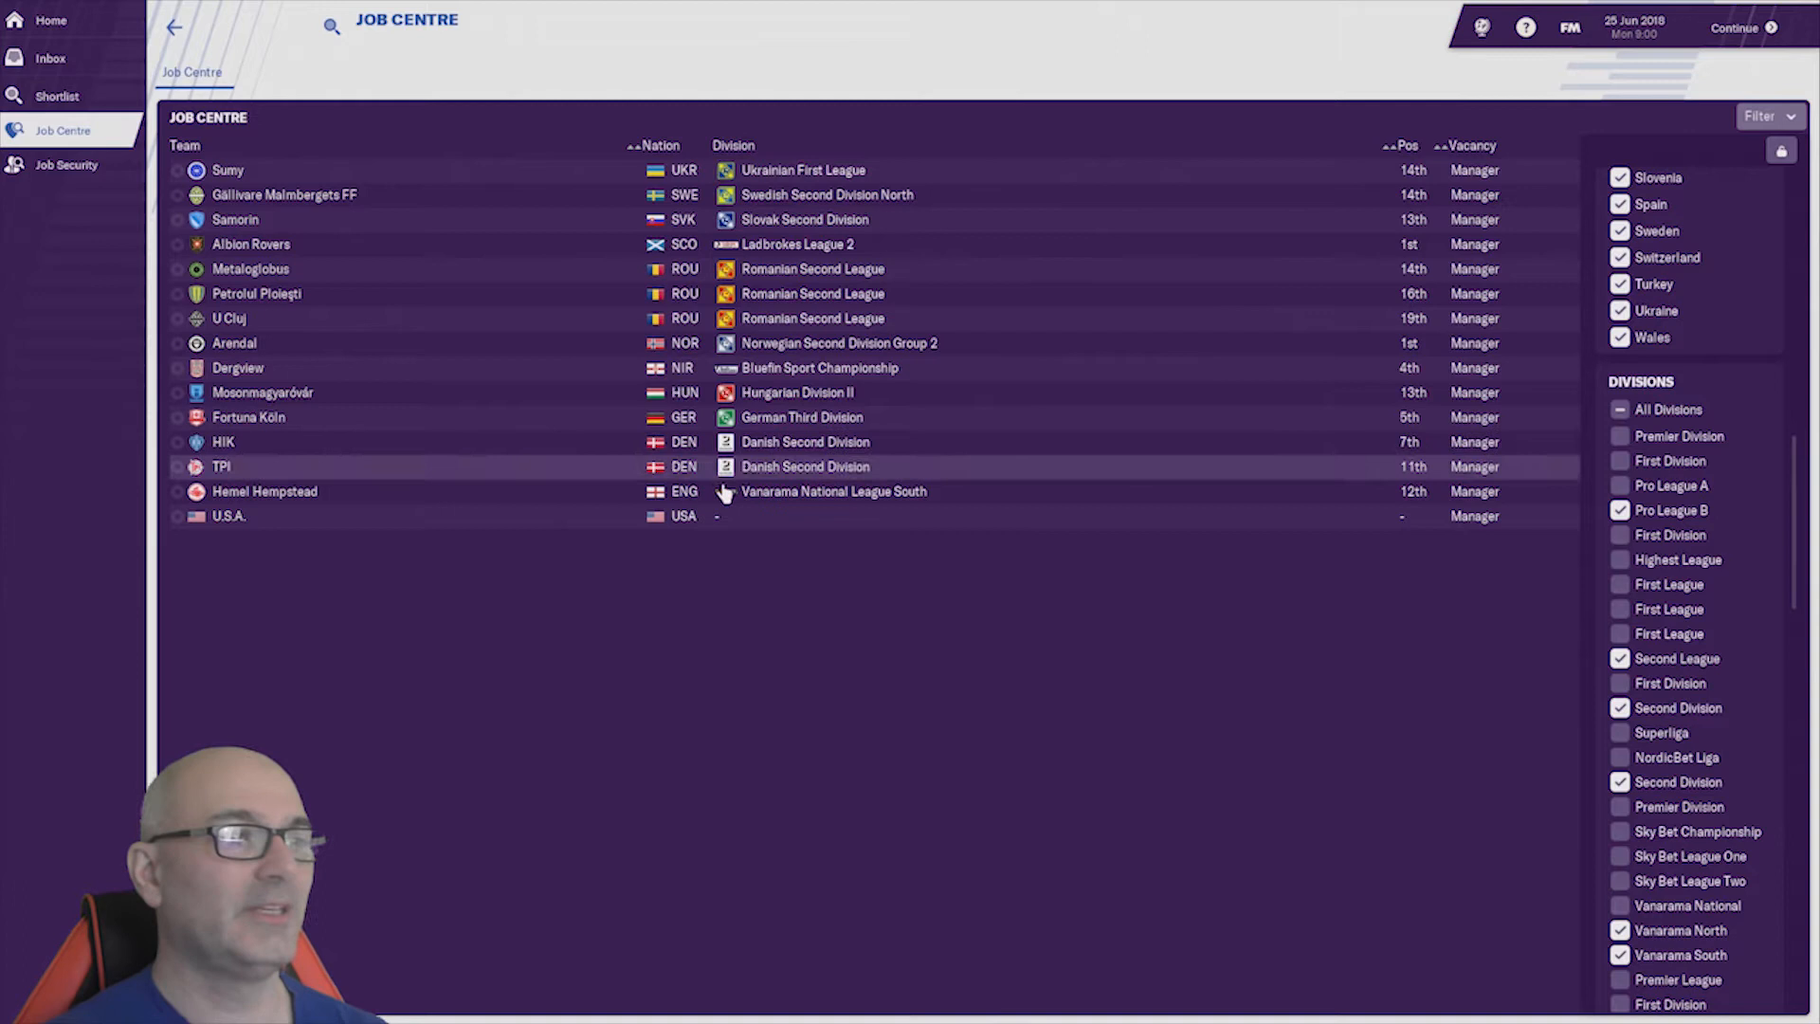
pyautogui.moveTo(979, 510)
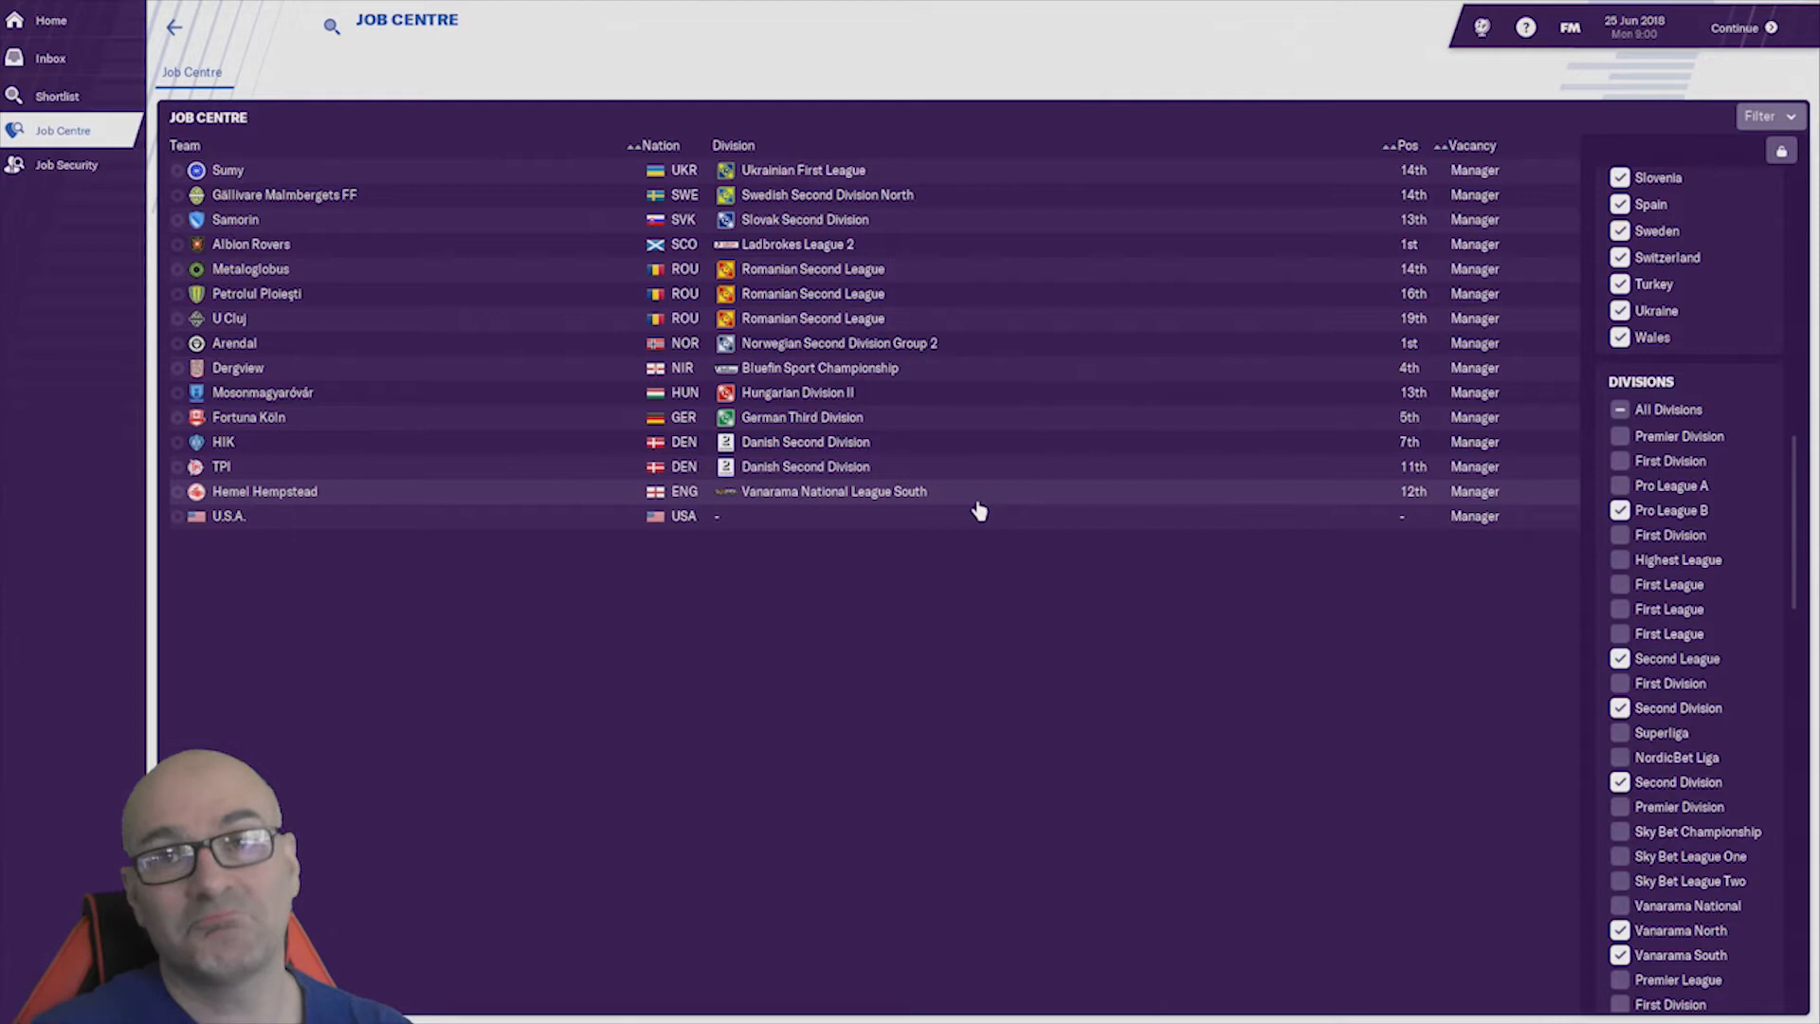
pyautogui.moveTo(978, 361)
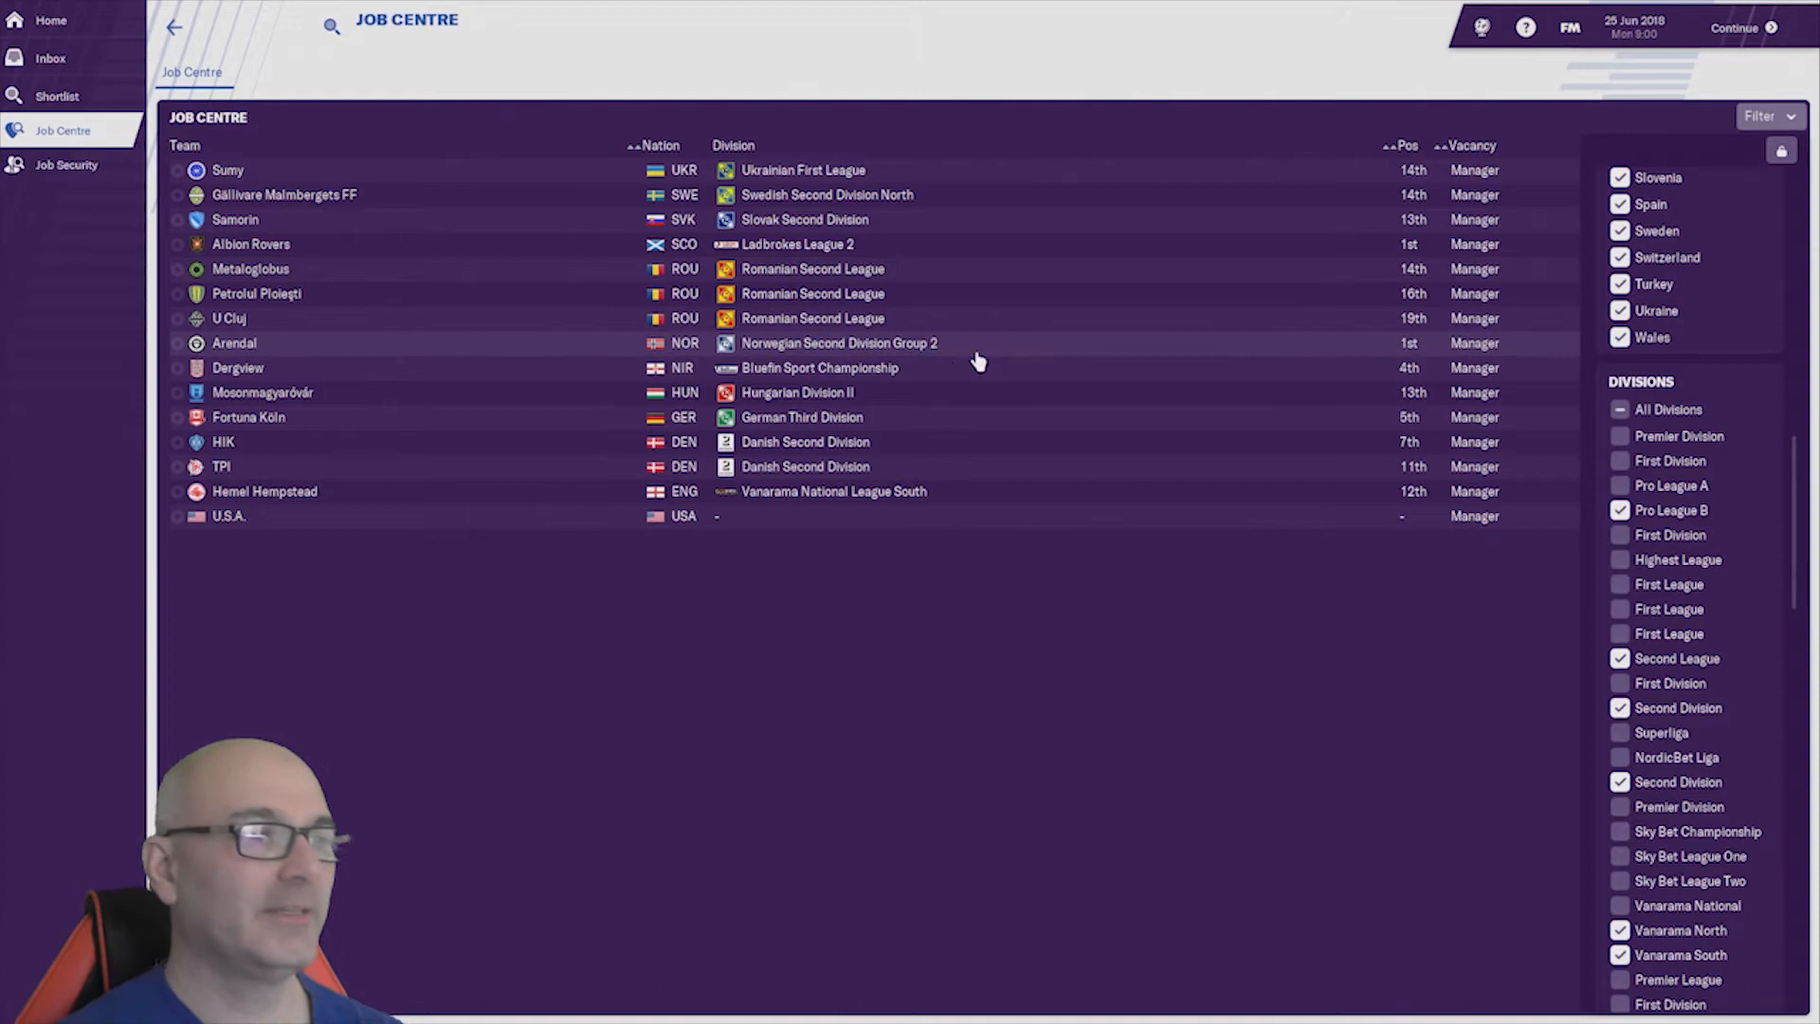
pyautogui.moveTo(563, 432)
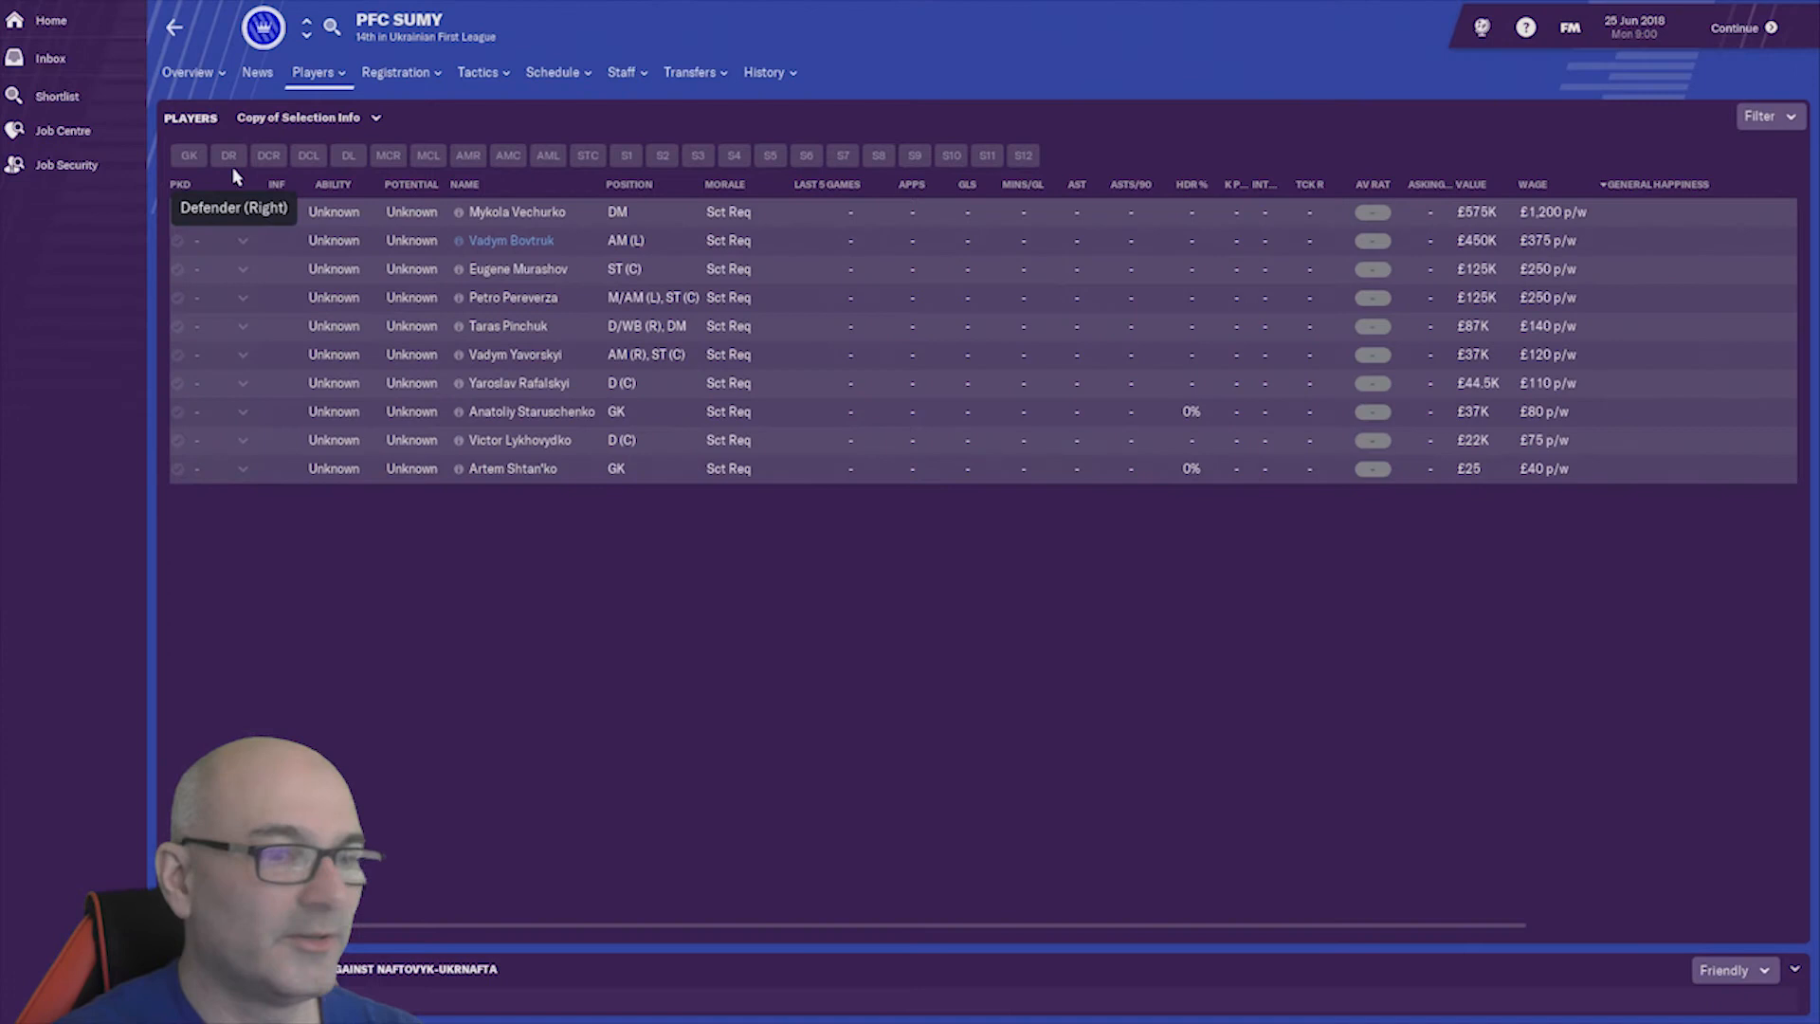
# - Leave the PFC Sumy screen for the Swedish Second Division North overview
pyautogui.click(186, 72)
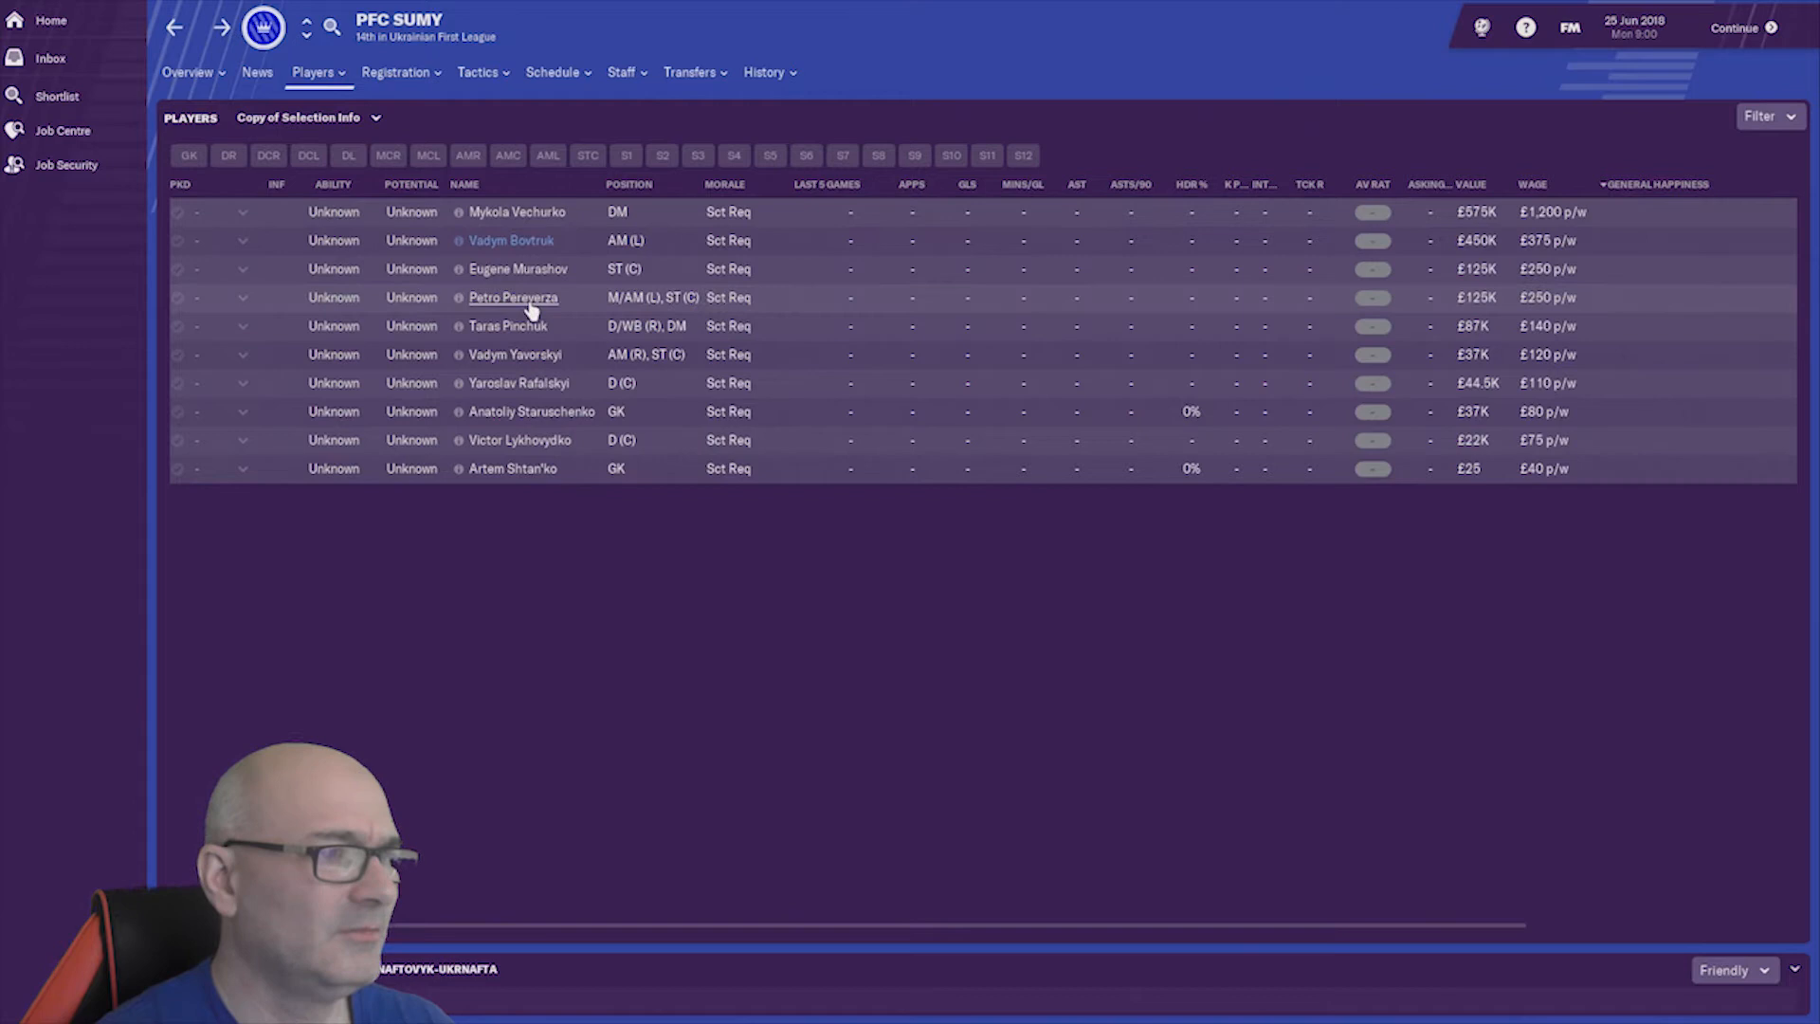
pyautogui.moveTo(554, 95)
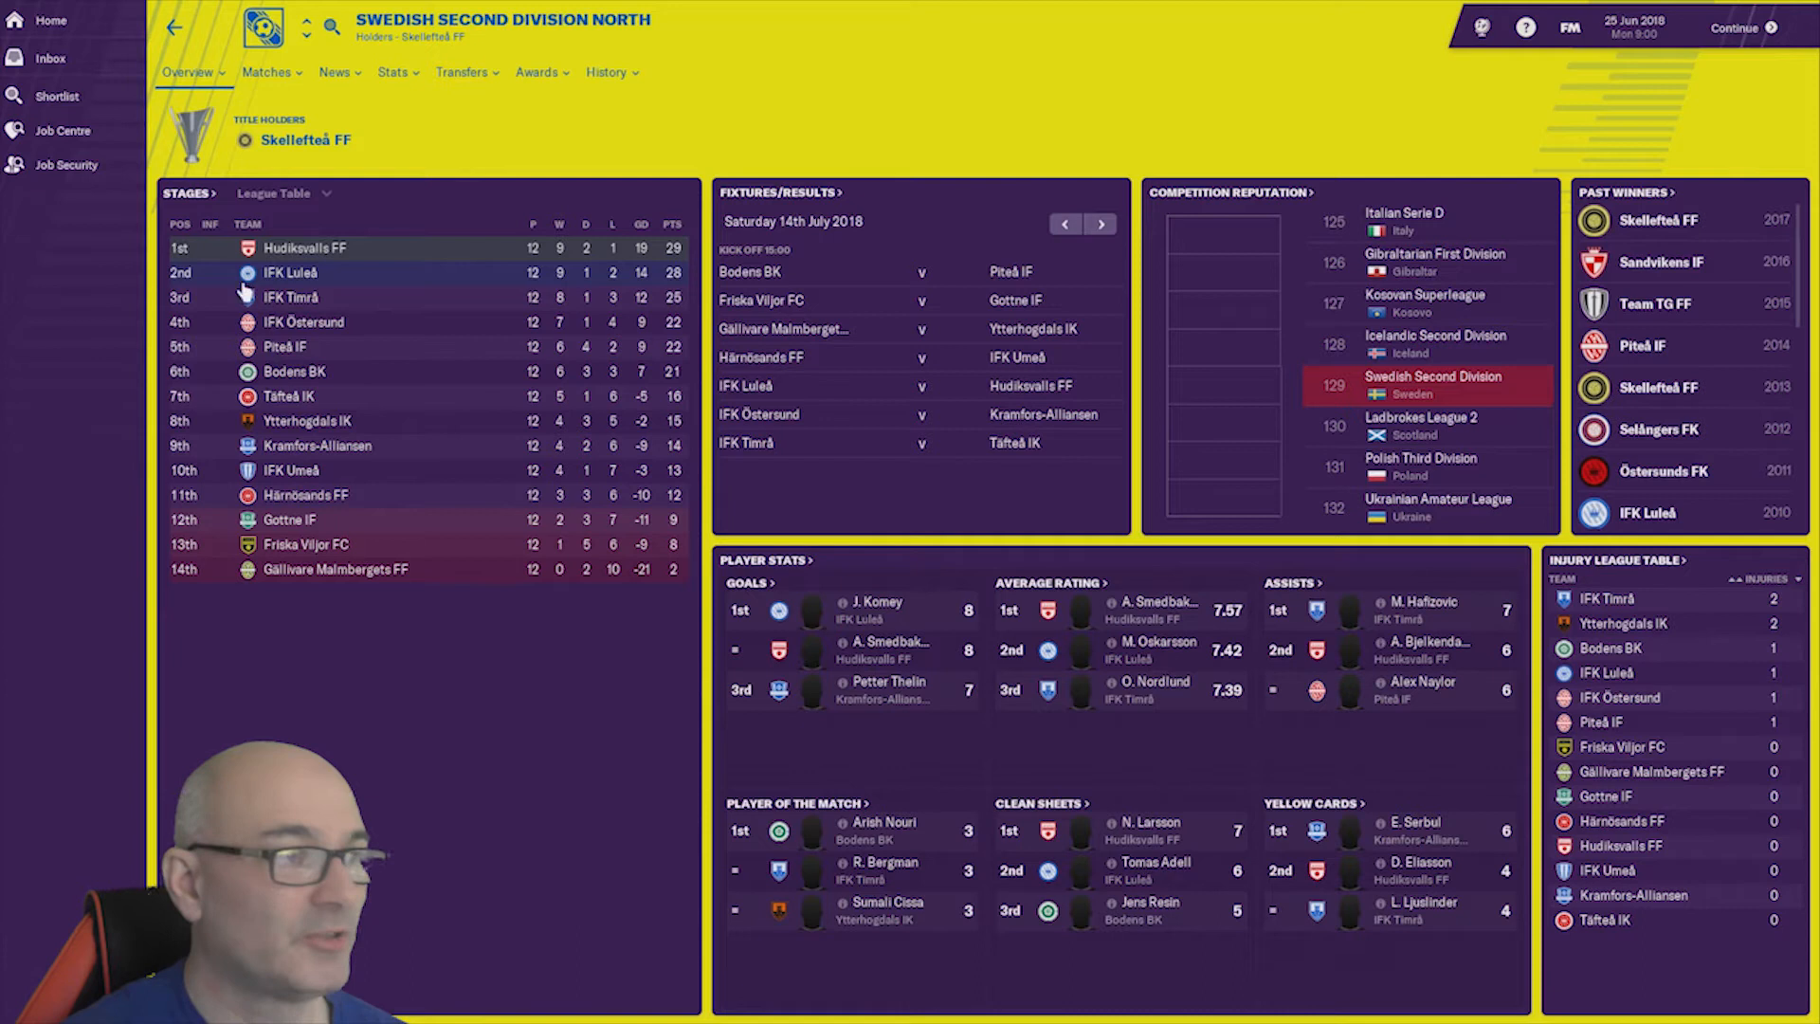
# - Review Gällivare Malmbergets FF's club overview, then return toward the vacancy list
pyautogui.click(334, 568)
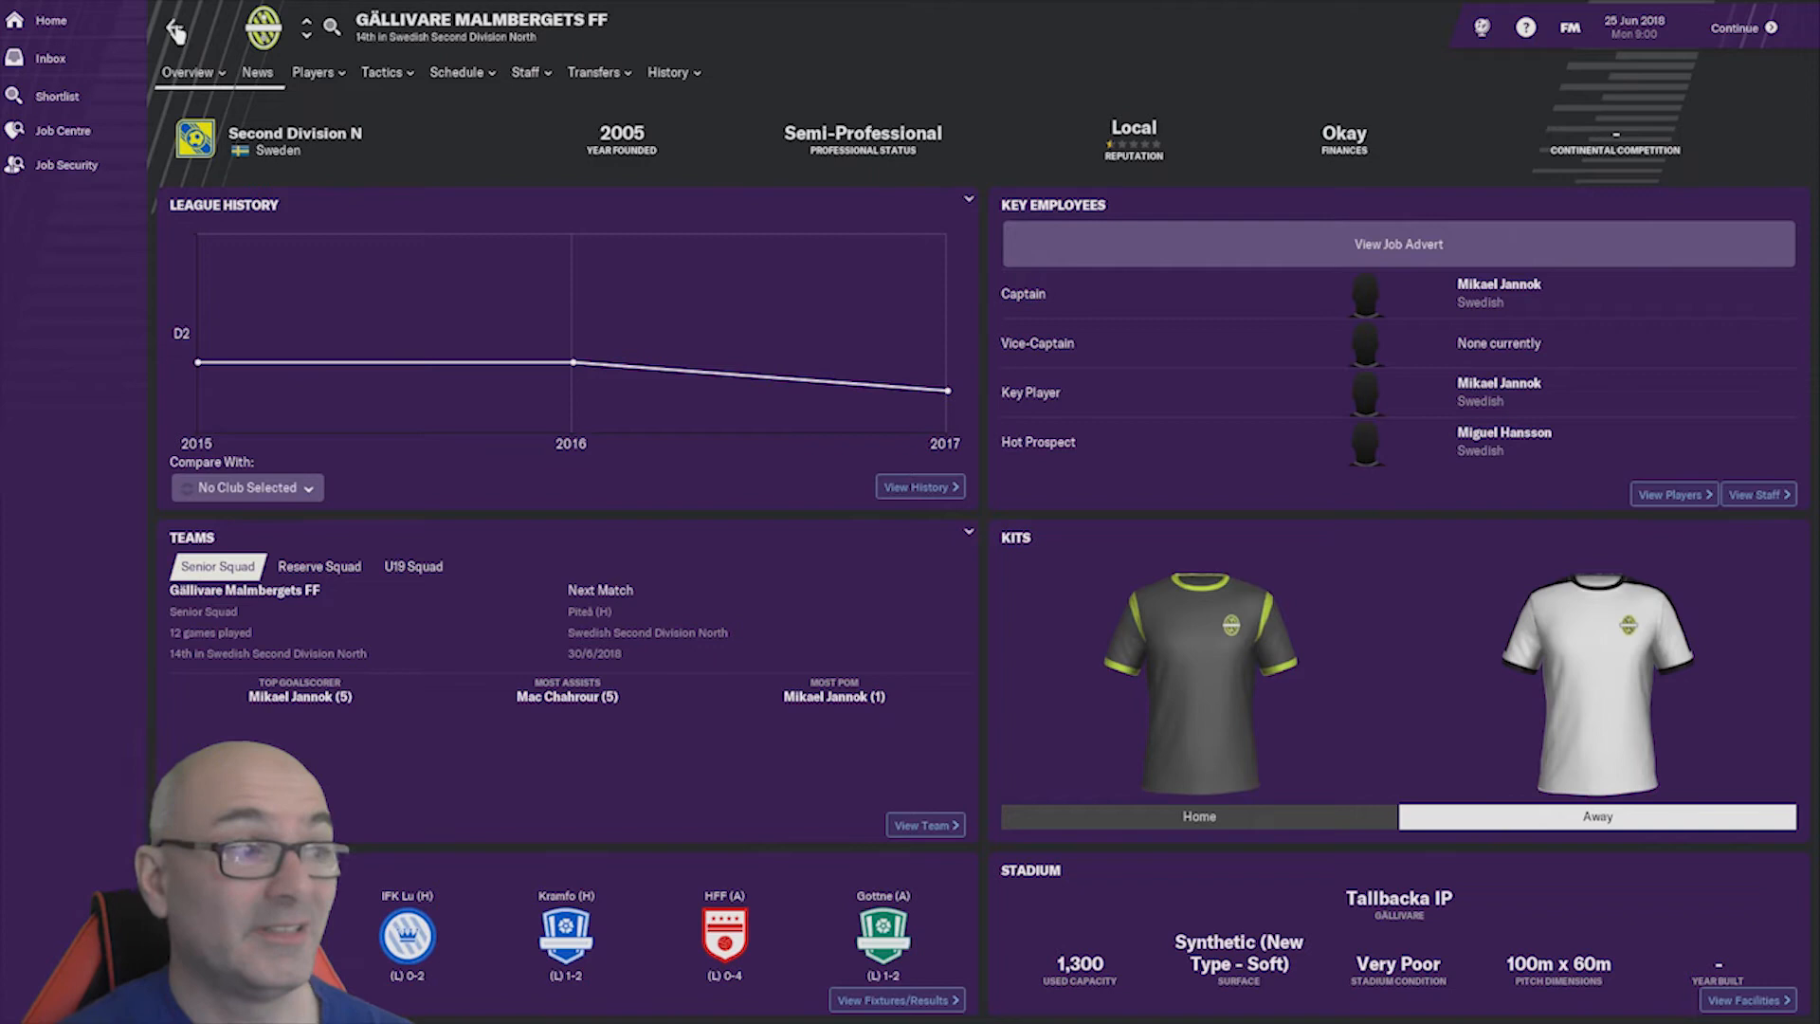
pyautogui.click(63, 129)
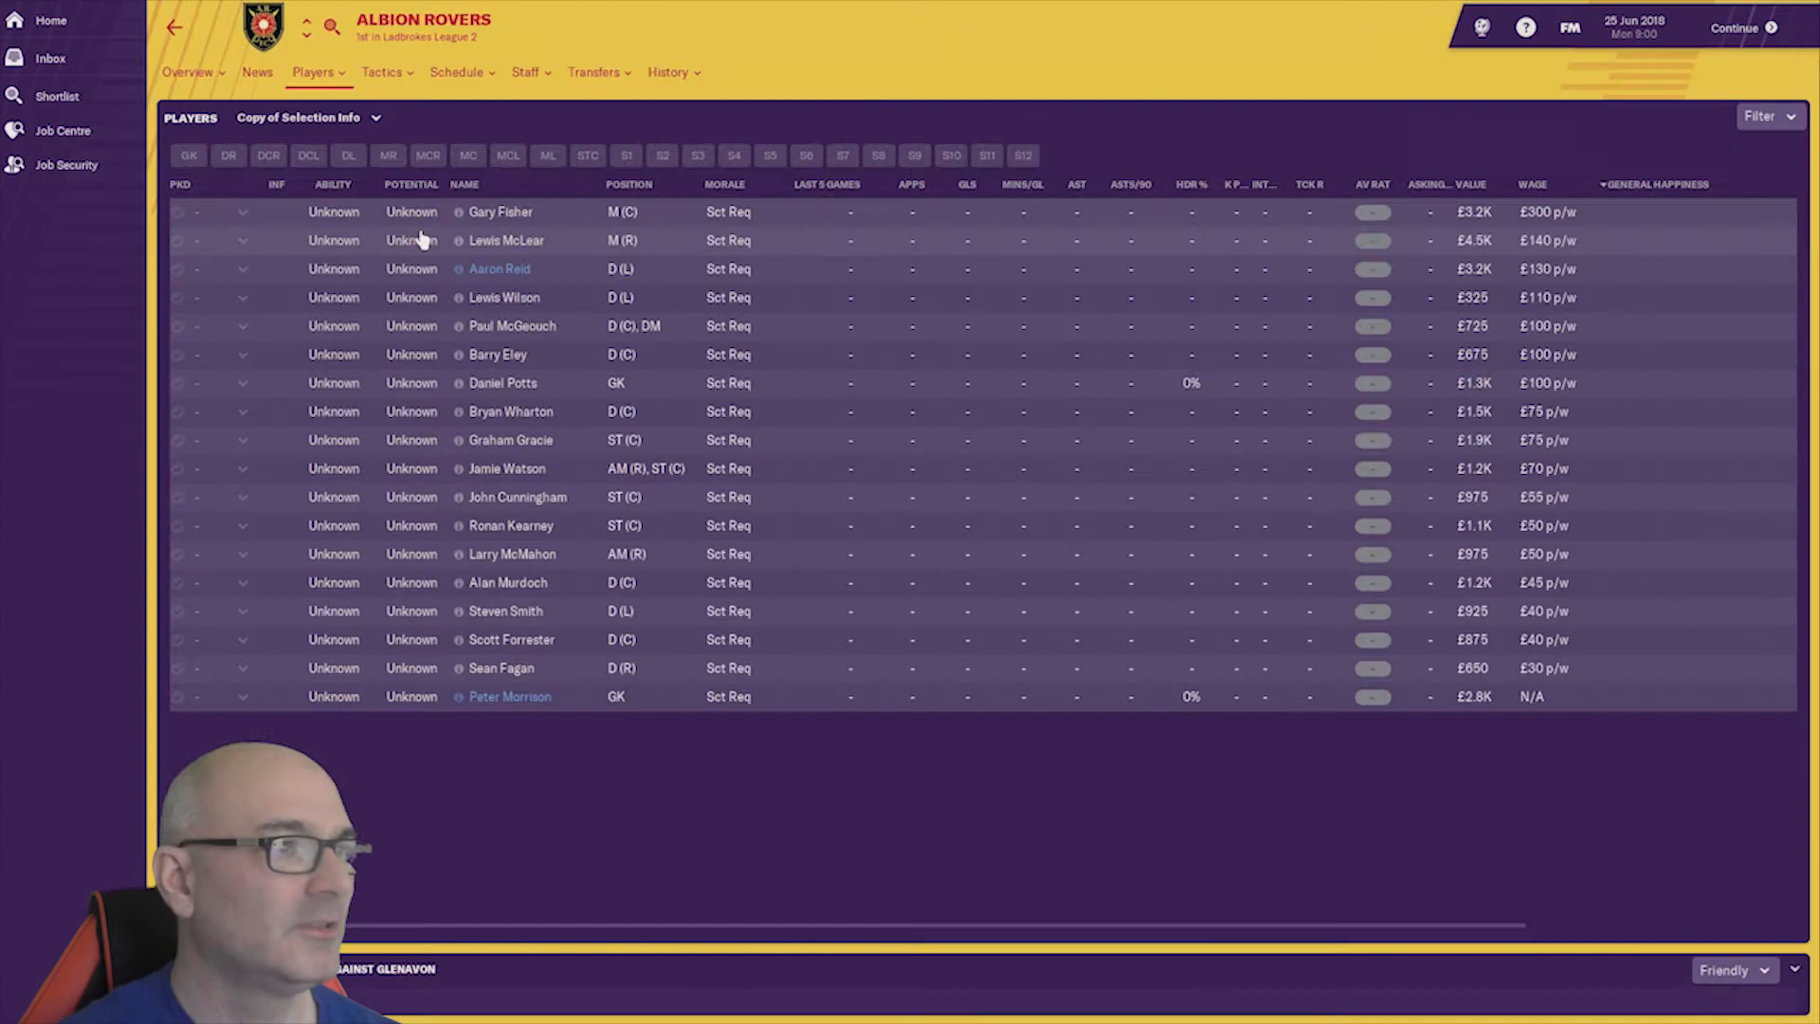
# - Return to the Job Centre, now listing each vacancy's leading candidate
pyautogui.click(62, 131)
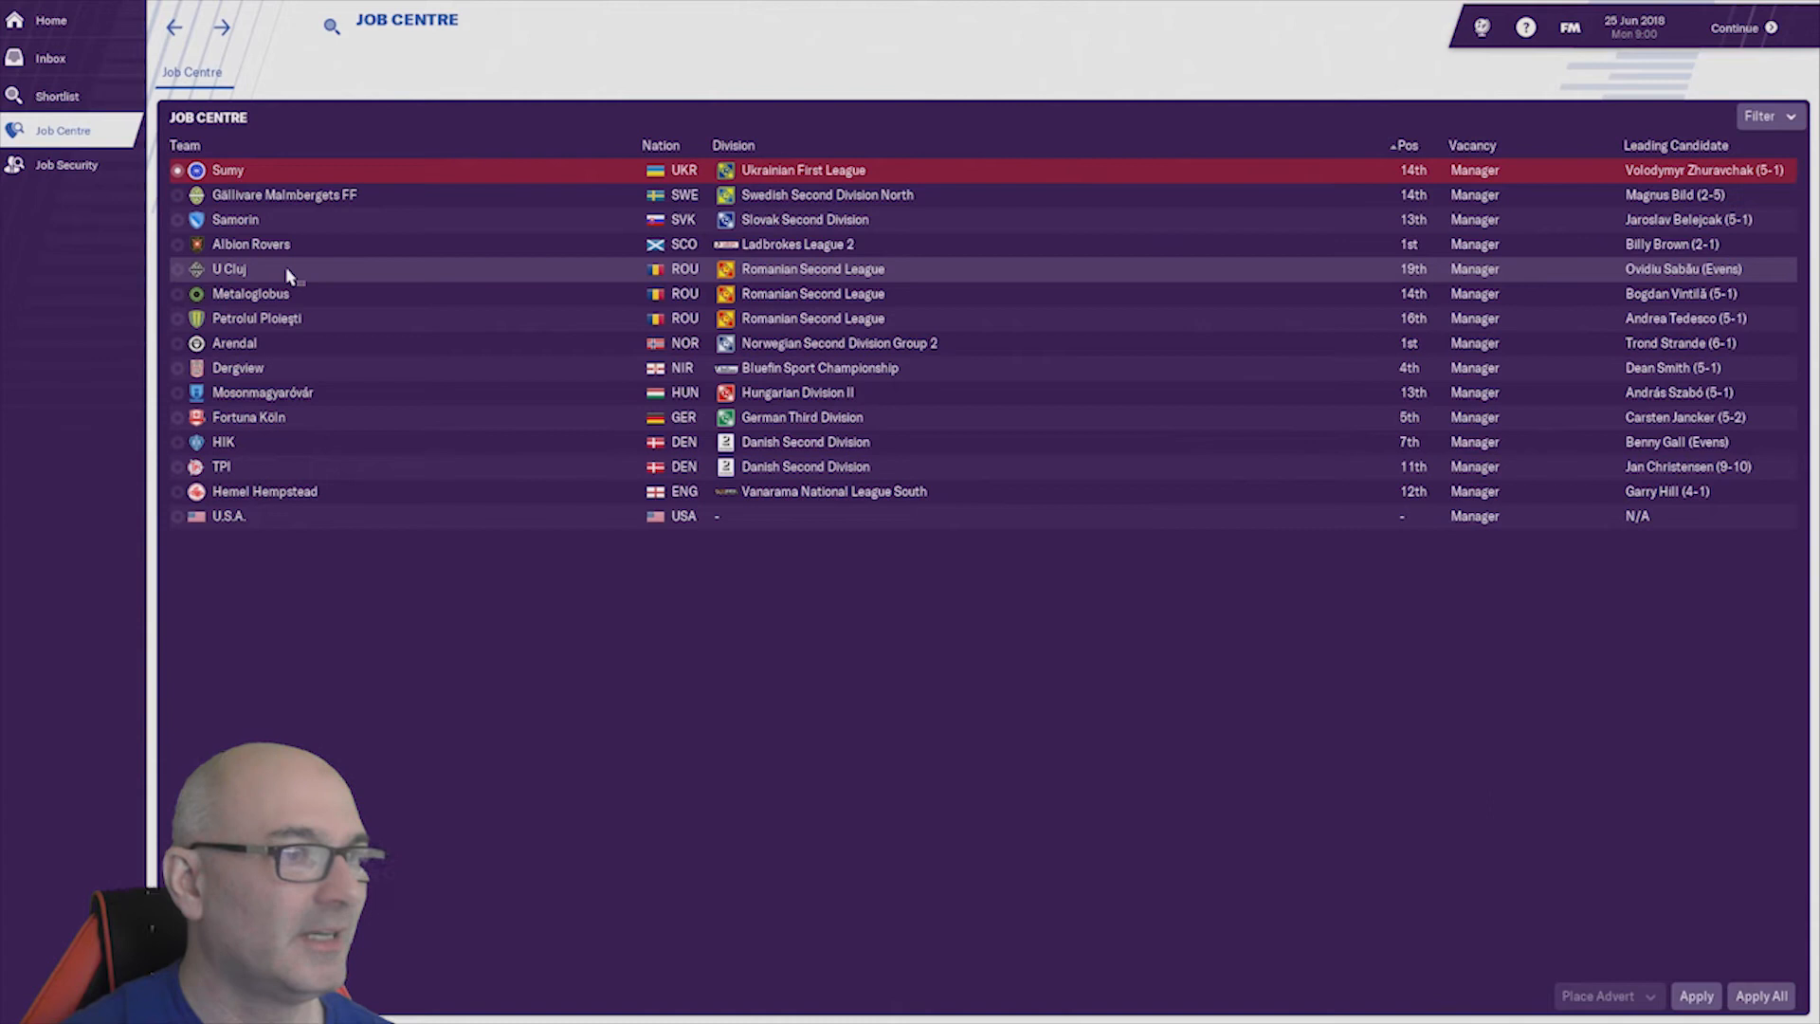
pyautogui.moveTo(313, 298)
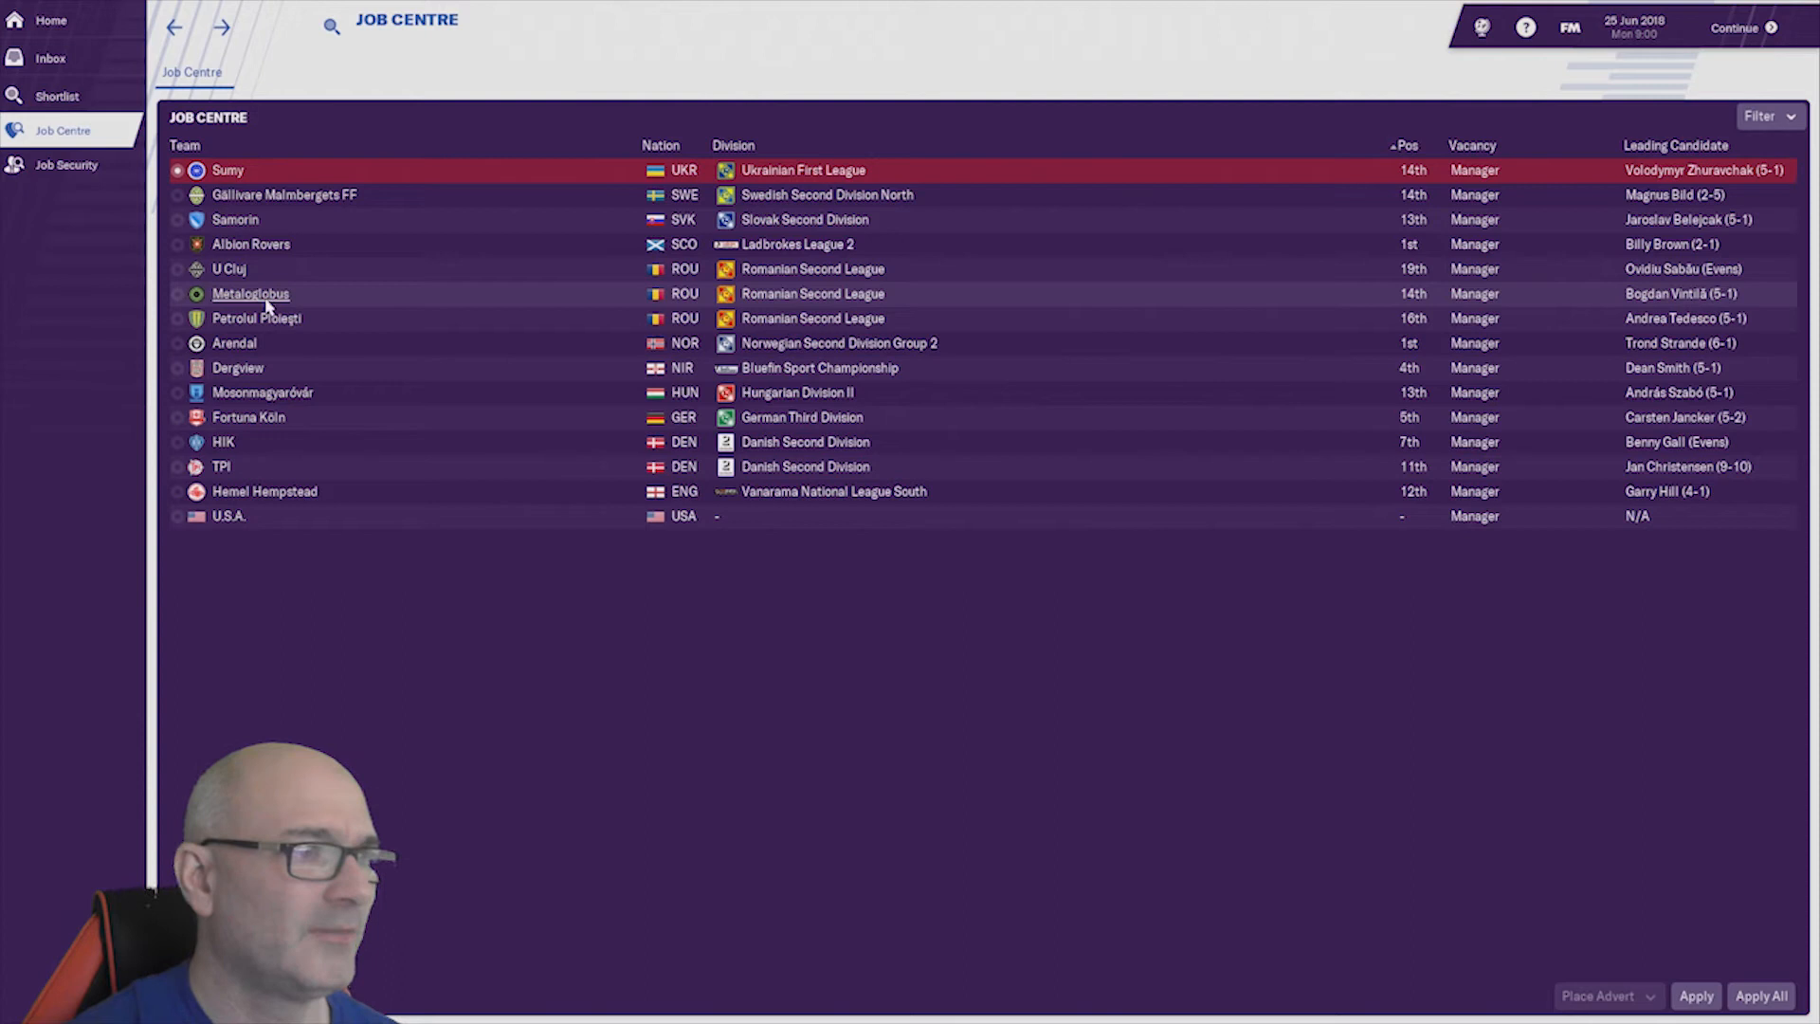
pyautogui.click(250, 292)
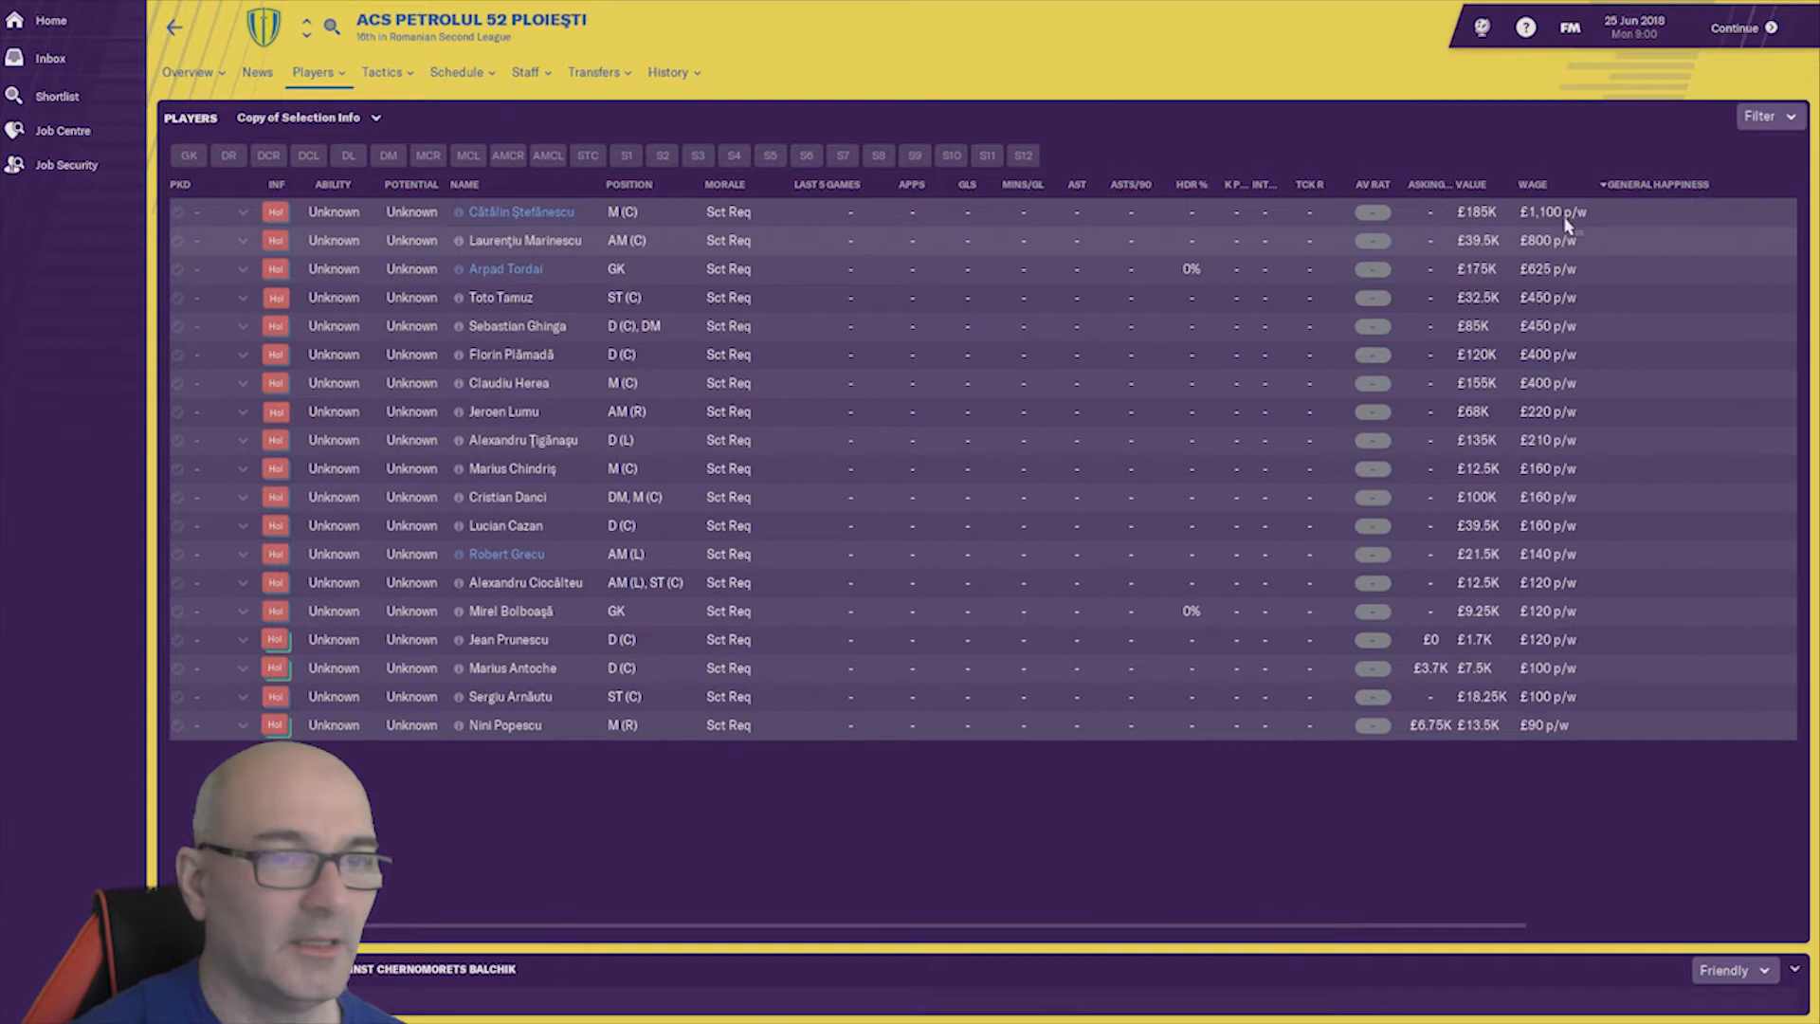
pyautogui.click(518, 211)
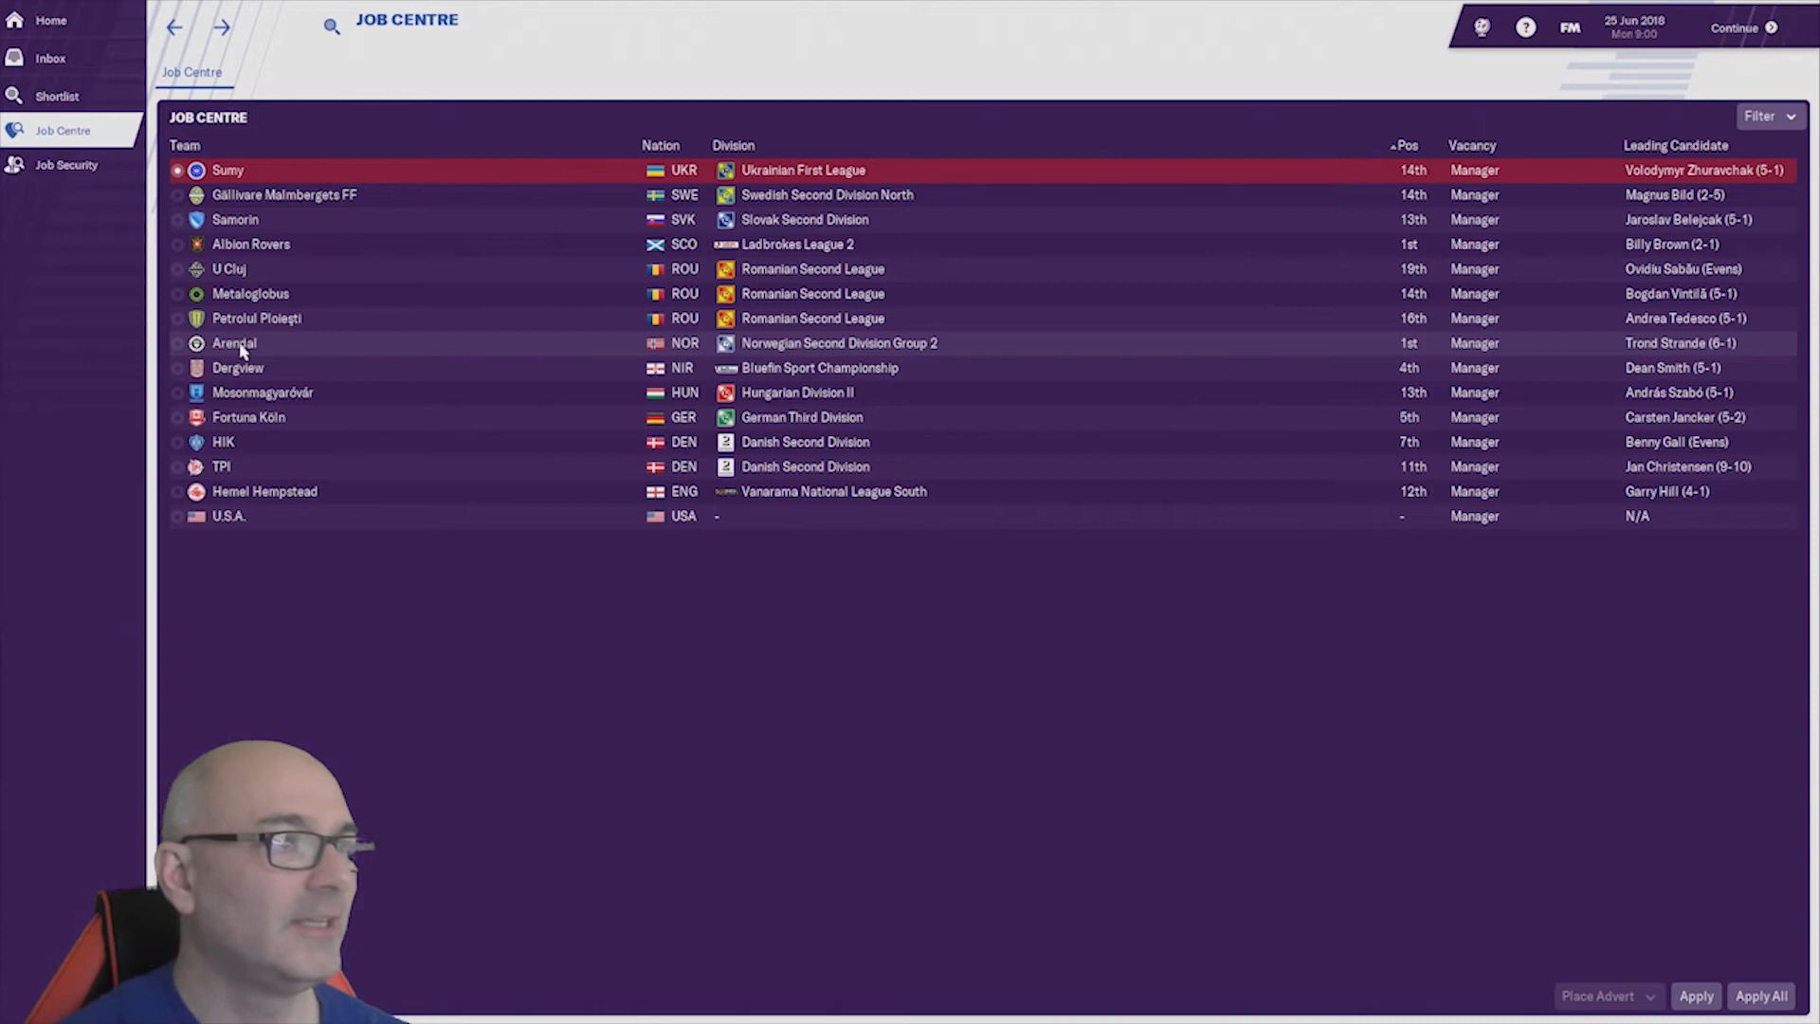
# - Review Mosonmagyaróvár's squad and club overview, then return to the Job Centre
pyautogui.click(233, 343)
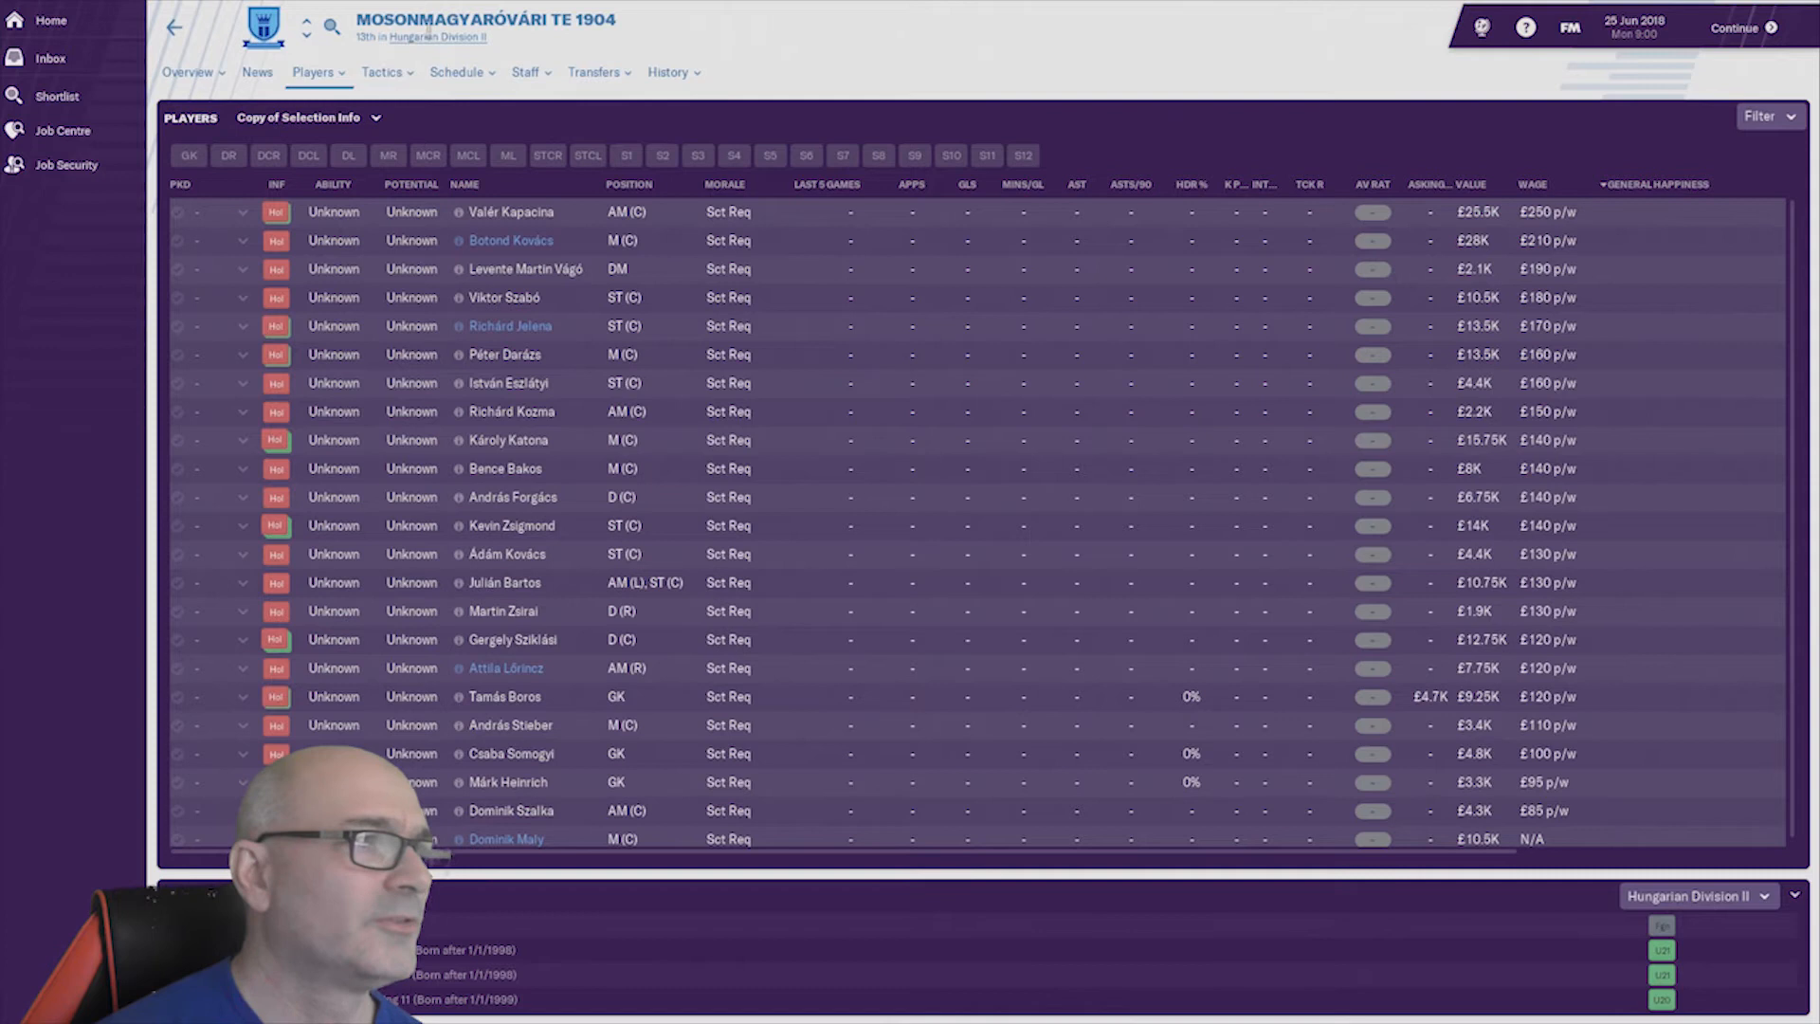
pyautogui.click(188, 72)
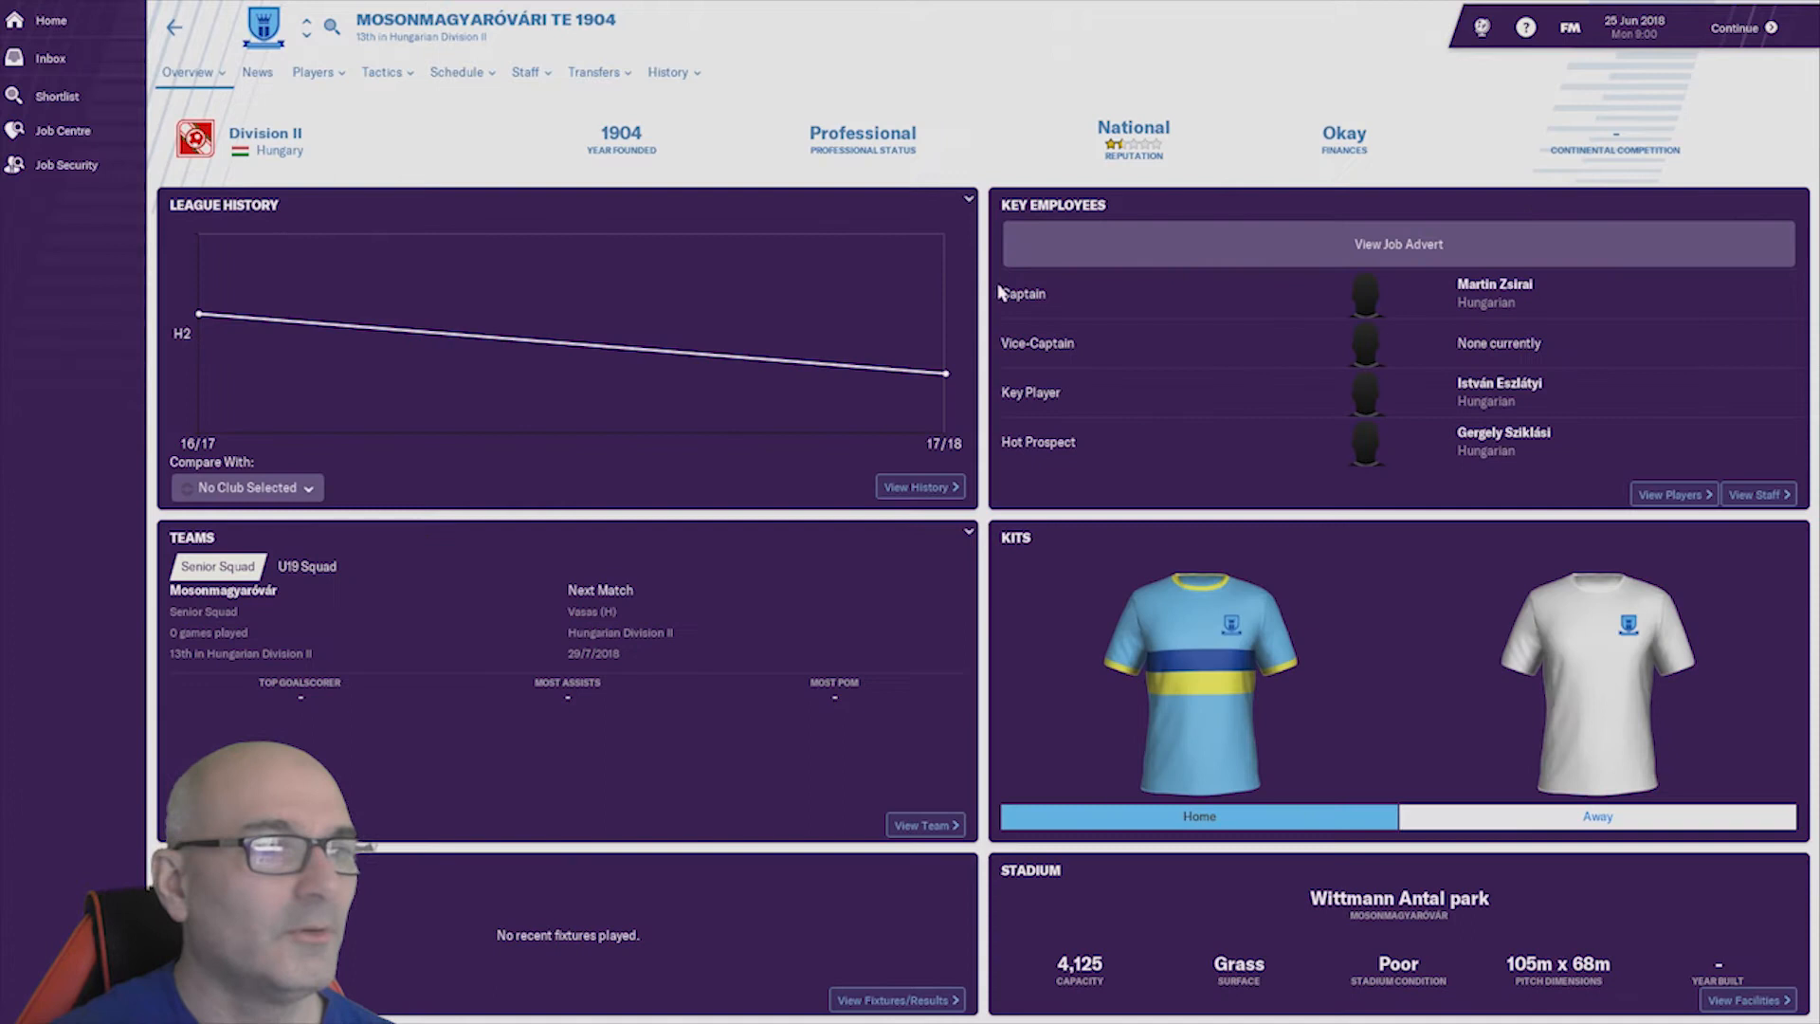
pyautogui.moveTo(923, 154)
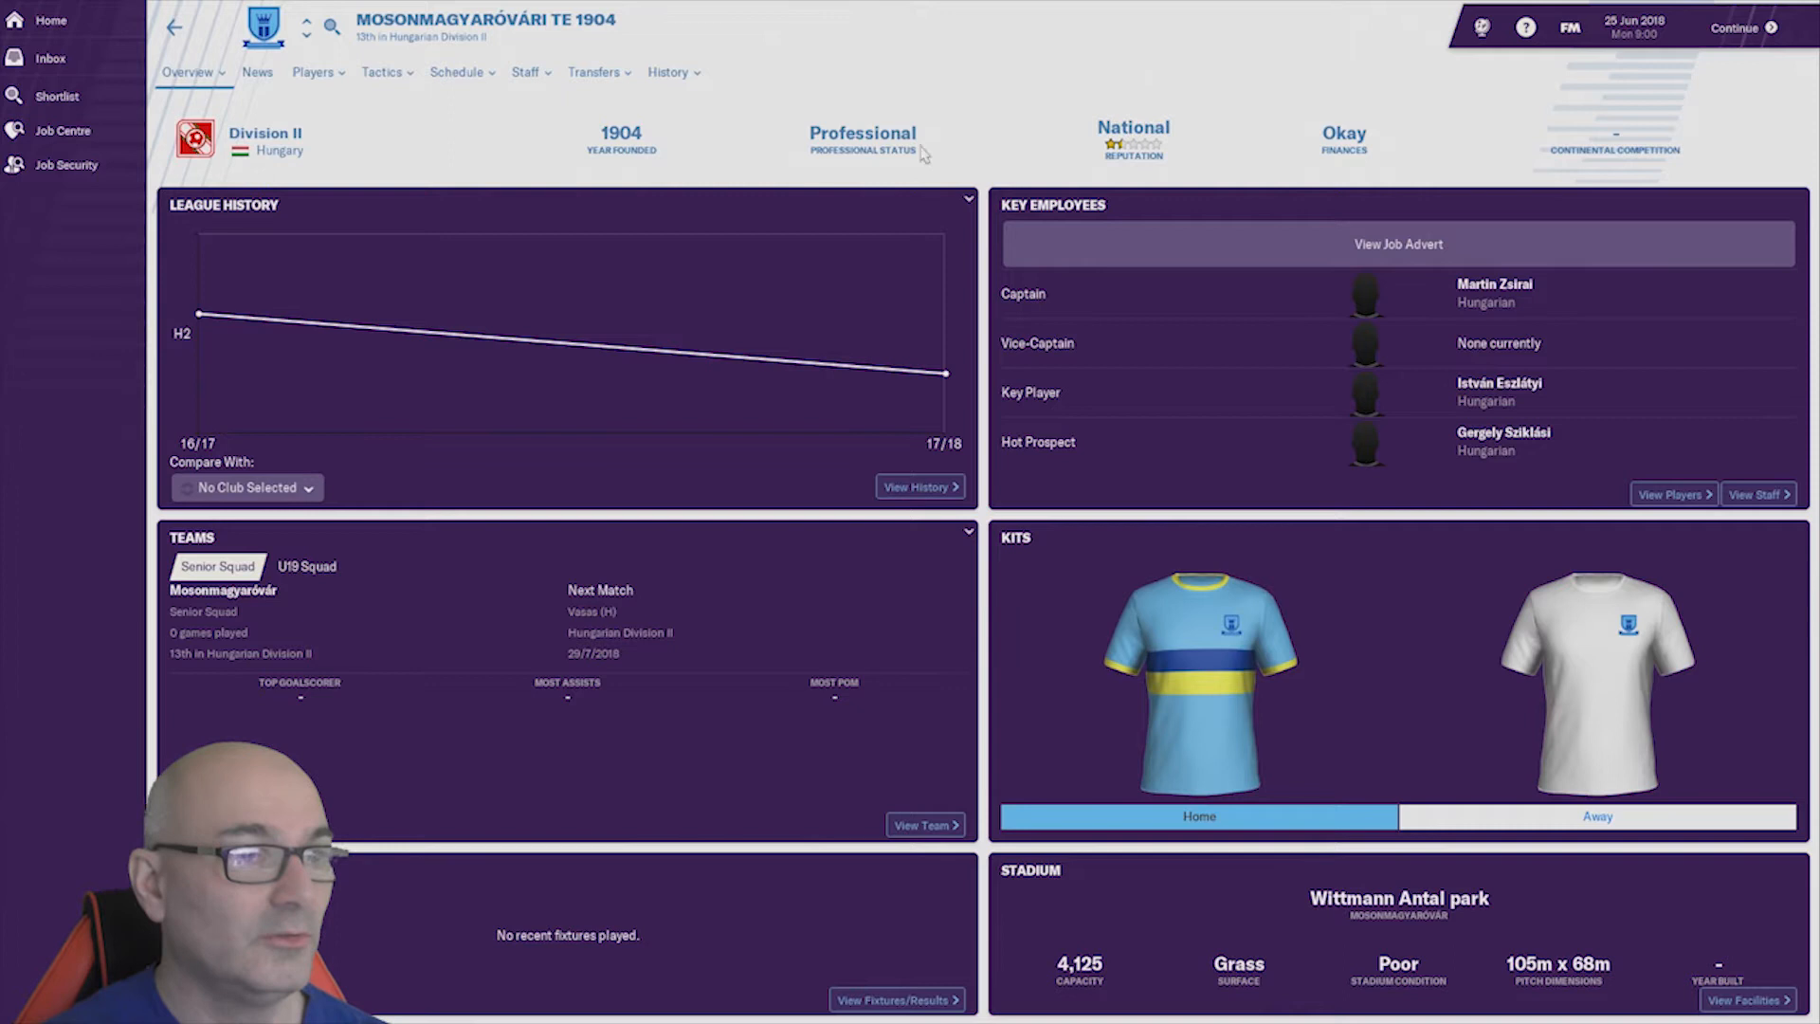
pyautogui.moveTo(934, 377)
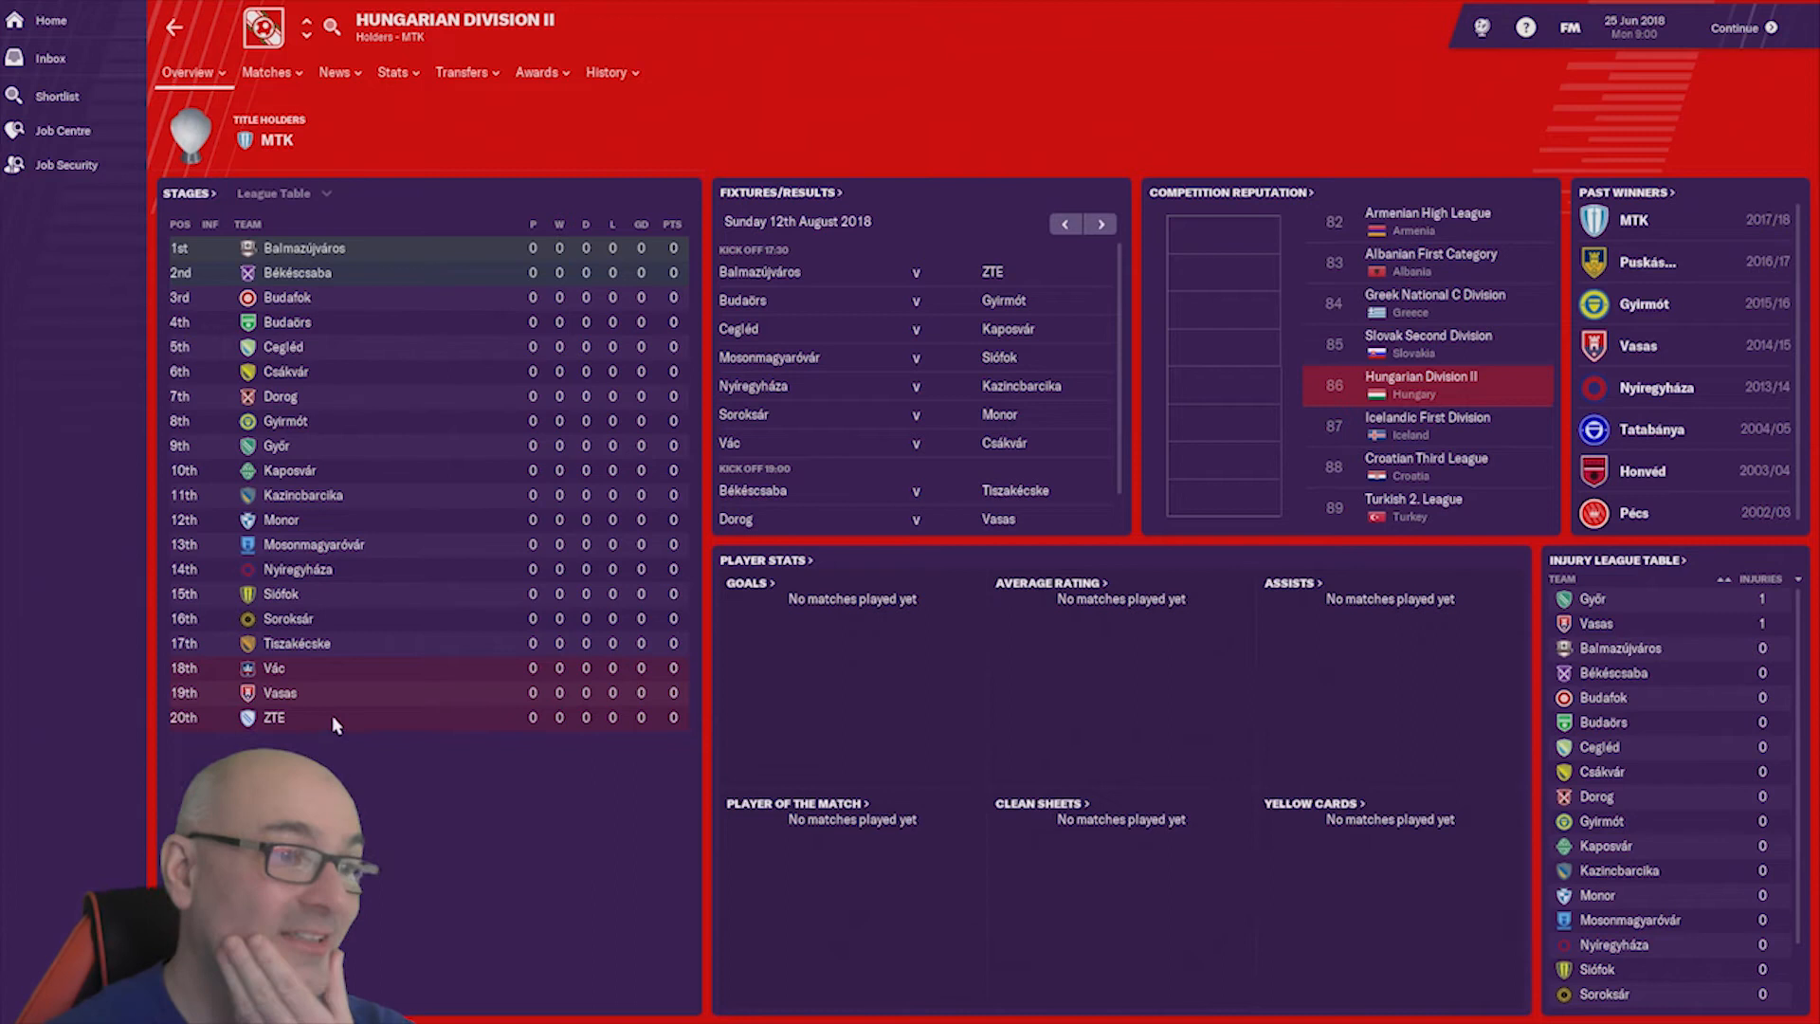
pyautogui.click(62, 129)
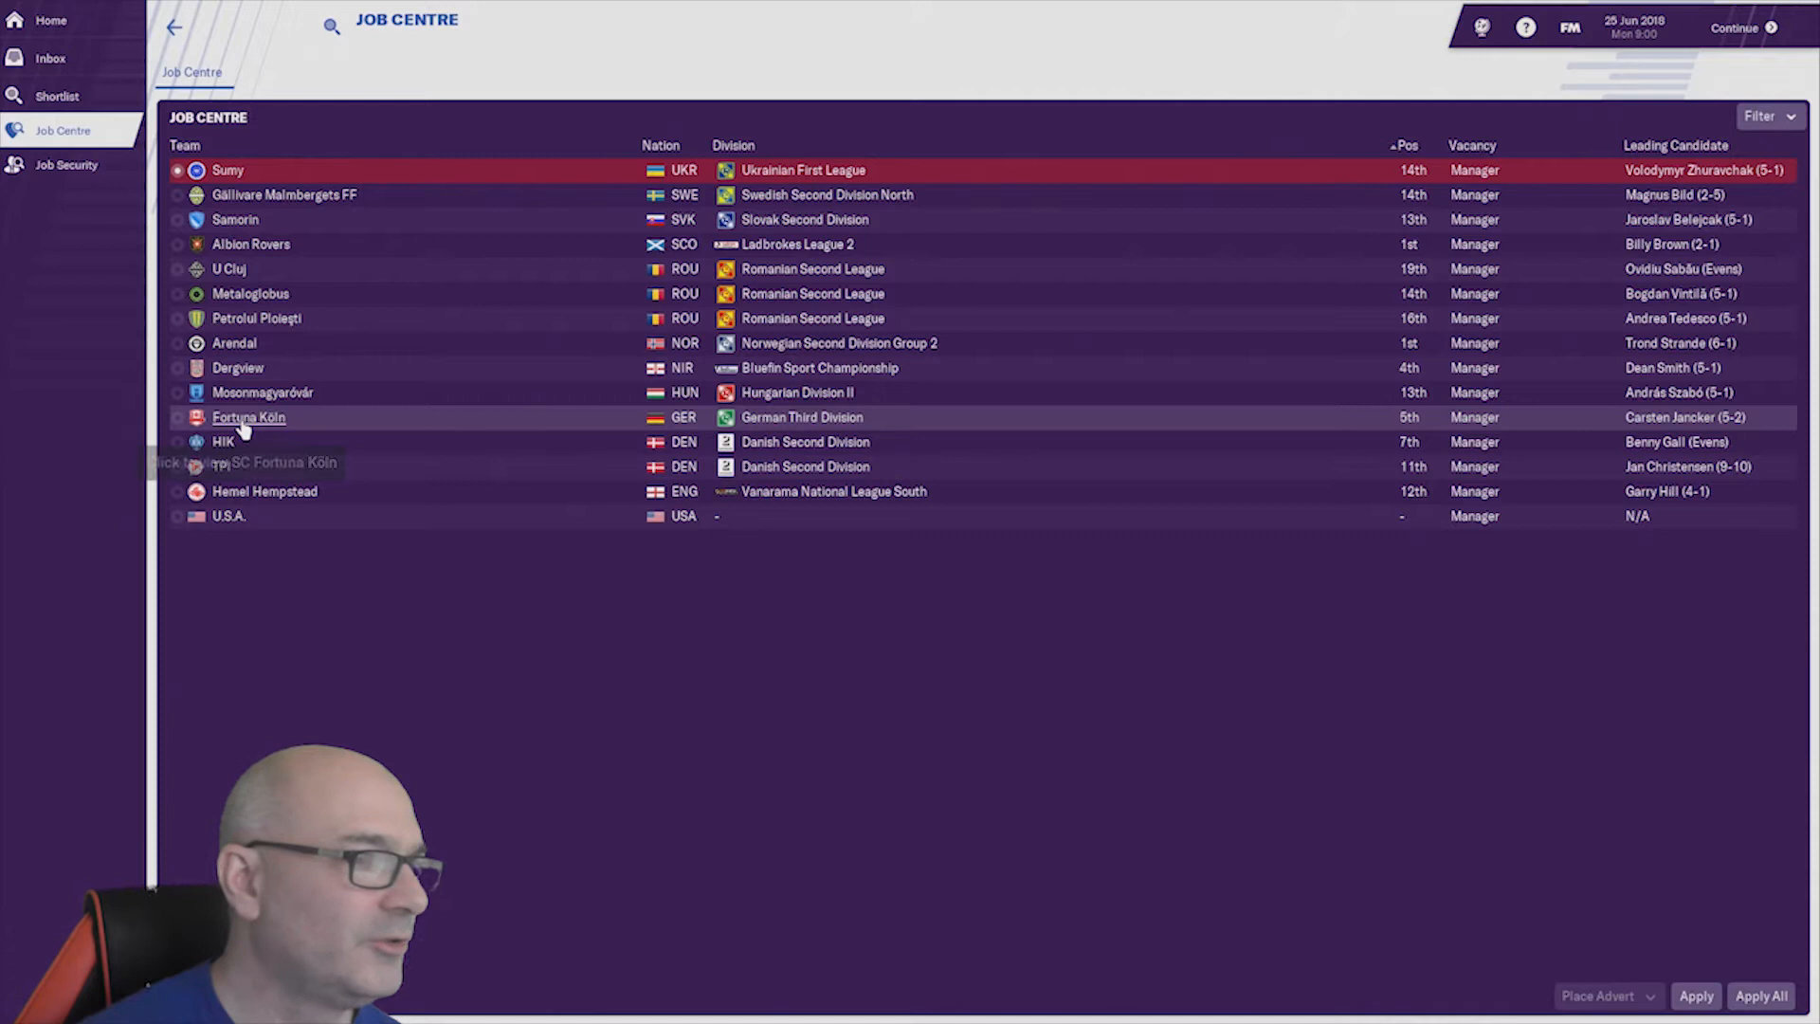
# - Review Fortuna Köln's club details, then move on toward the Hellerup Idræts Klub overview
pyautogui.click(246, 417)
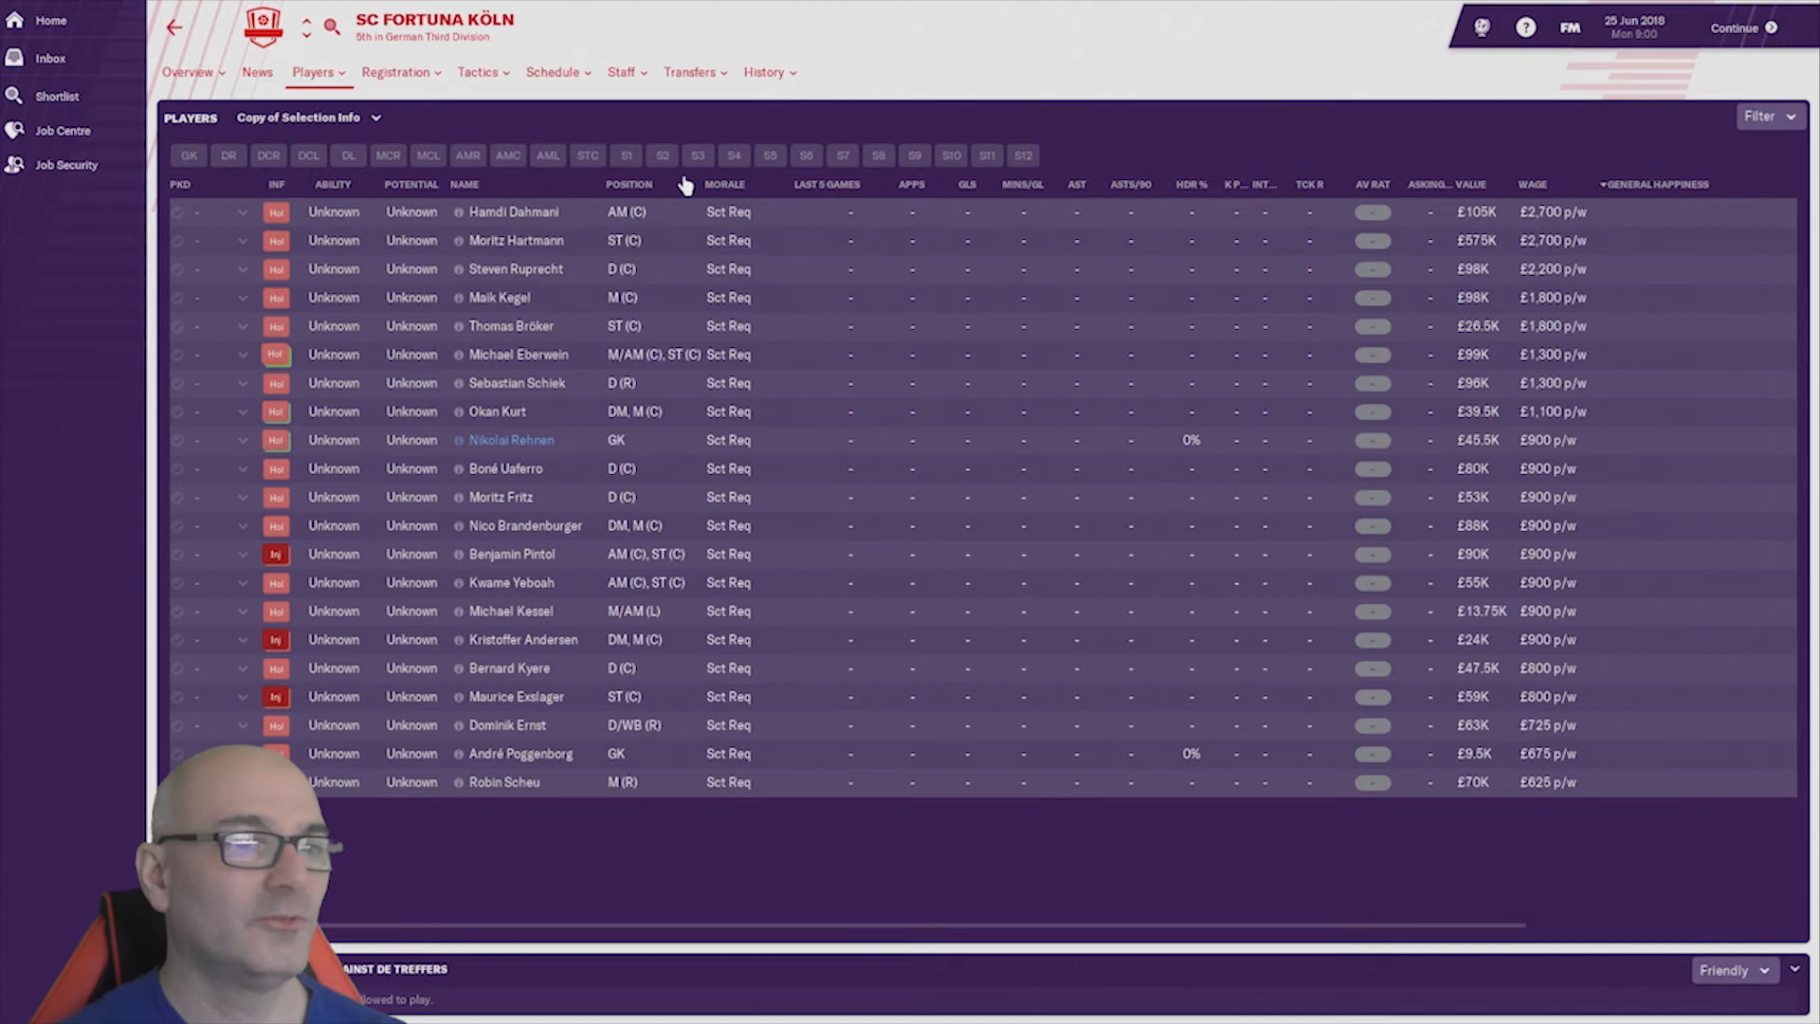
pyautogui.click(61, 129)
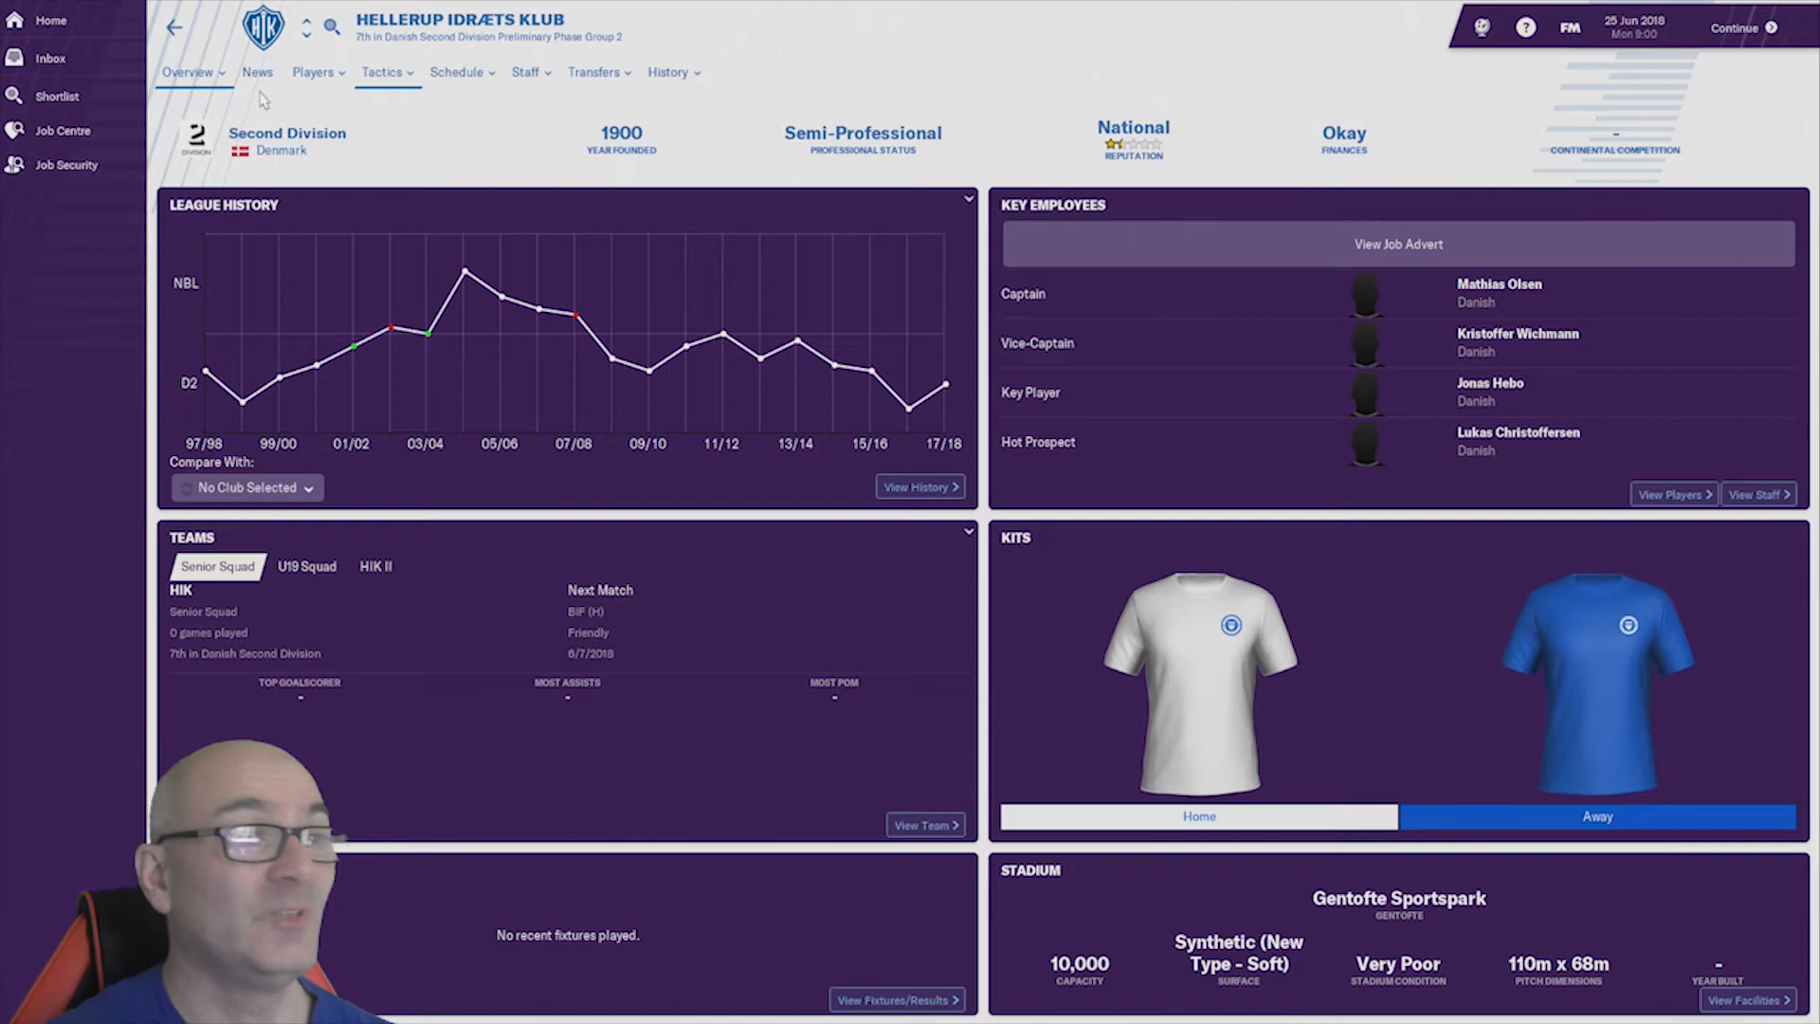
# - View the Danish Second Division details from the HIK overview
pyautogui.click(62, 130)
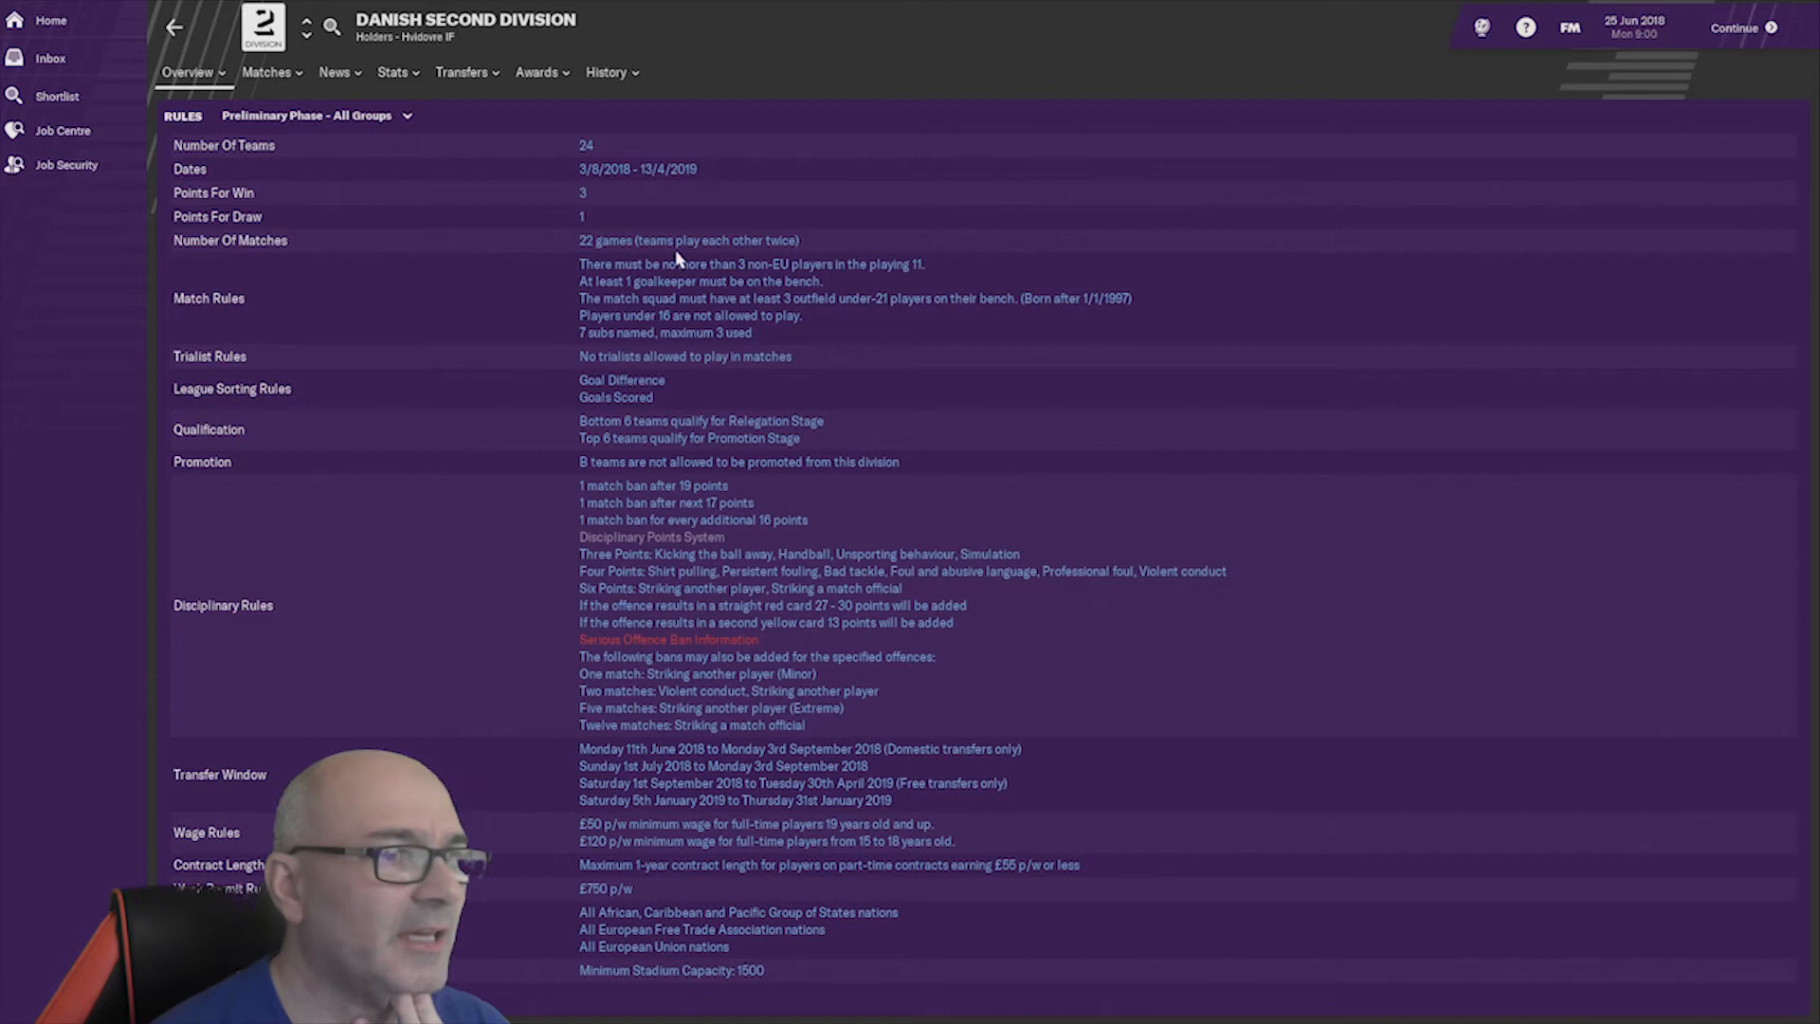
pyautogui.moveTo(341, 392)
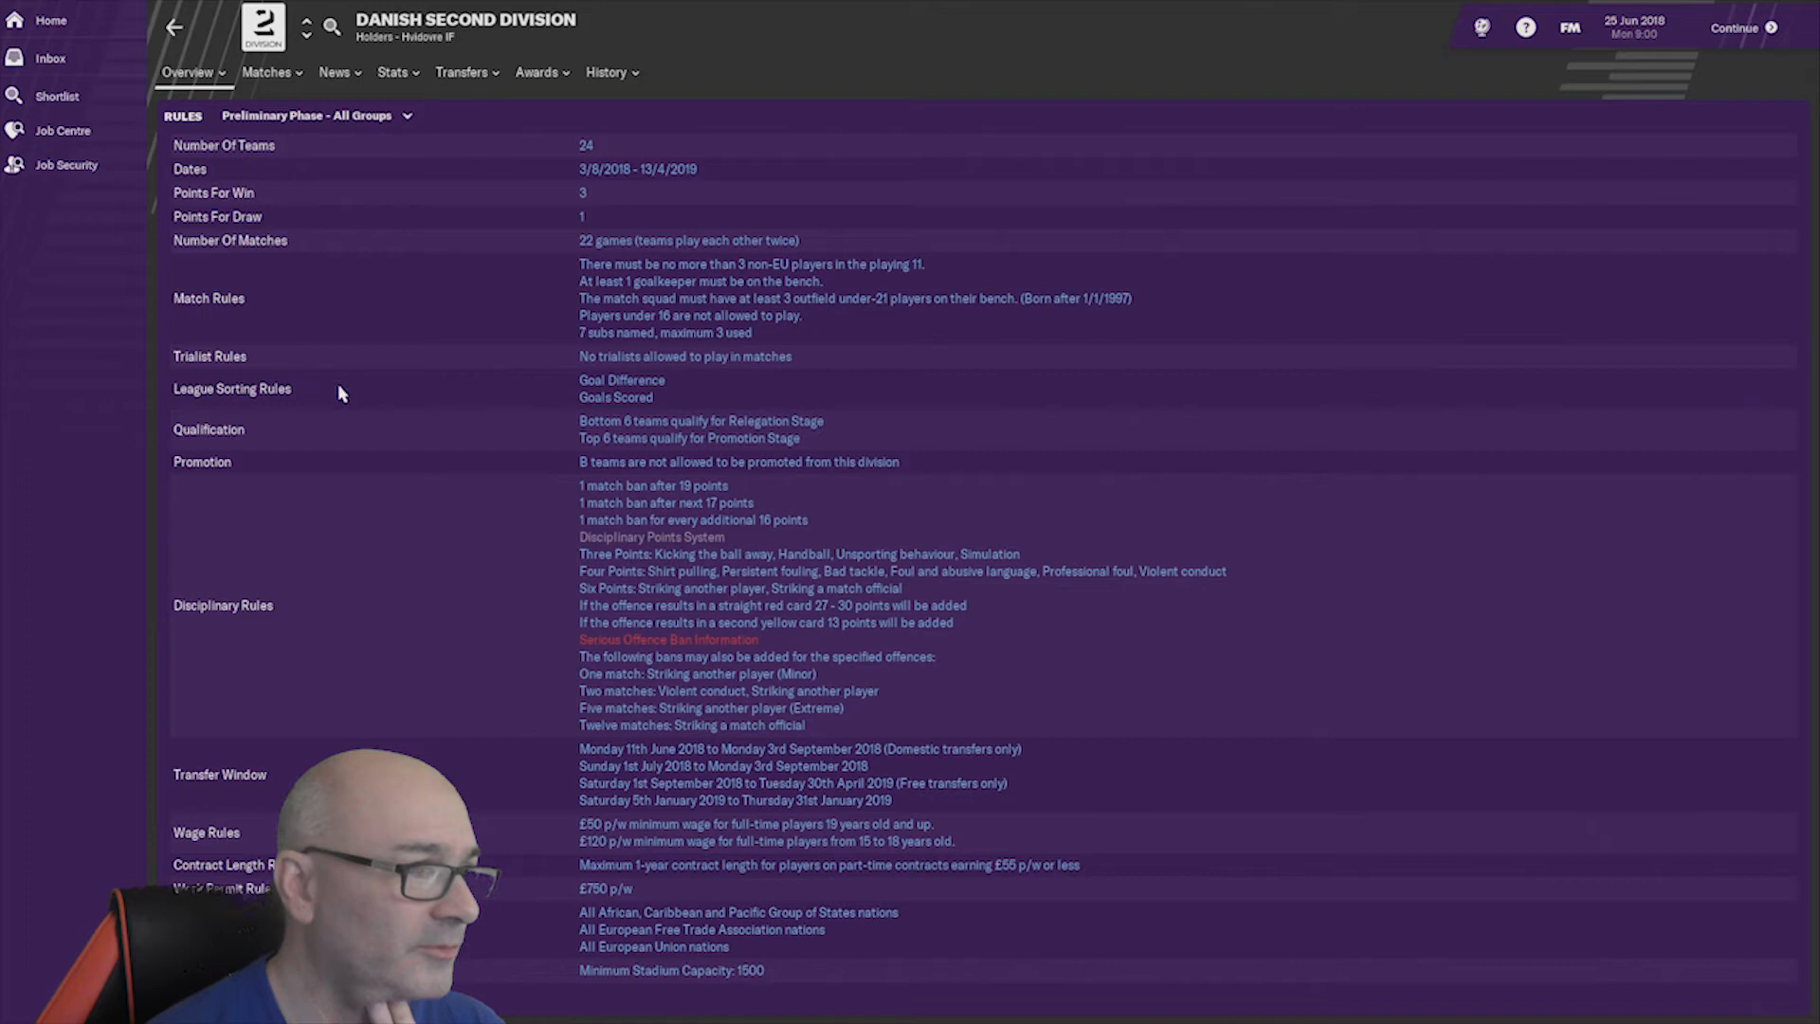
pyautogui.moveTo(741, 487)
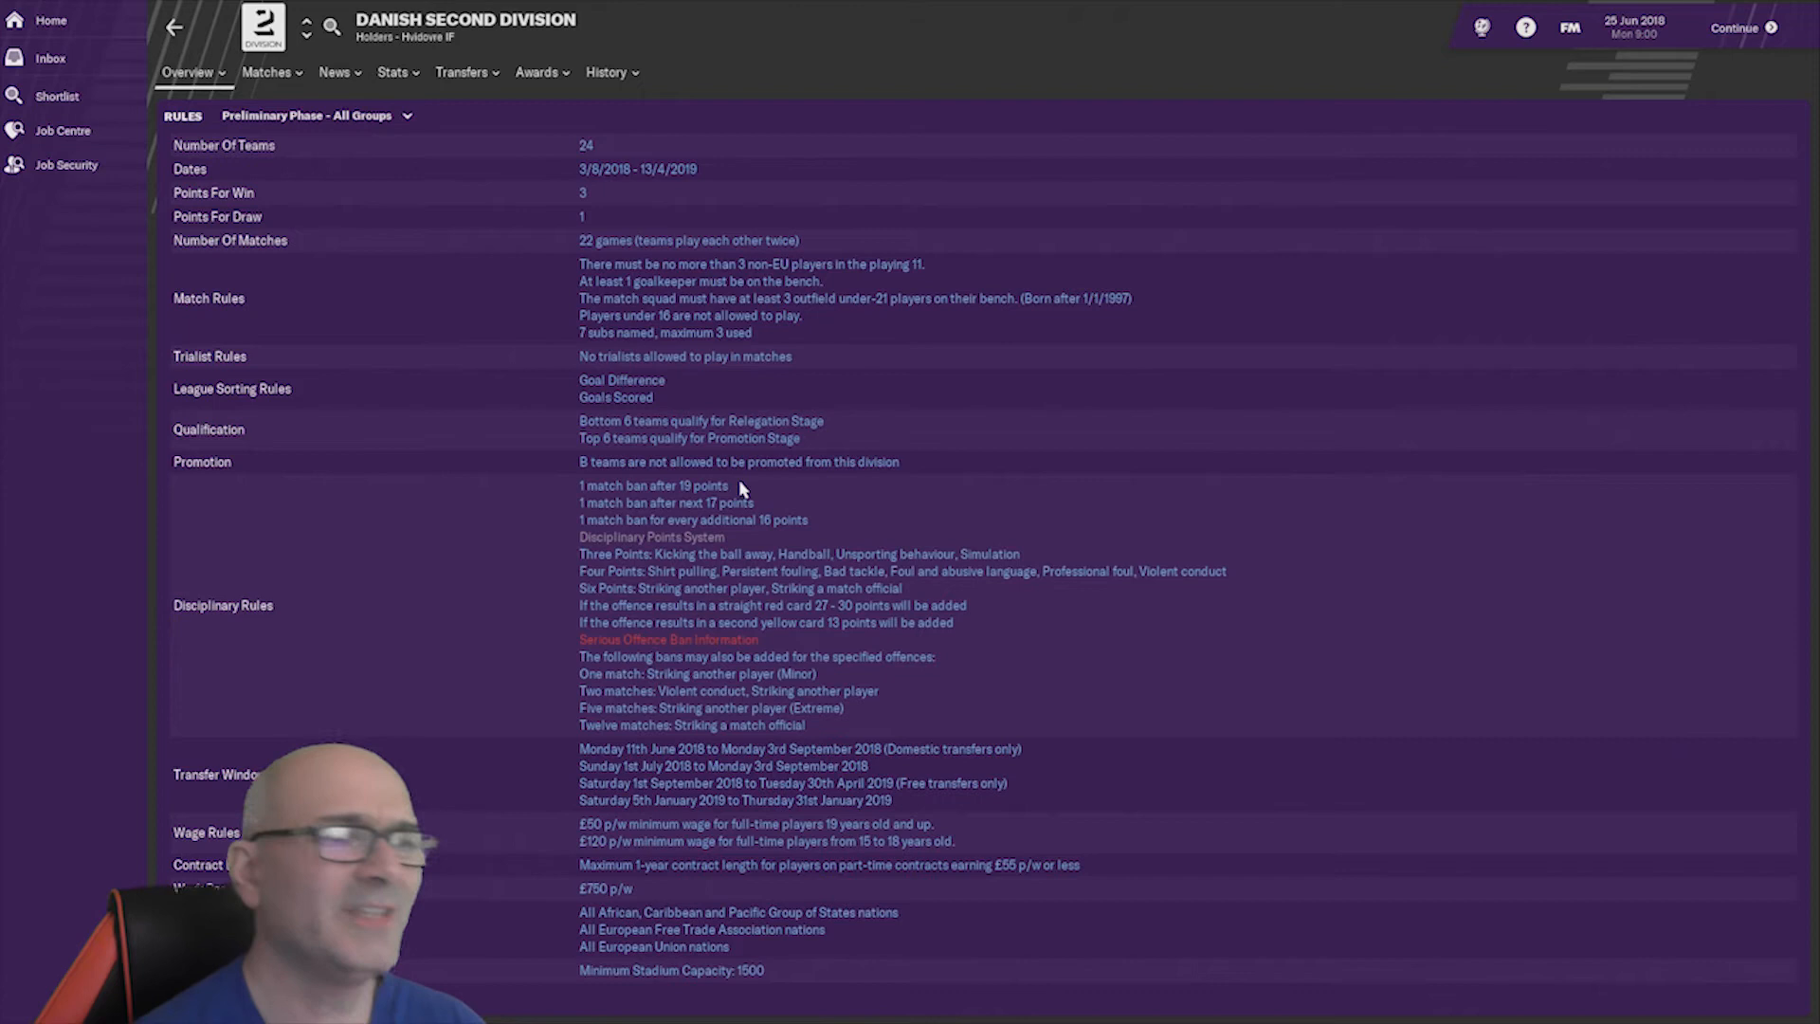
pyautogui.moveTo(776, 544)
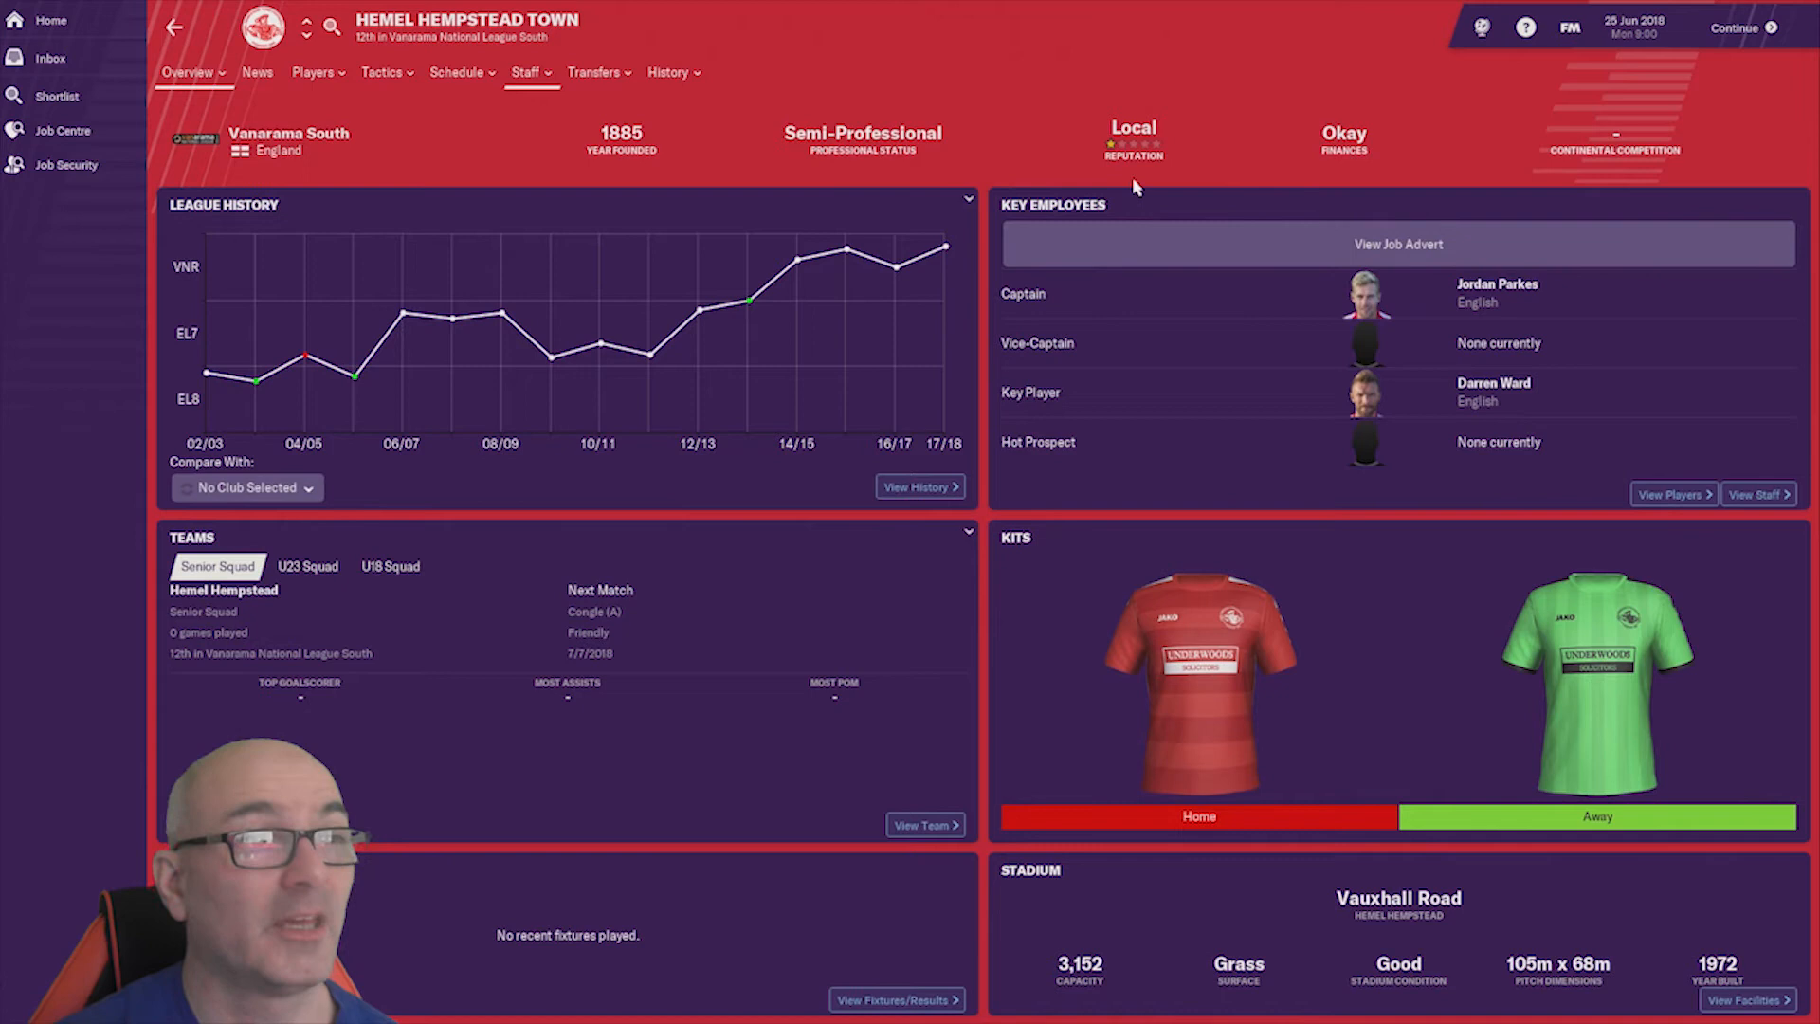
# - Apply for every listed managerial vacancy via Apply All and confirm with Yes
pyautogui.click(61, 131)
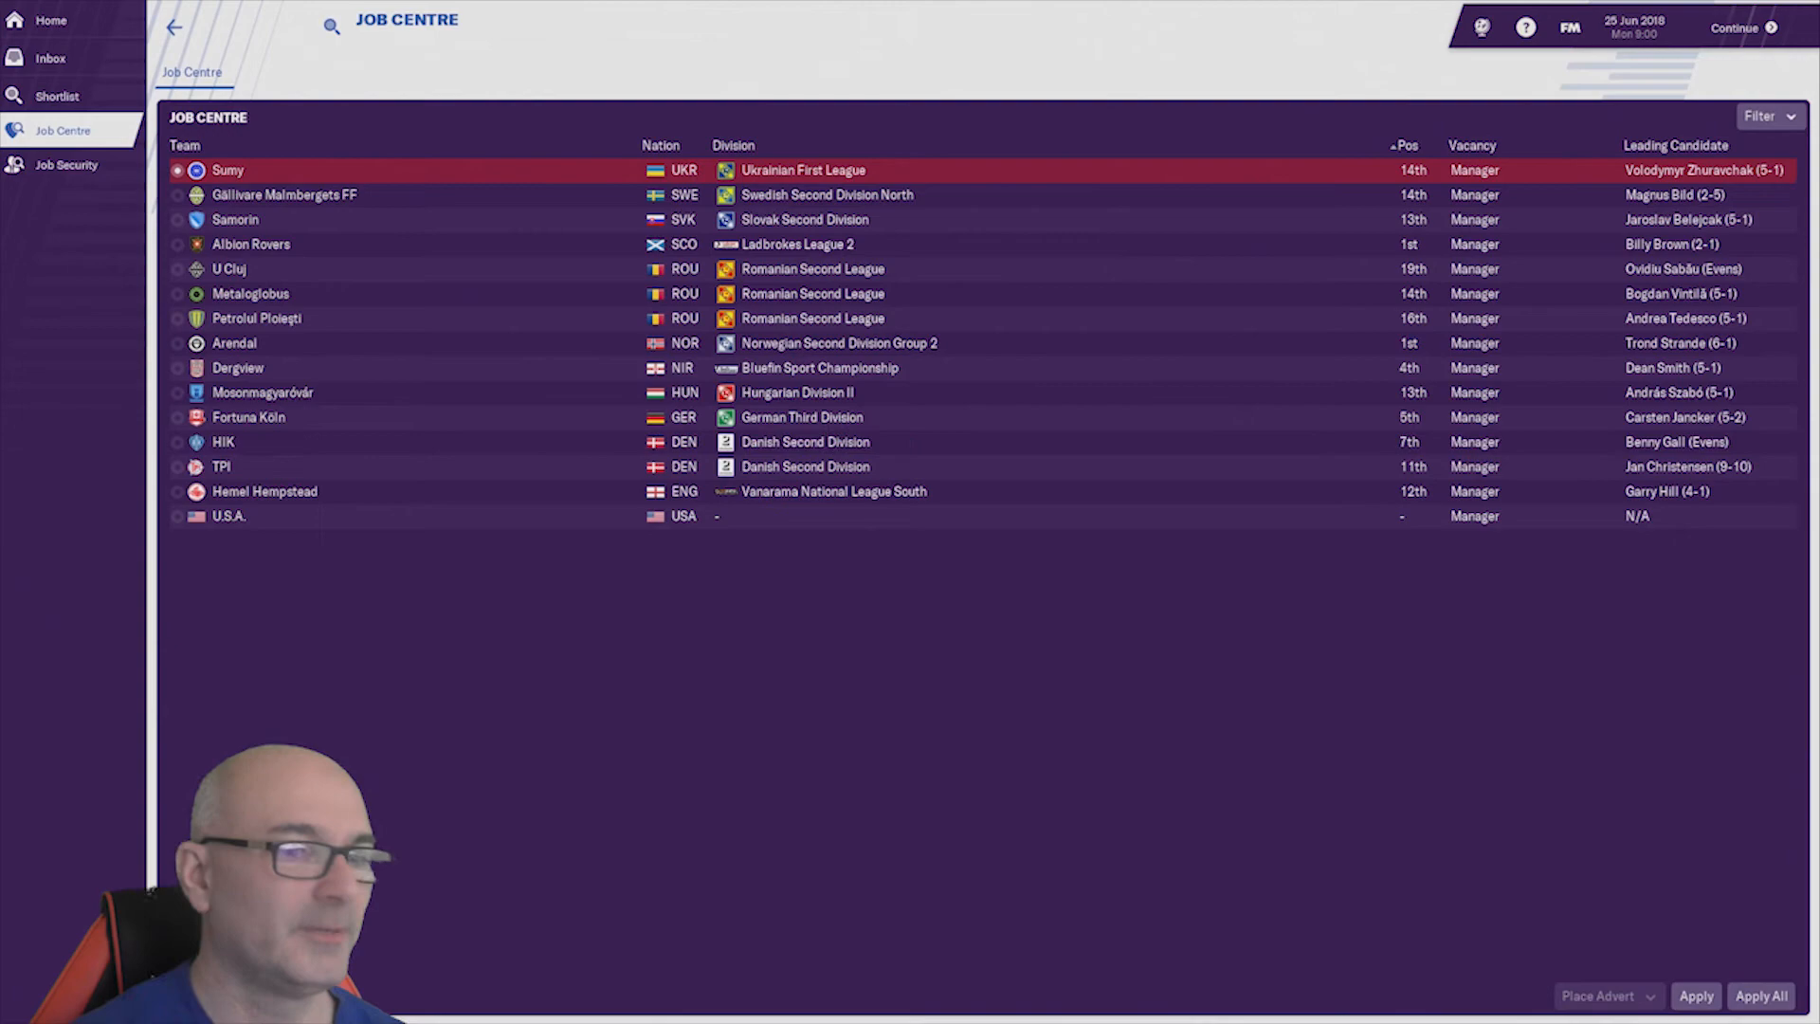
pyautogui.click(1759, 996)
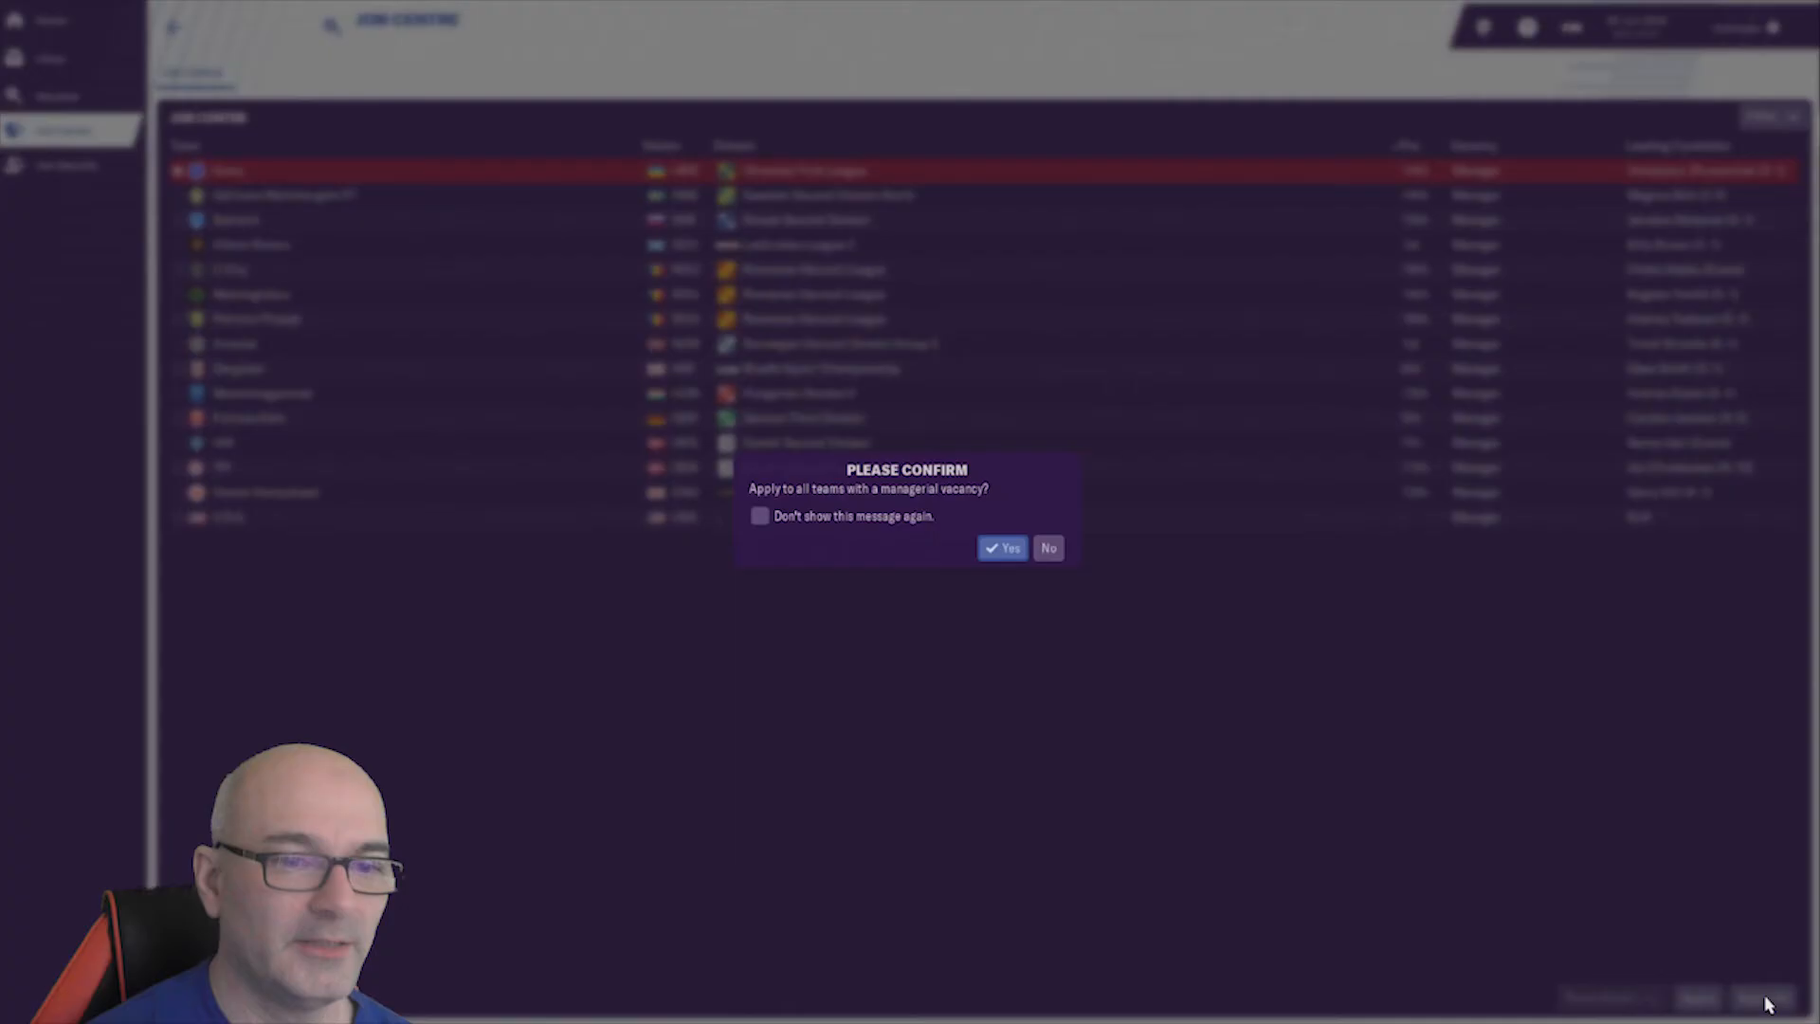
pyautogui.click(1001, 546)
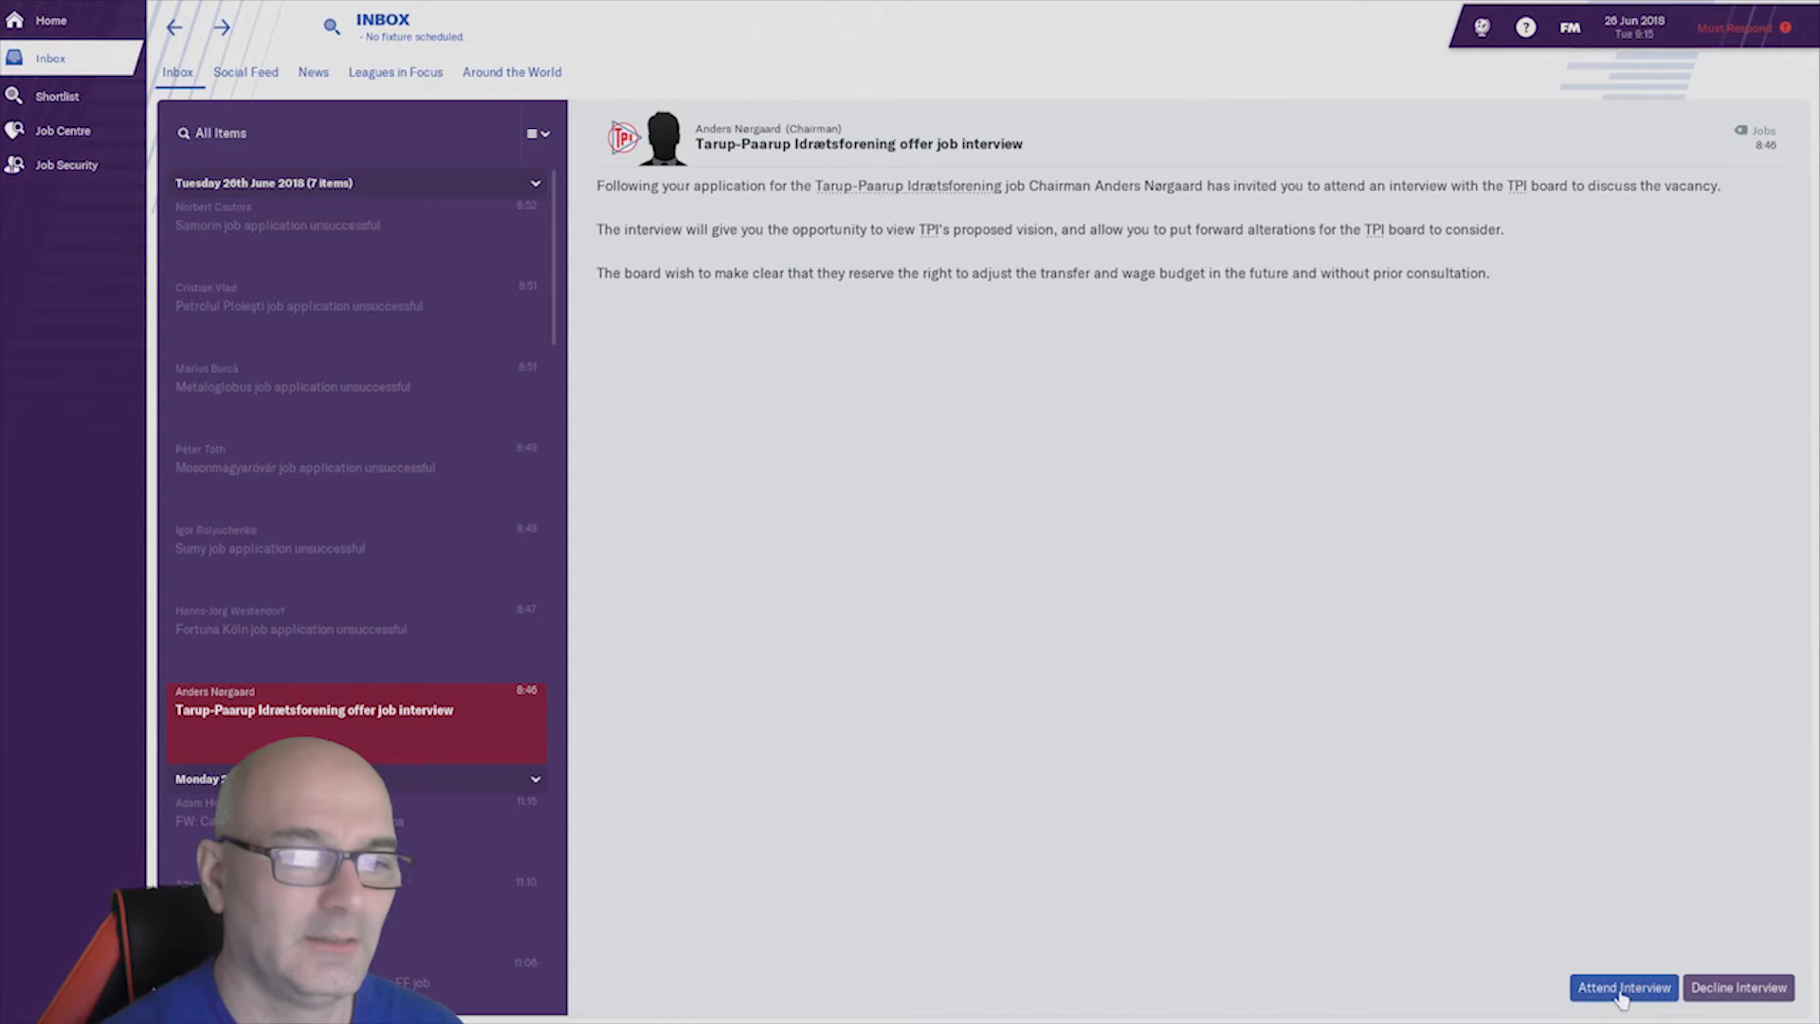
# - Attend the Tarup-Paarup Idrætsforening interview from the inbox message
pyautogui.click(1622, 986)
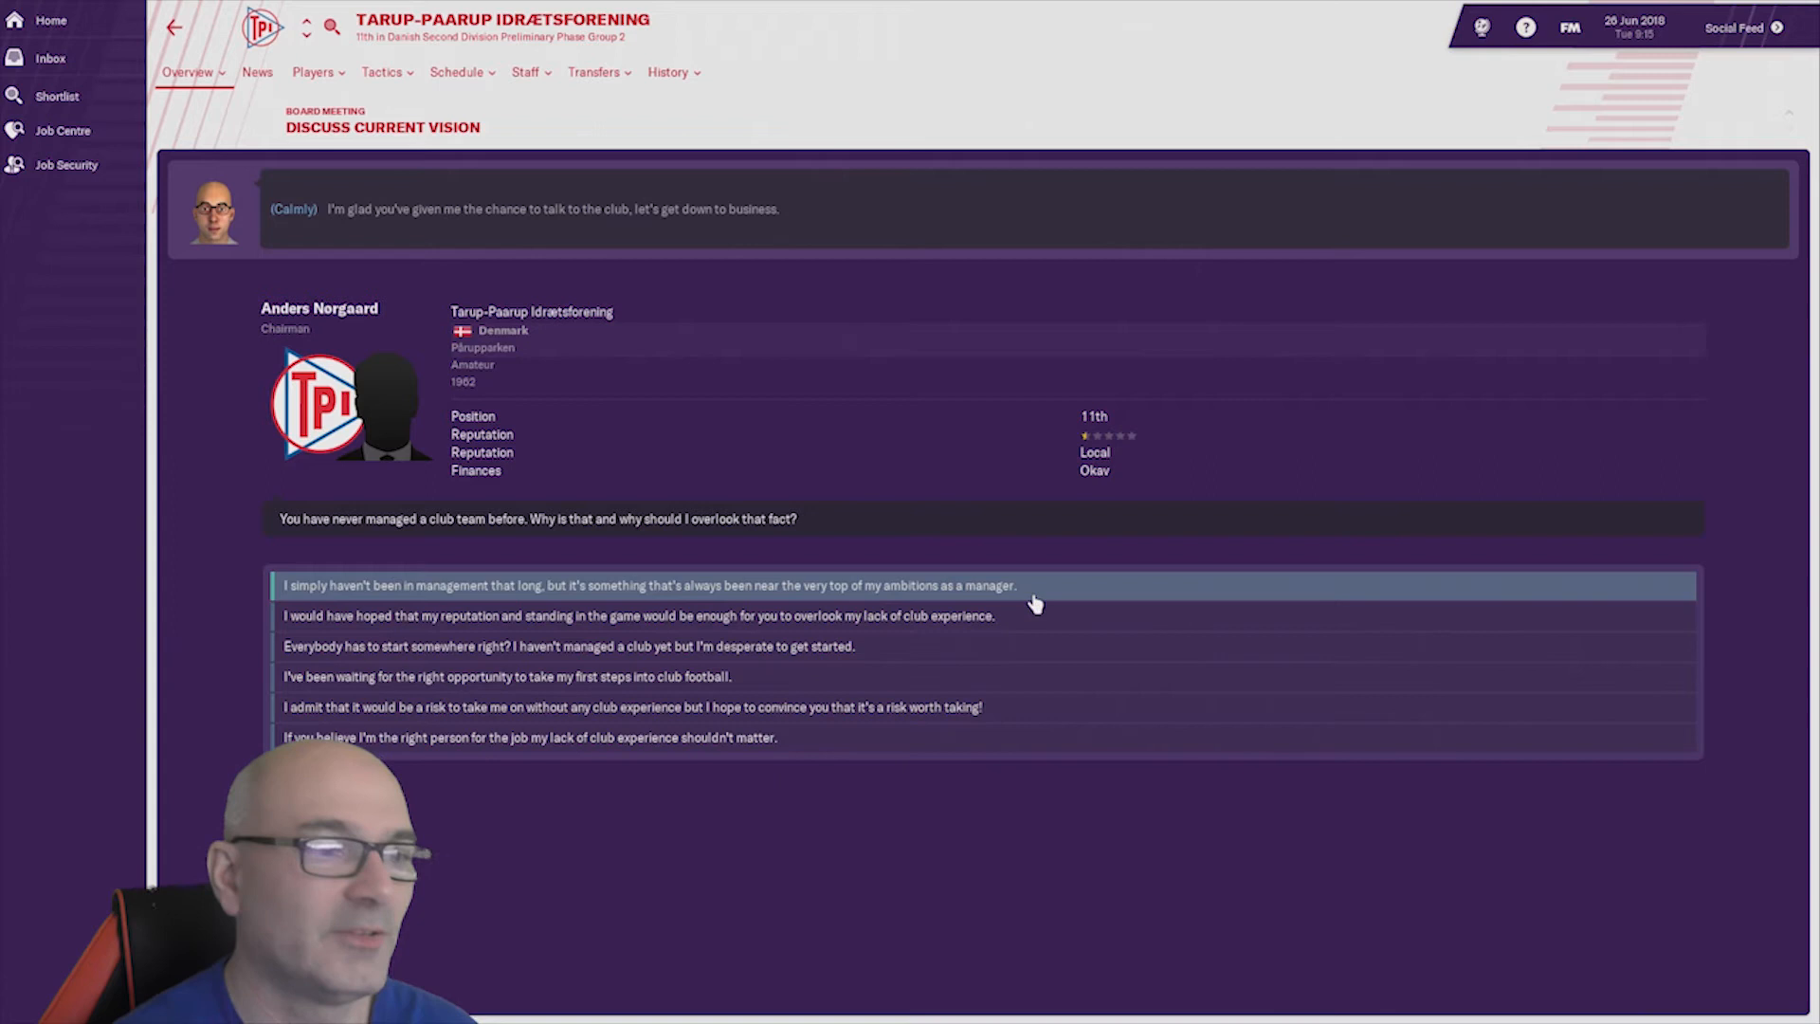
pyautogui.moveTo(252, 630)
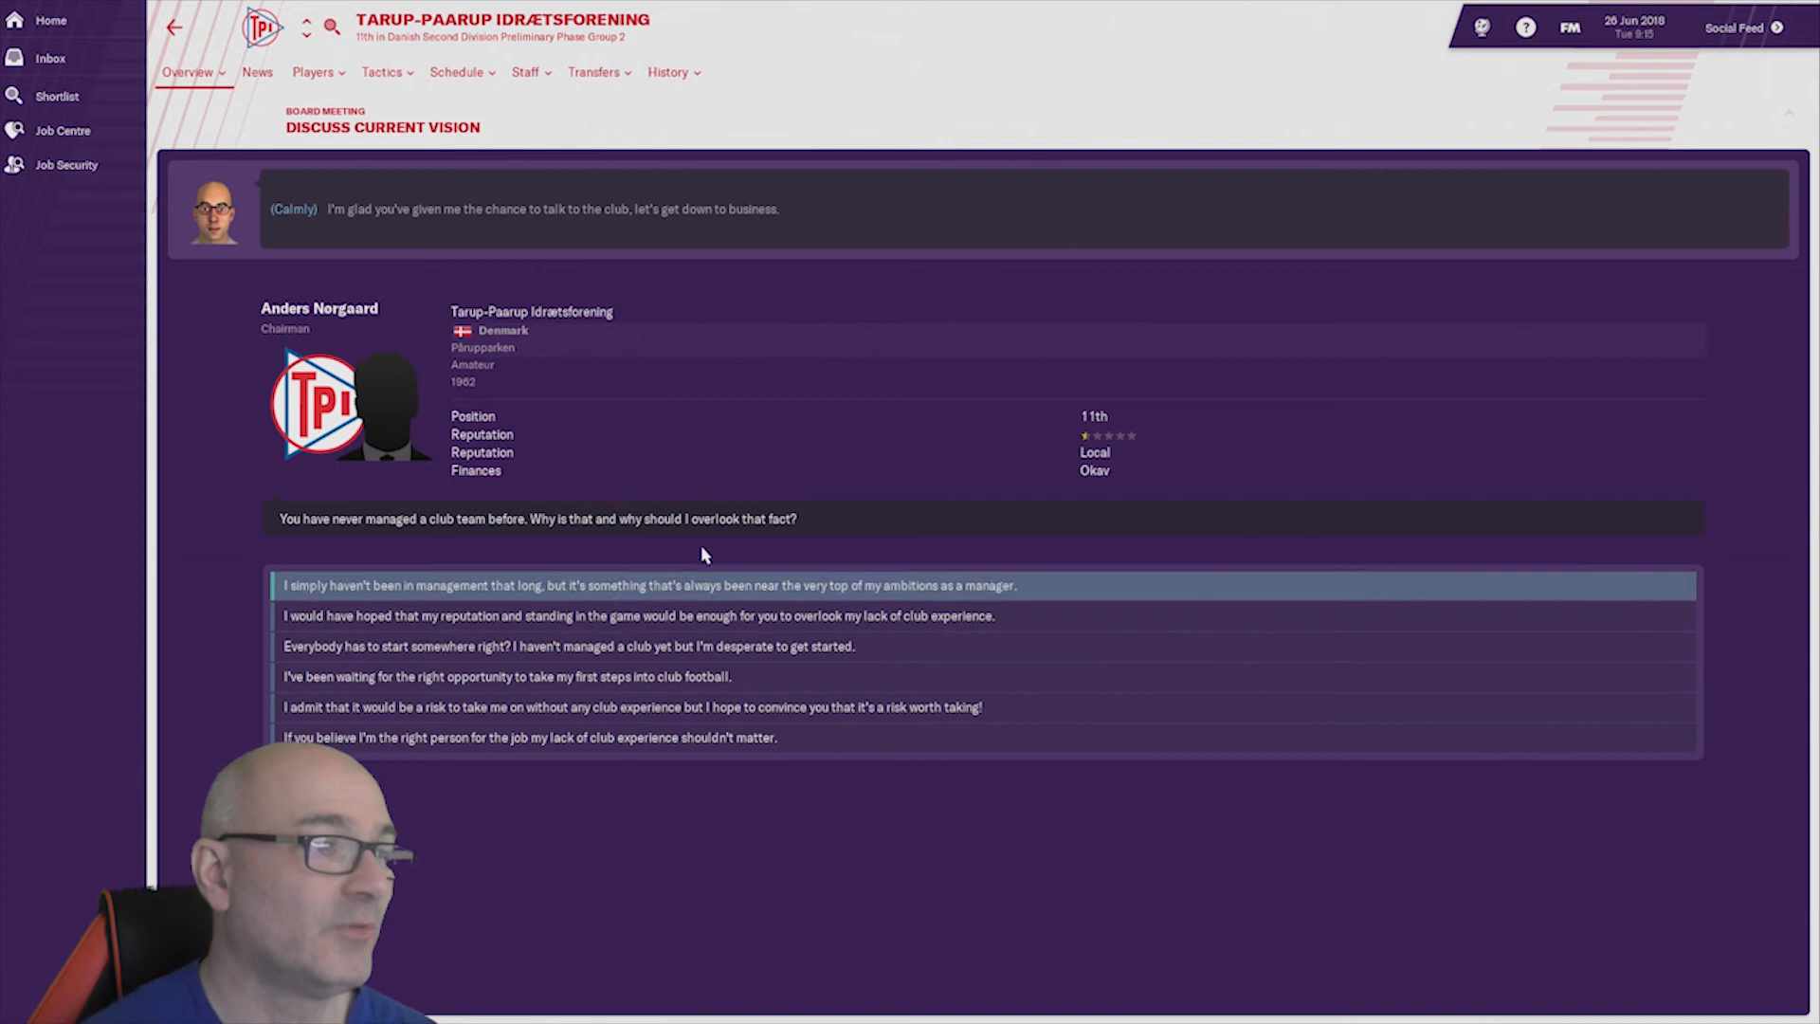
pyautogui.moveTo(935, 544)
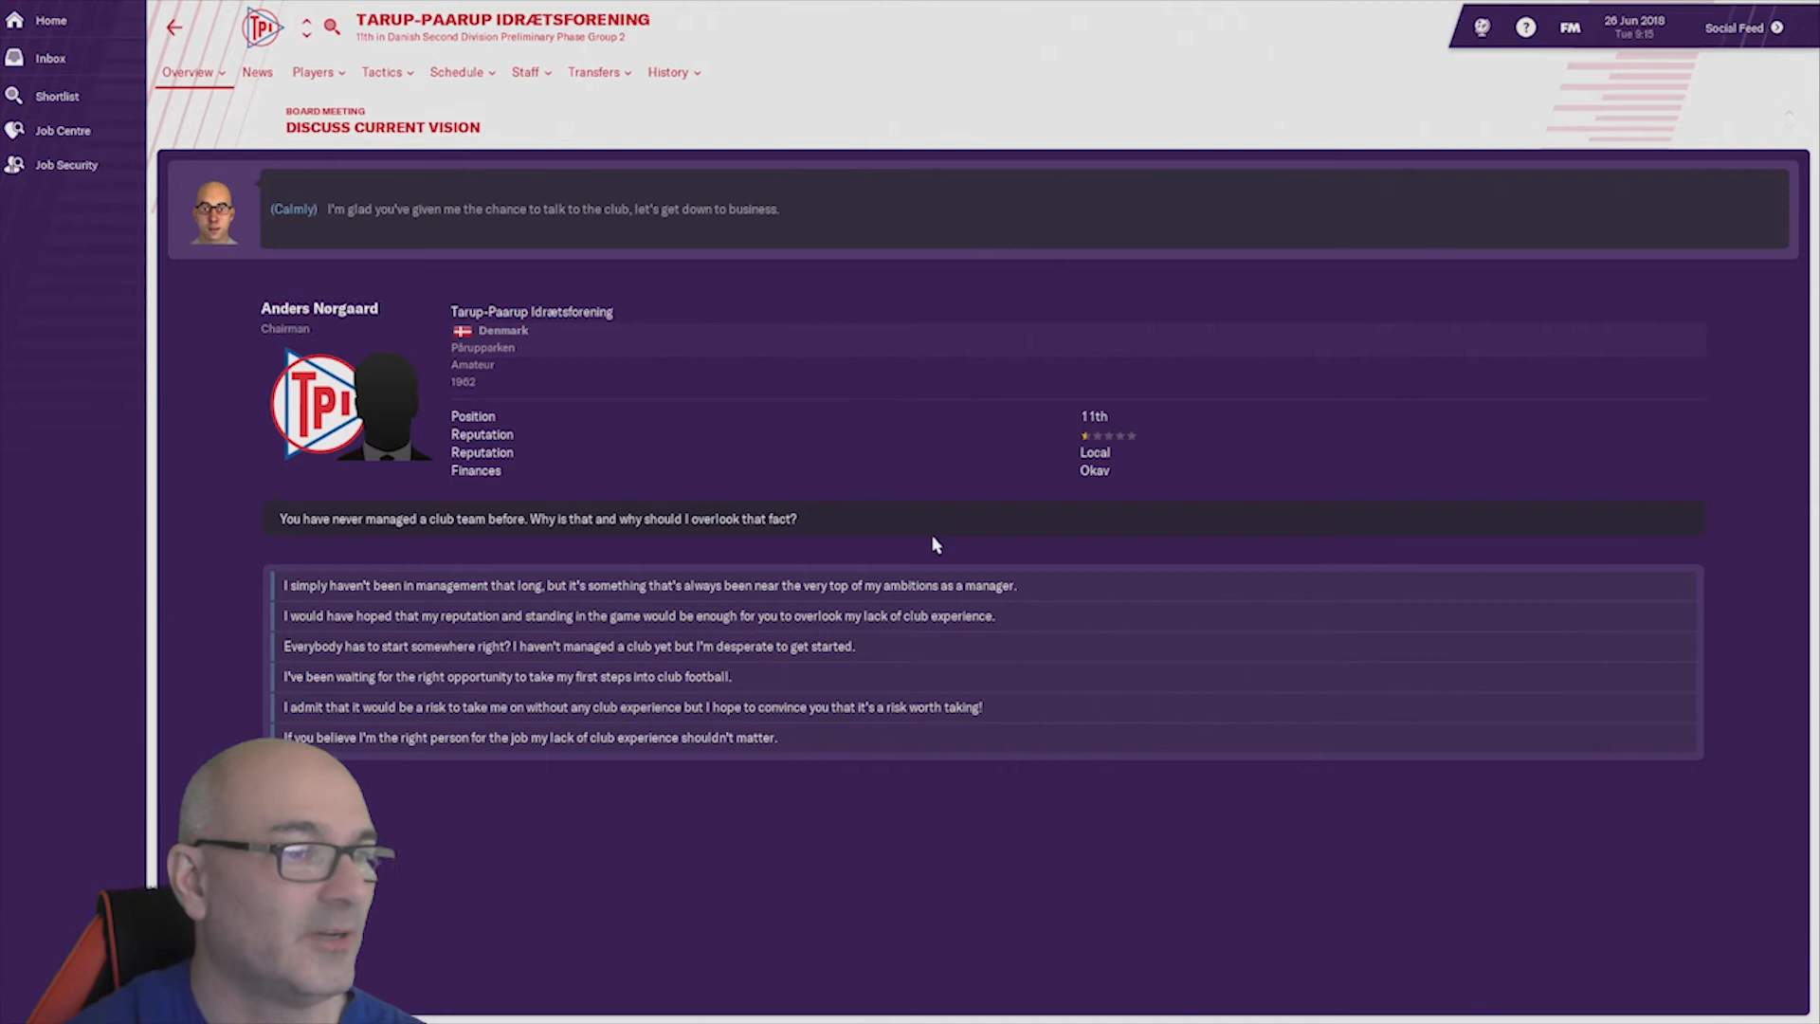
# - Answer that you've been waiting for the right opportunity to start in club football
pyautogui.click(508, 677)
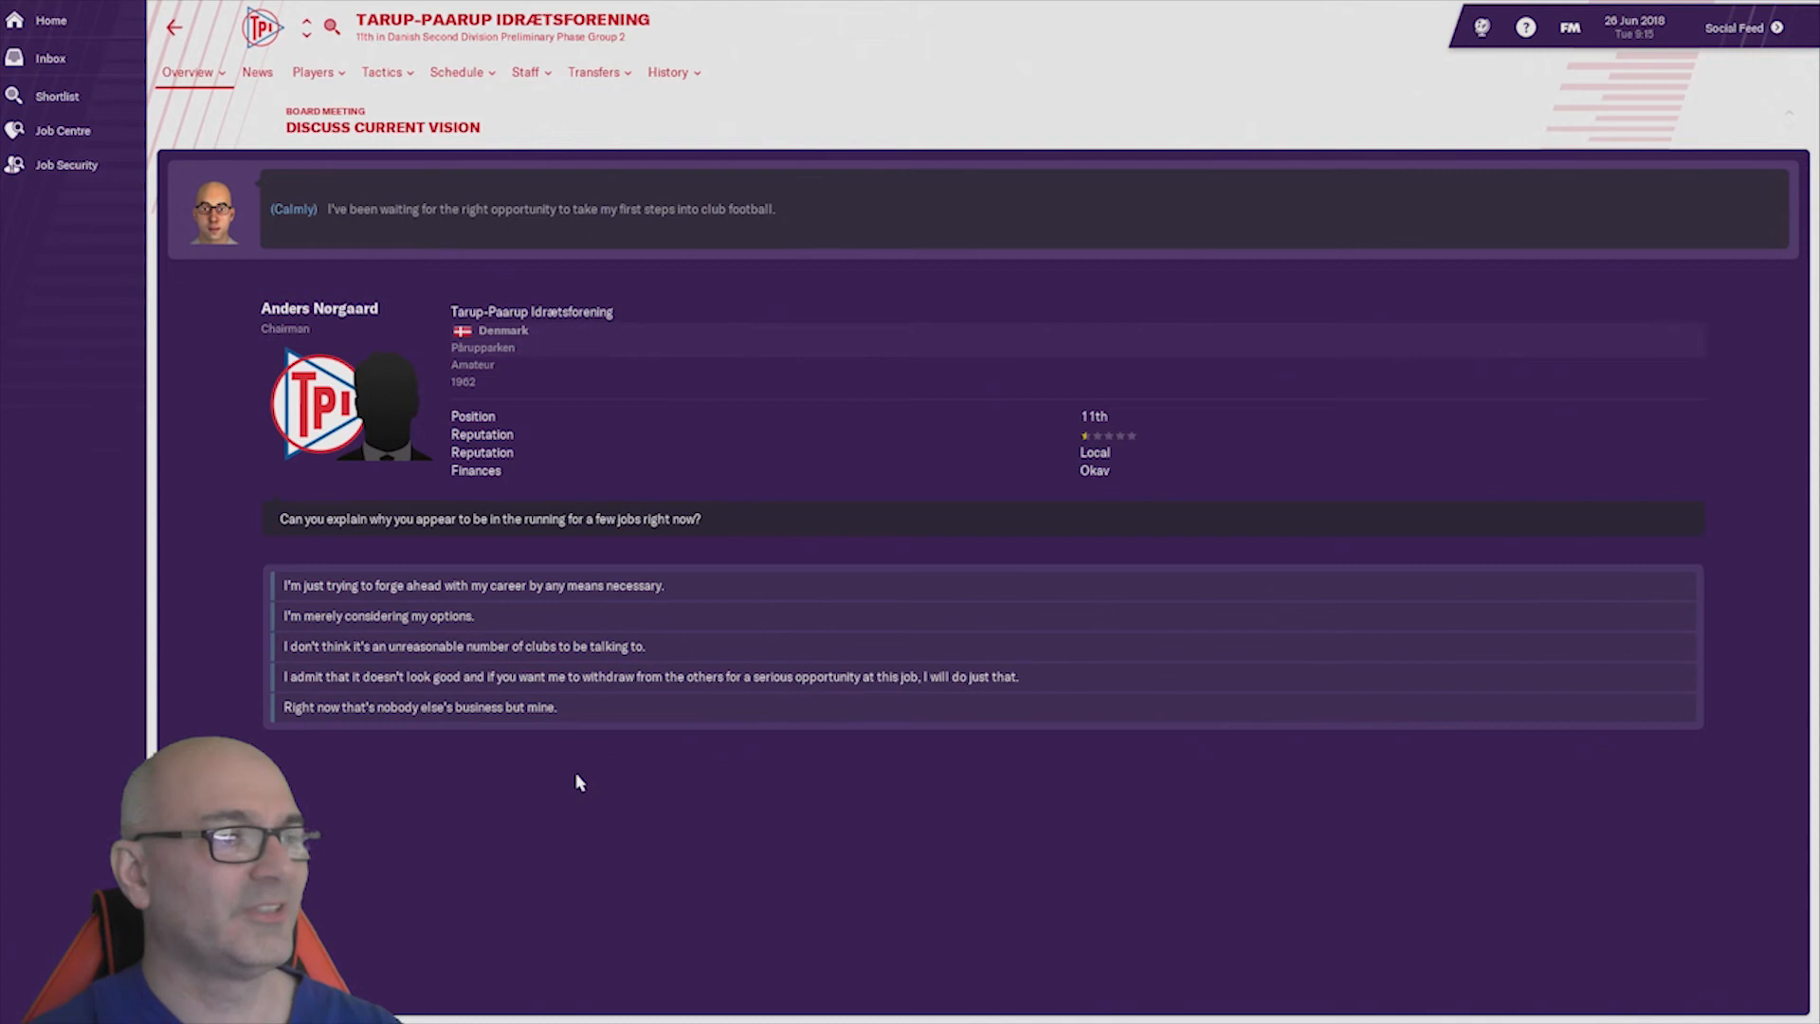
pyautogui.moveTo(464, 586)
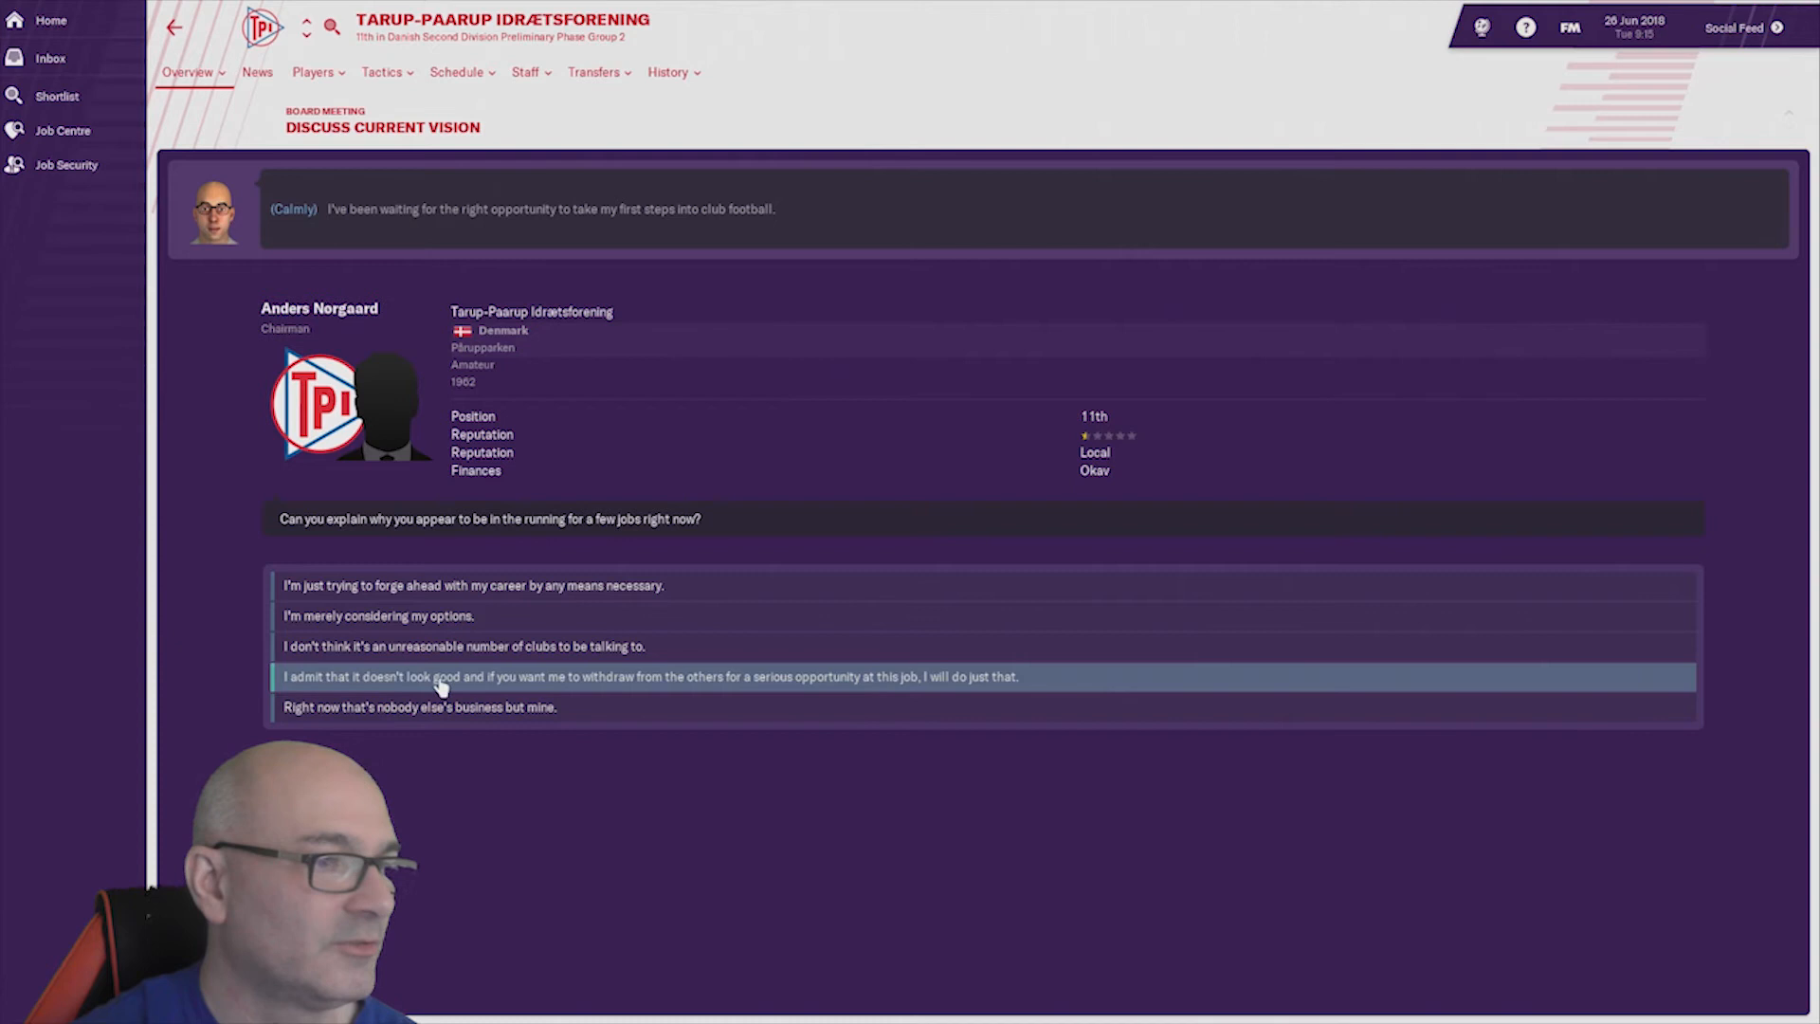
pyautogui.moveTo(696, 708)
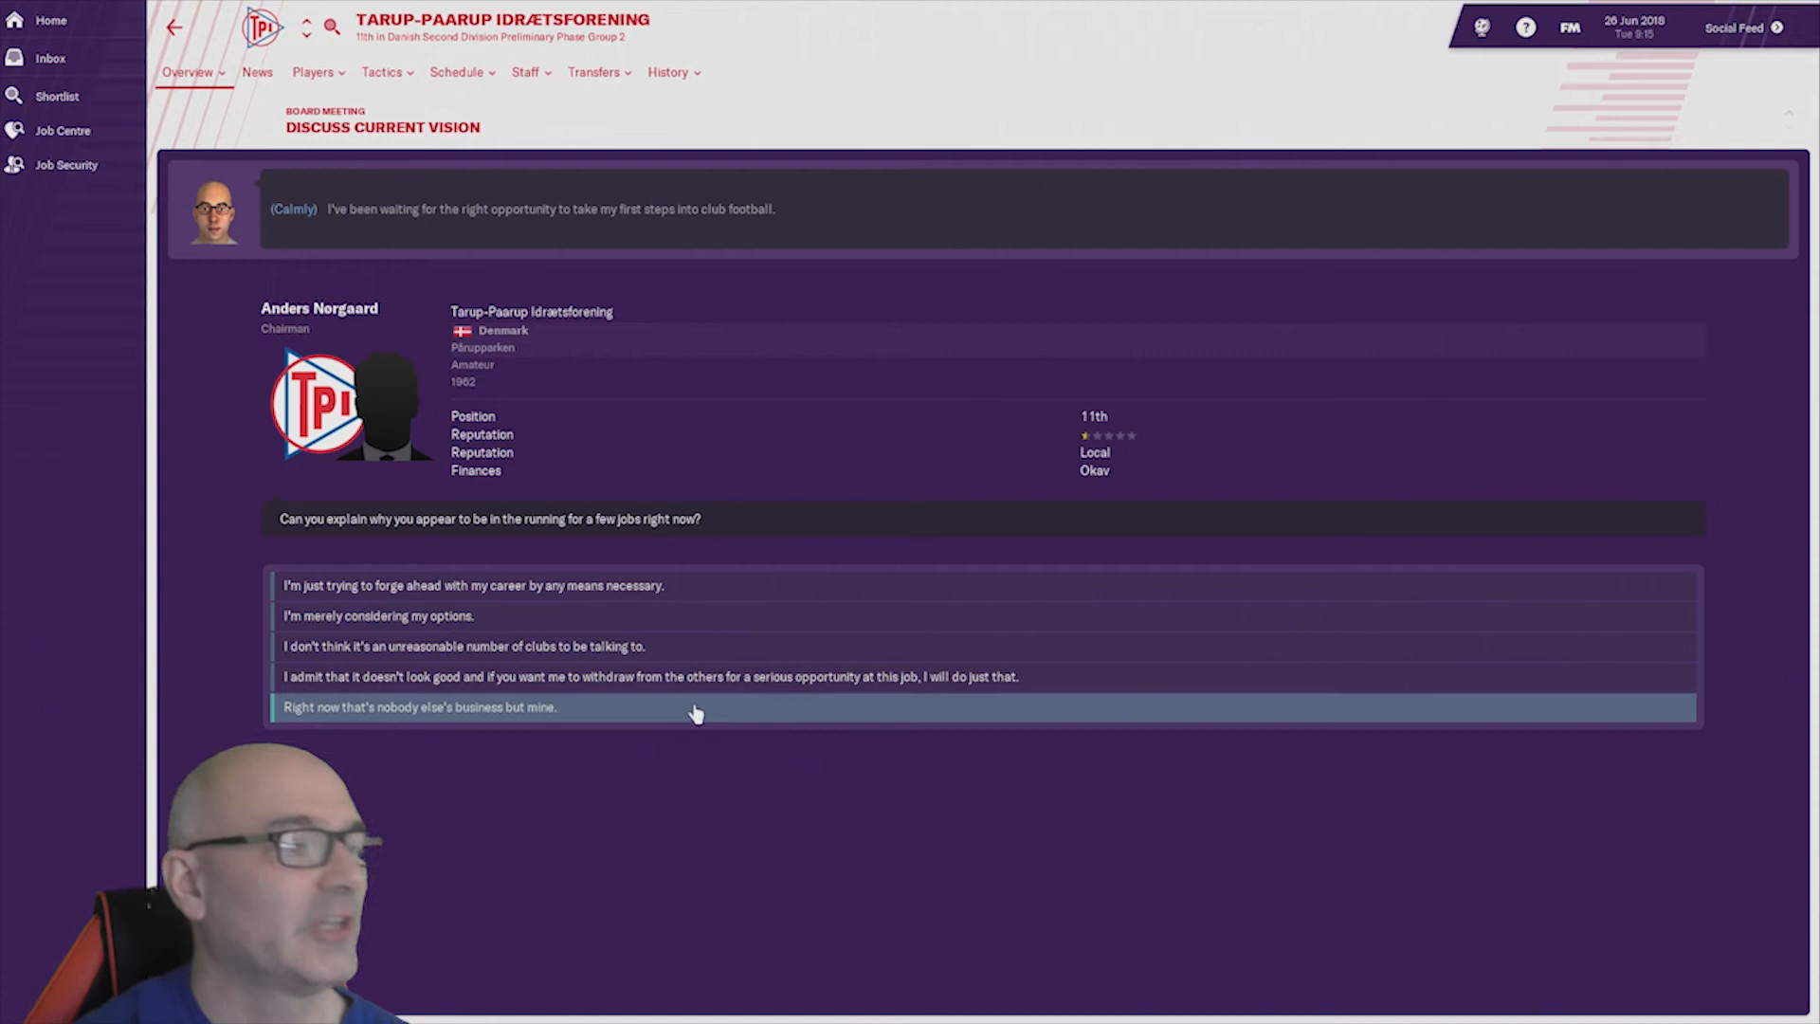
pyautogui.moveTo(558, 647)
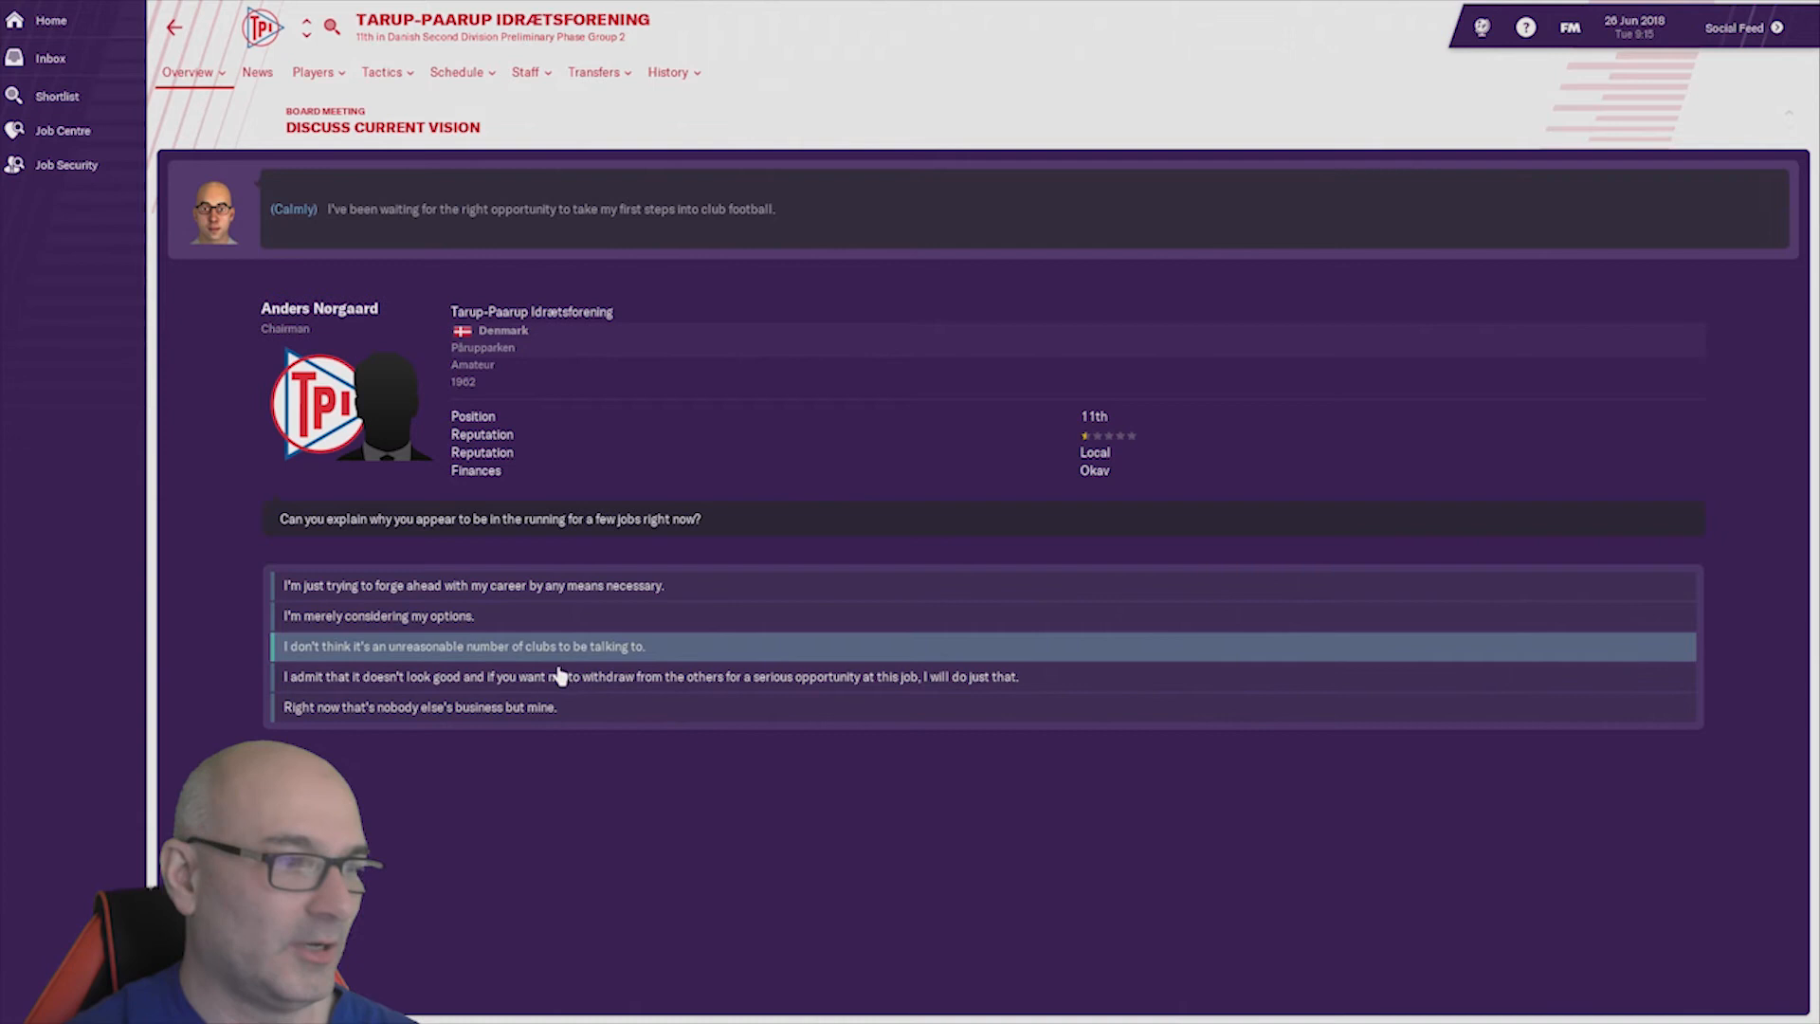
# - Reply to the chairman that you're merely considering your options
pyautogui.click(472, 614)
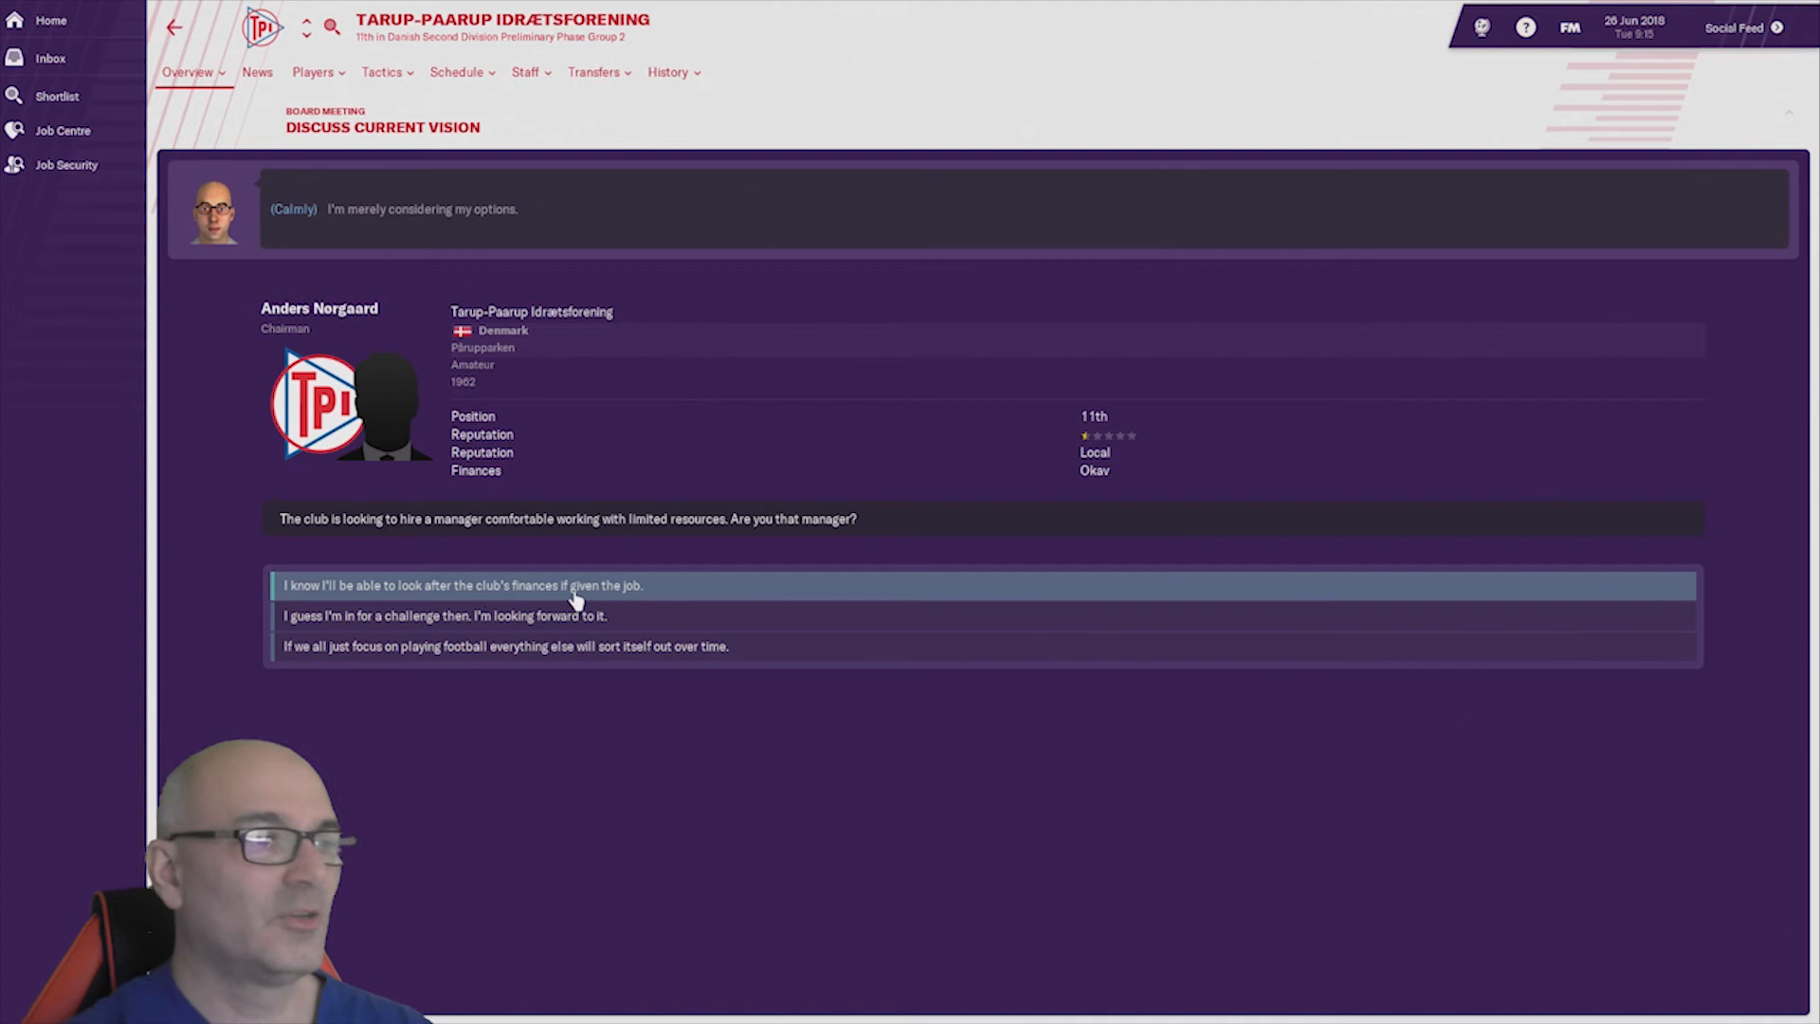
pyautogui.moveTo(658, 595)
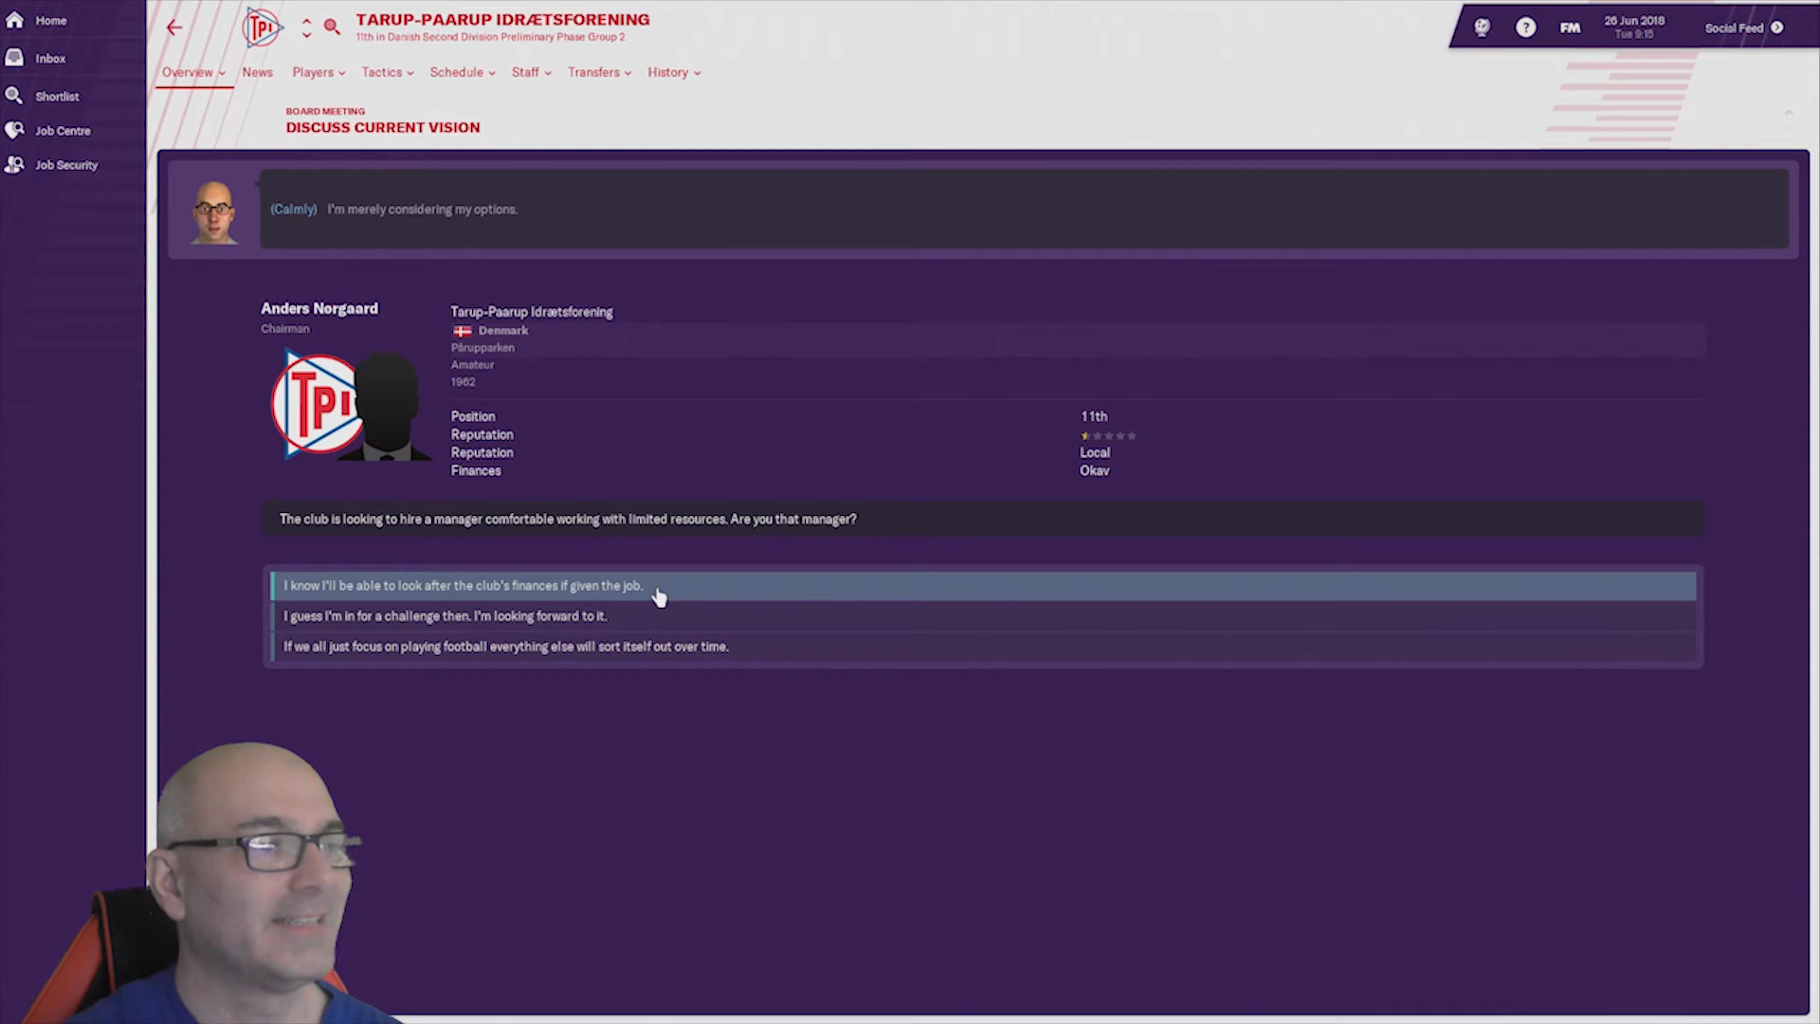
pyautogui.moveTo(628, 614)
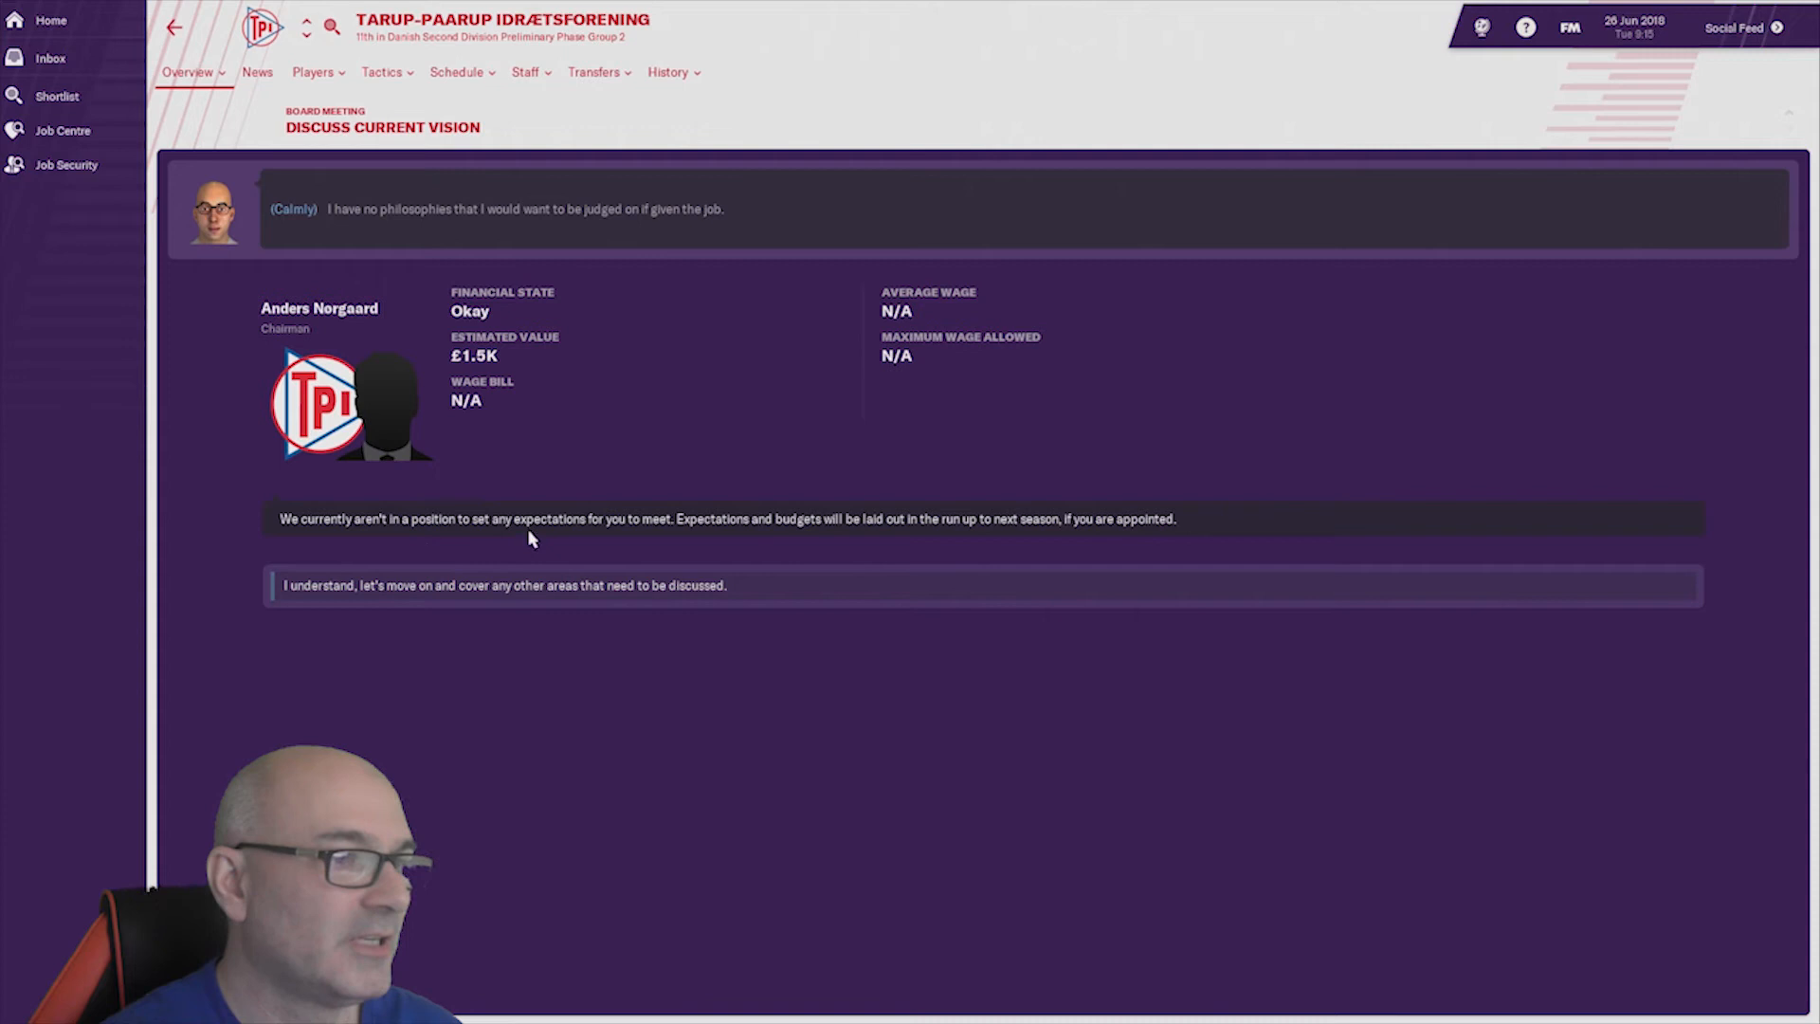
pyautogui.moveTo(1208, 536)
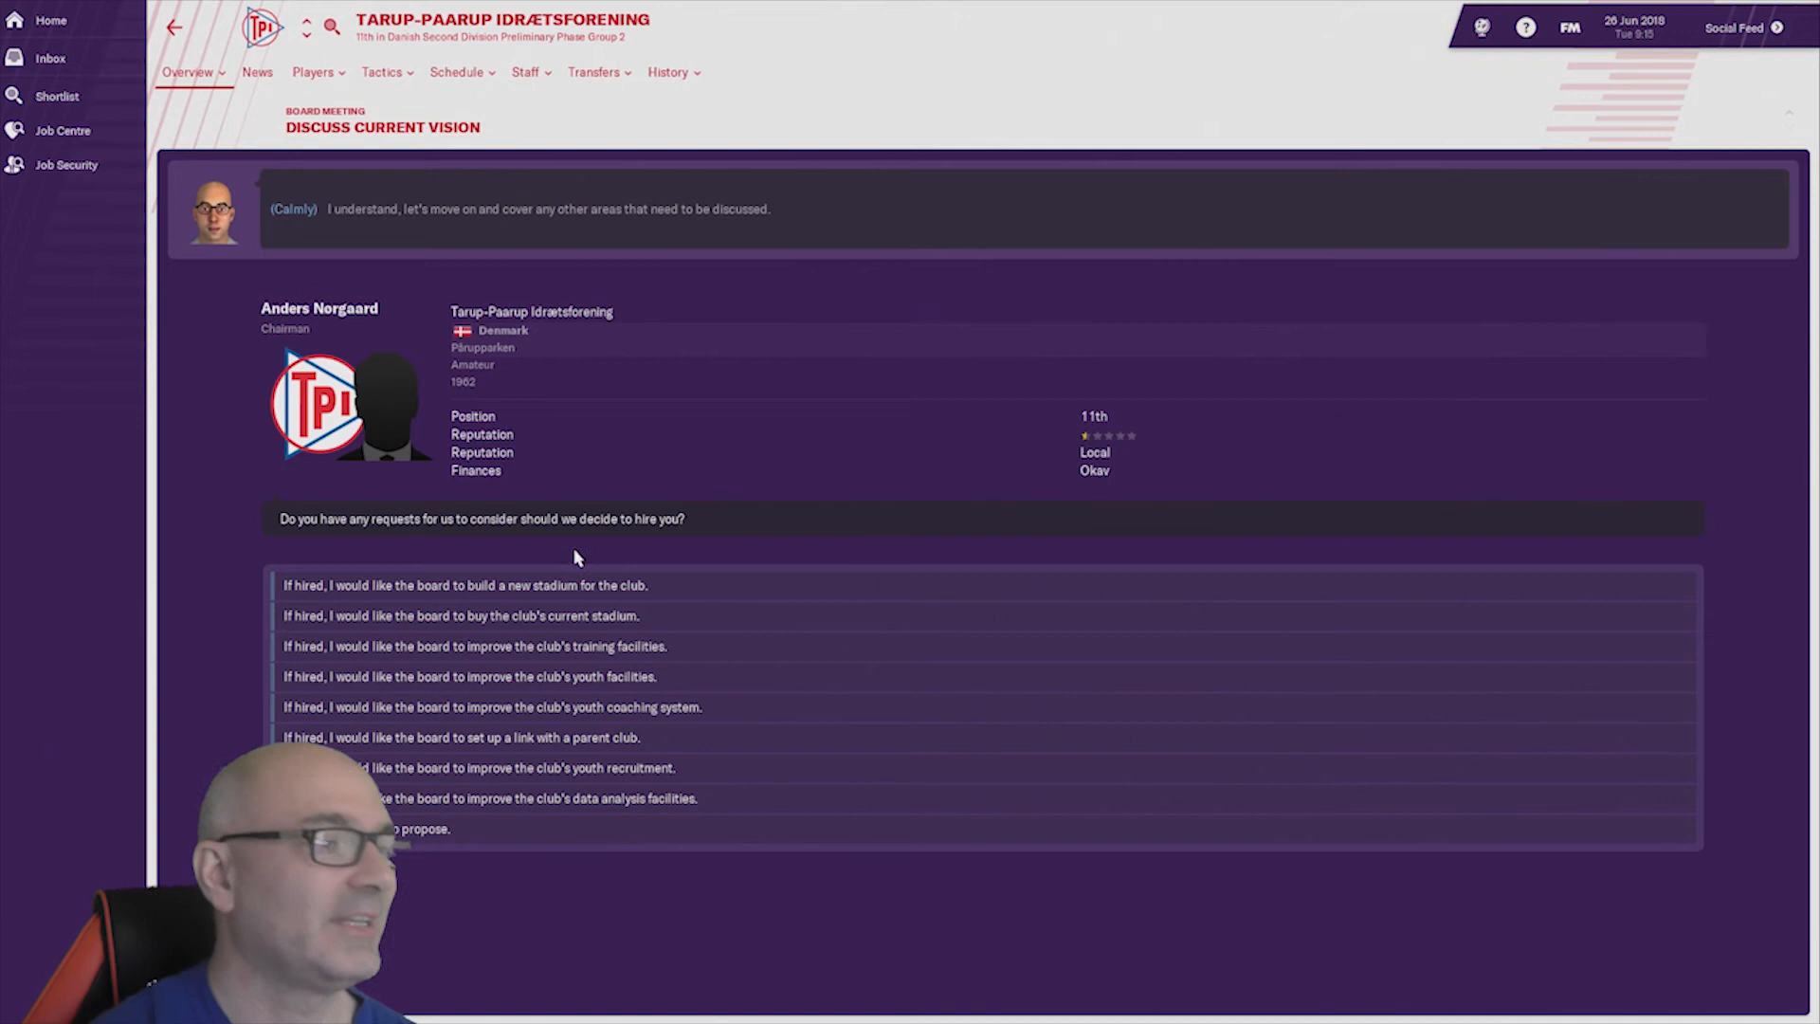
pyautogui.moveTo(239, 629)
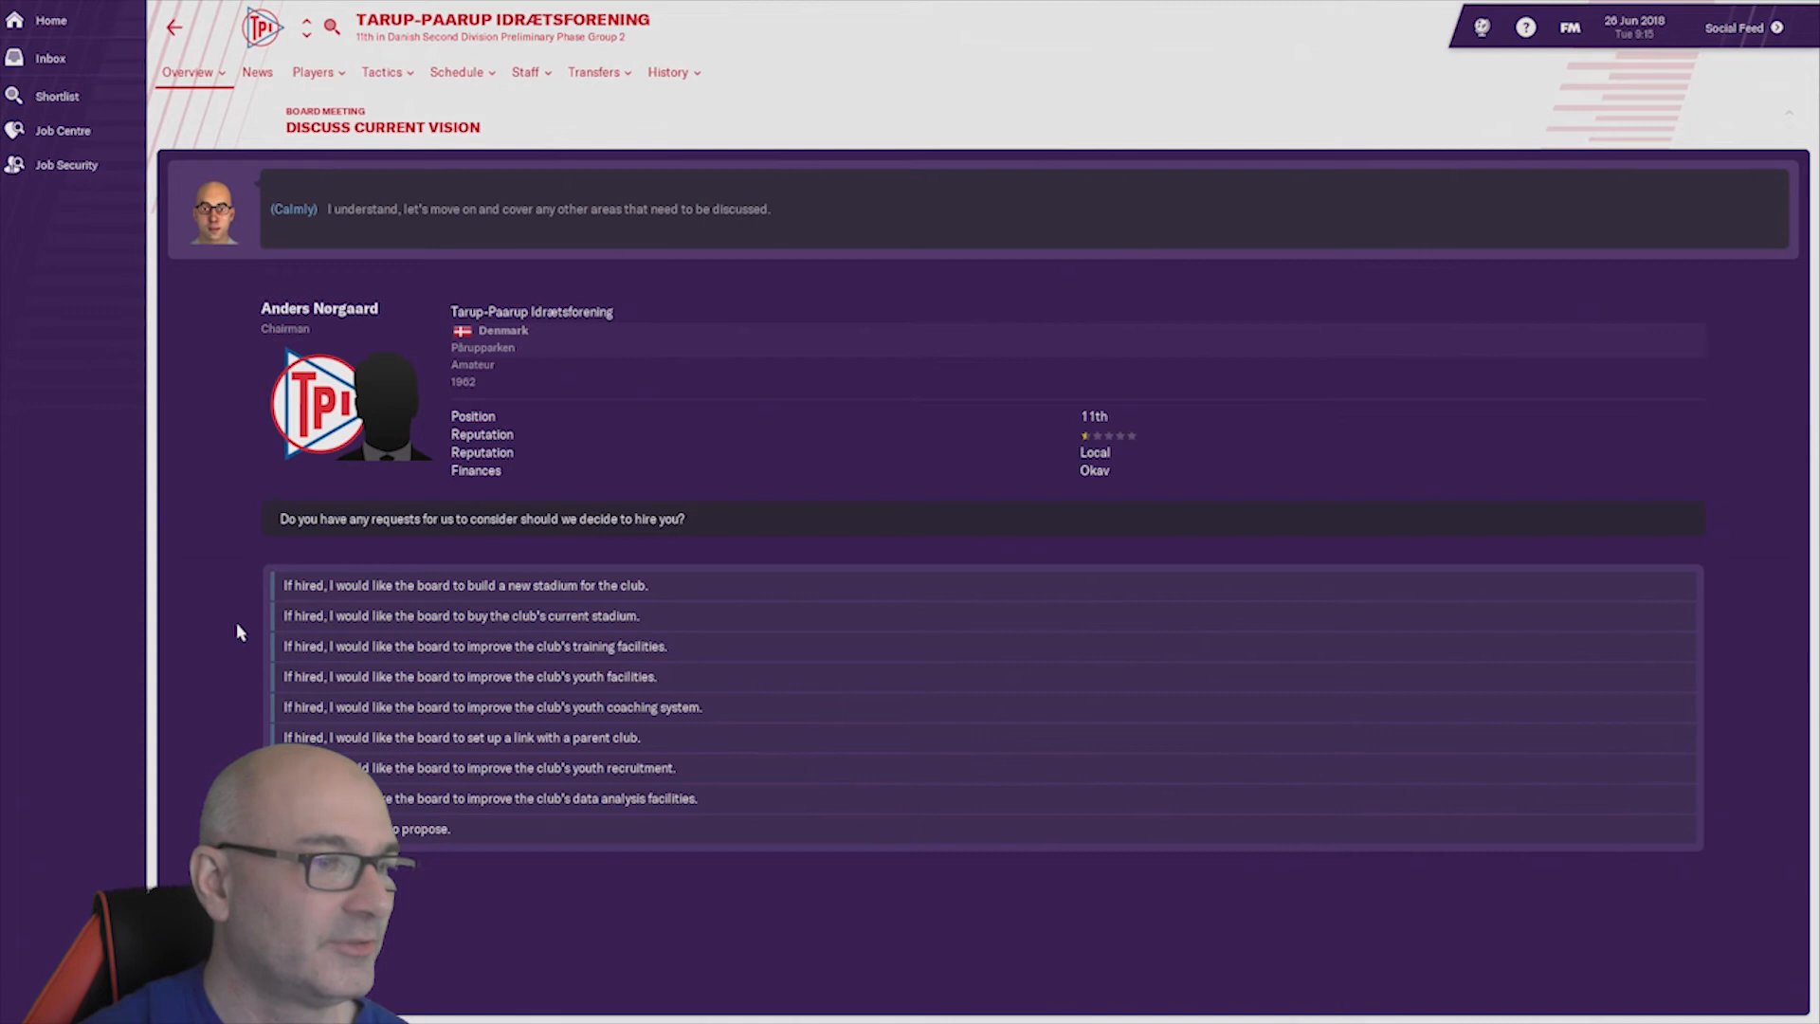
pyautogui.moveTo(259, 684)
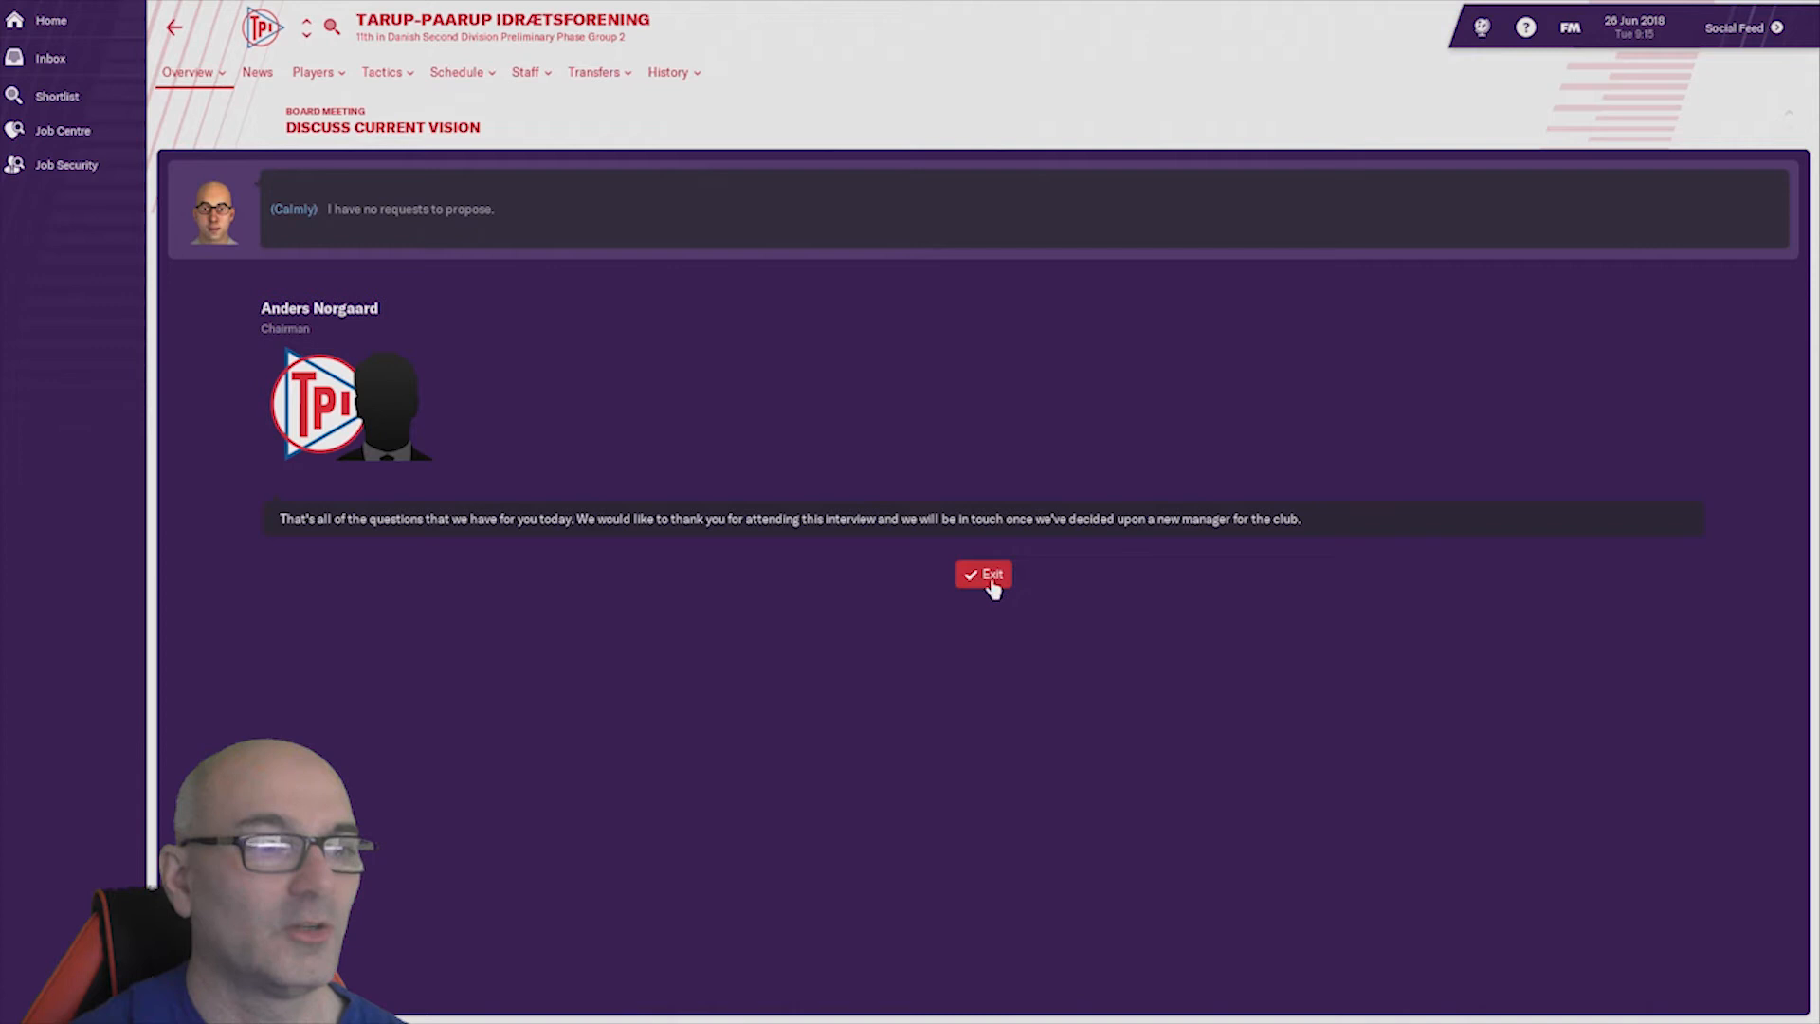
# - Leave the finished board interview and review the TPI offer's Club Info
pyautogui.click(982, 572)
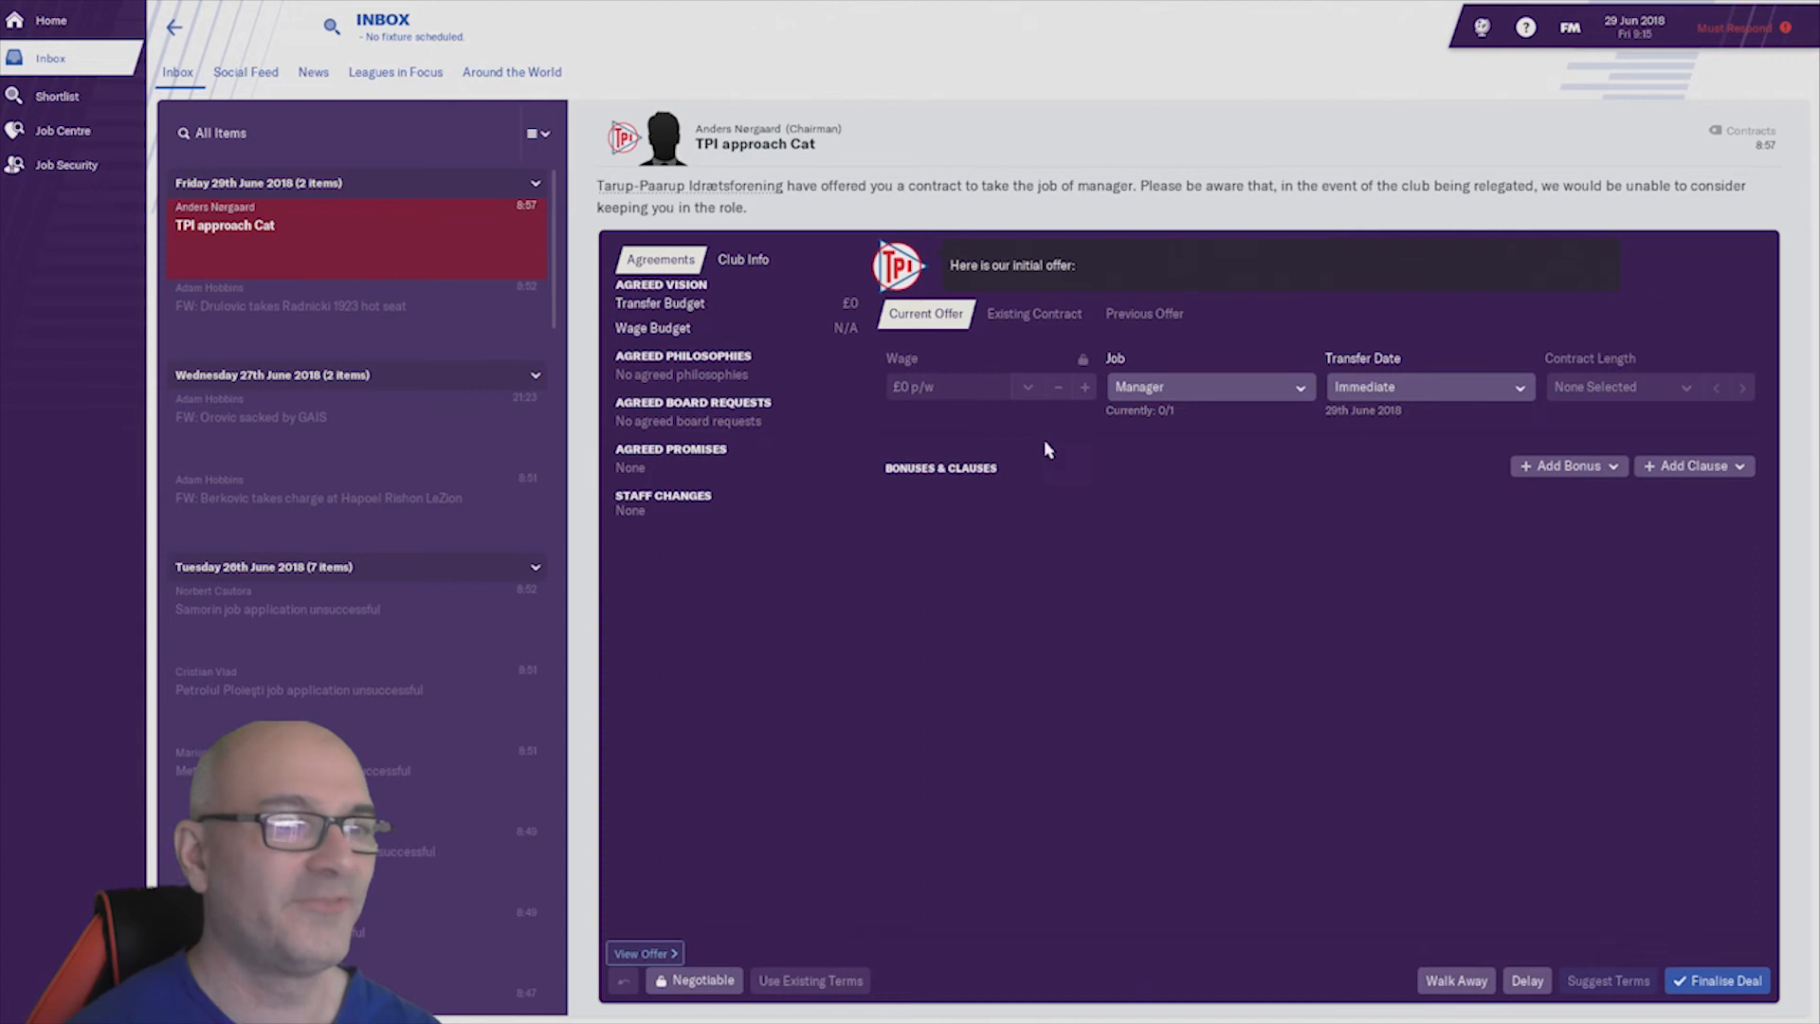
pyautogui.click(743, 260)
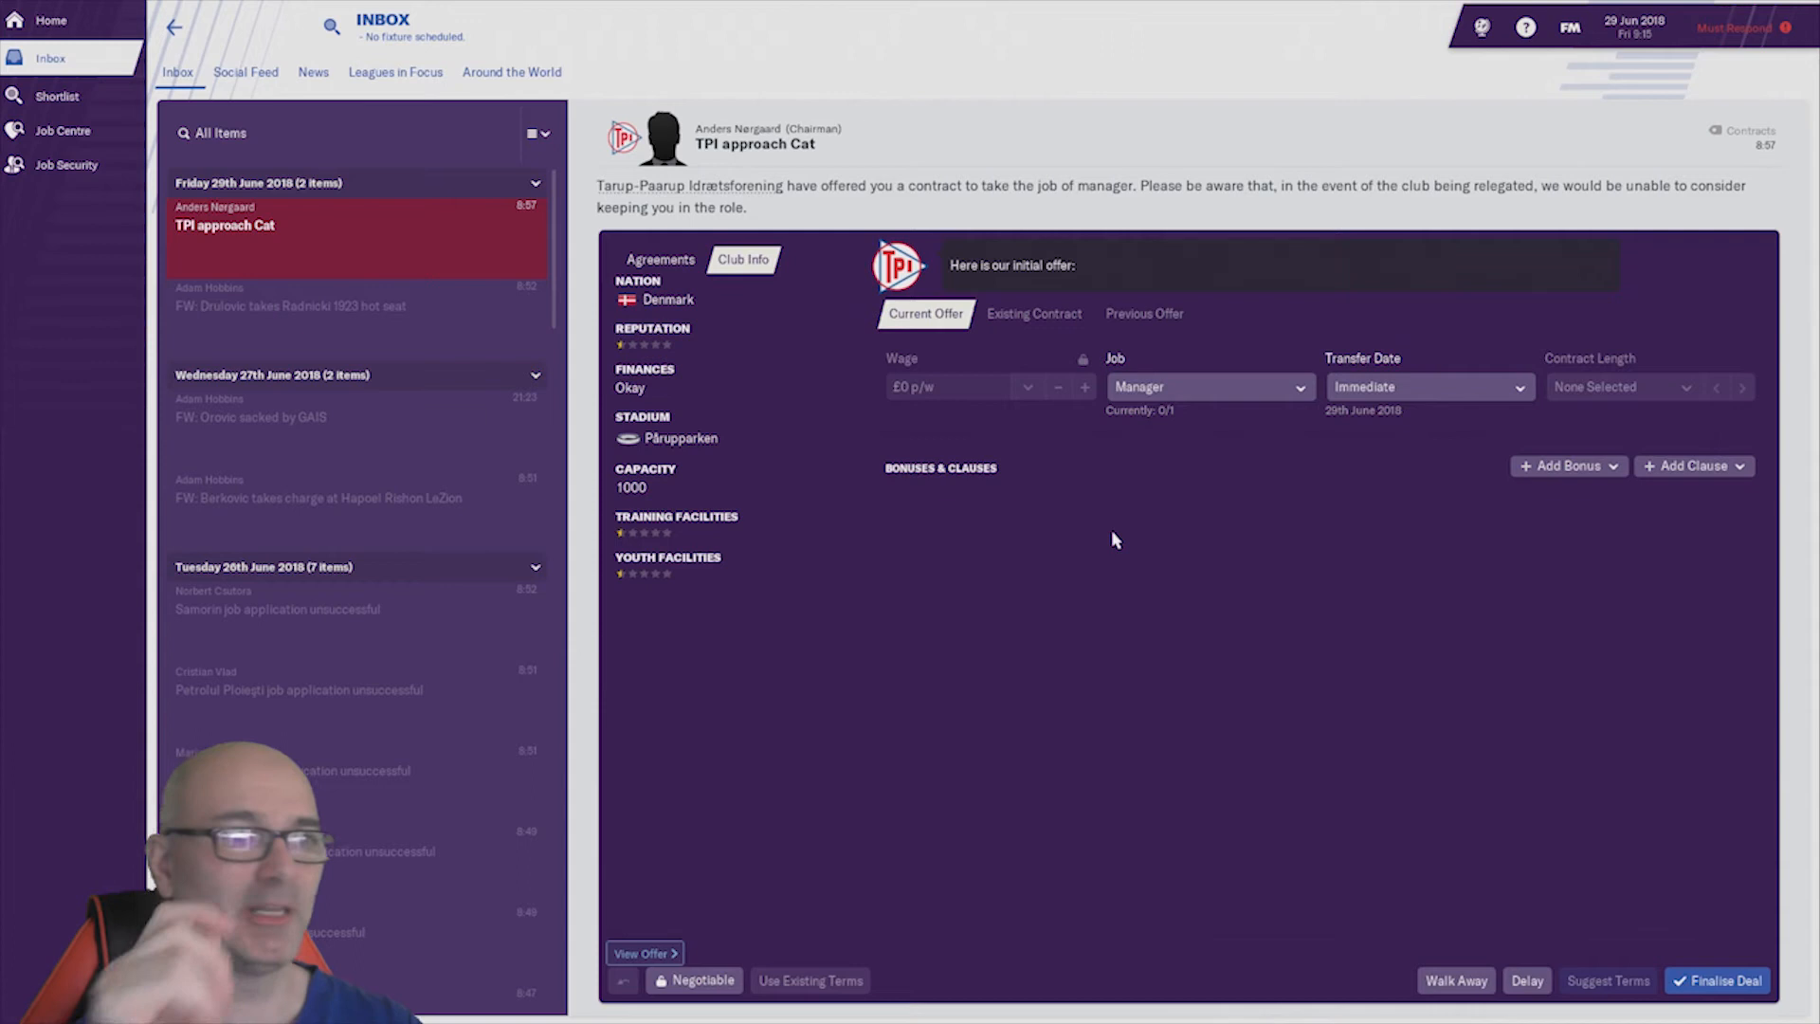
pyautogui.moveTo(1374, 699)
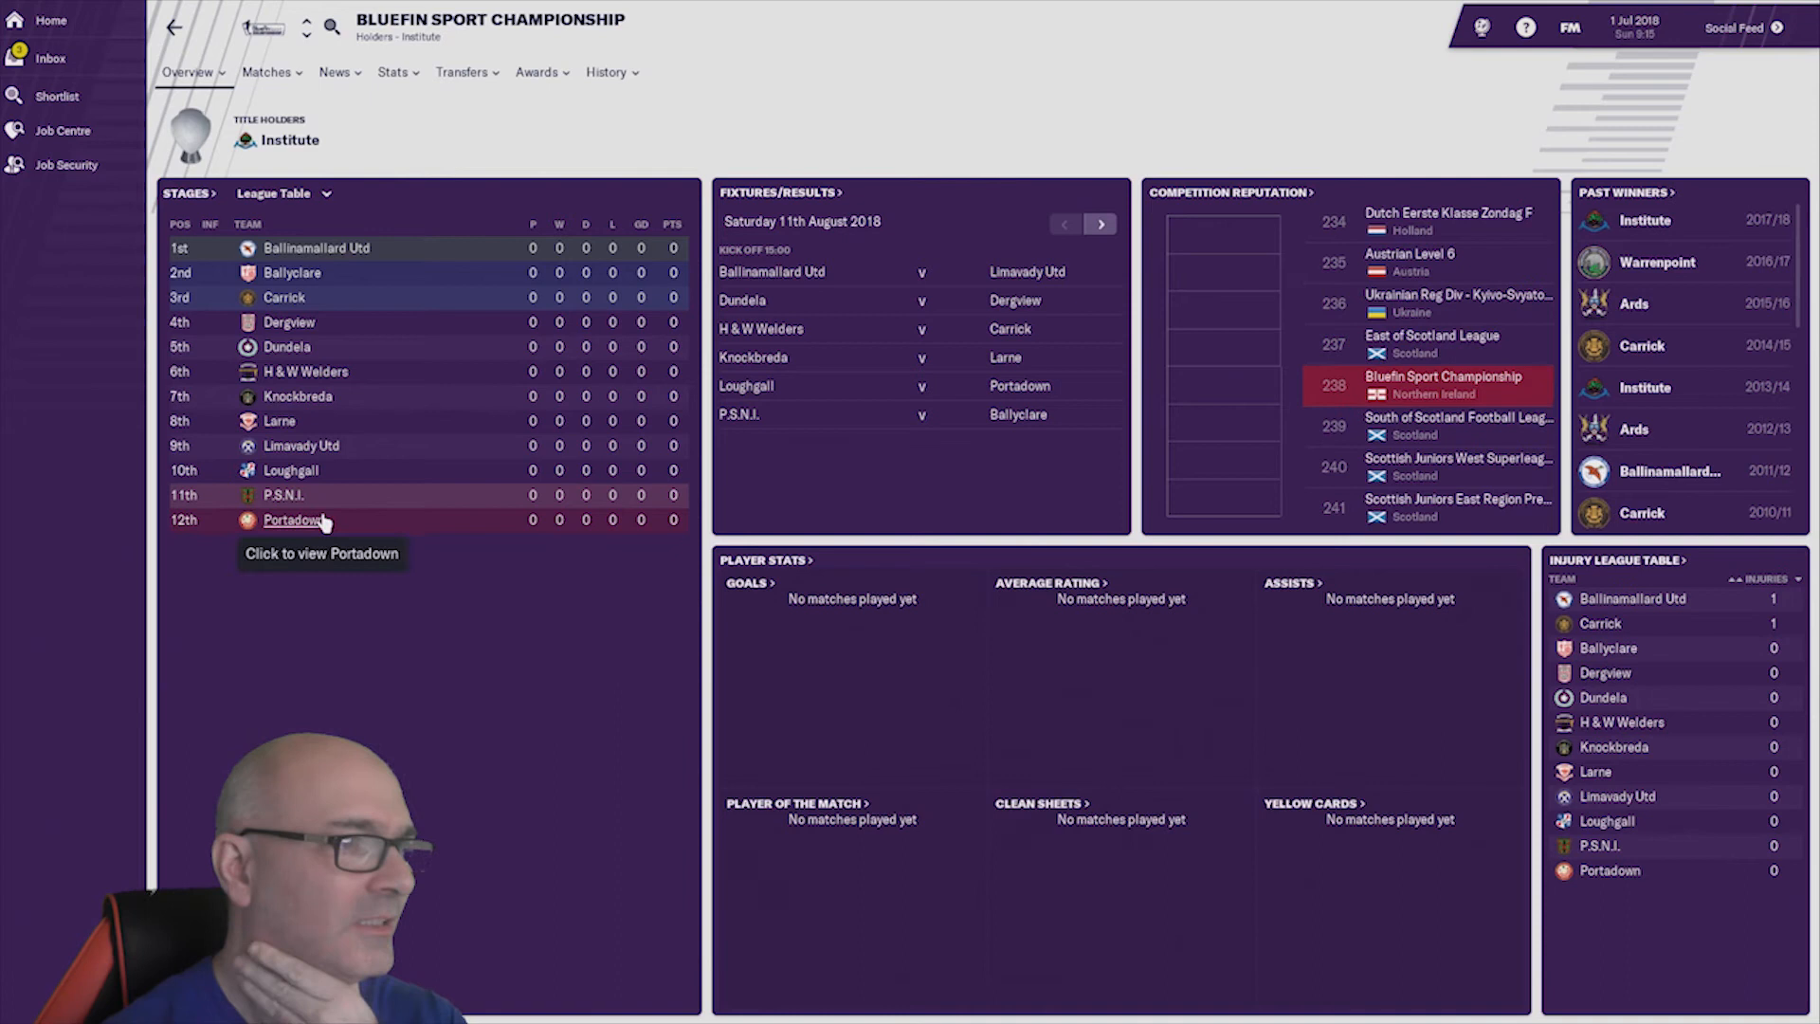
# - Go back to the Inbox where Dergview's one-year £250-per-week offer arrives
pyautogui.click(49, 59)
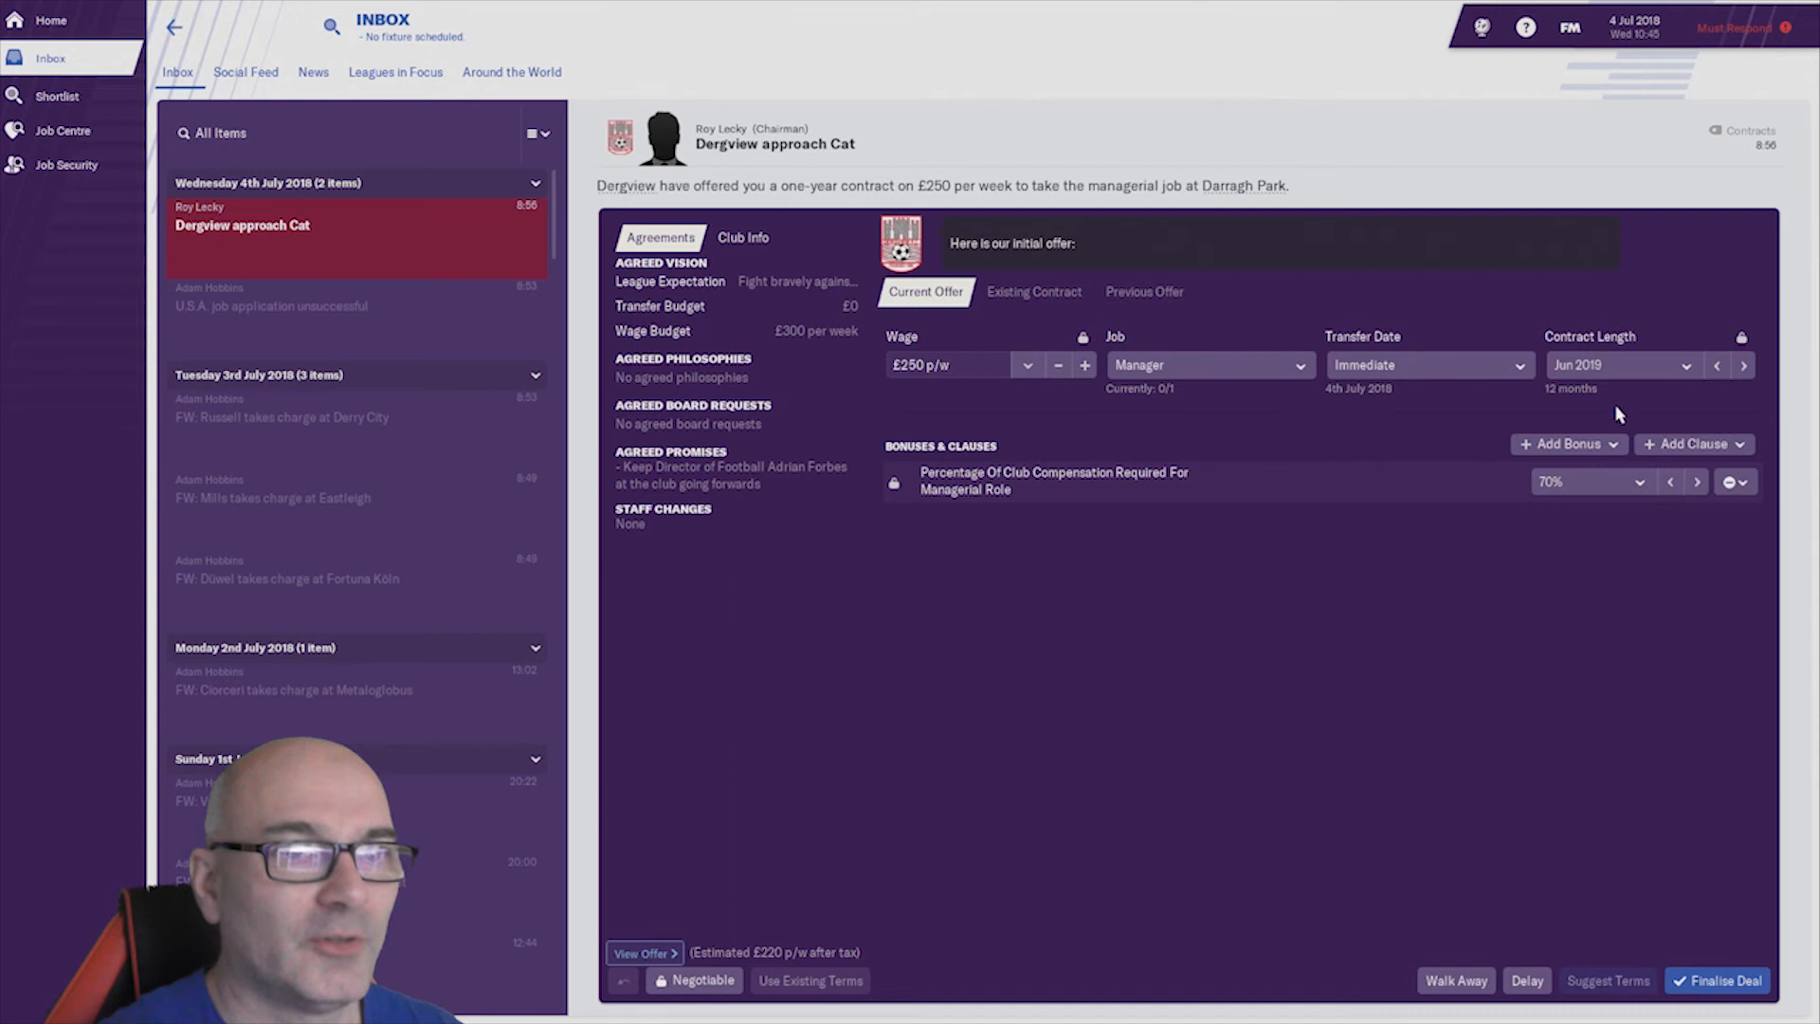
pyautogui.click(457, 71)
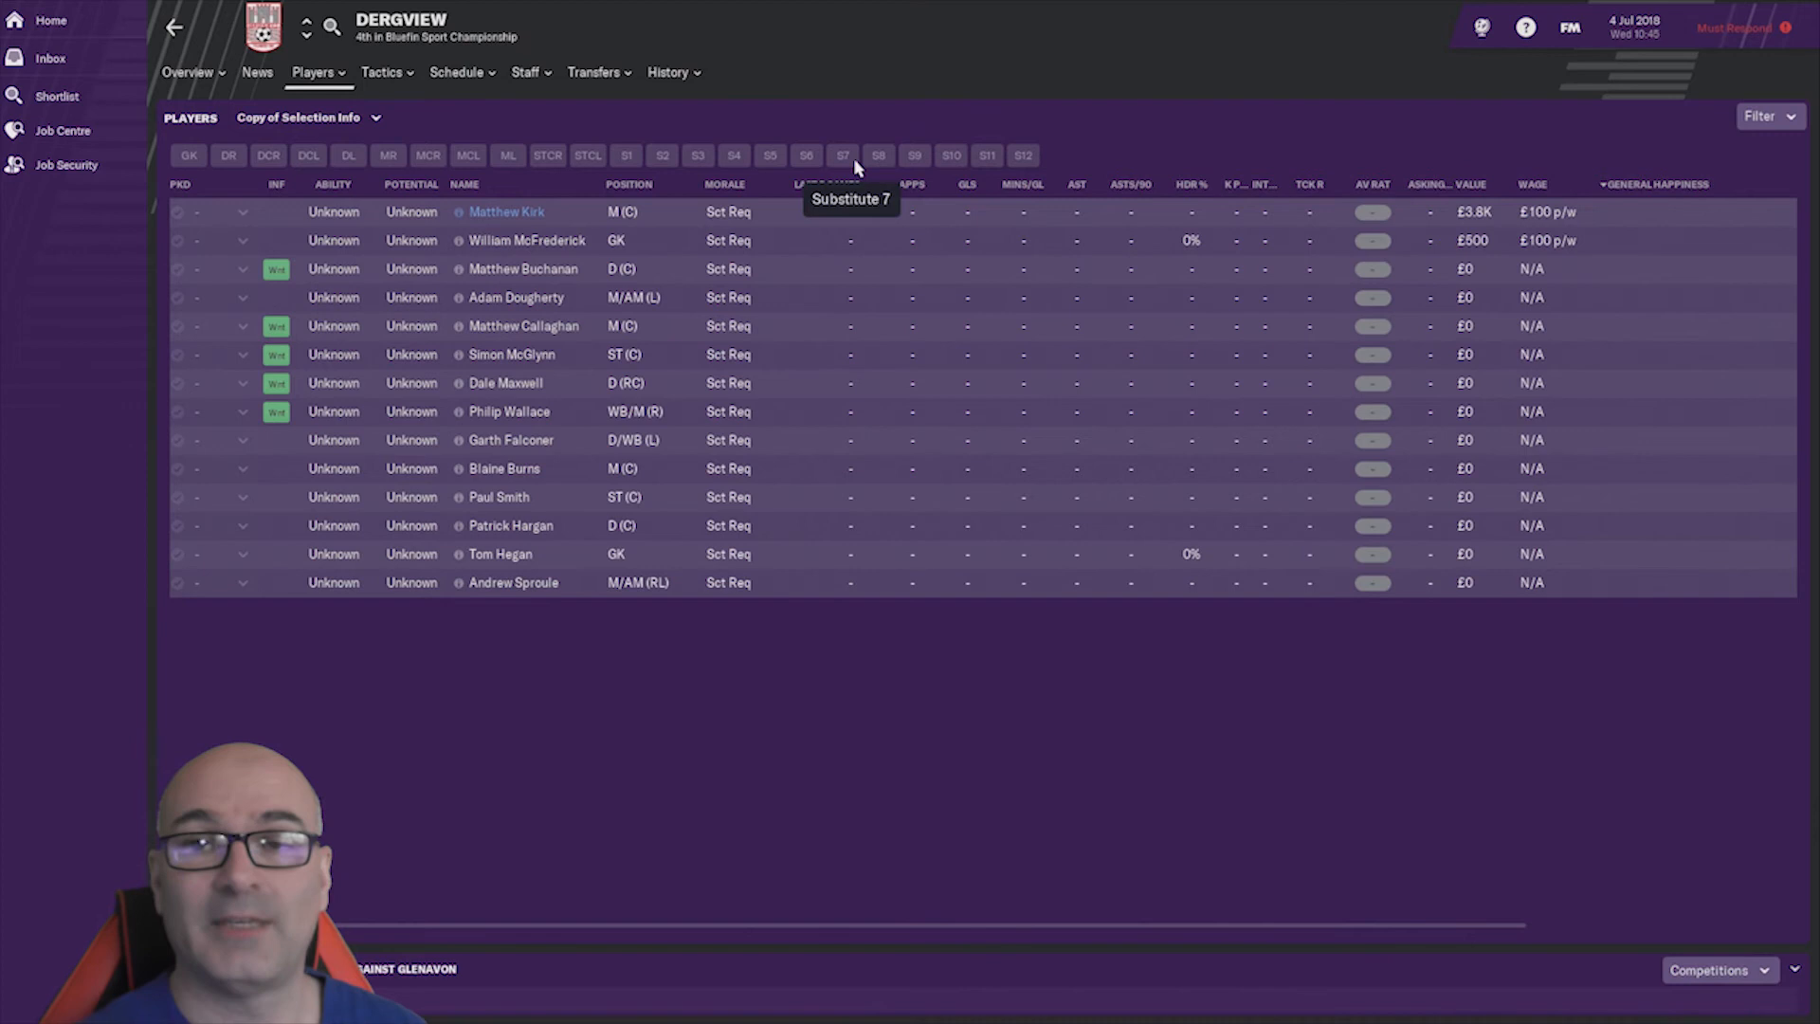
pyautogui.click(188, 72)
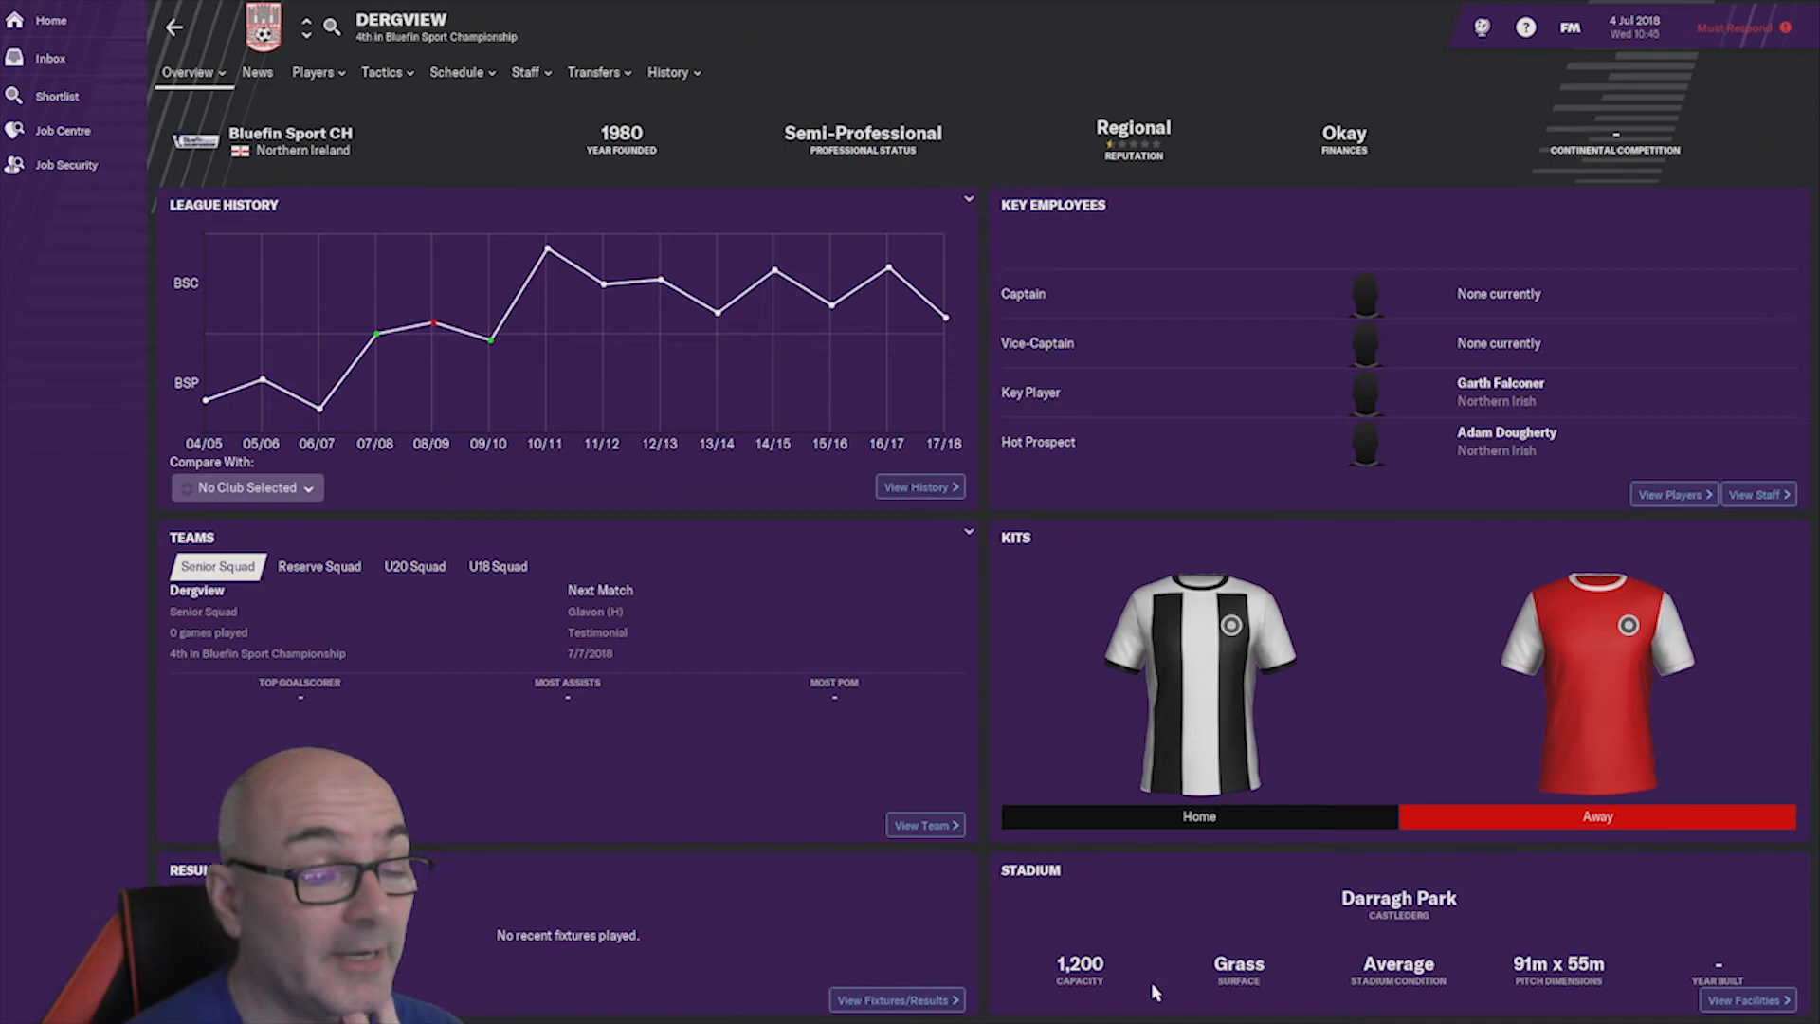
pyautogui.click(313, 72)
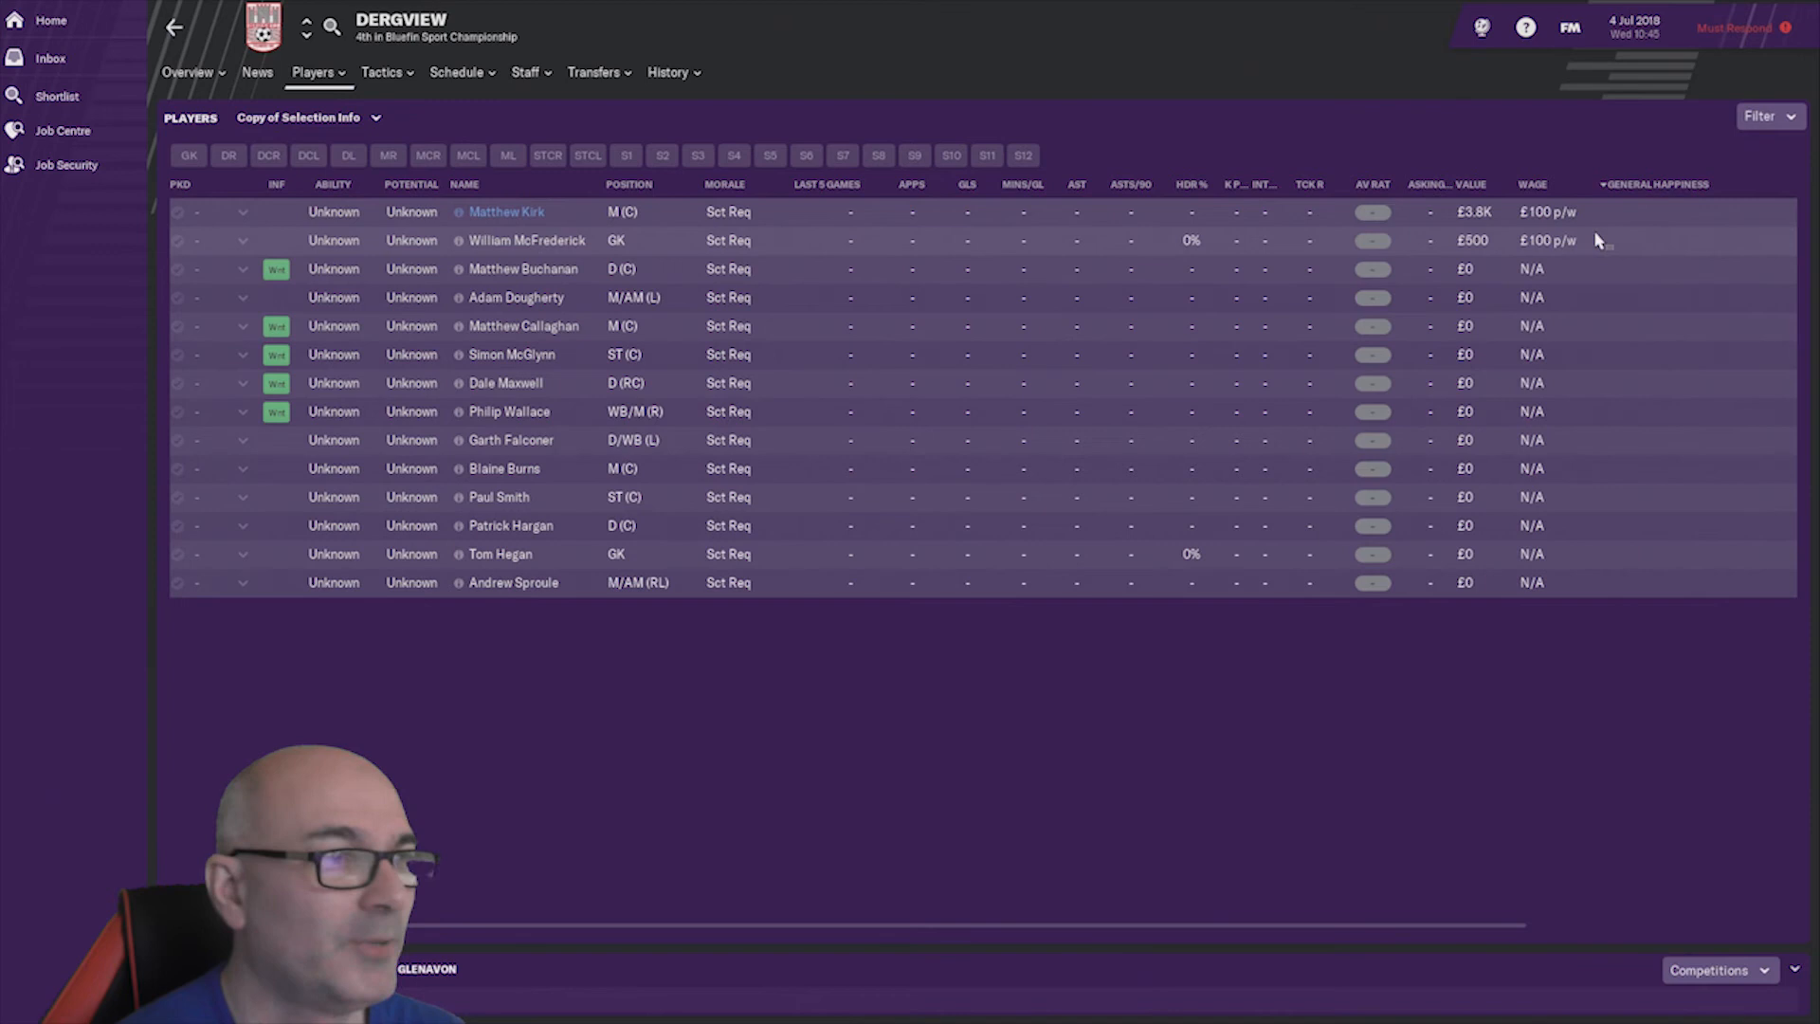
pyautogui.click(188, 72)
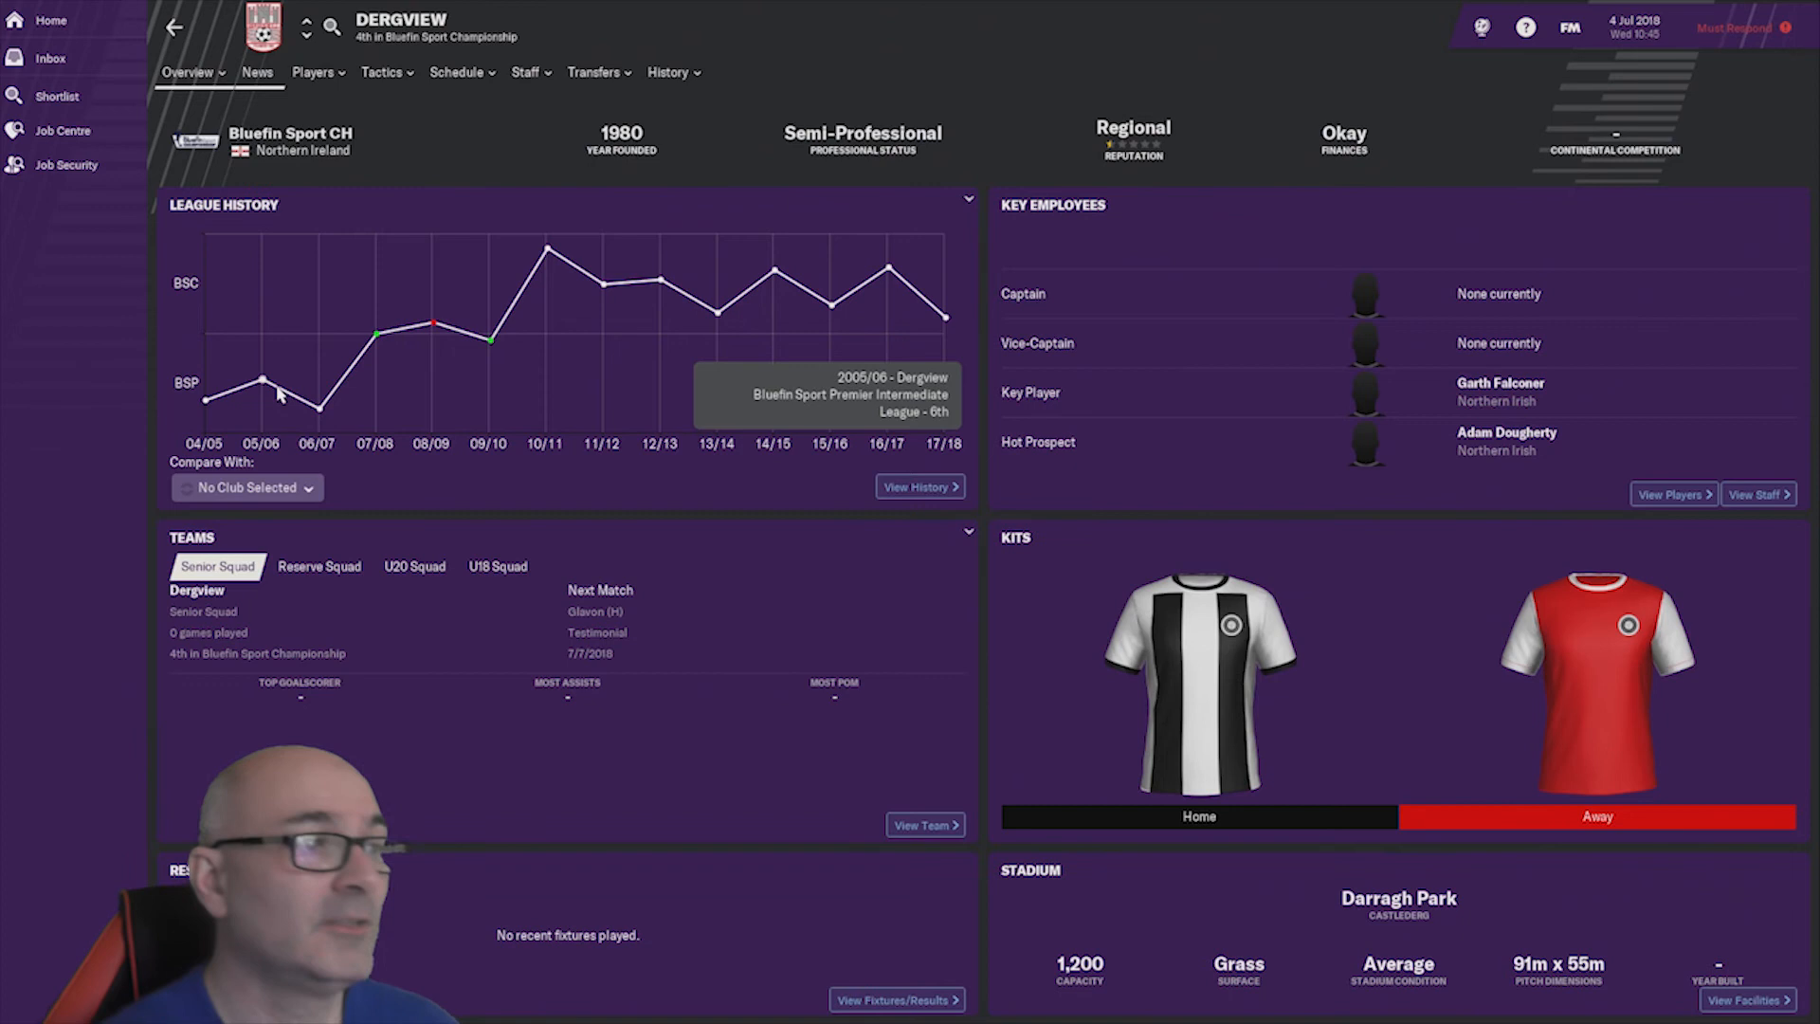
pyautogui.moveTo(489, 341)
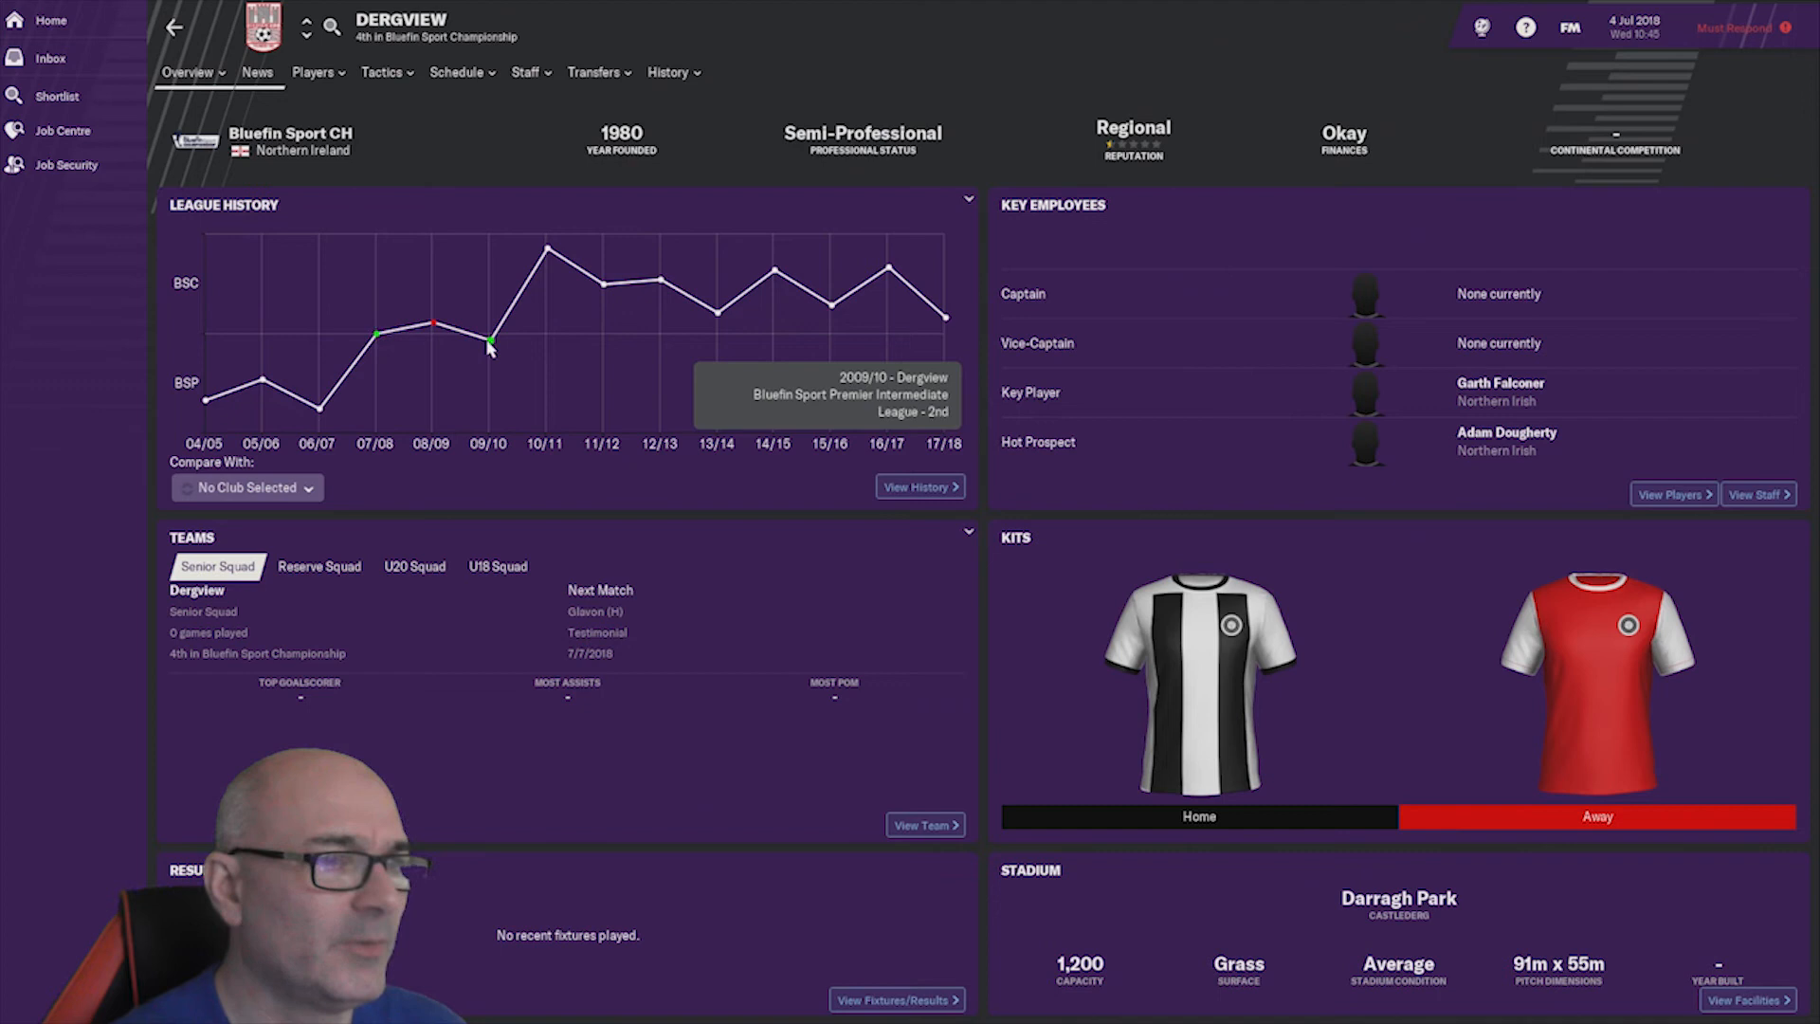
pyautogui.moveTo(546, 251)
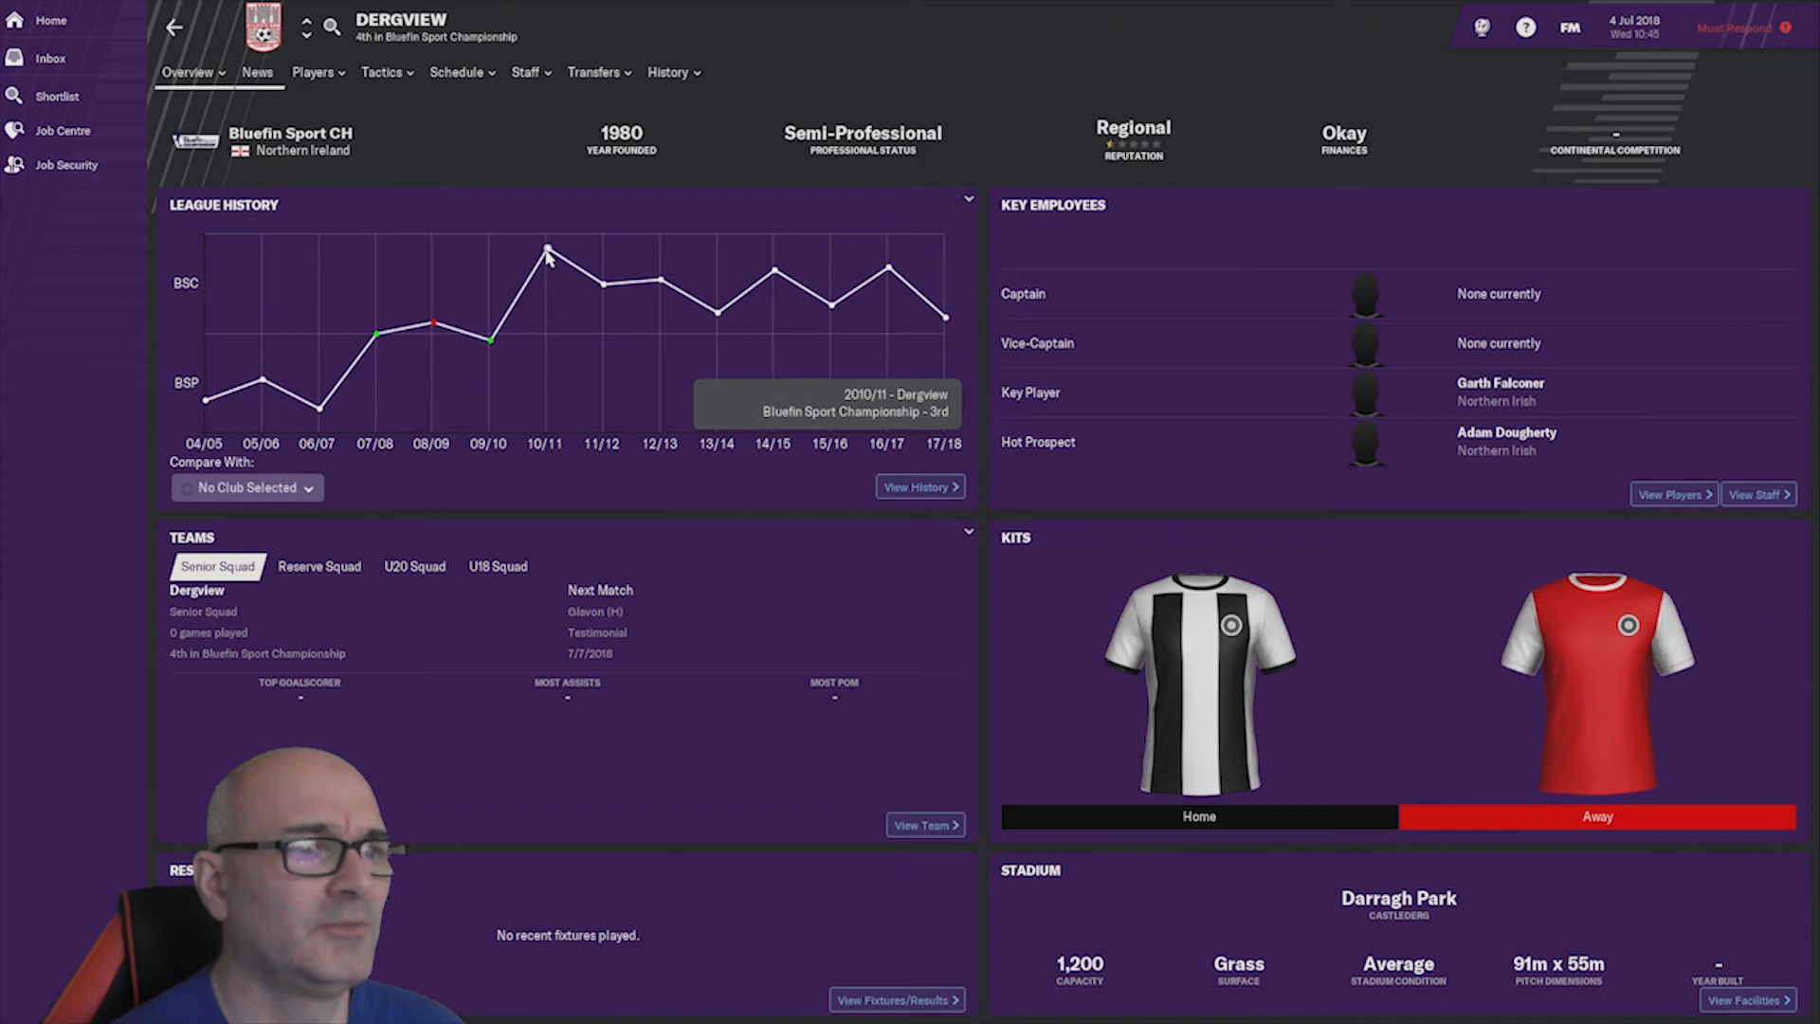
pyautogui.moveTo(944, 316)
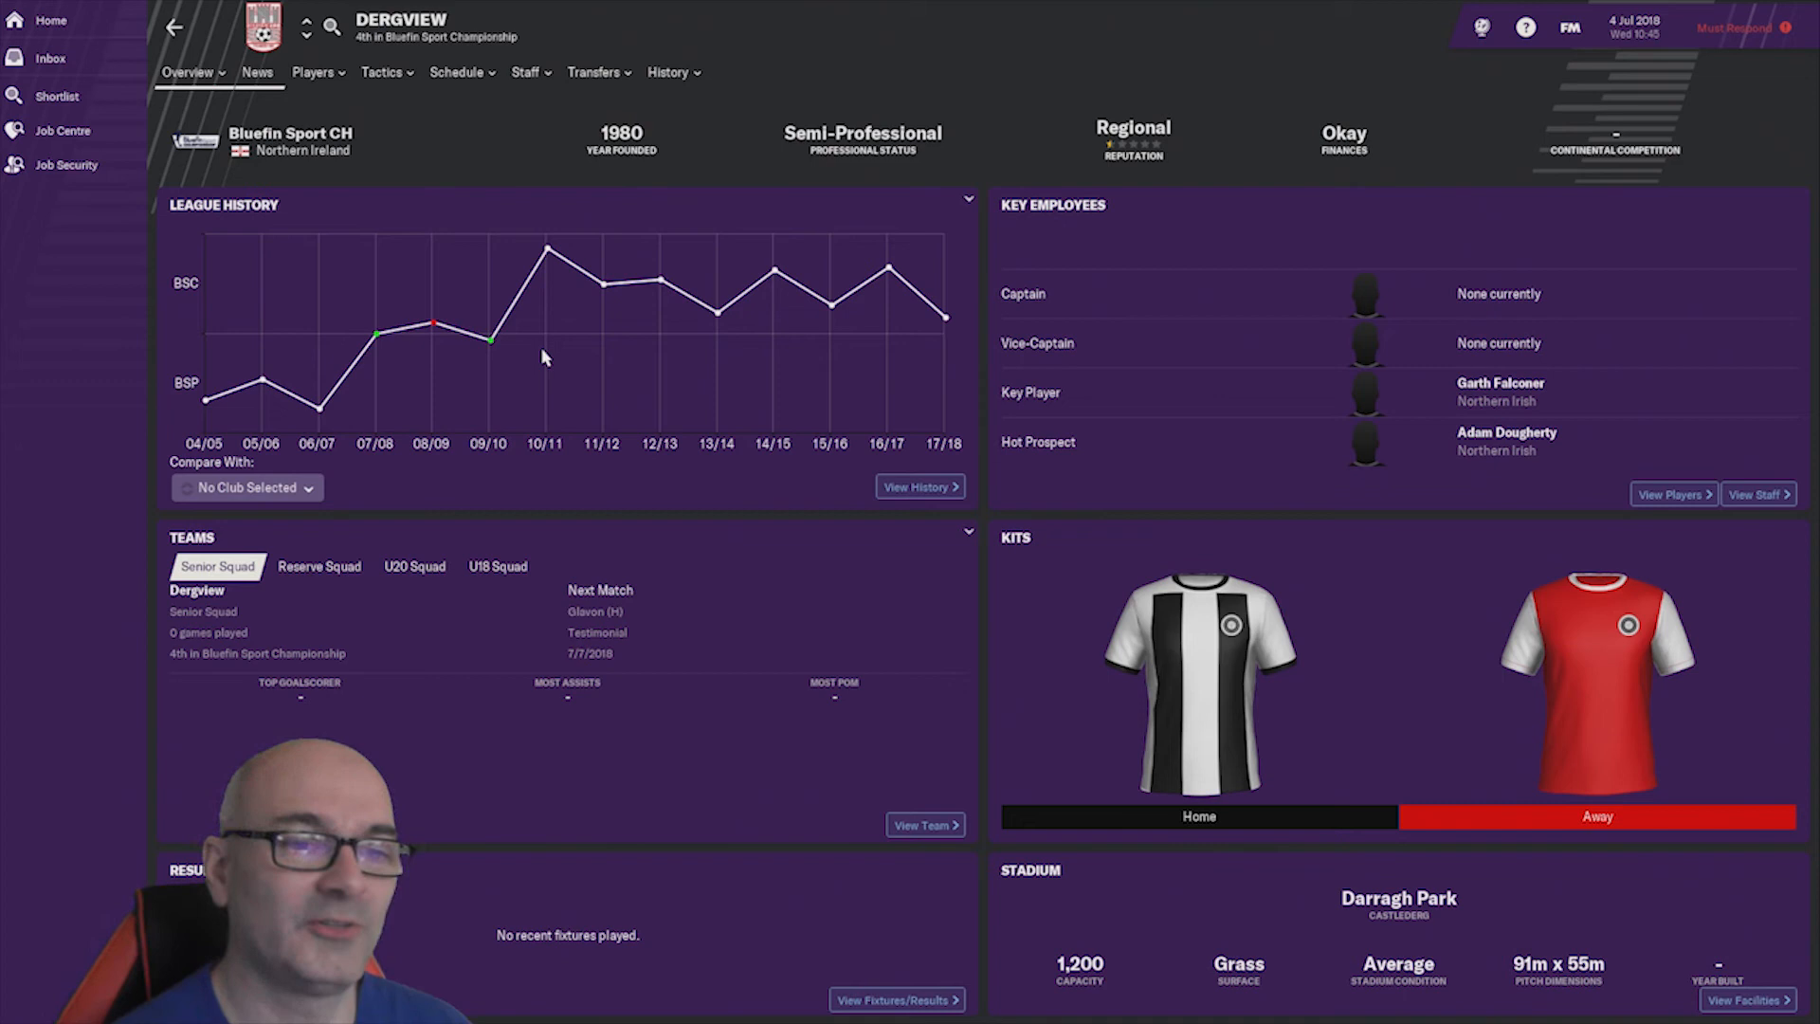
pyautogui.moveTo(1134, 186)
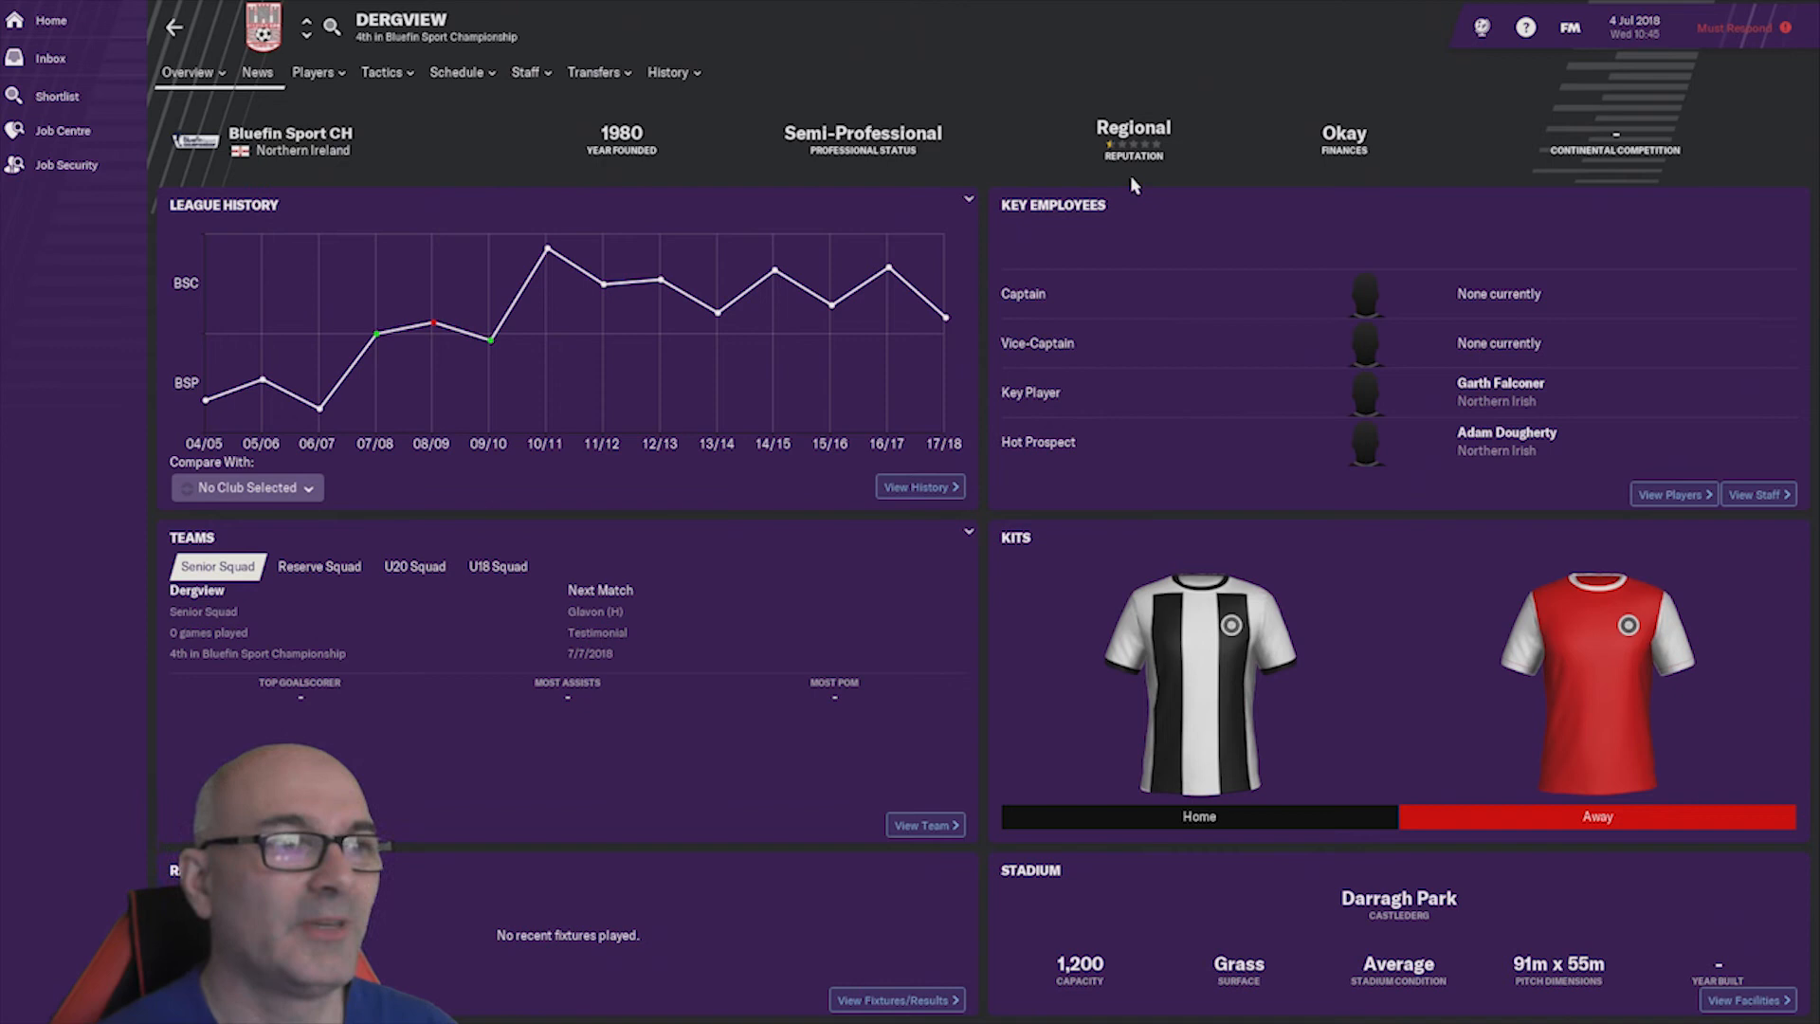
pyautogui.click(457, 72)
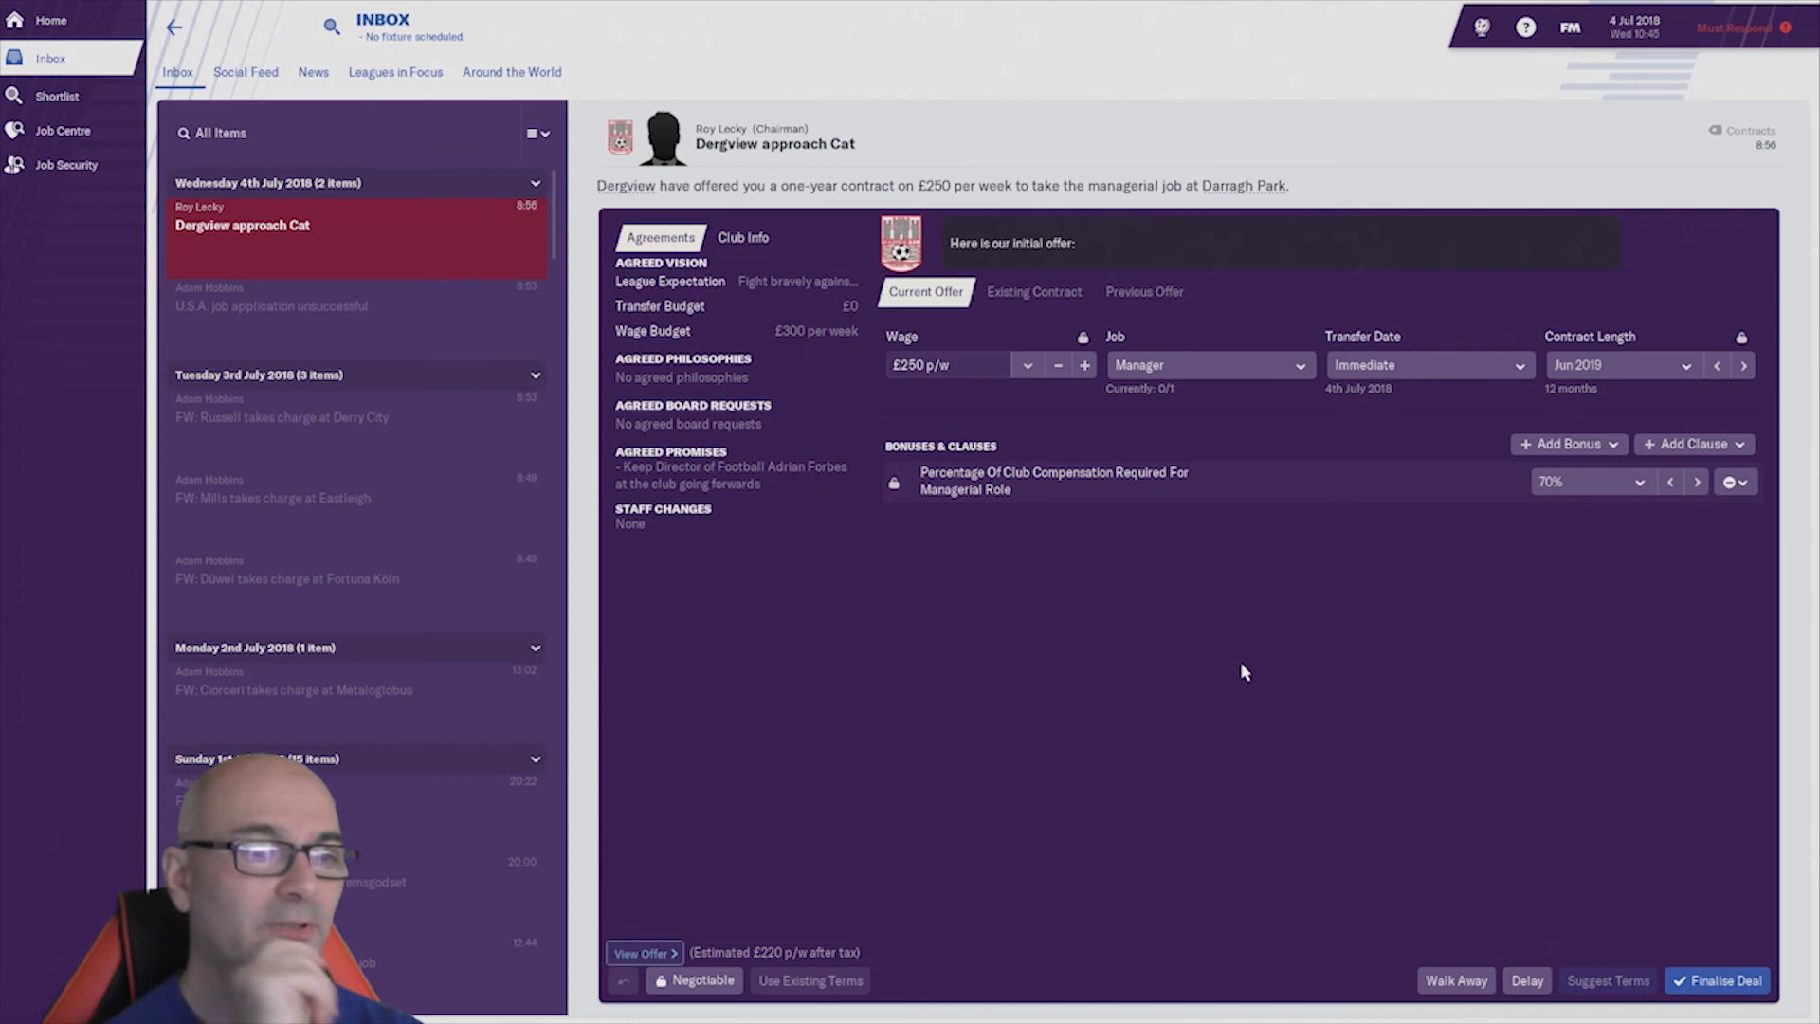
# - Delay the Dergview decision by one week and see the Albion Rovers £475-per-week approach
pyautogui.click(1526, 980)
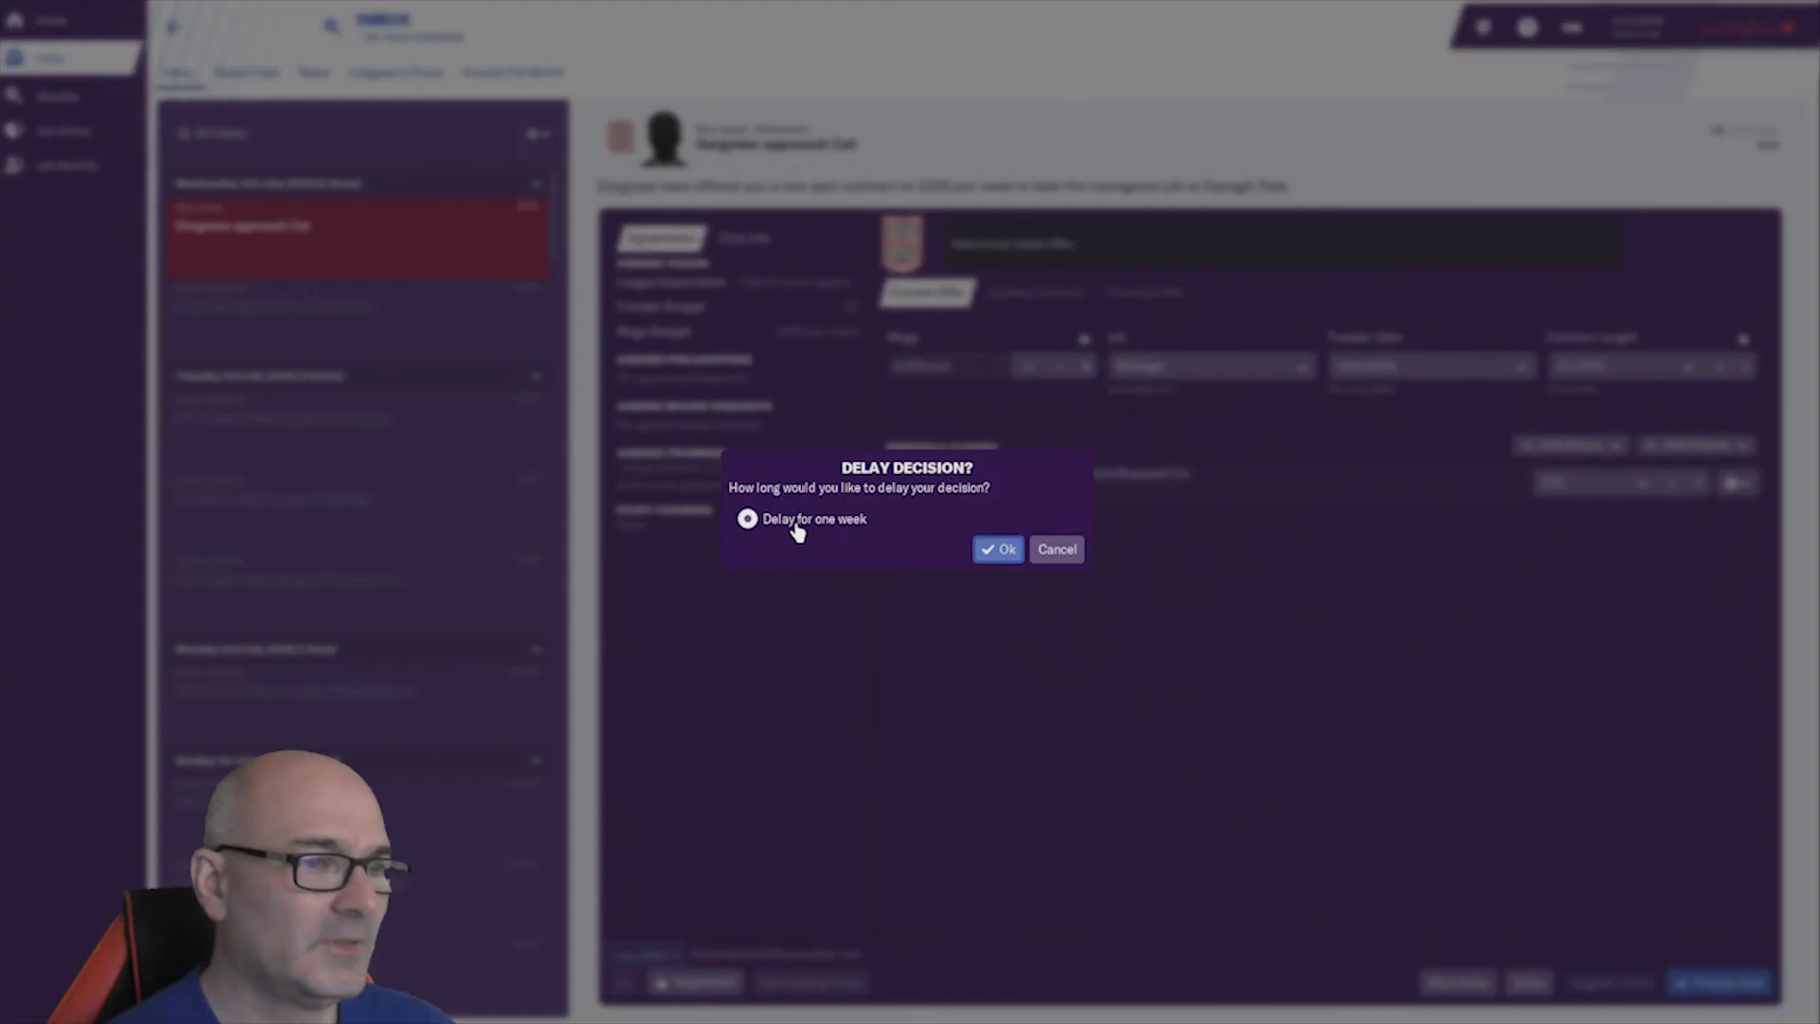
pyautogui.click(995, 548)
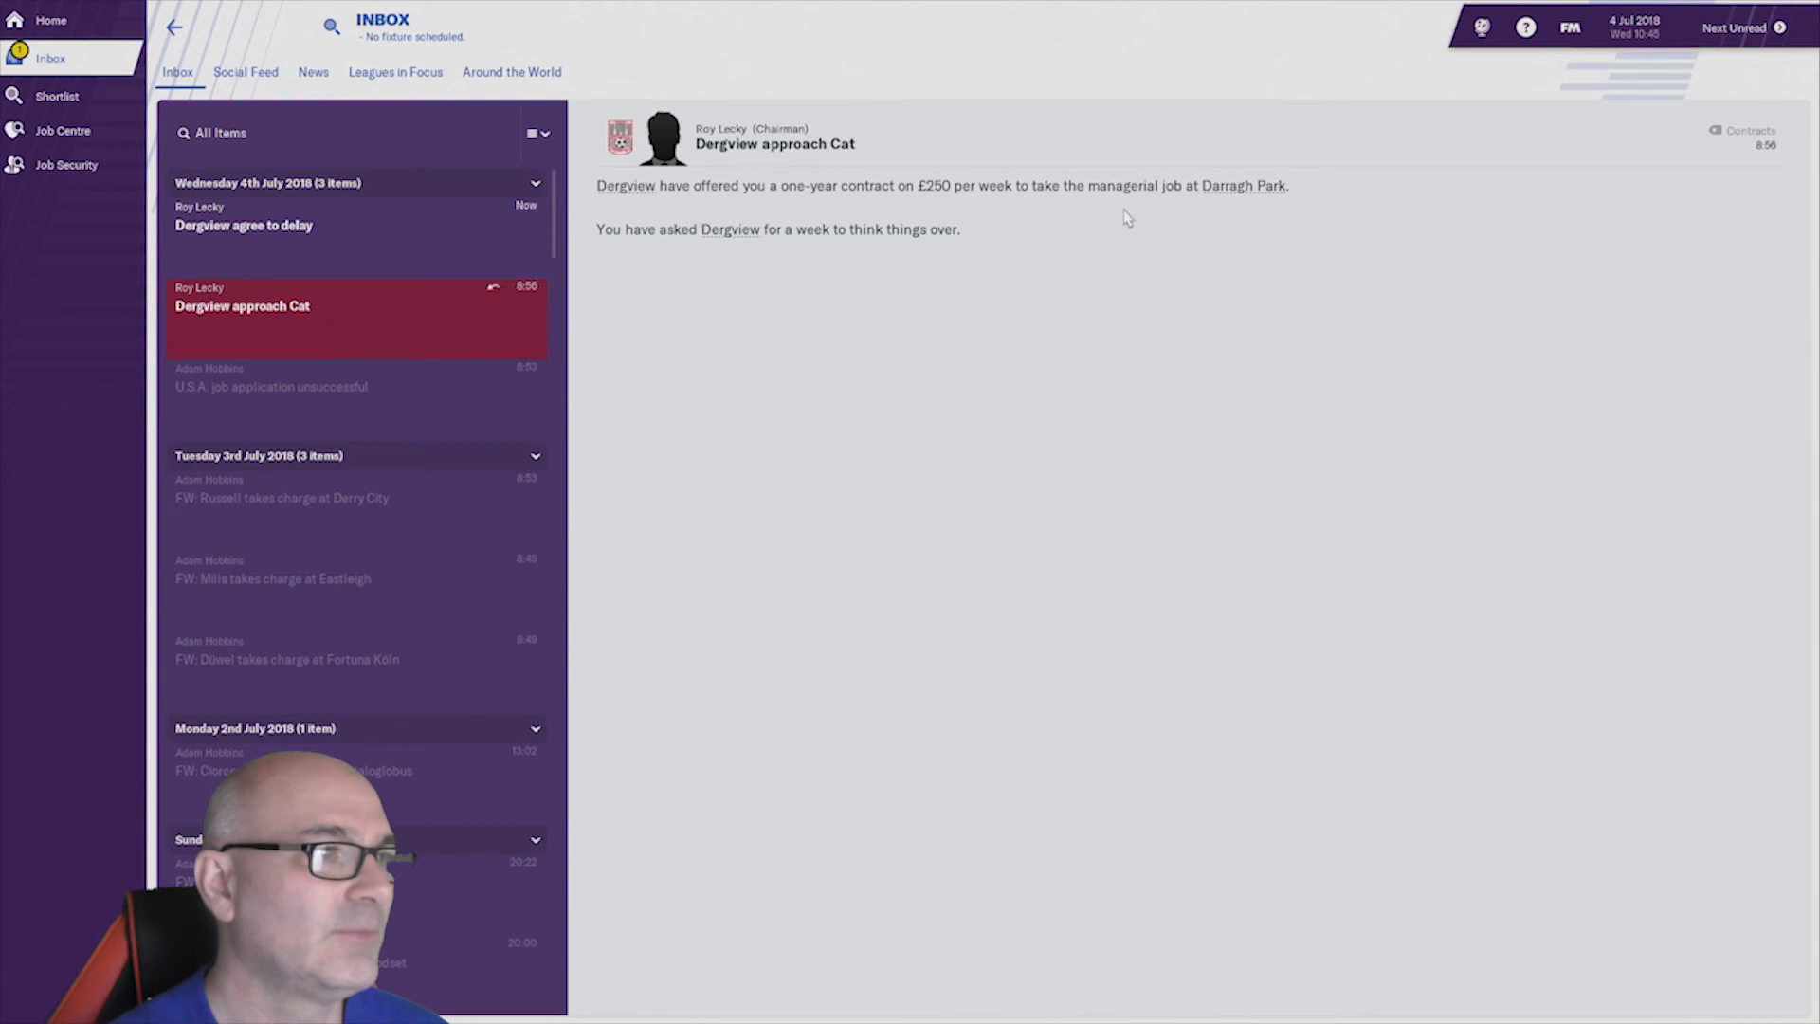
pyautogui.click(245, 216)
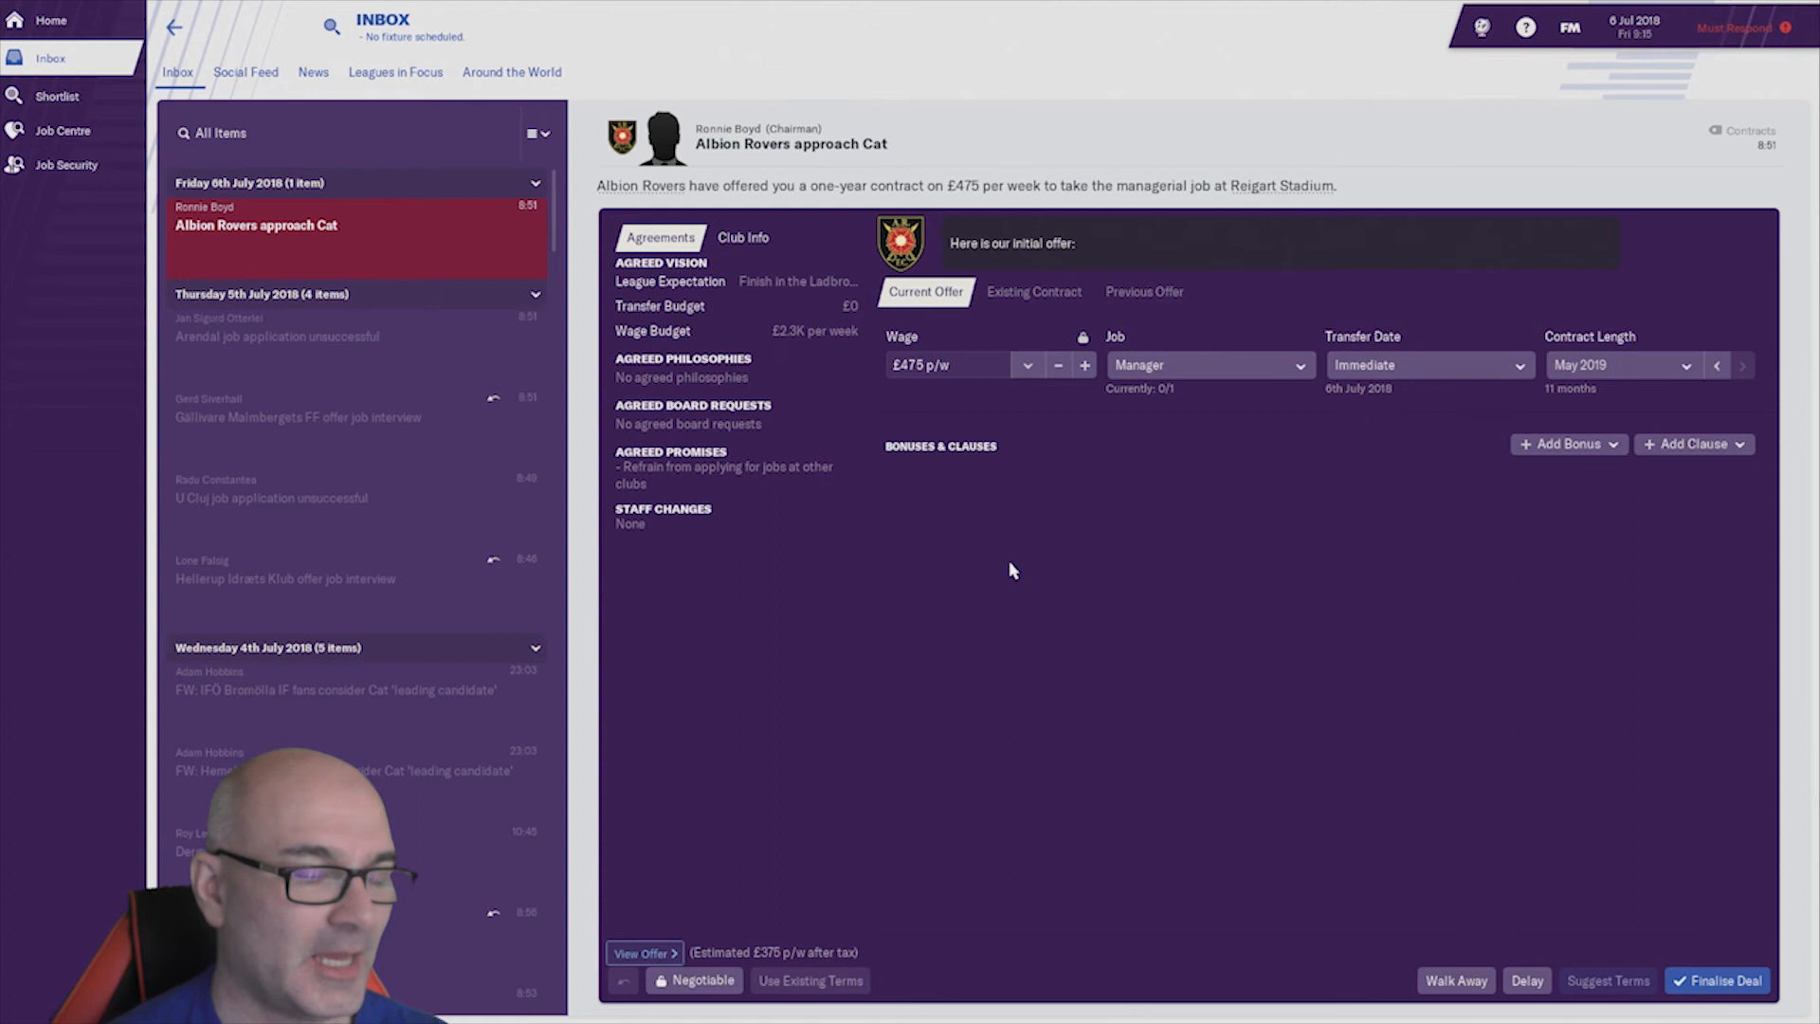
# - After a look at Ladbrokes League 2, delay the Albion Rovers offer one week and read their agreement
pyautogui.click(381, 72)
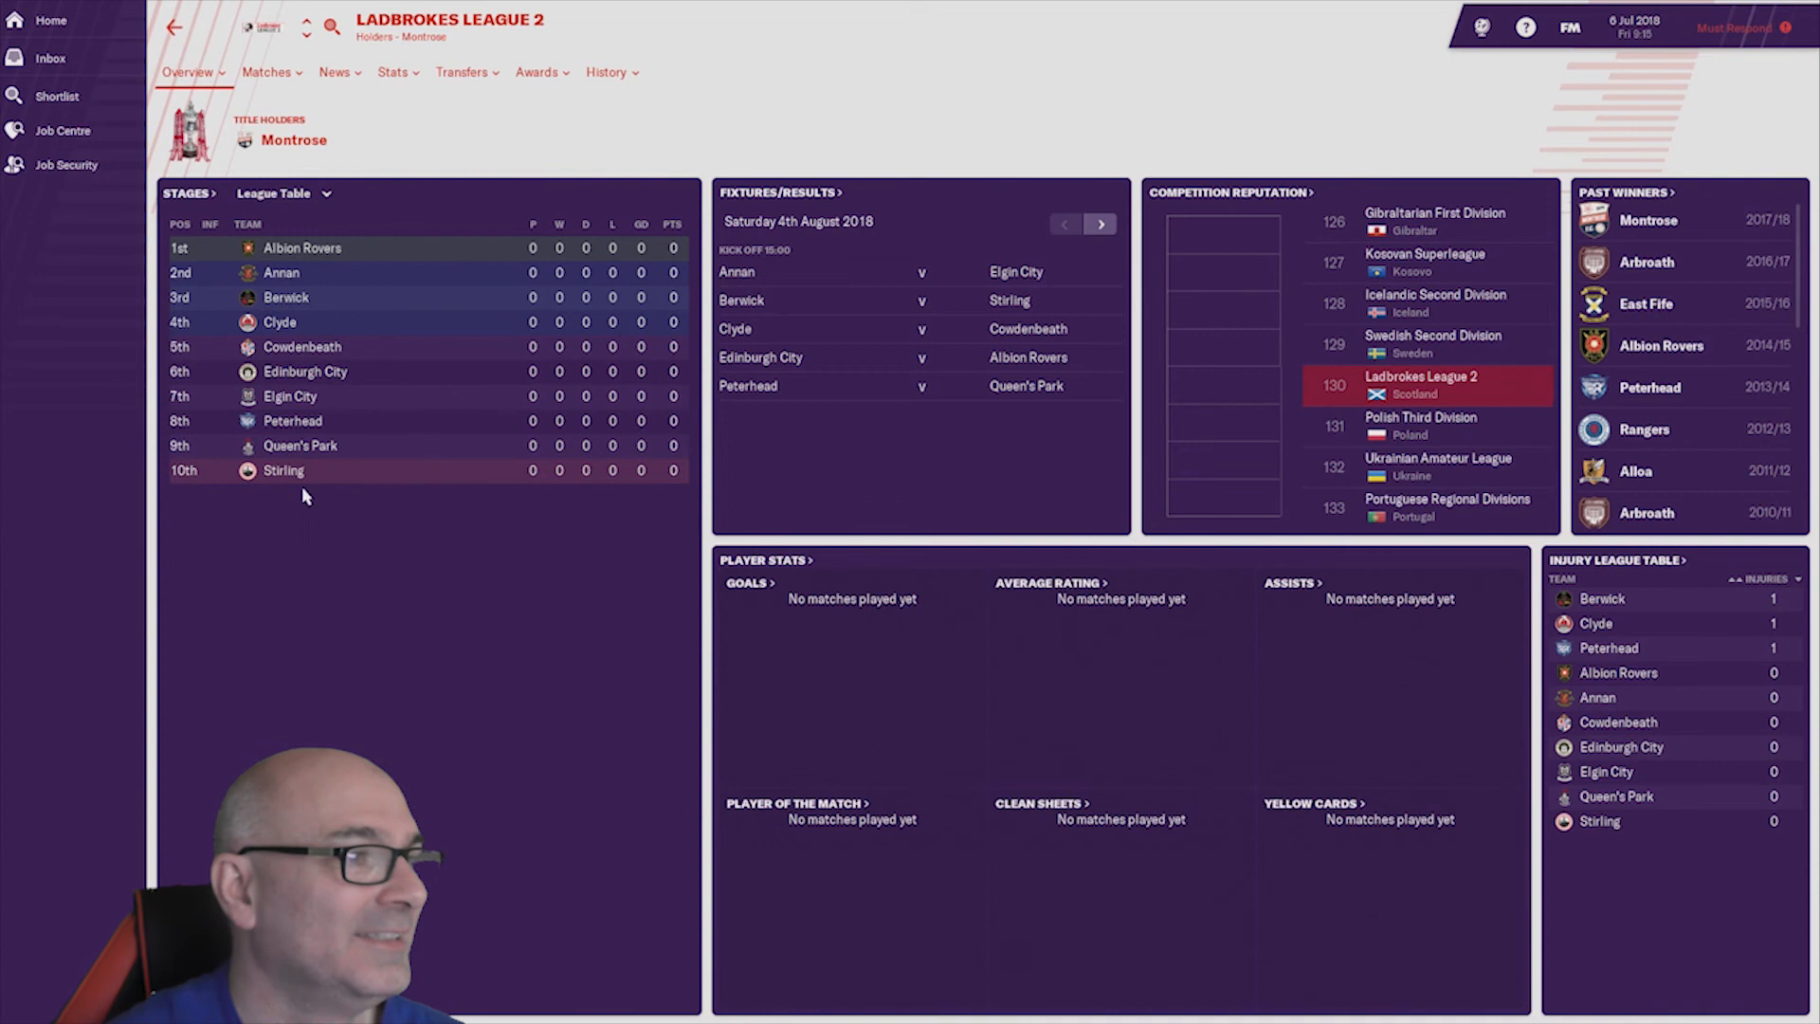
pyautogui.click(49, 58)
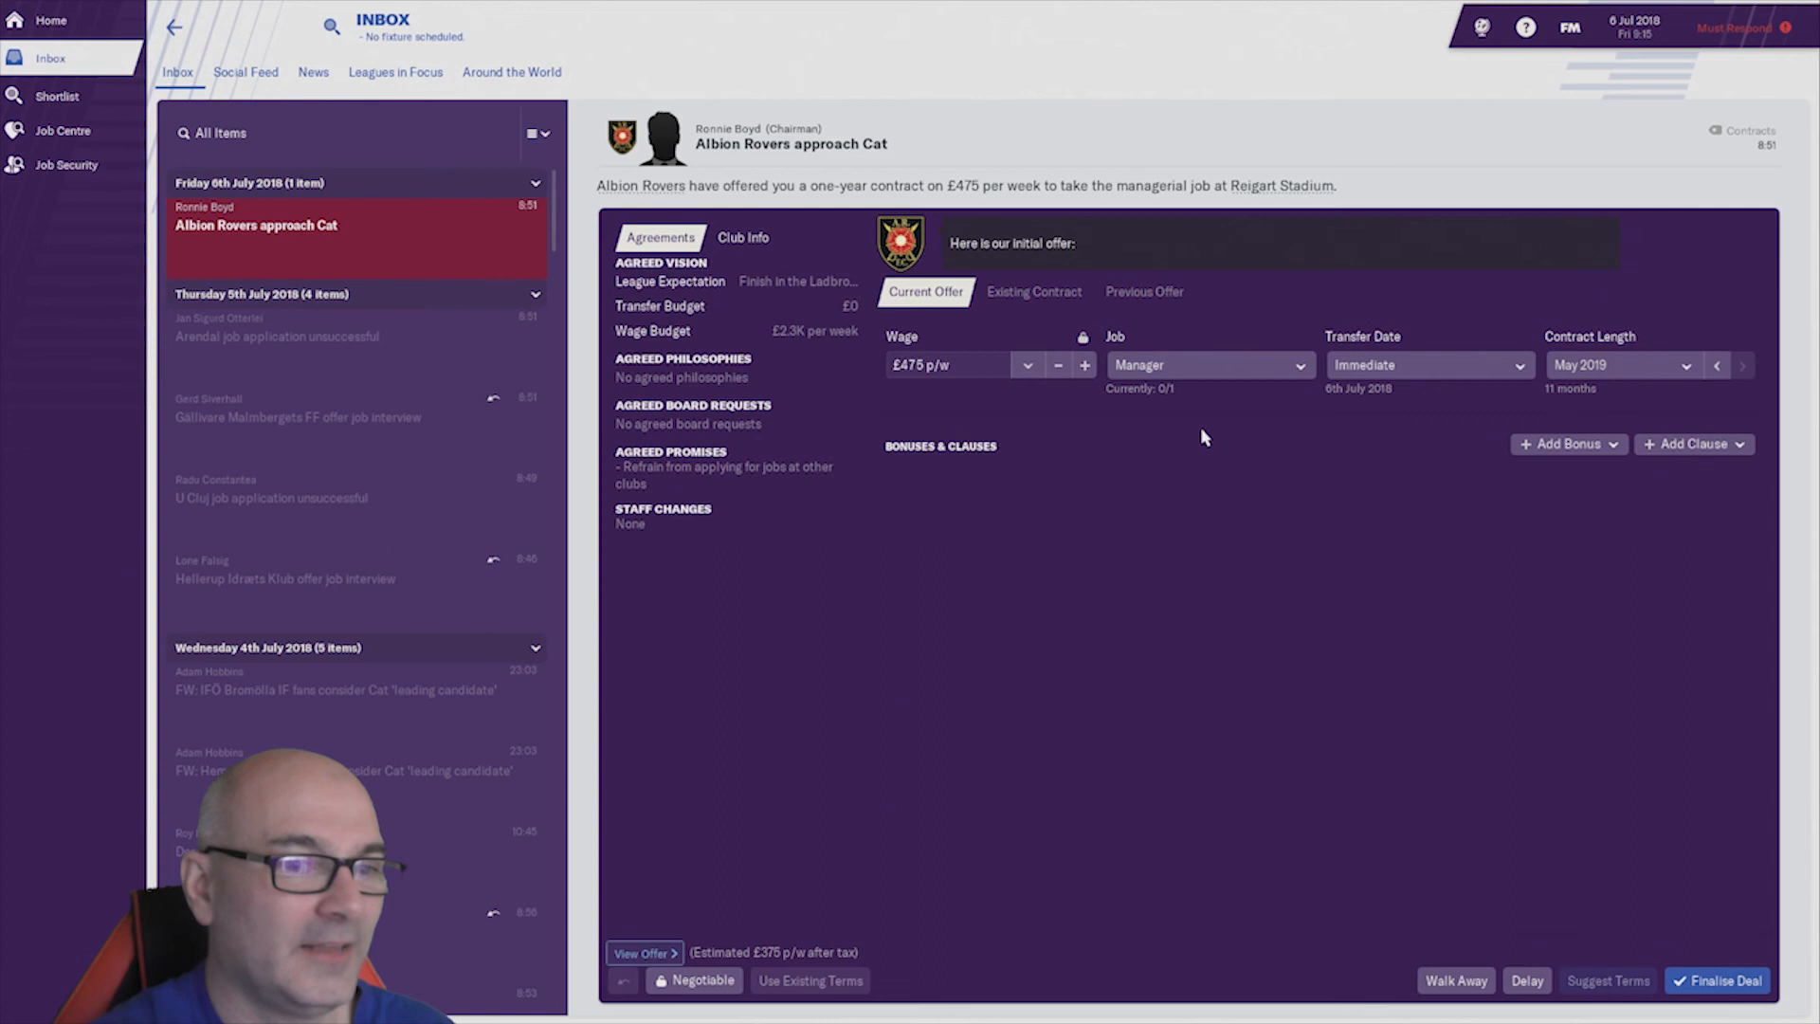
pyautogui.click(1524, 980)
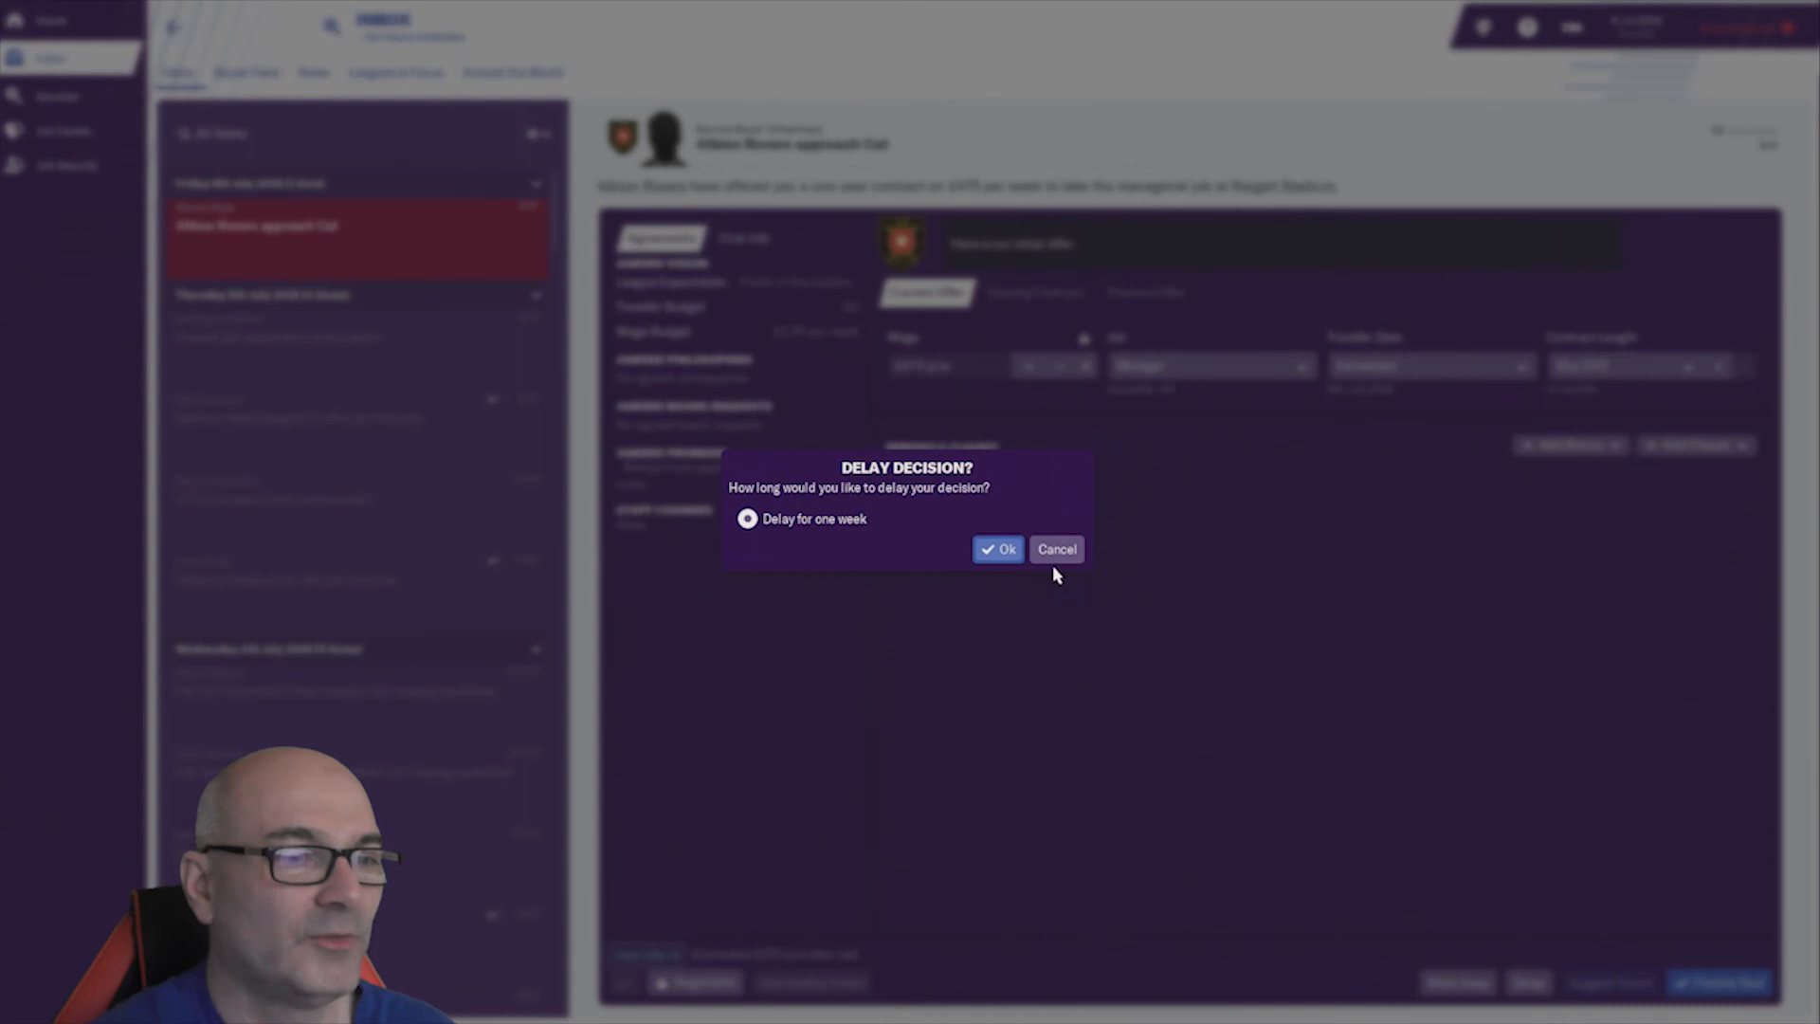
pyautogui.click(995, 547)
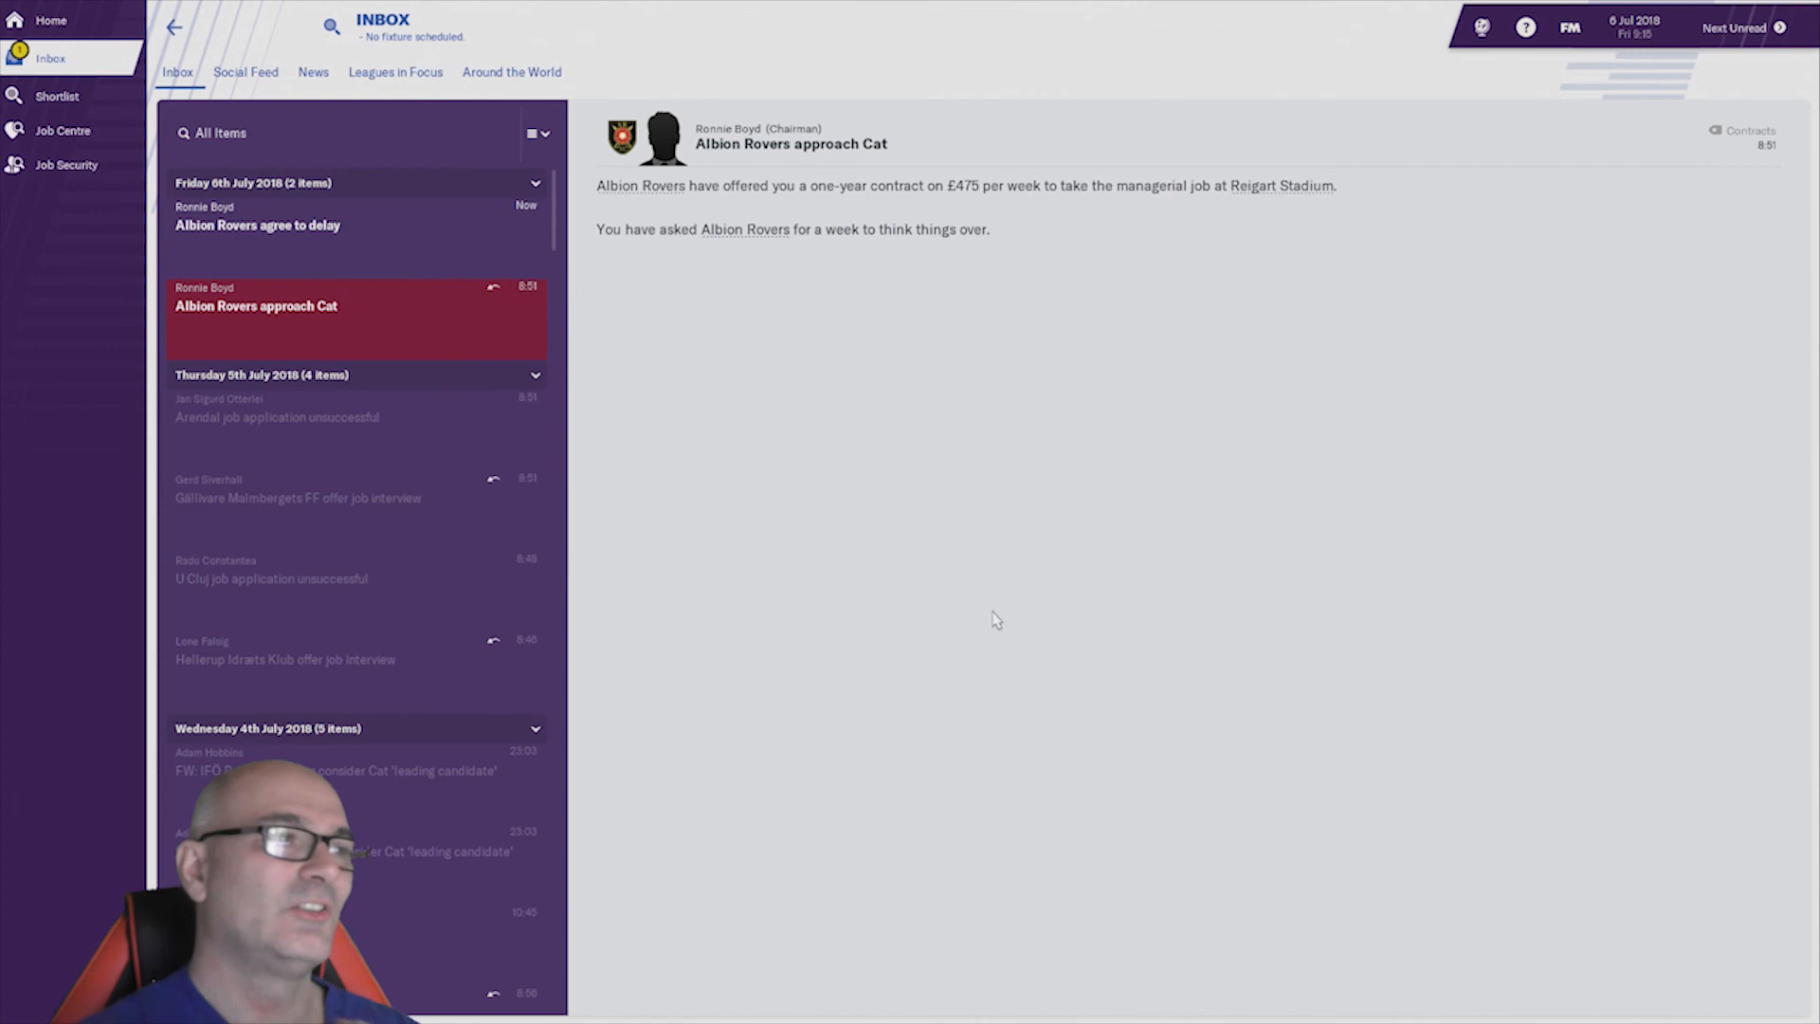
pyautogui.click(256, 217)
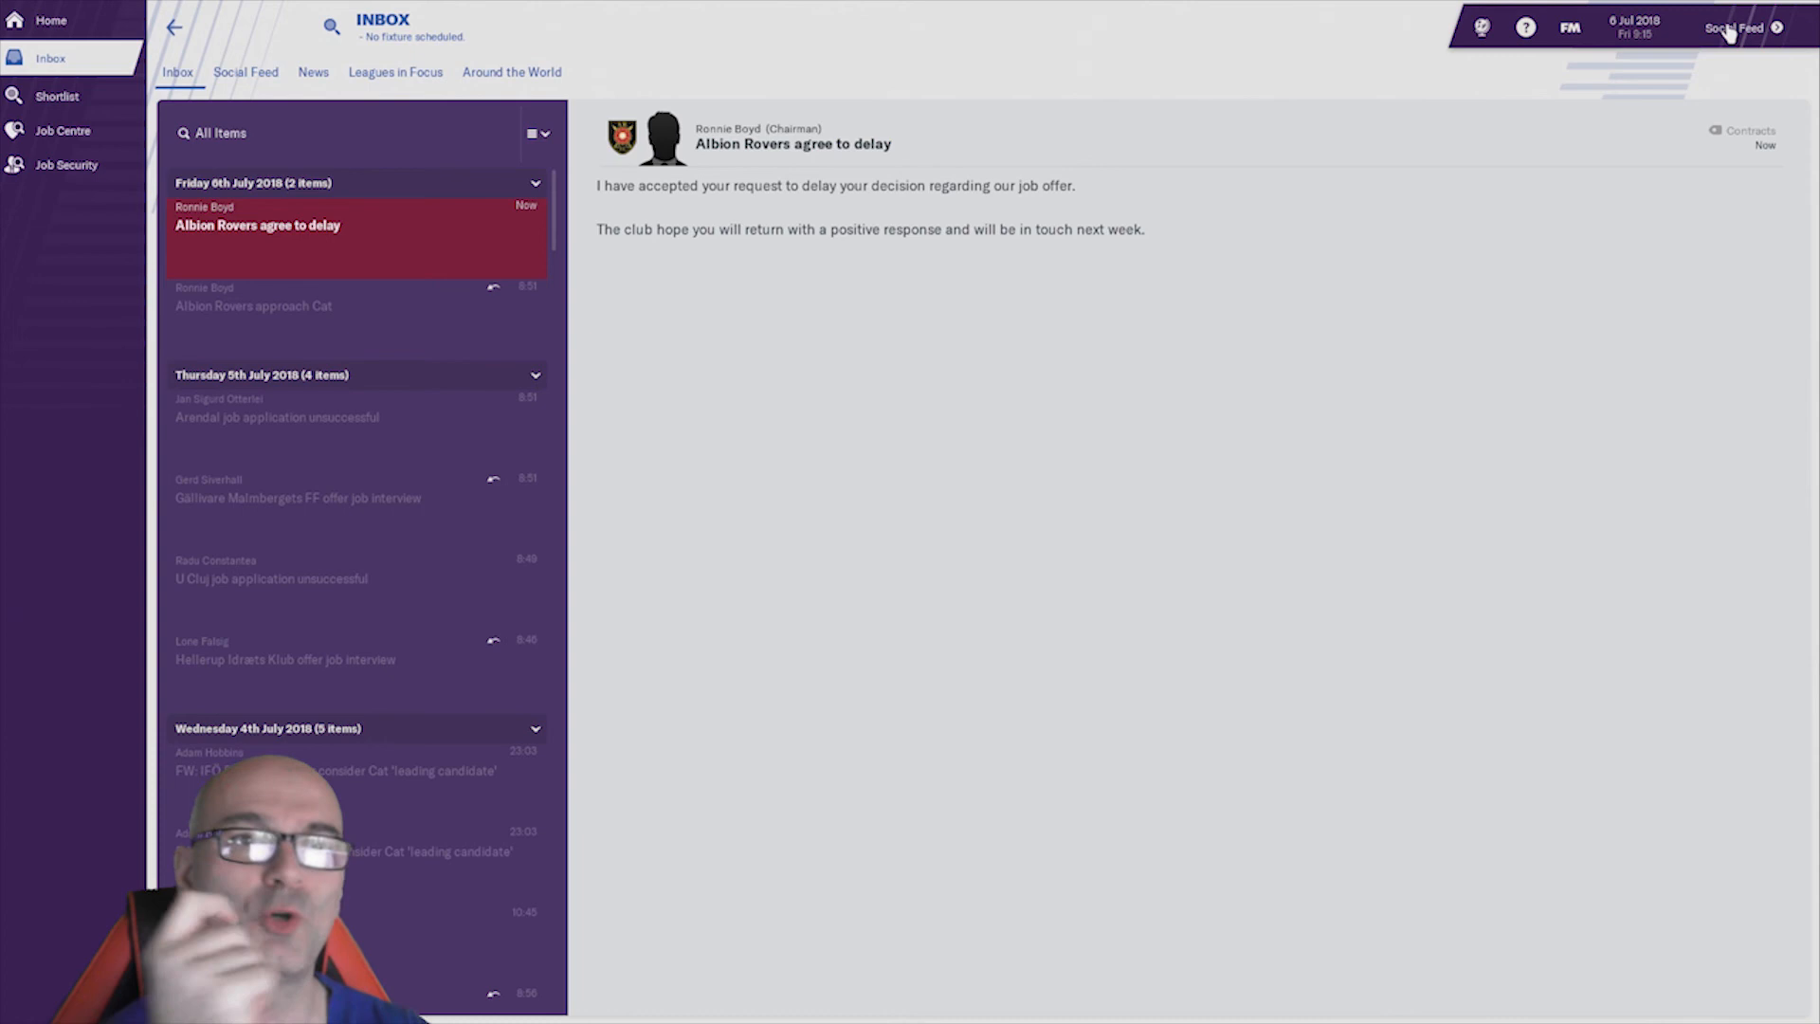
# - Advance the game to 9 July when Gällivare Malmbergets FF's £400-per-week offer arrives
pyautogui.click(1734, 26)
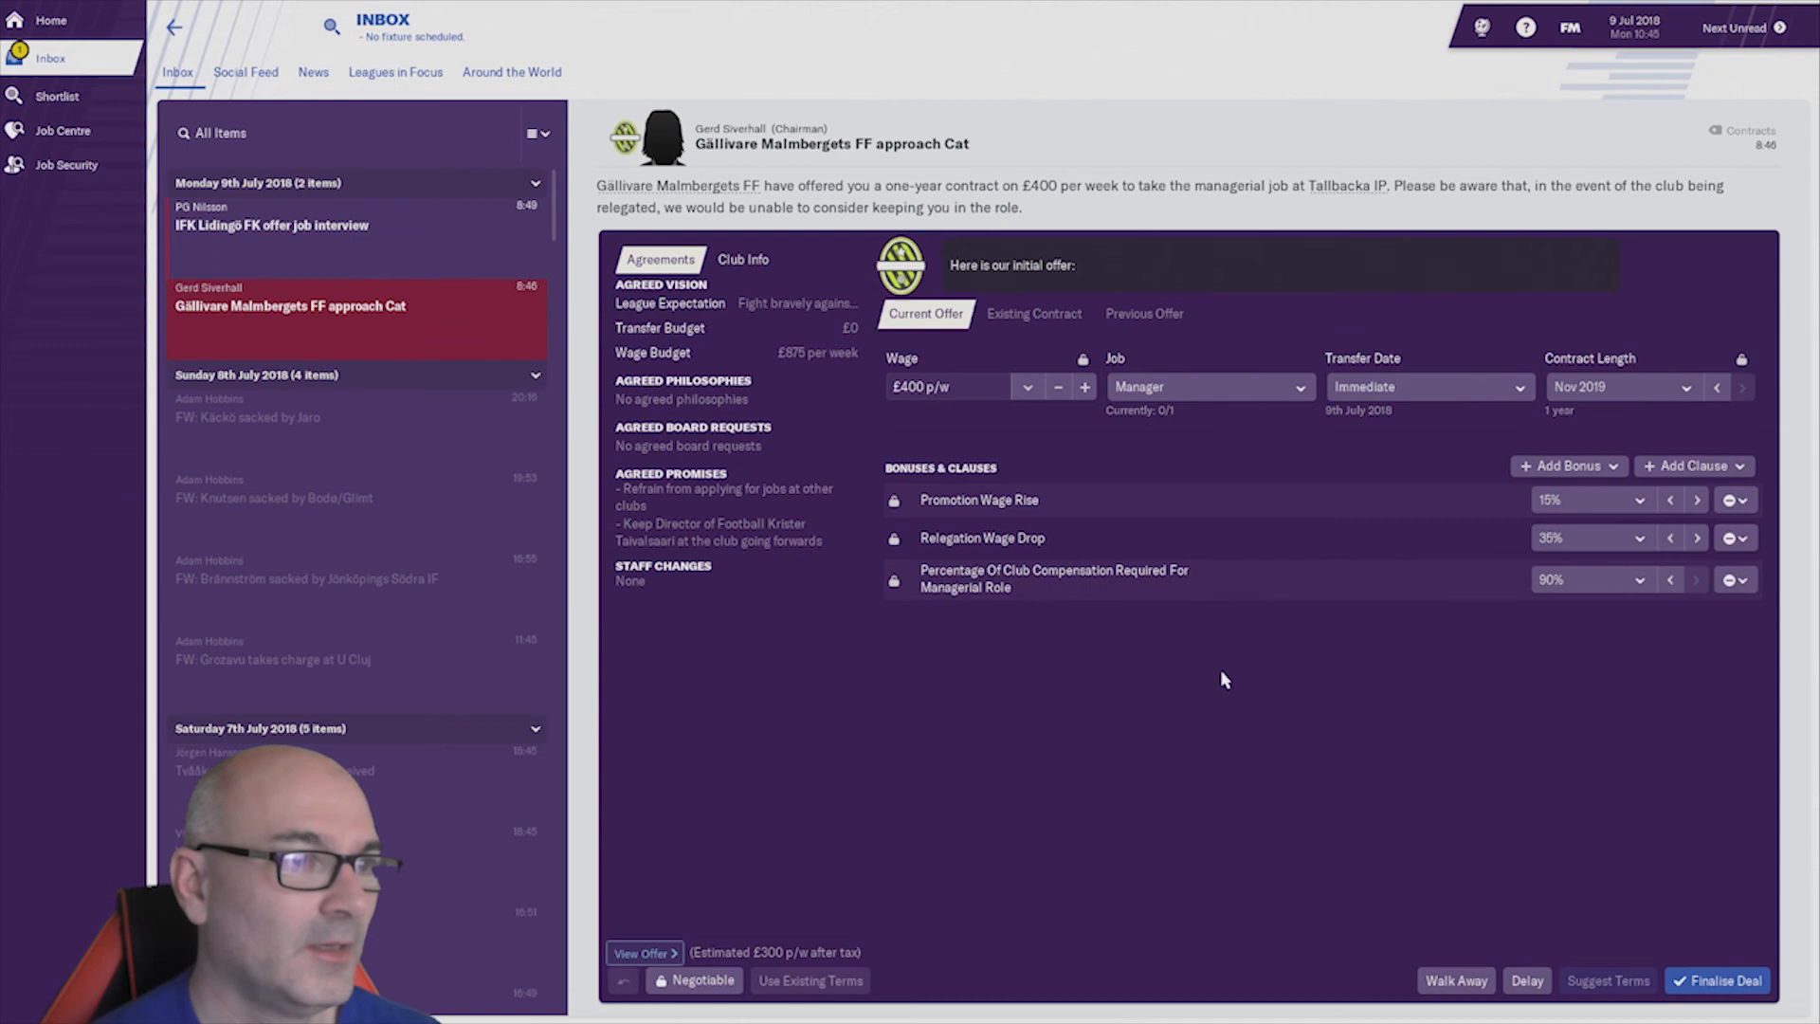
pyautogui.moveTo(1285, 548)
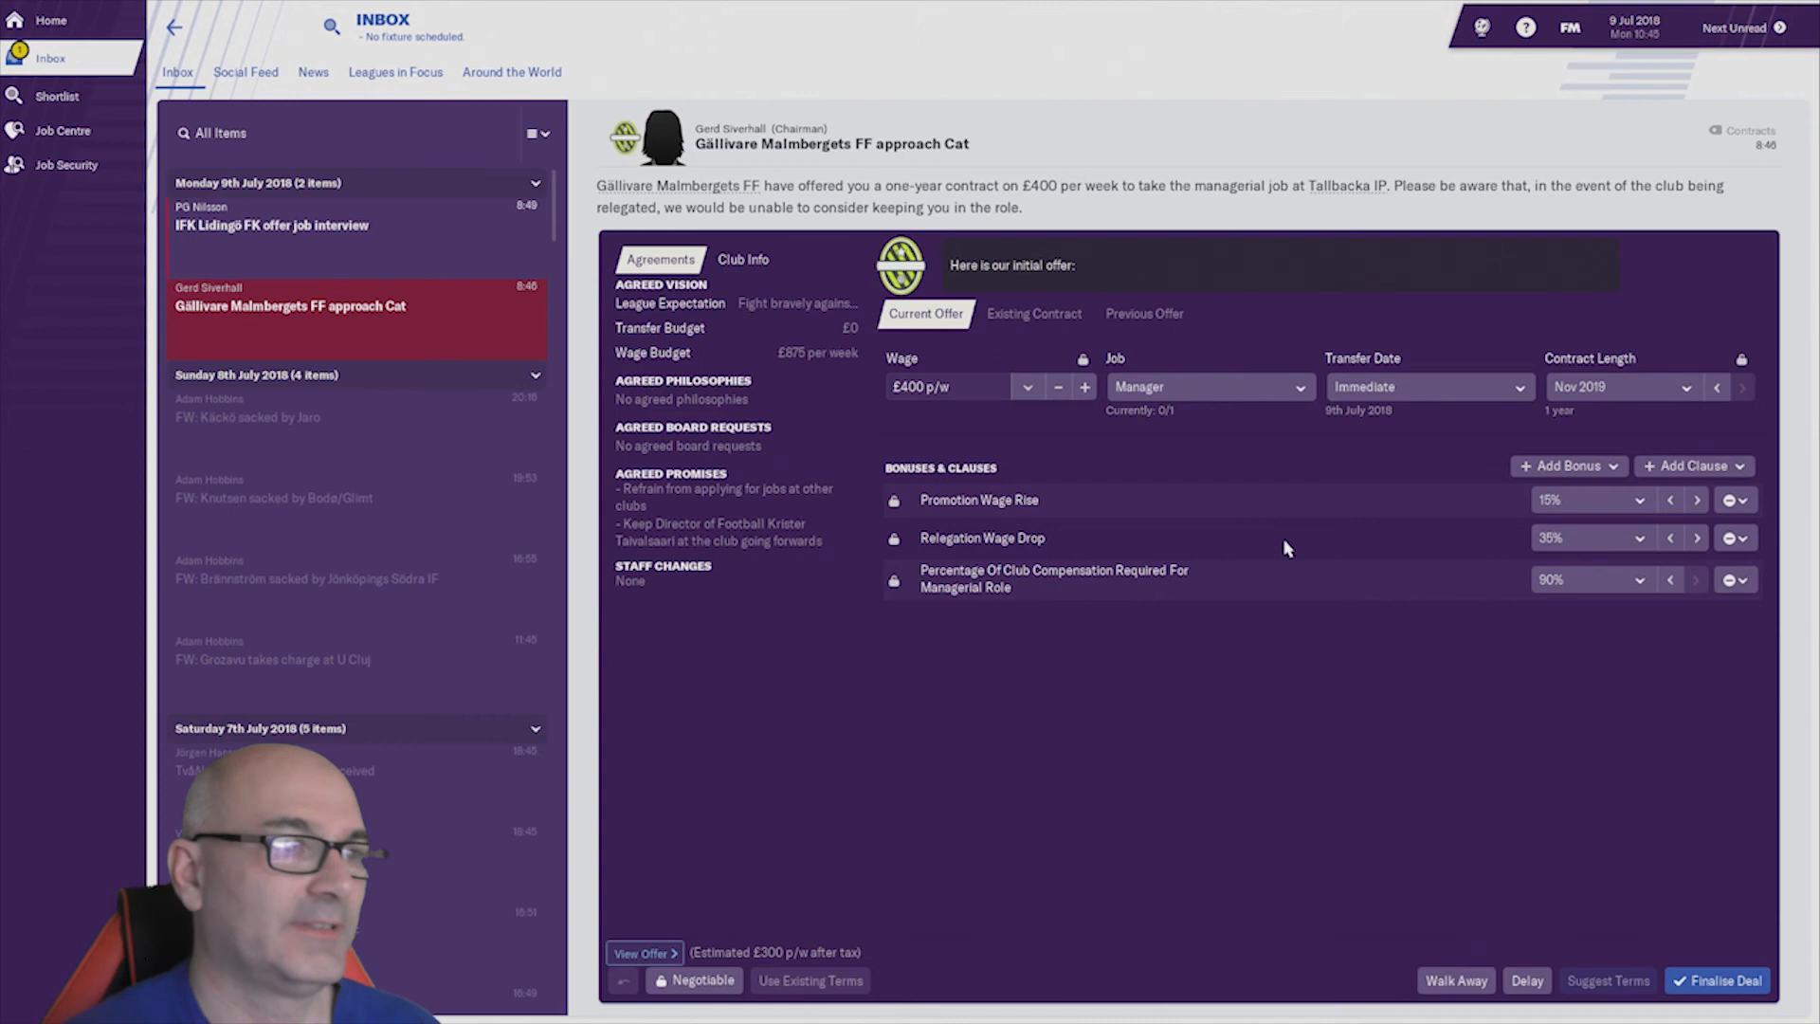
pyautogui.moveTo(1255, 479)
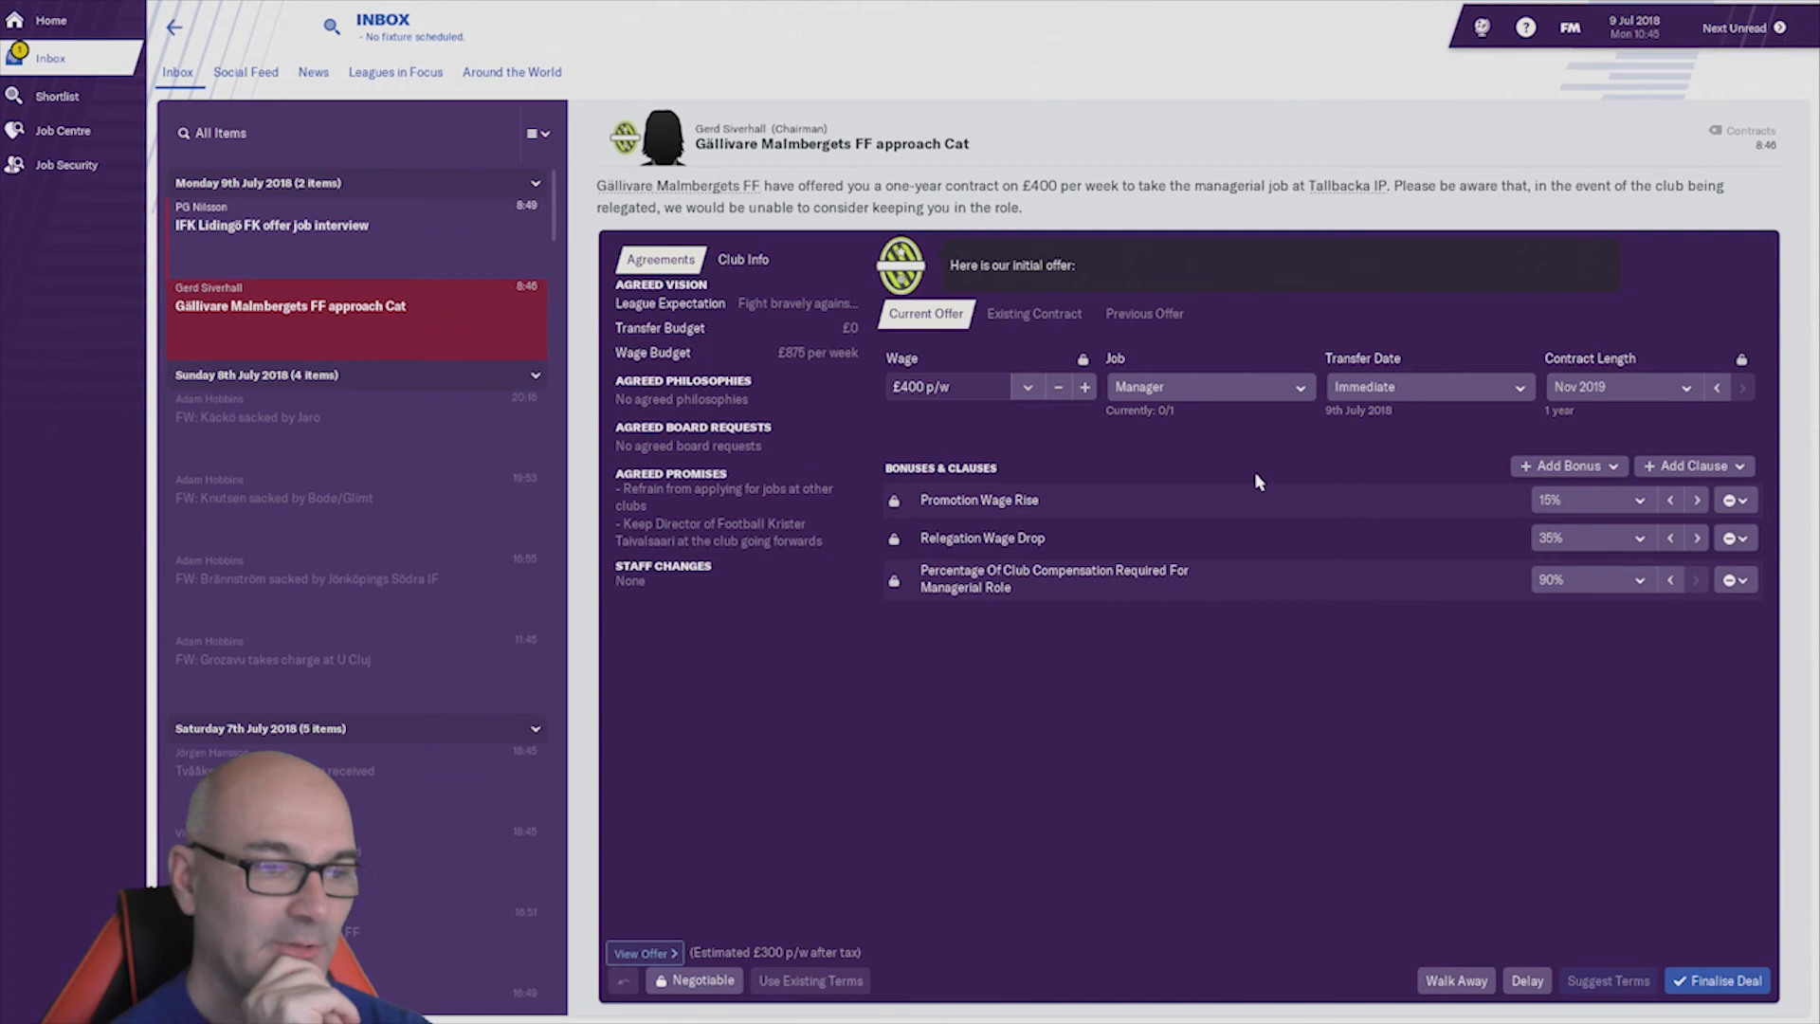
pyautogui.moveTo(1249, 612)
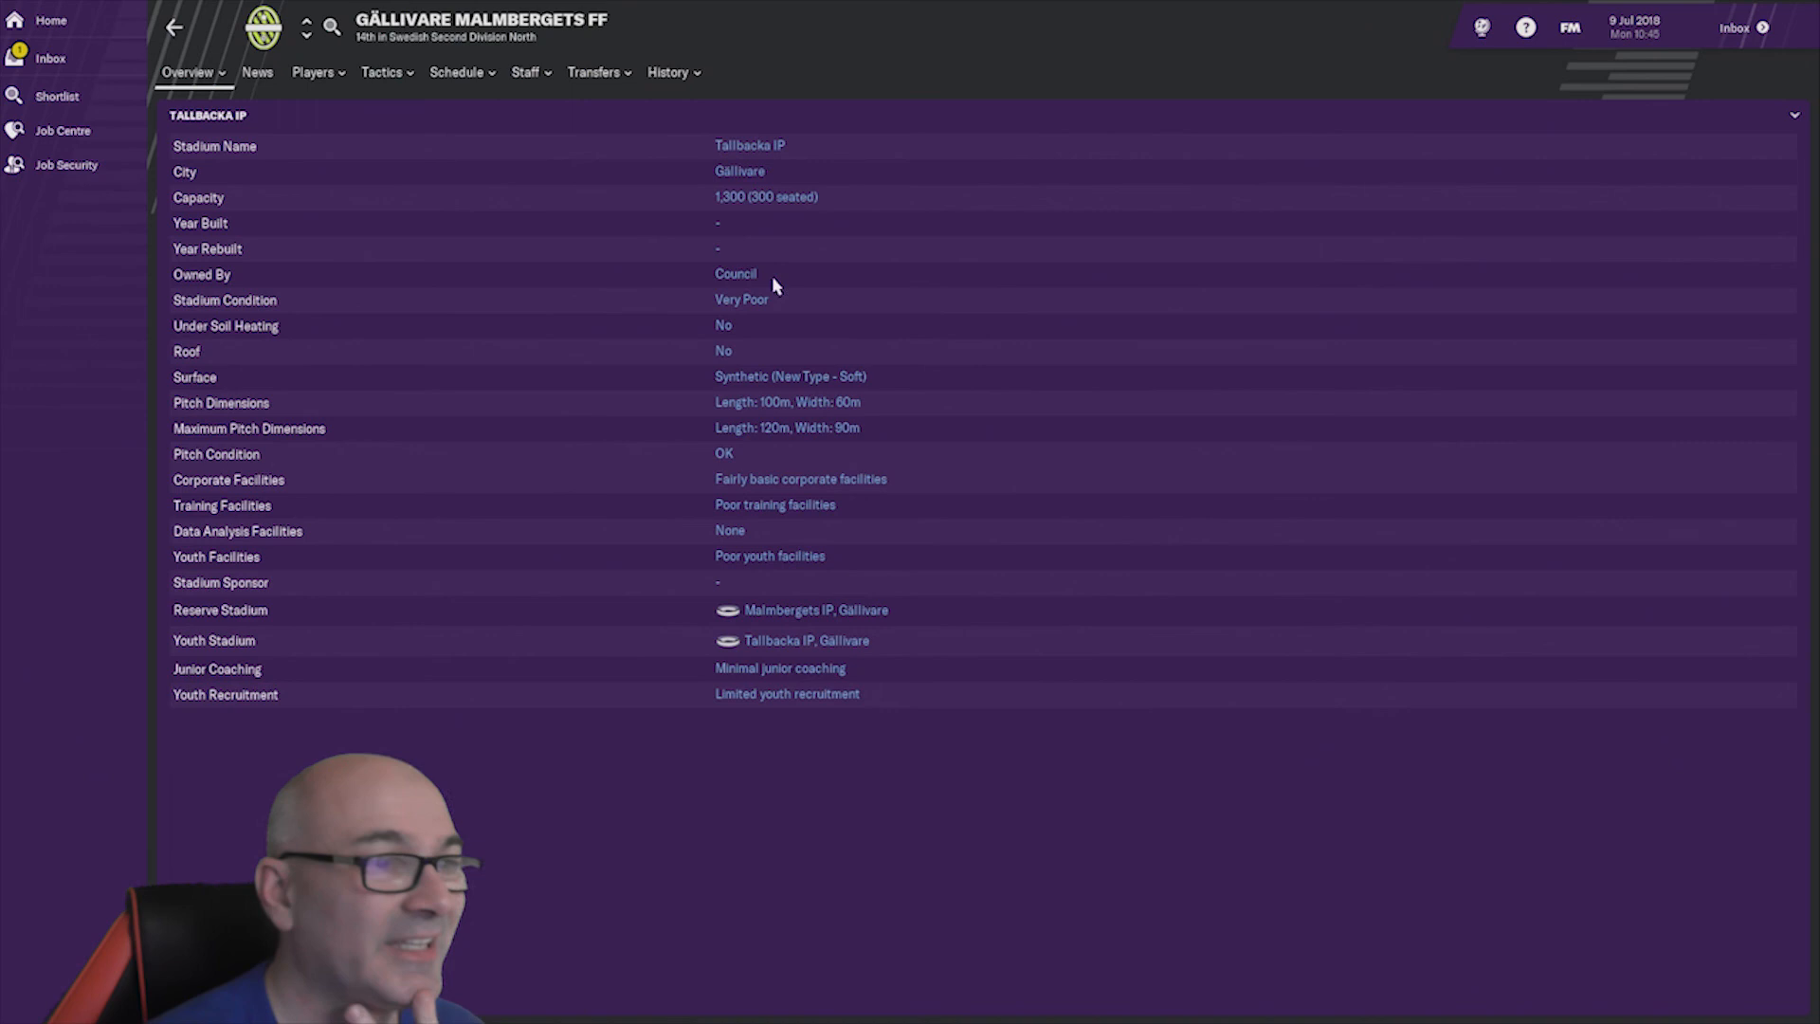
pyautogui.moveTo(891, 383)
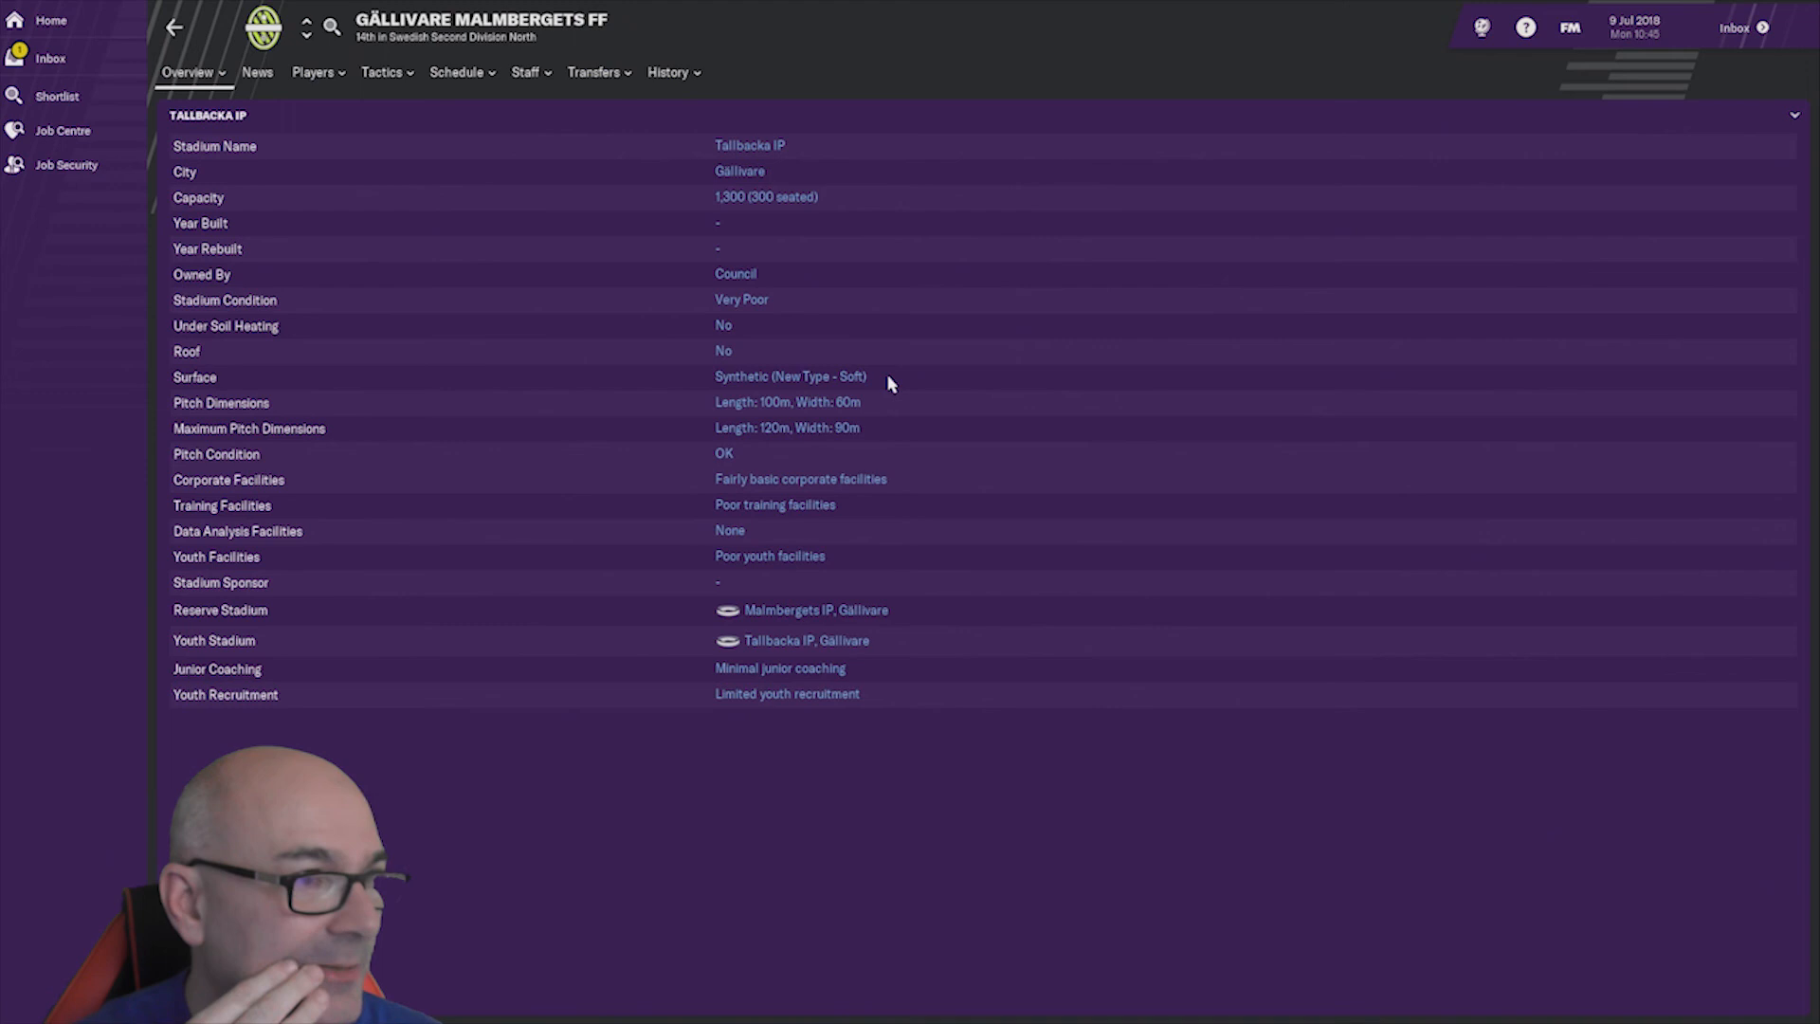
pyautogui.moveTo(878, 411)
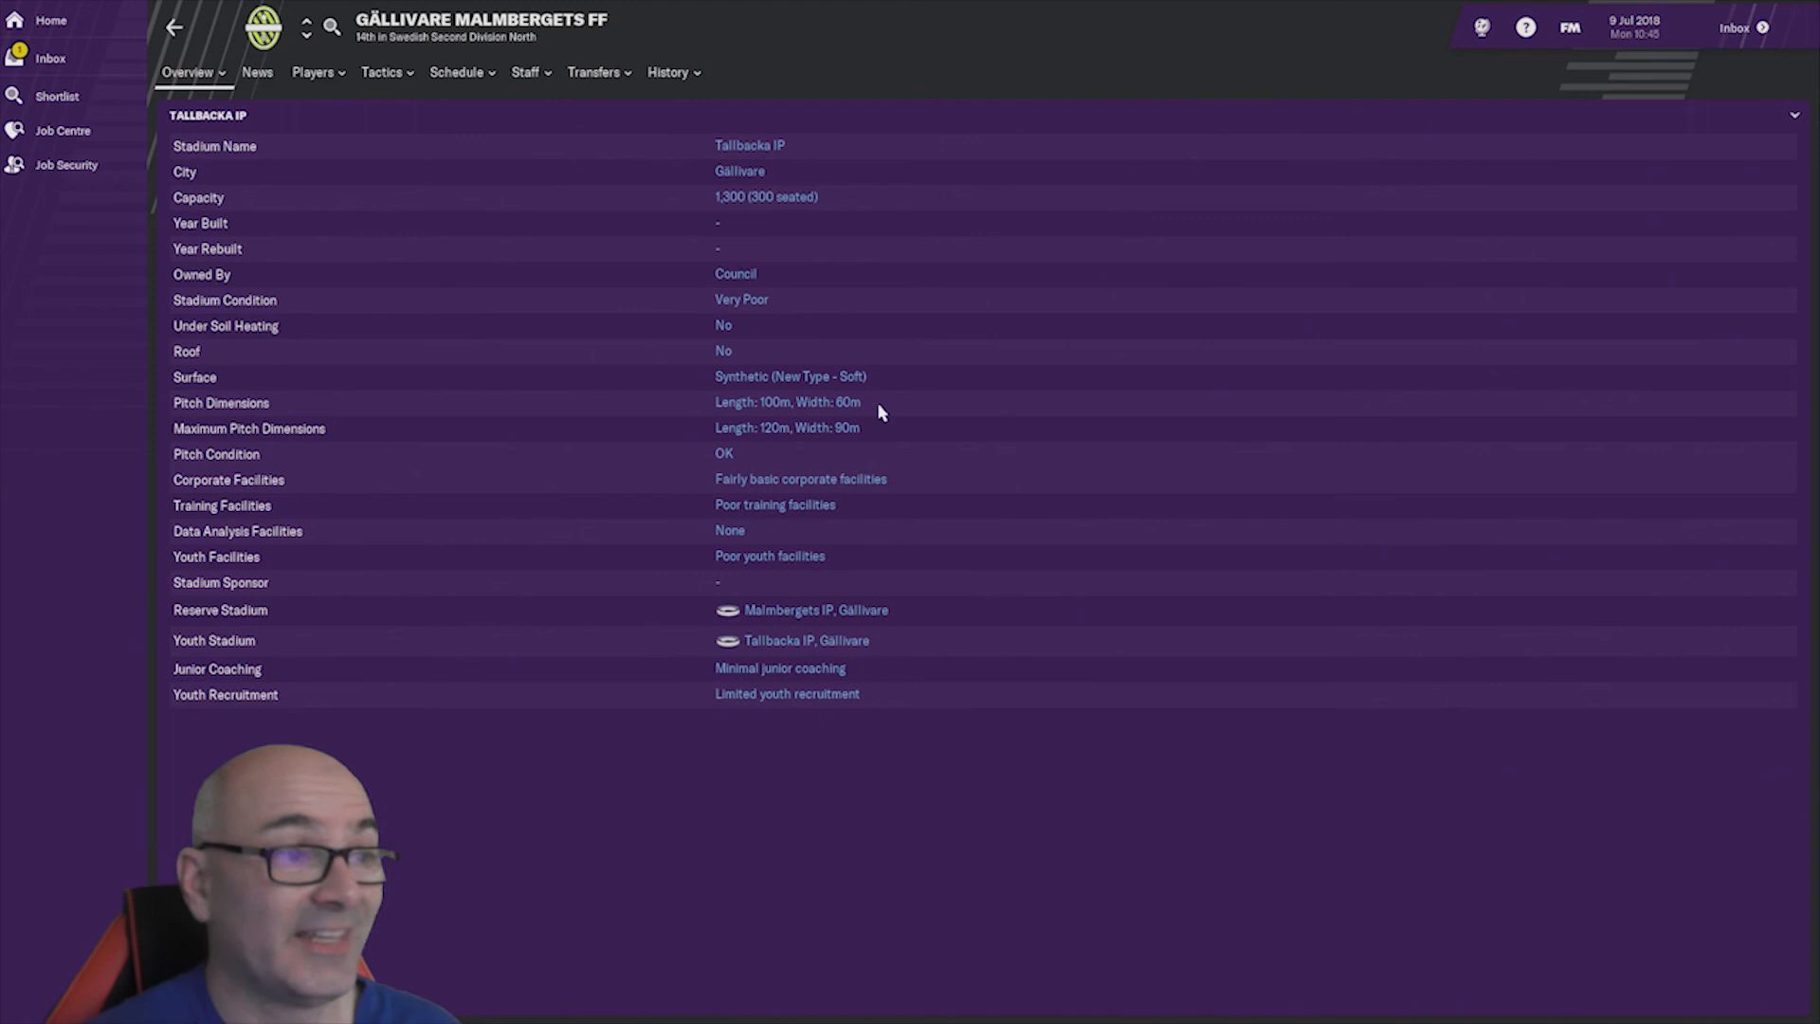
pyautogui.moveTo(946, 629)
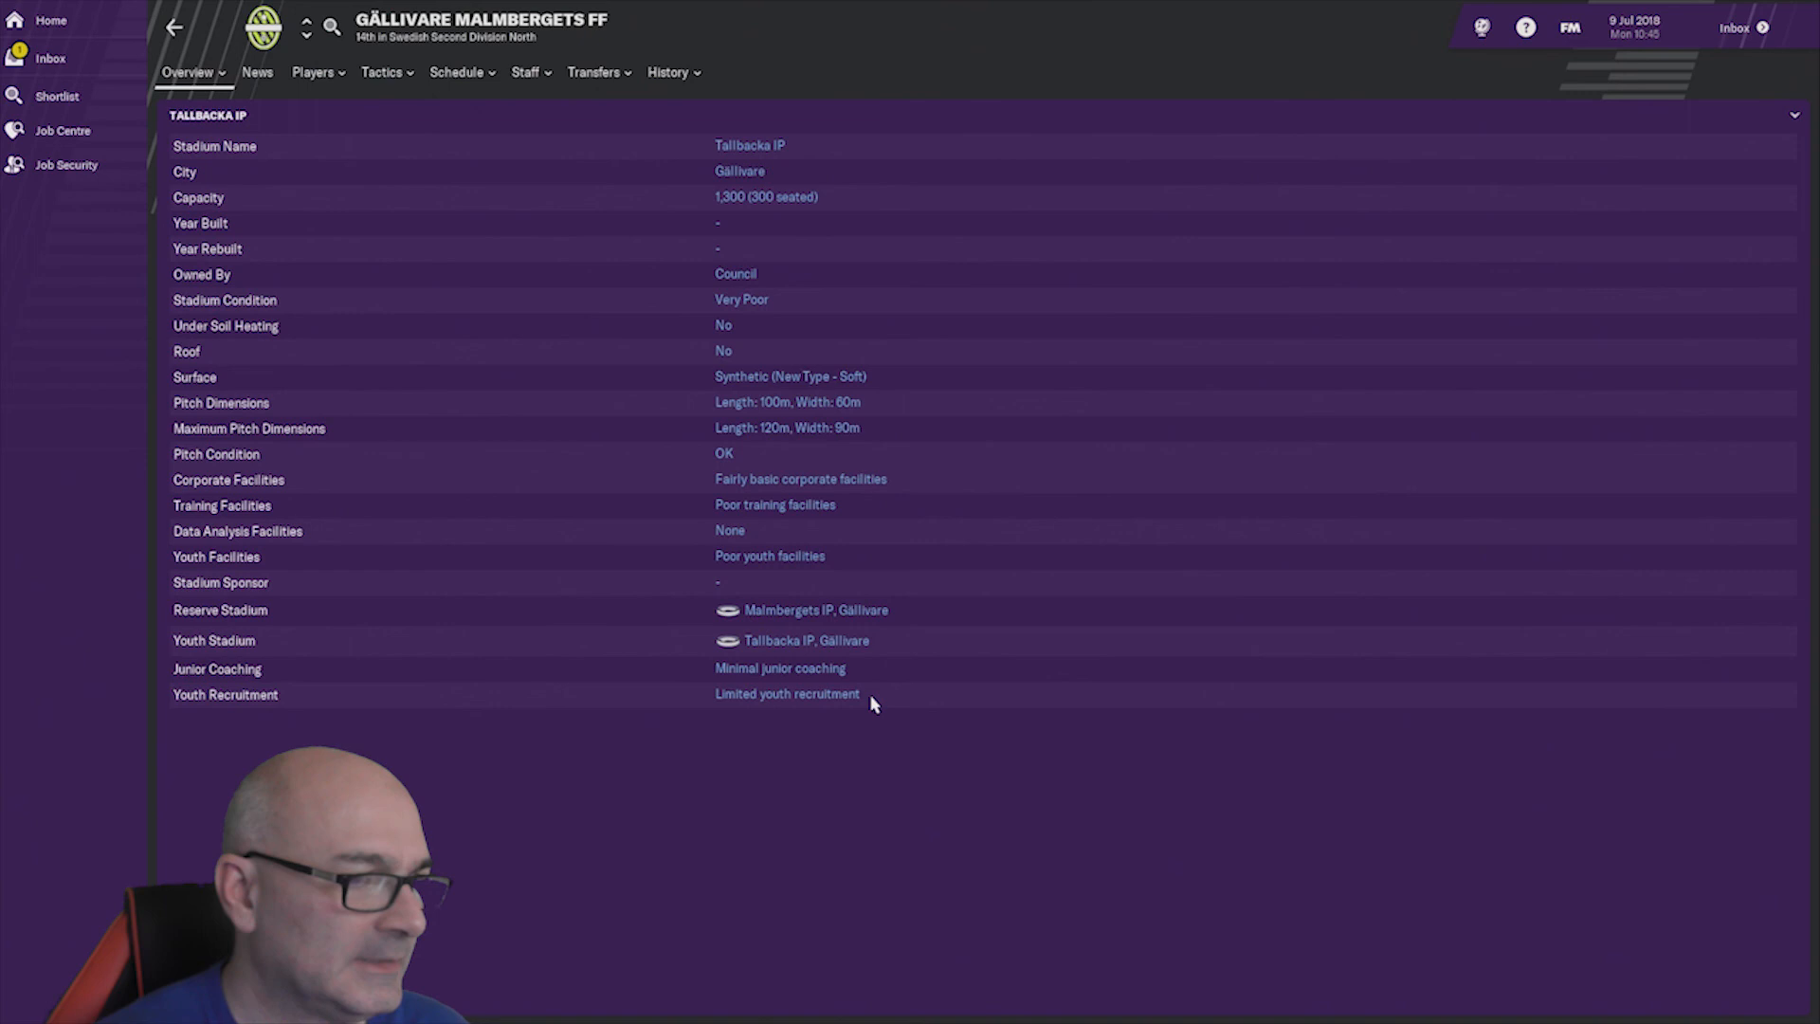
# - Browse the Swedish Second Division North and its Stats menu, then view IFK Lidingö FK's profile
pyautogui.click(186, 72)
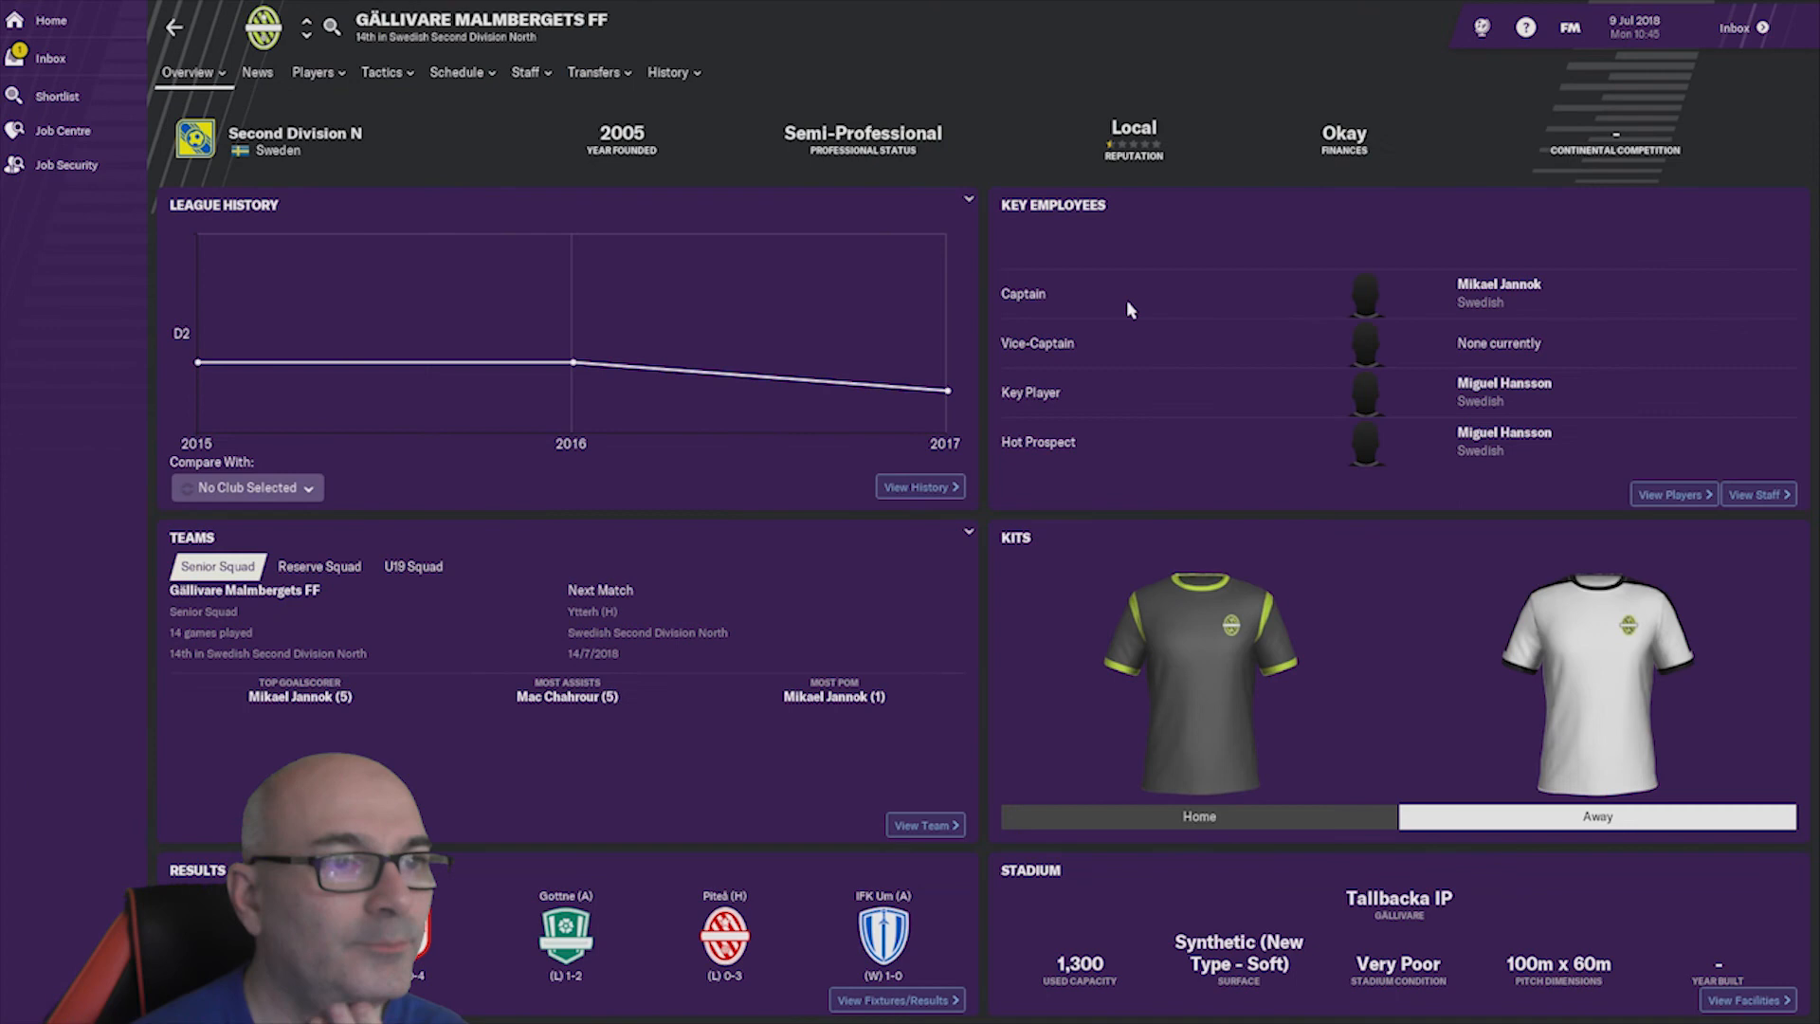
pyautogui.moveTo(375, 159)
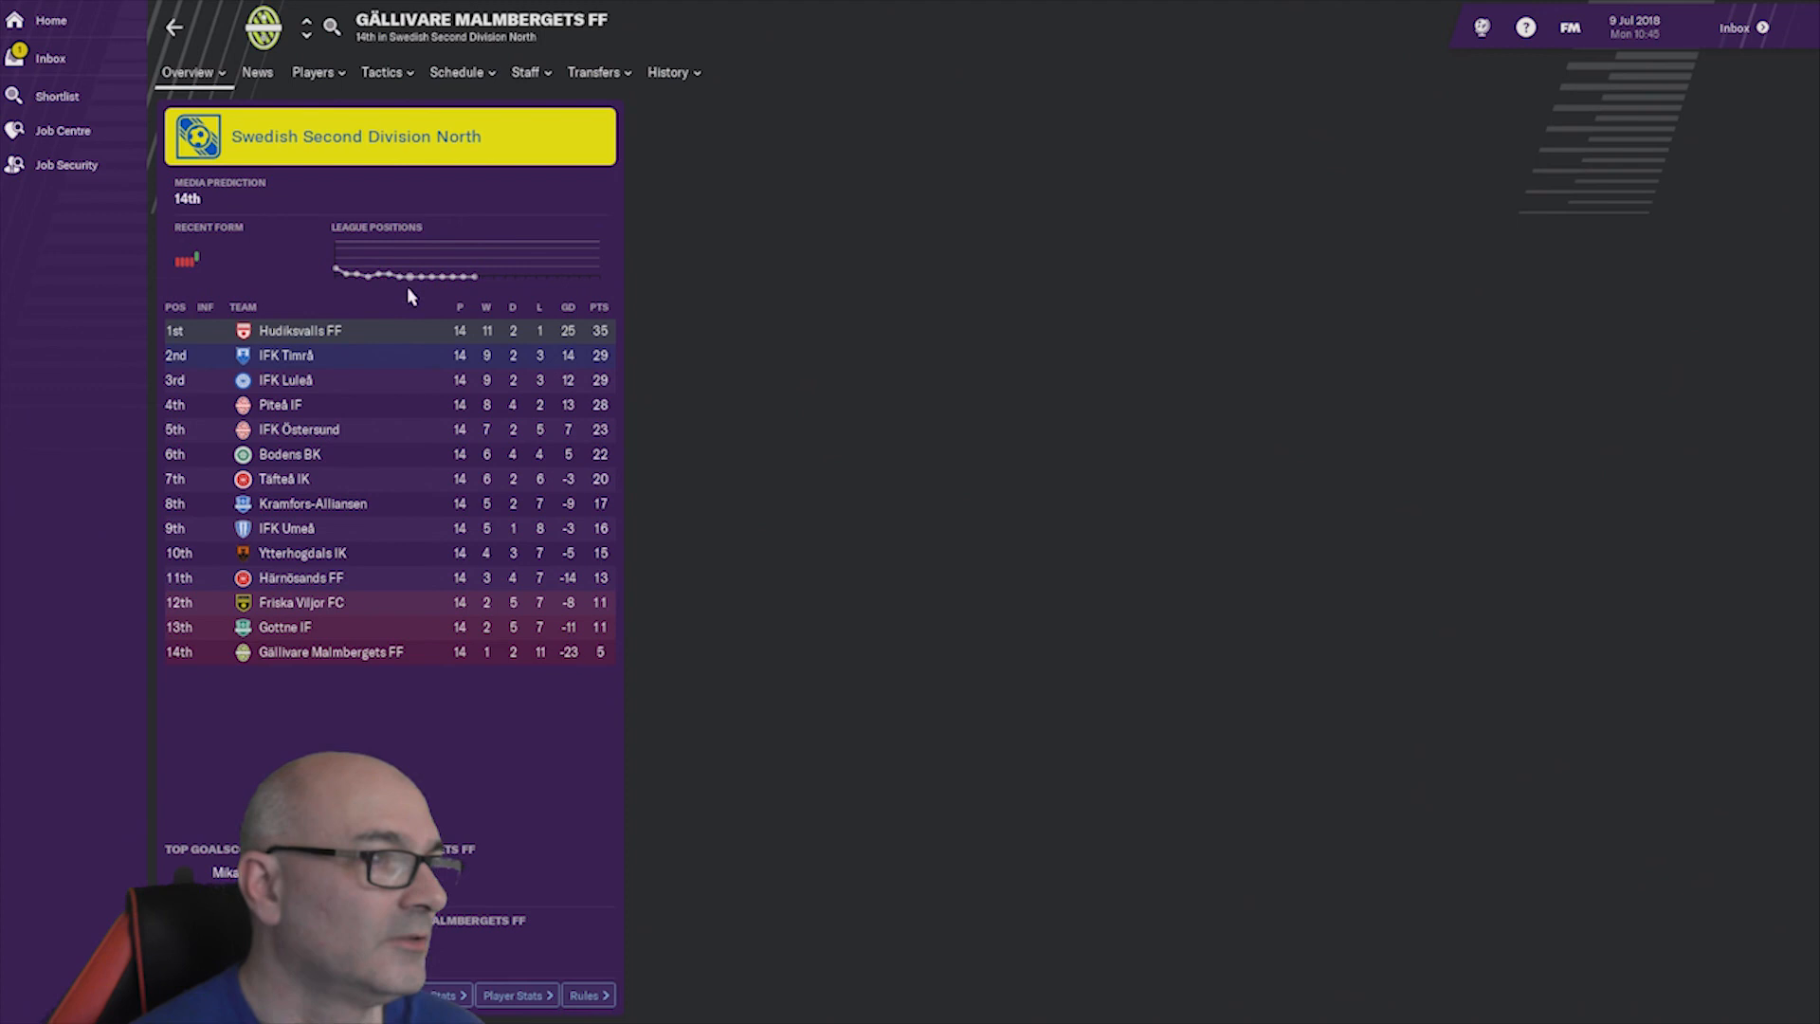
pyautogui.click(355, 136)
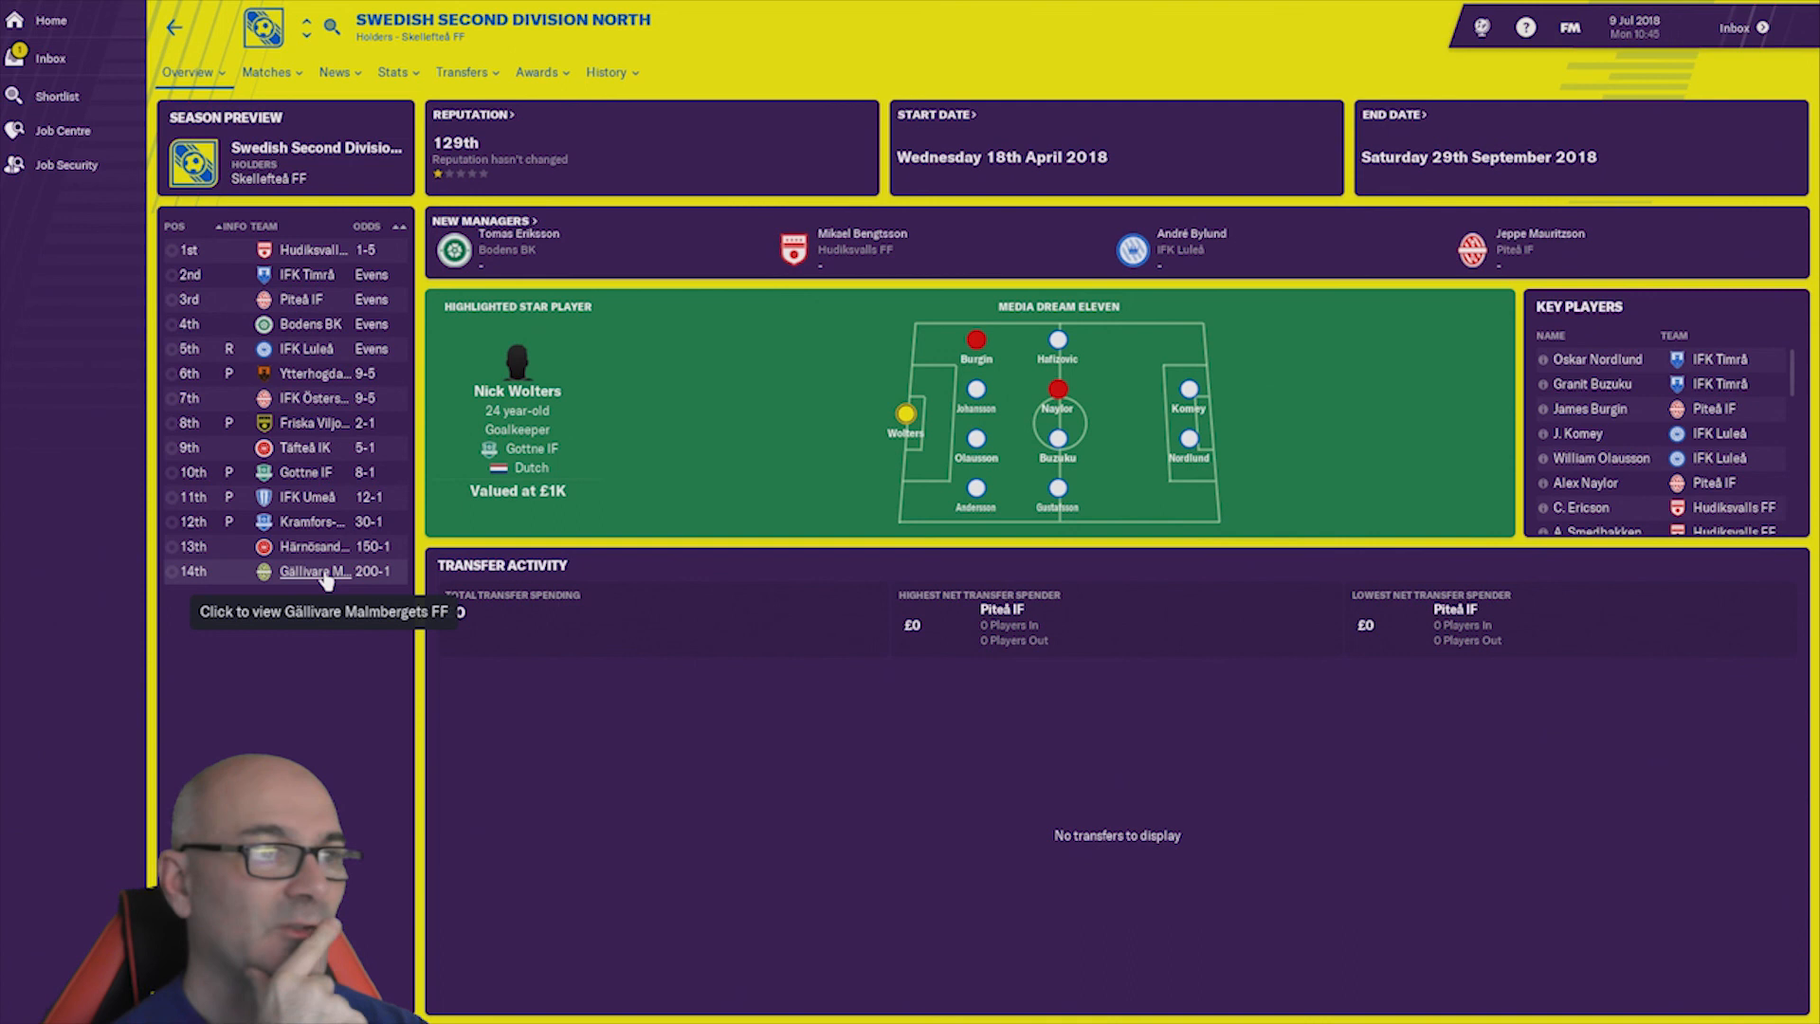
pyautogui.click(395, 72)
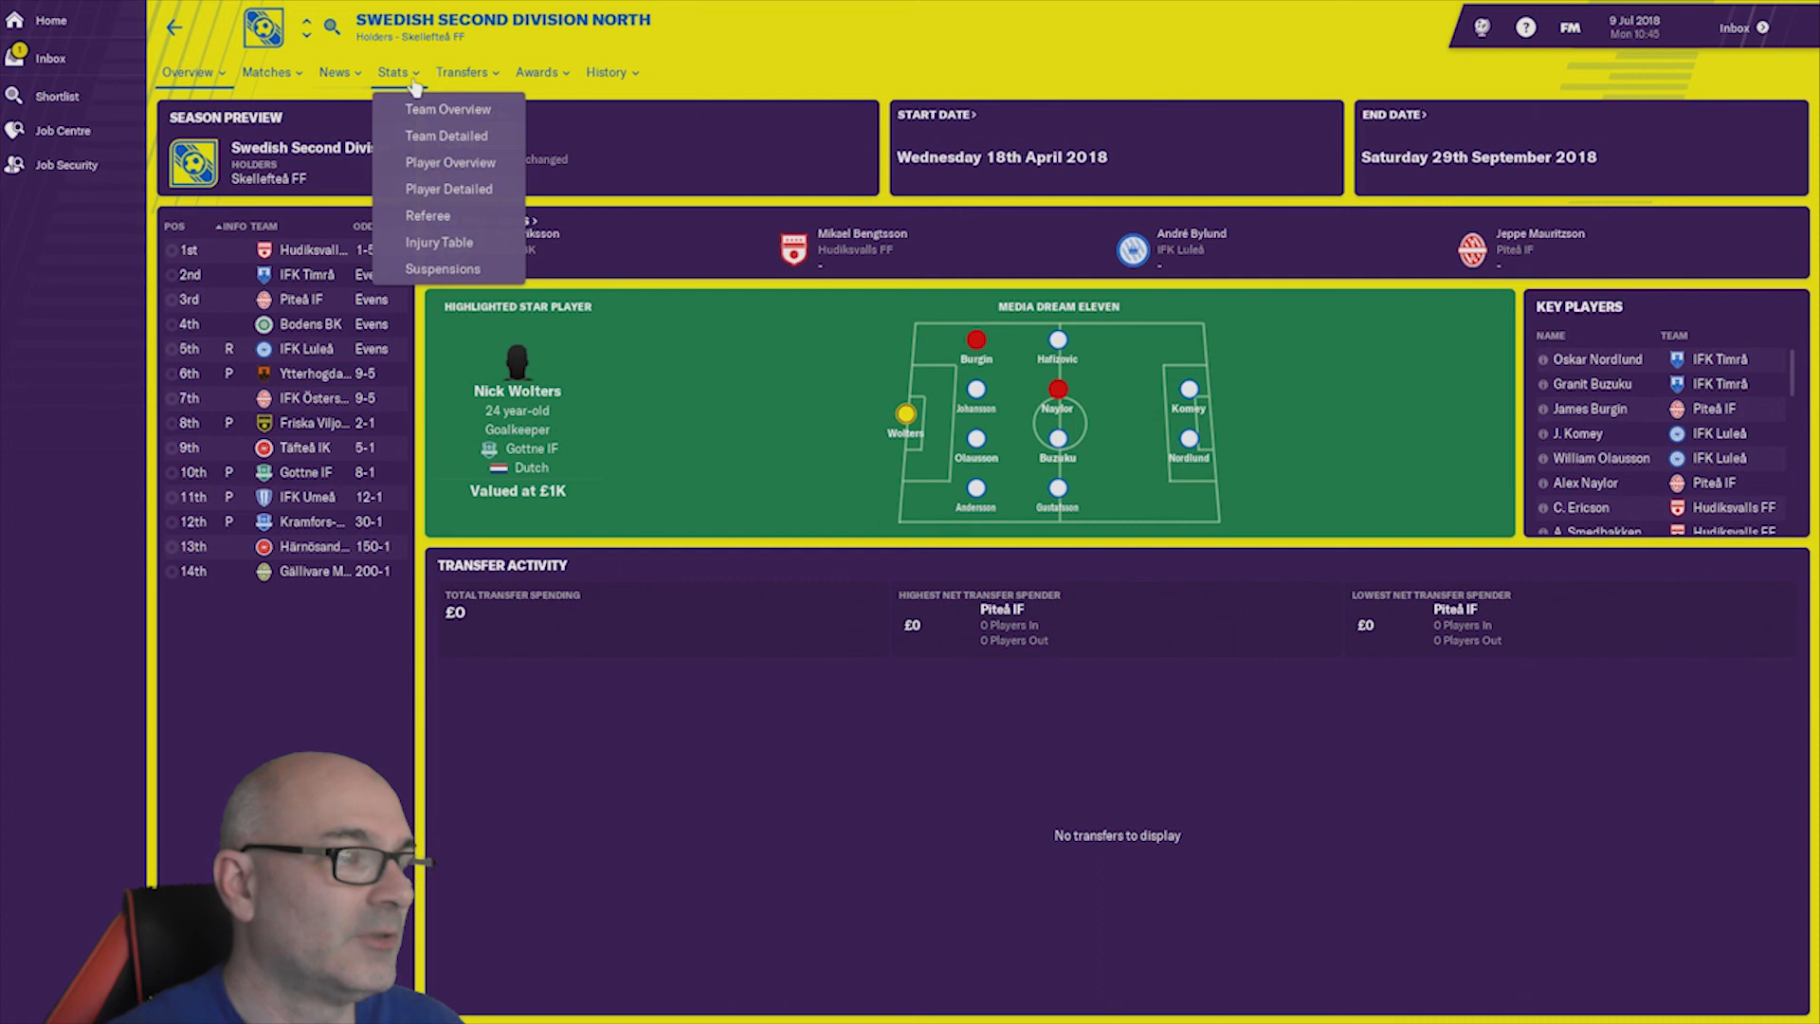
pyautogui.click(606, 72)
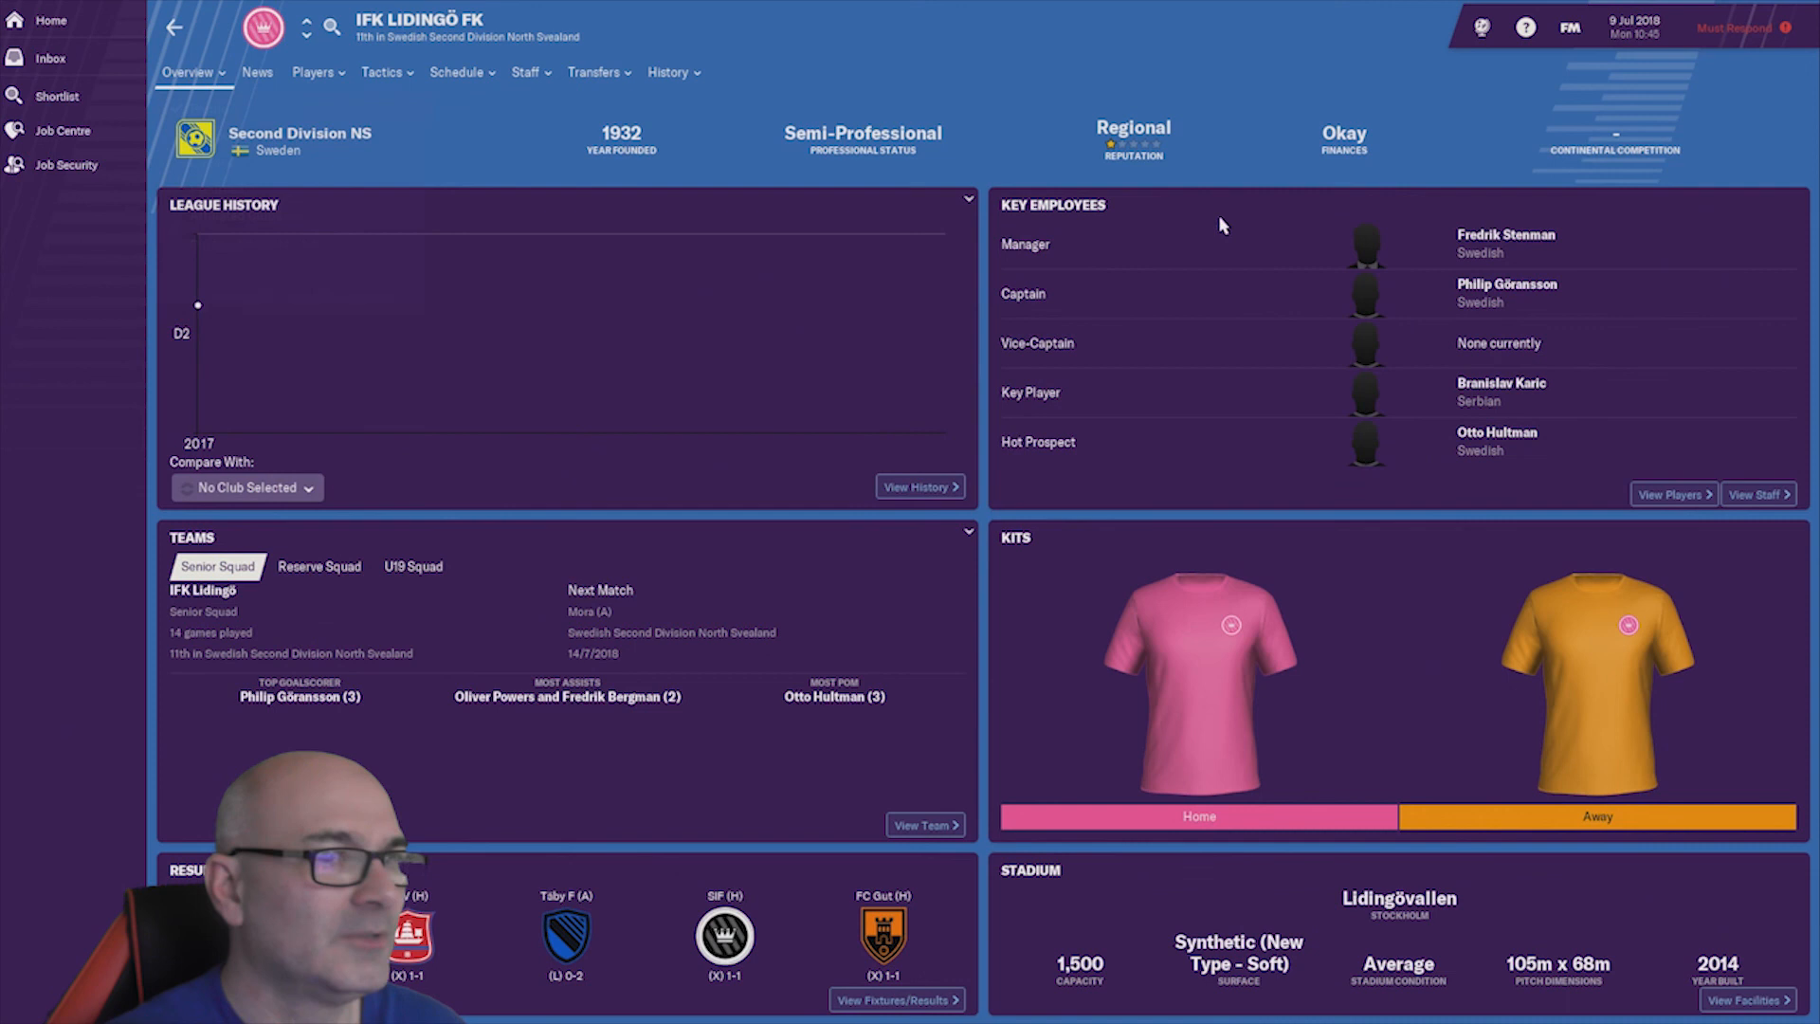
# - View the IFK Lidingö FK squad list, then return to the Gällivare Malmbergets FF offer
pyautogui.click(309, 73)
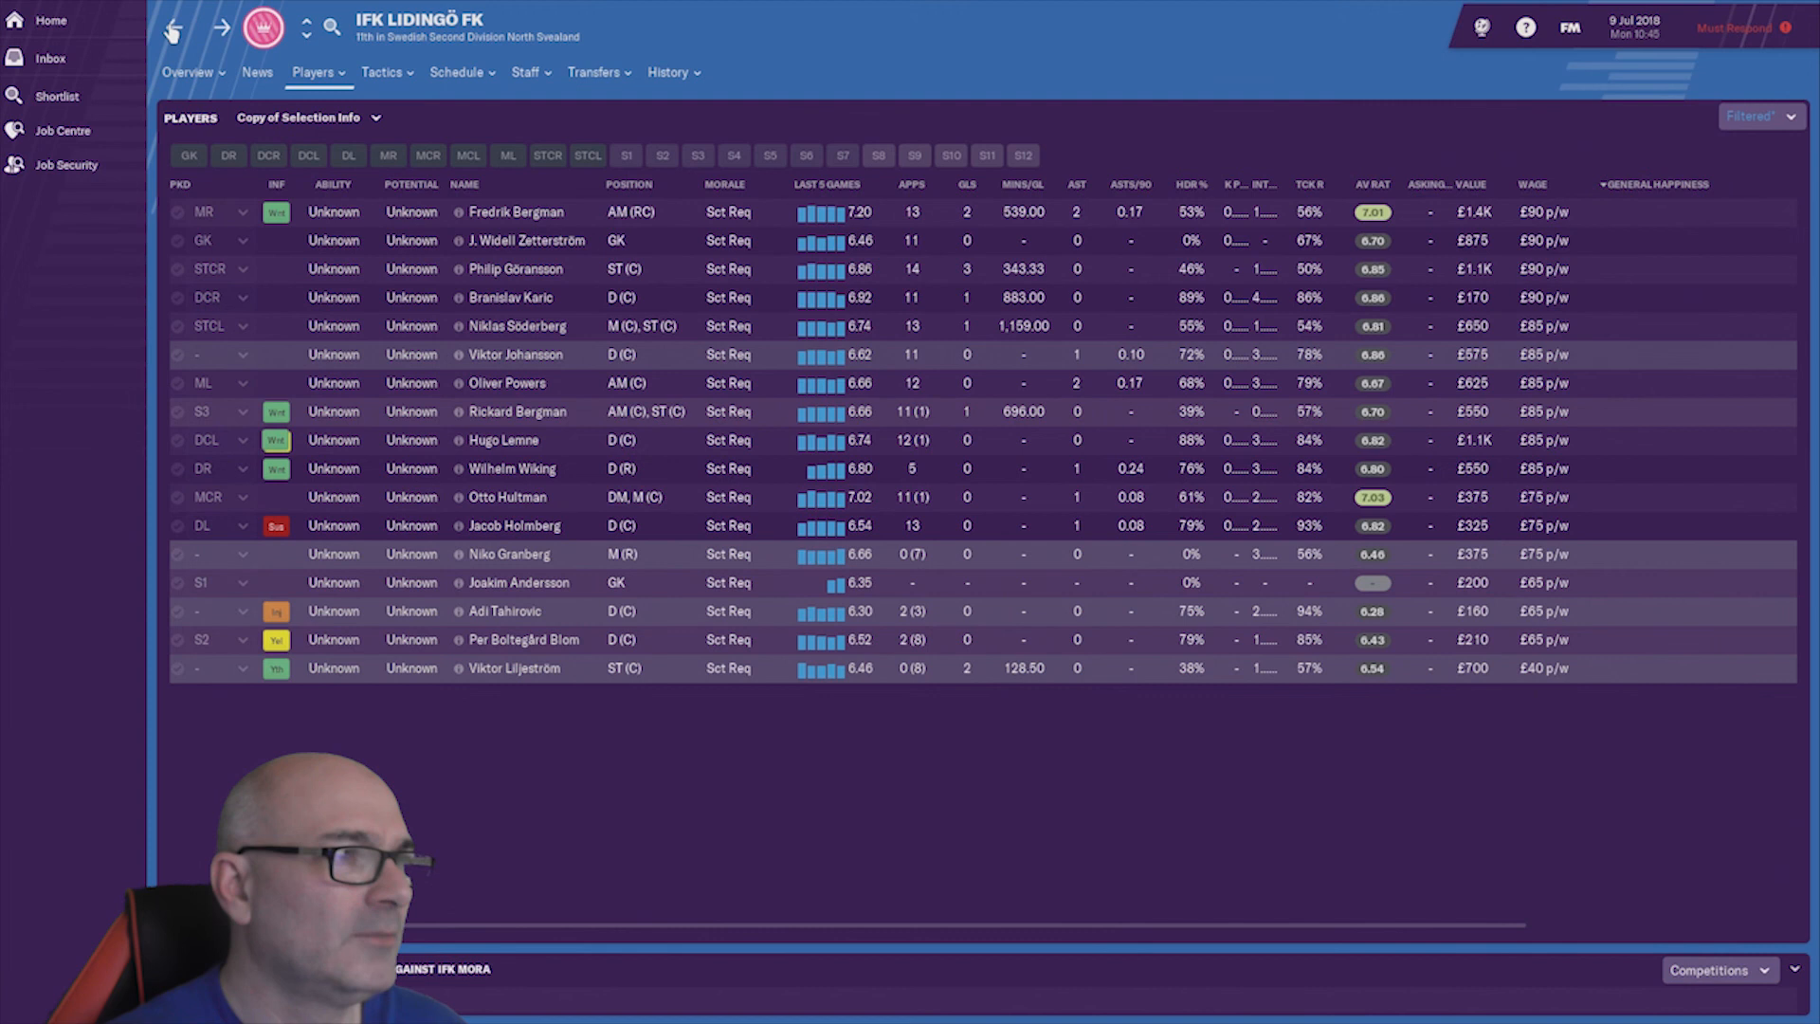
pyautogui.click(49, 58)
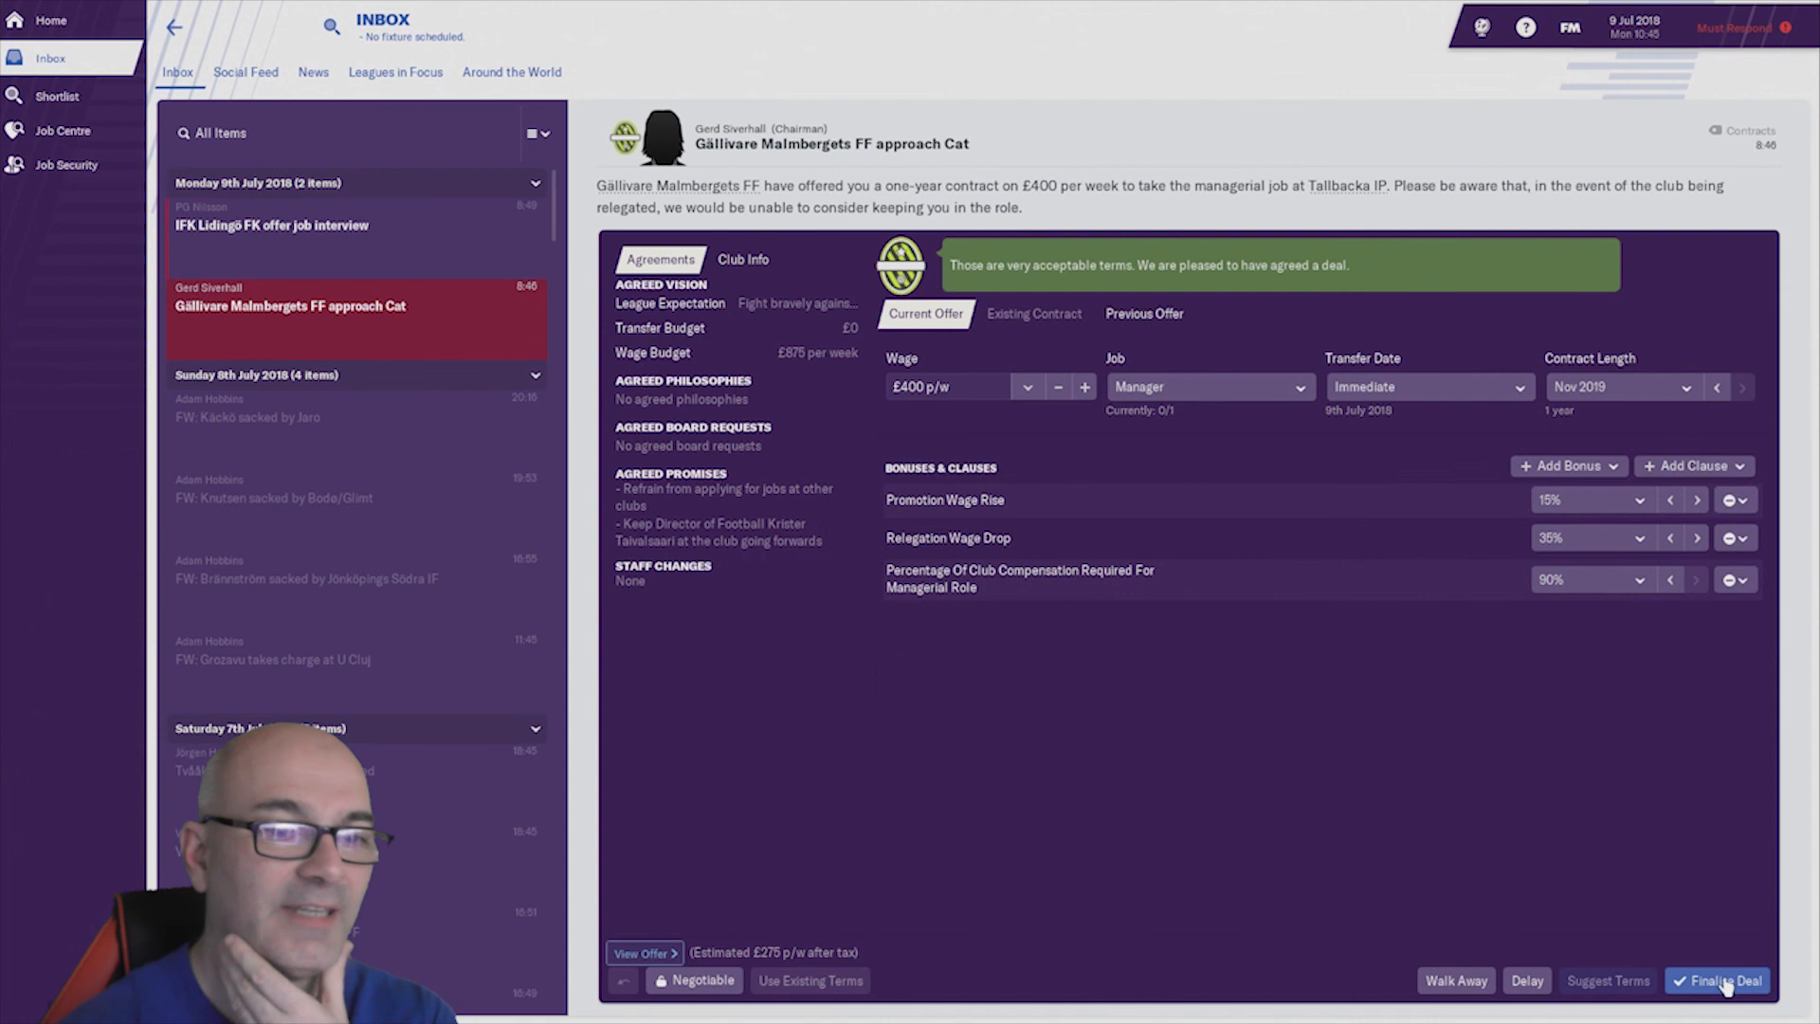
# - Finalise the deal, accepting Gällivare Malmbergets FF's one-year £400-per-week manager job
pyautogui.click(1720, 980)
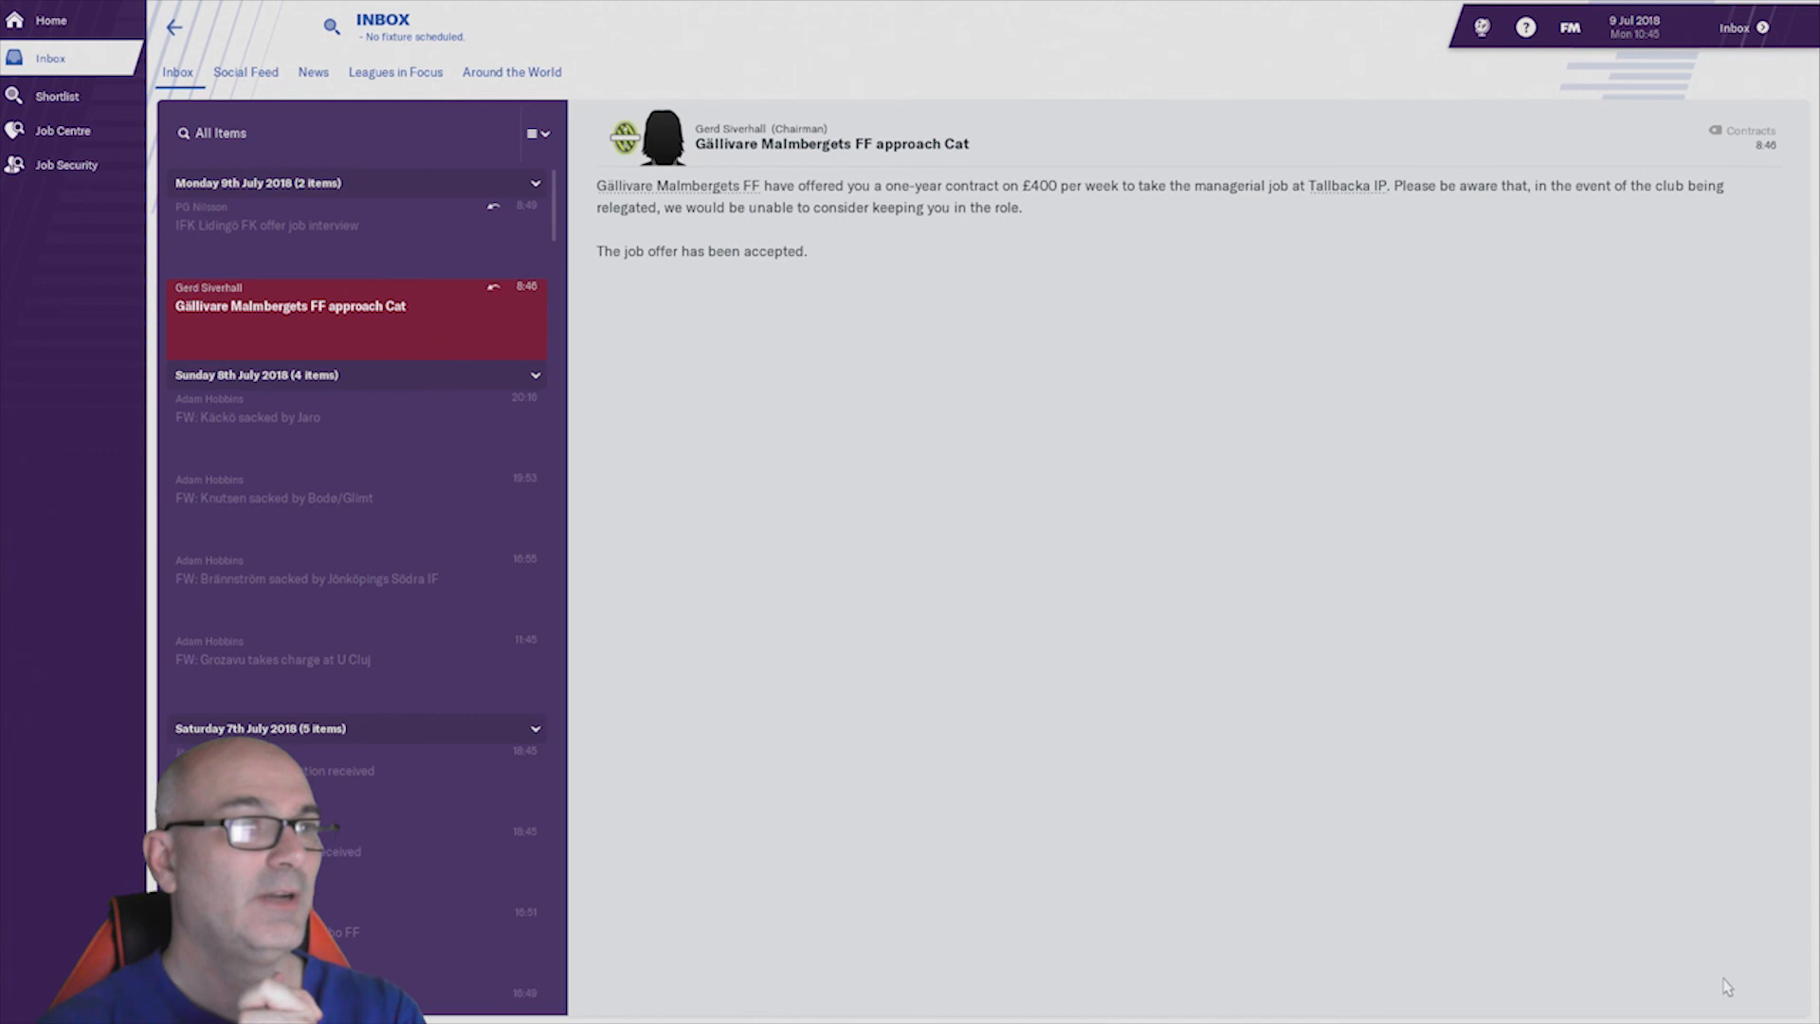